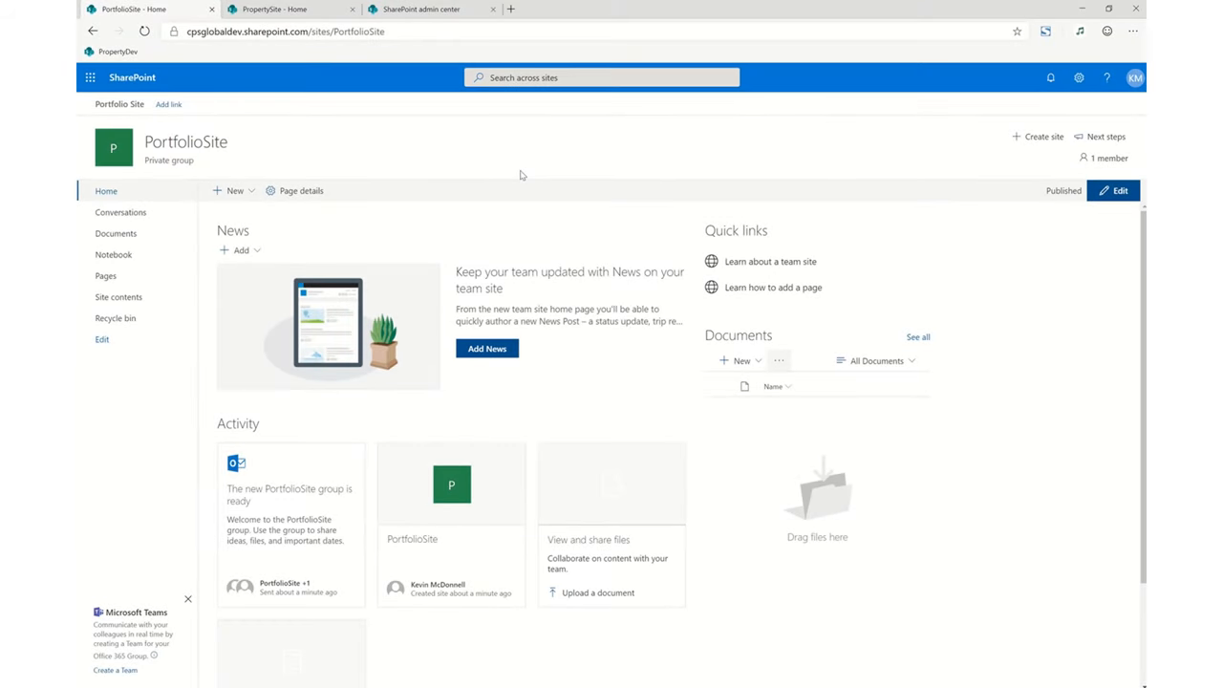
{"action": "mouse_move", "coordinate": [187, 89]}
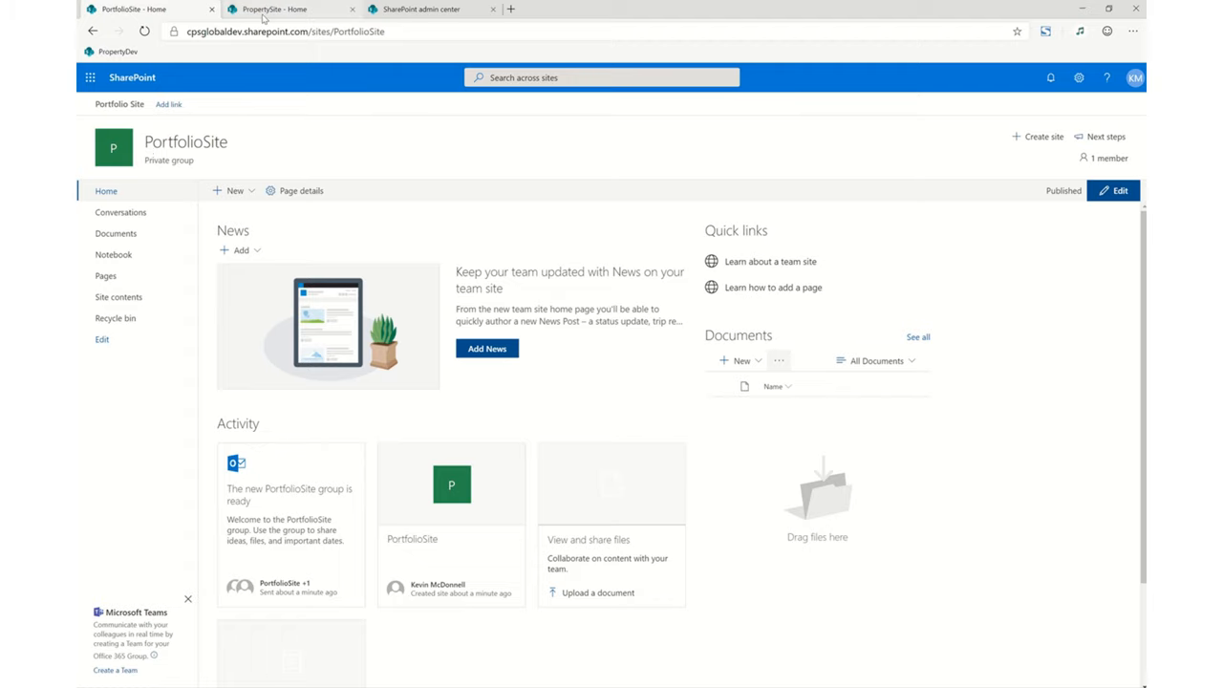
- Switch to the PropertySite - Home browser tab in SharePoint Online
{"action": "left_click", "coordinate": [286, 9]}
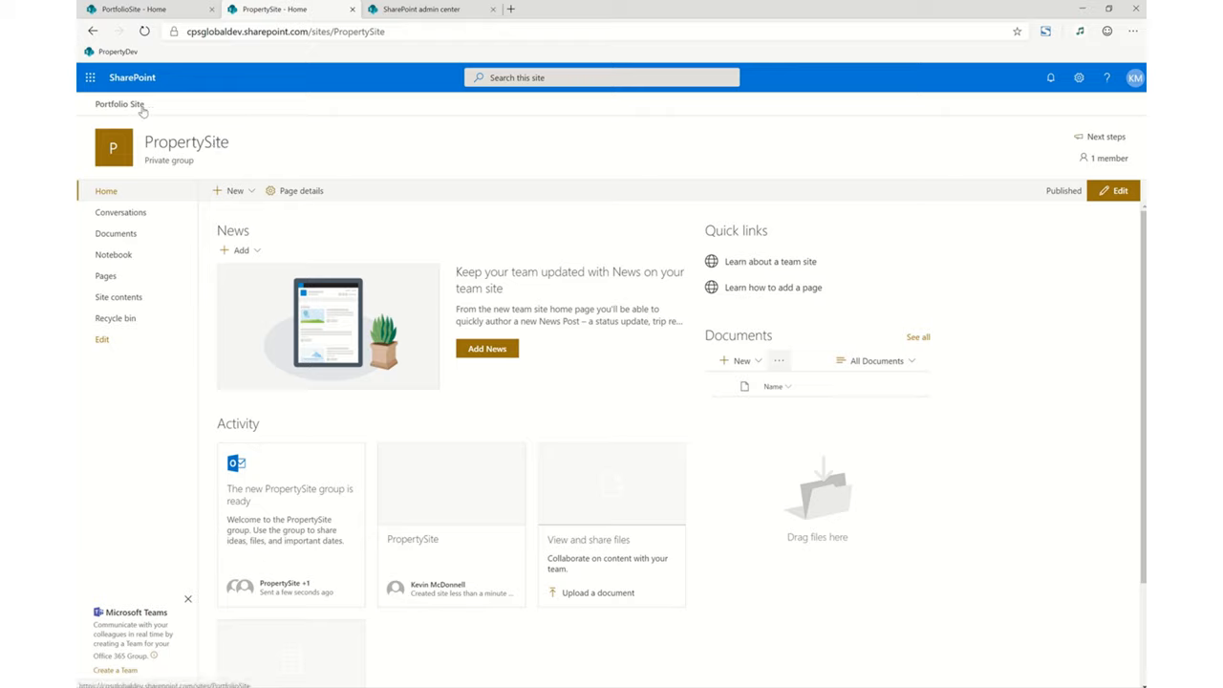
{"action": "mouse_move", "coordinate": [230, 301]}
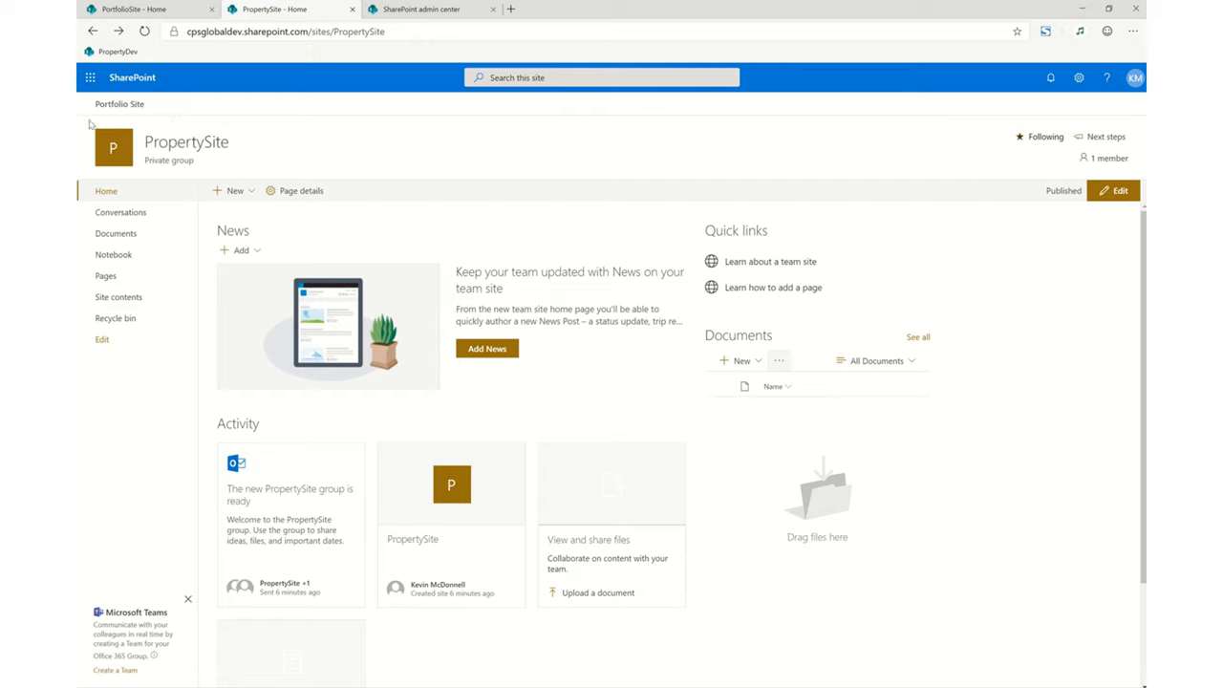
{"action": "mouse_move", "coordinate": [173, 124]}
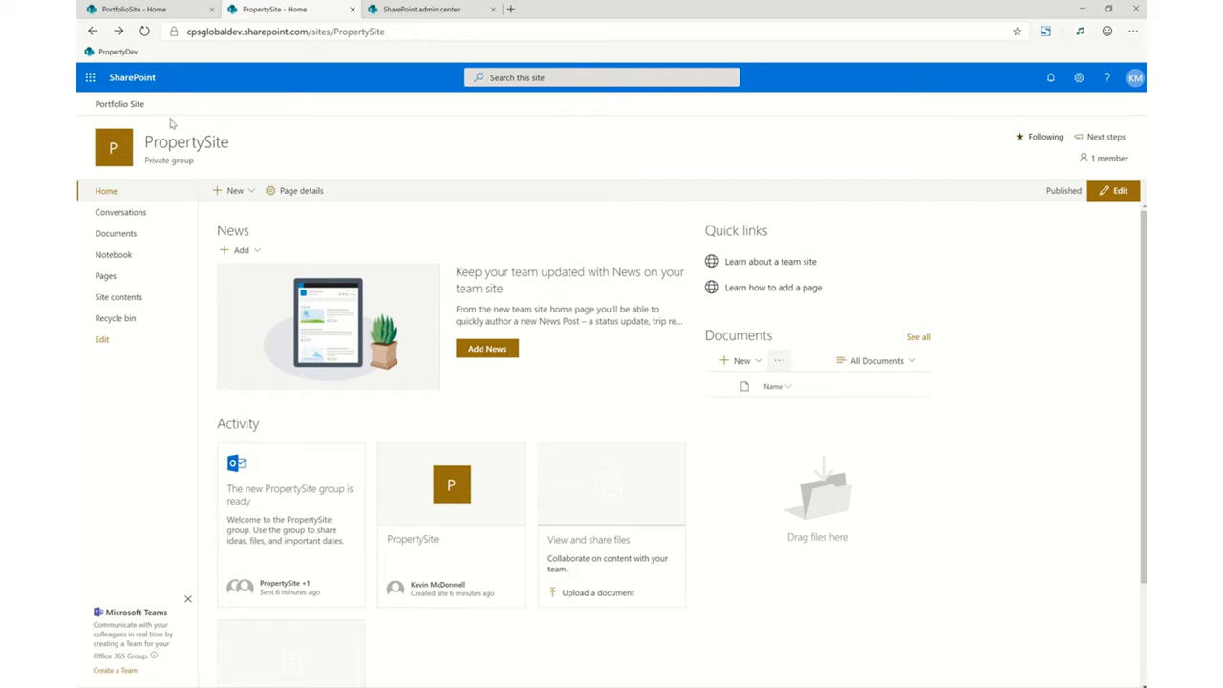
{"action": "mouse_move", "coordinate": [192, 124]}
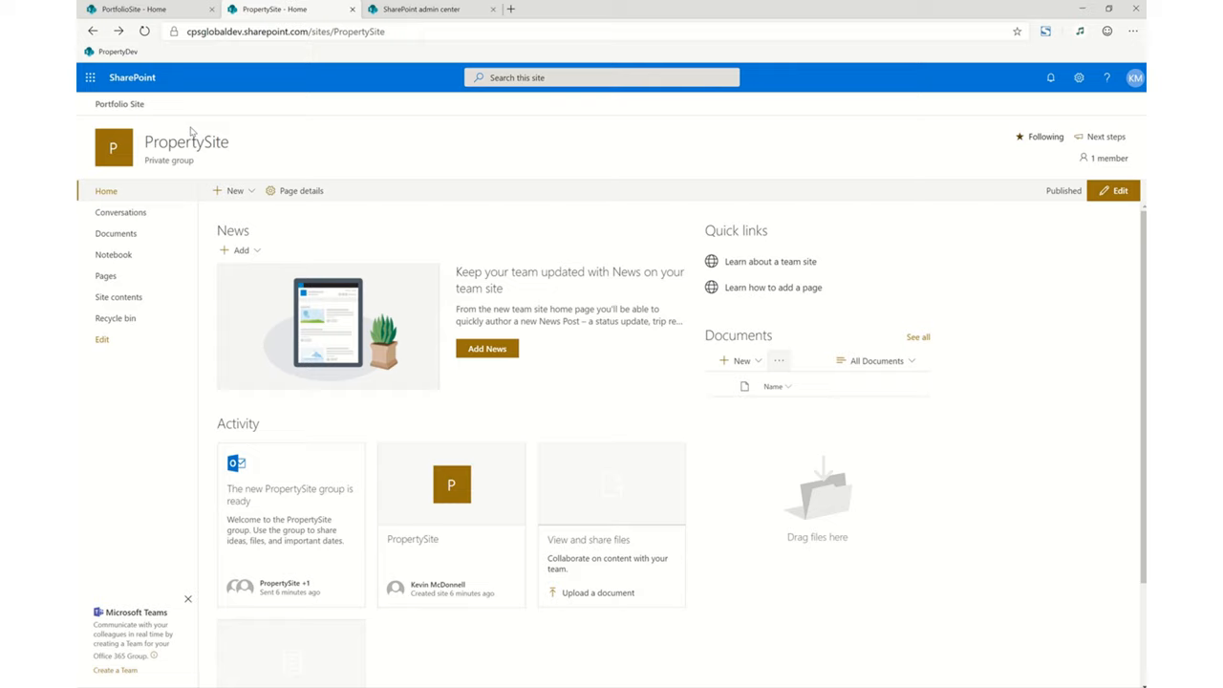
{"action": "mouse_move", "coordinate": [127, 128]}
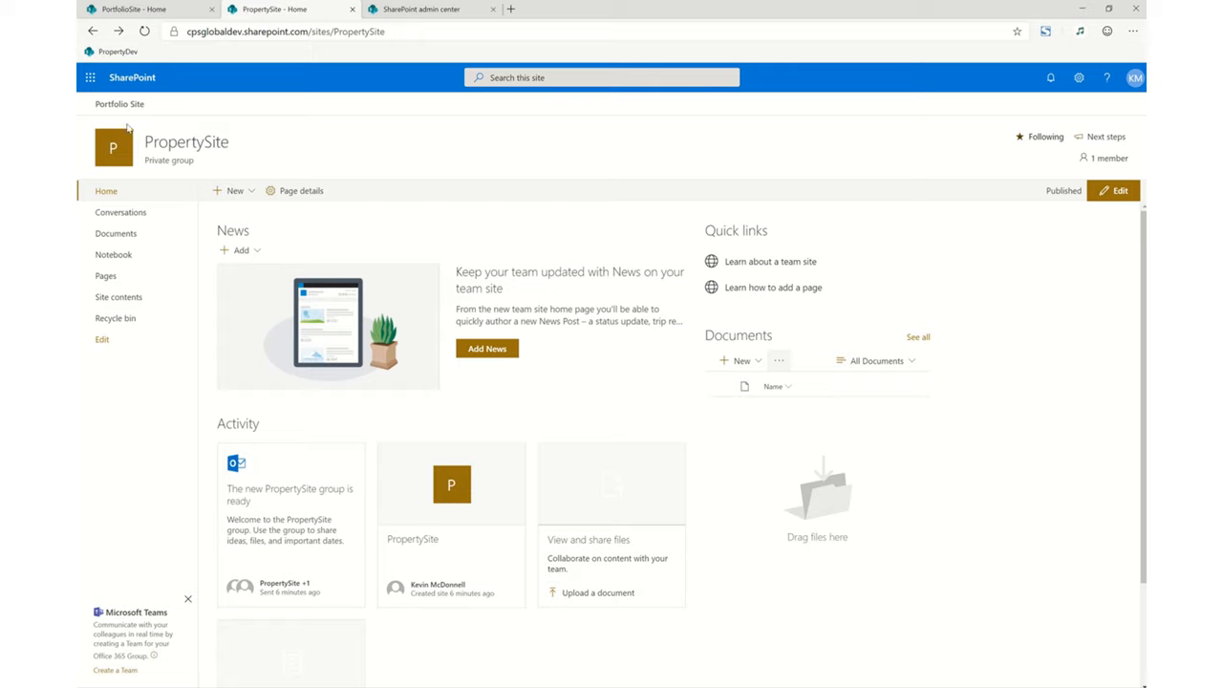
{"action": "mouse_move", "coordinate": [132, 116]}
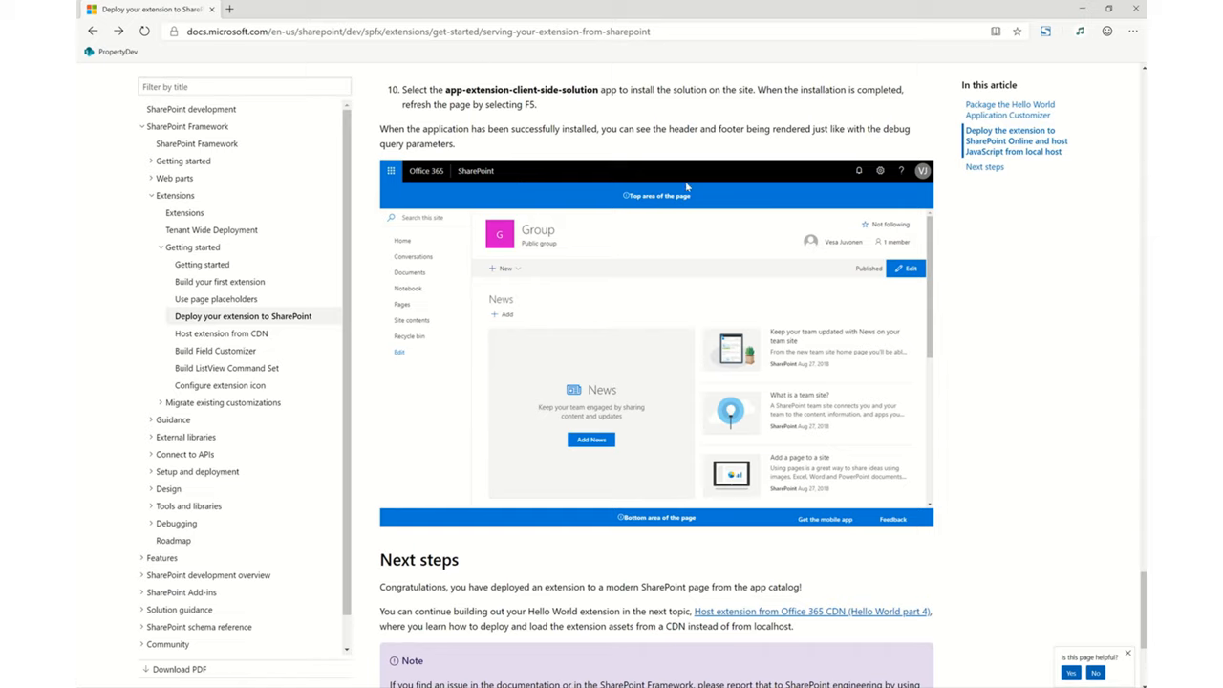
{"action": "mouse_move", "coordinate": [714, 227]}
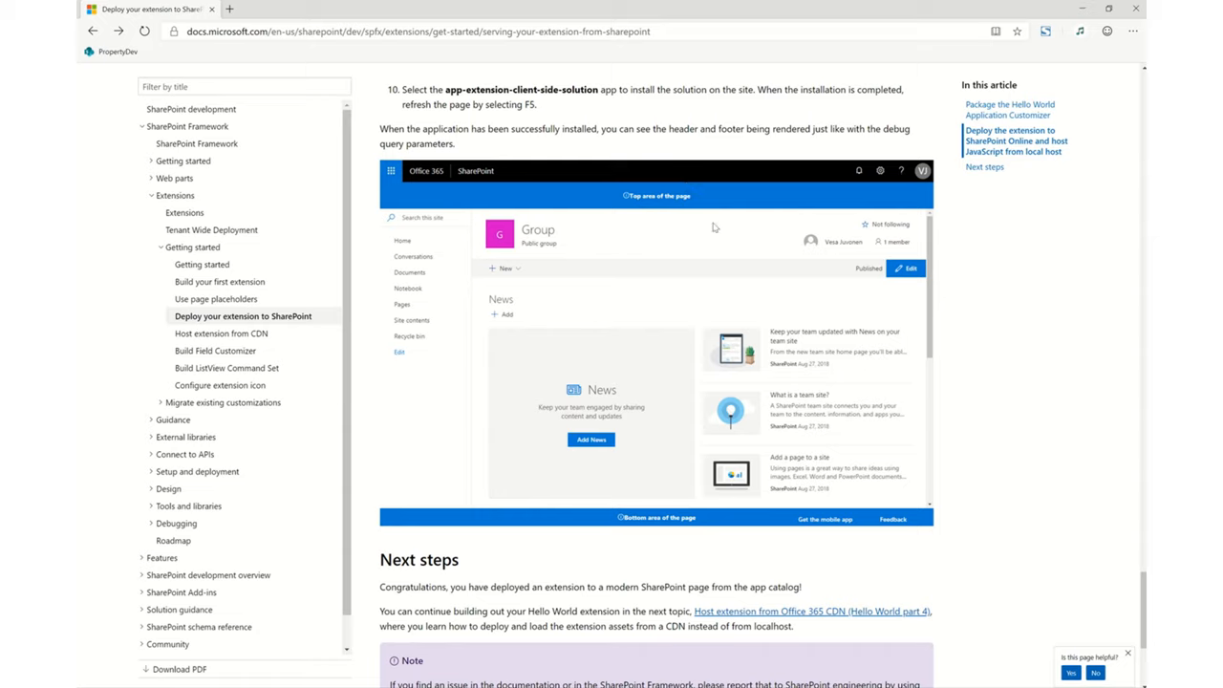
{"action": "mouse_move", "coordinate": [656, 528]}
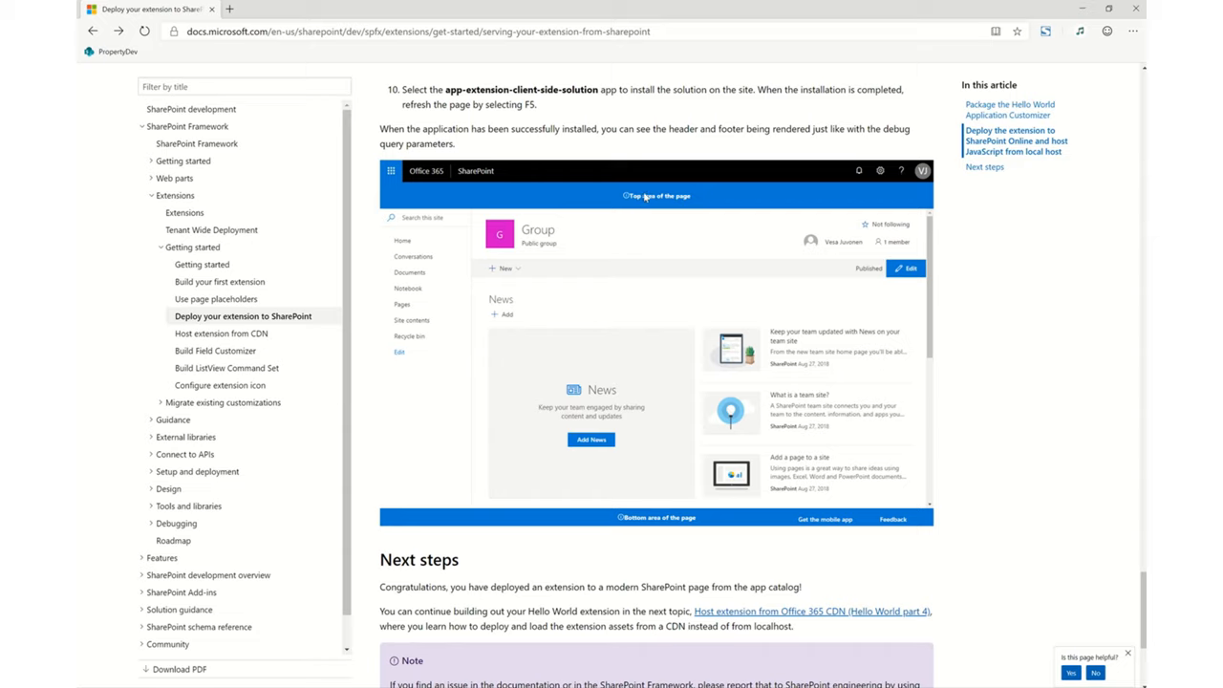
{"action": "mouse_move", "coordinate": [455, 195]}
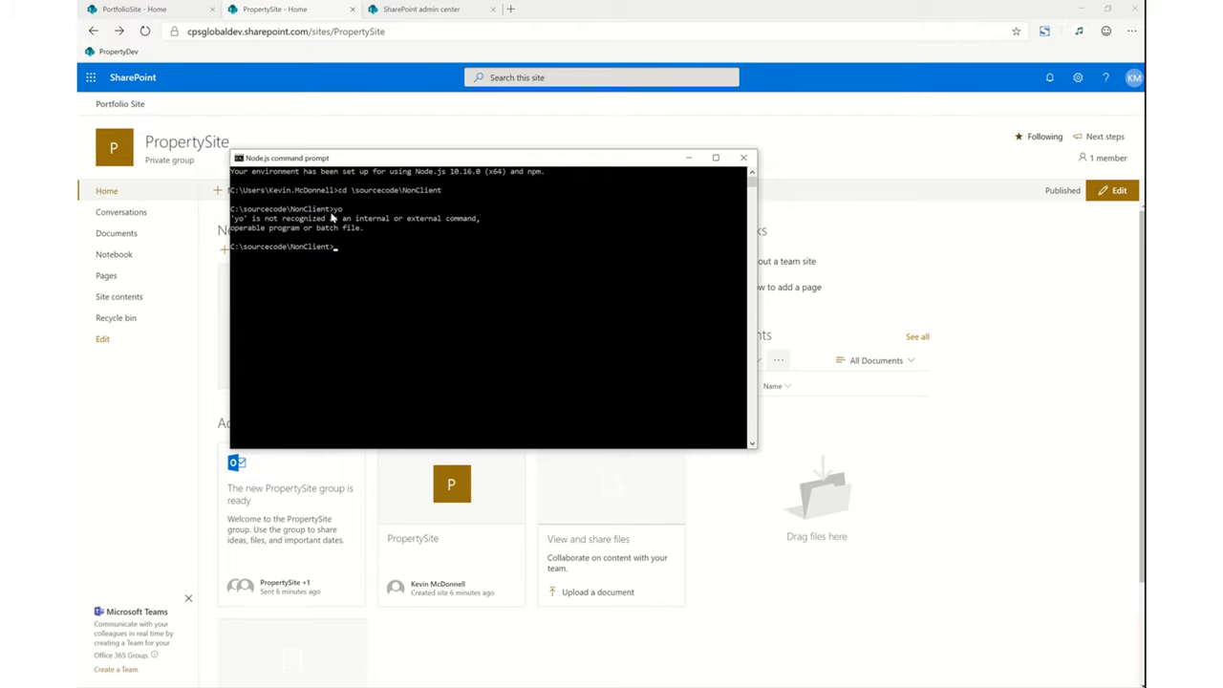
{"action": "mouse_move", "coordinate": [332, 217]}
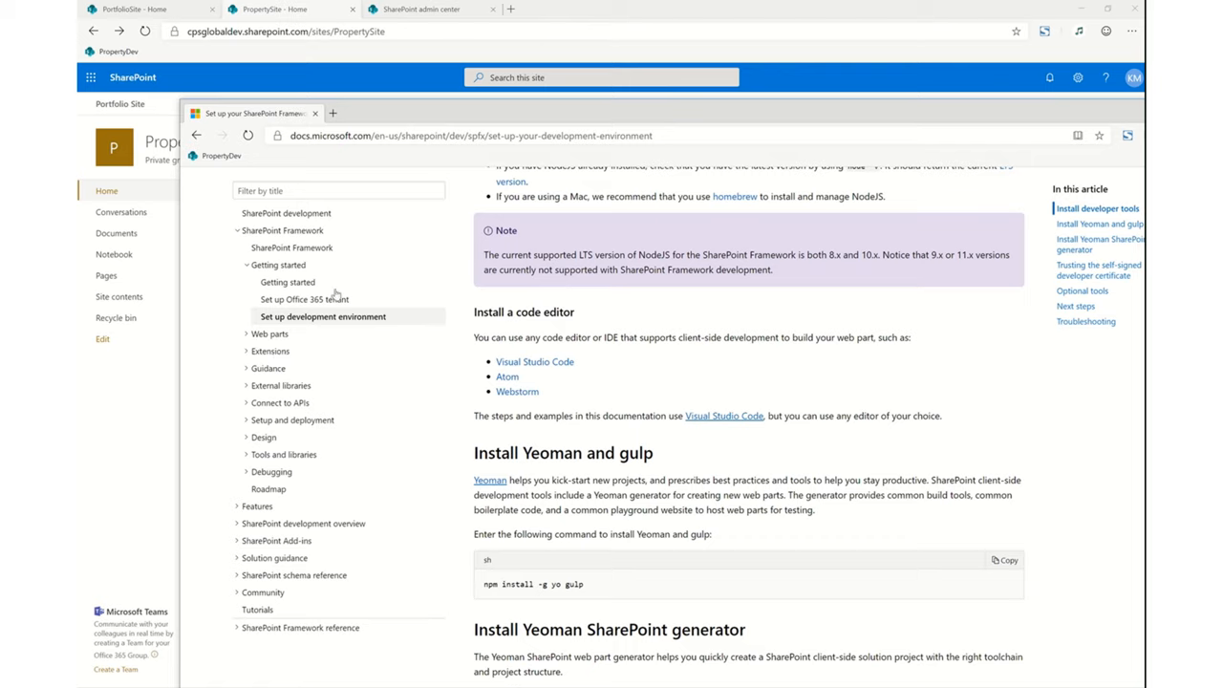
{"action": "mouse_move", "coordinate": [335, 295]}
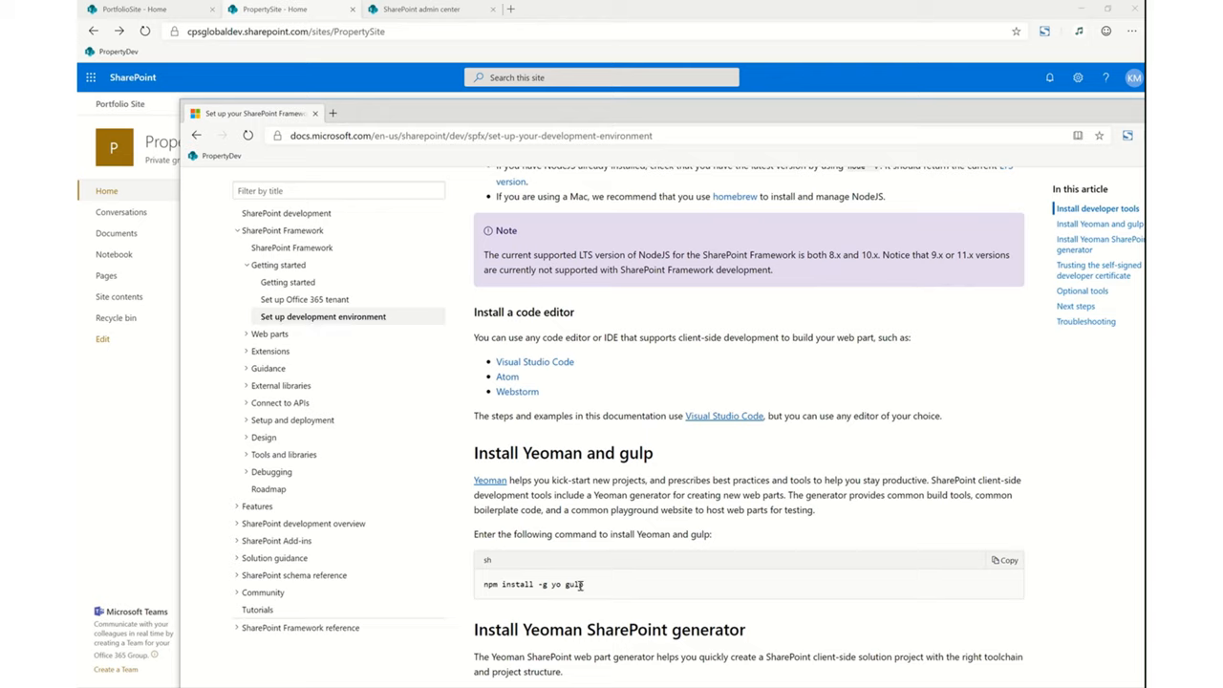
- Select the 'npm install -g yo gulp' command in the setup guide
{"action": "triple_click", "coordinate": [532, 584]}
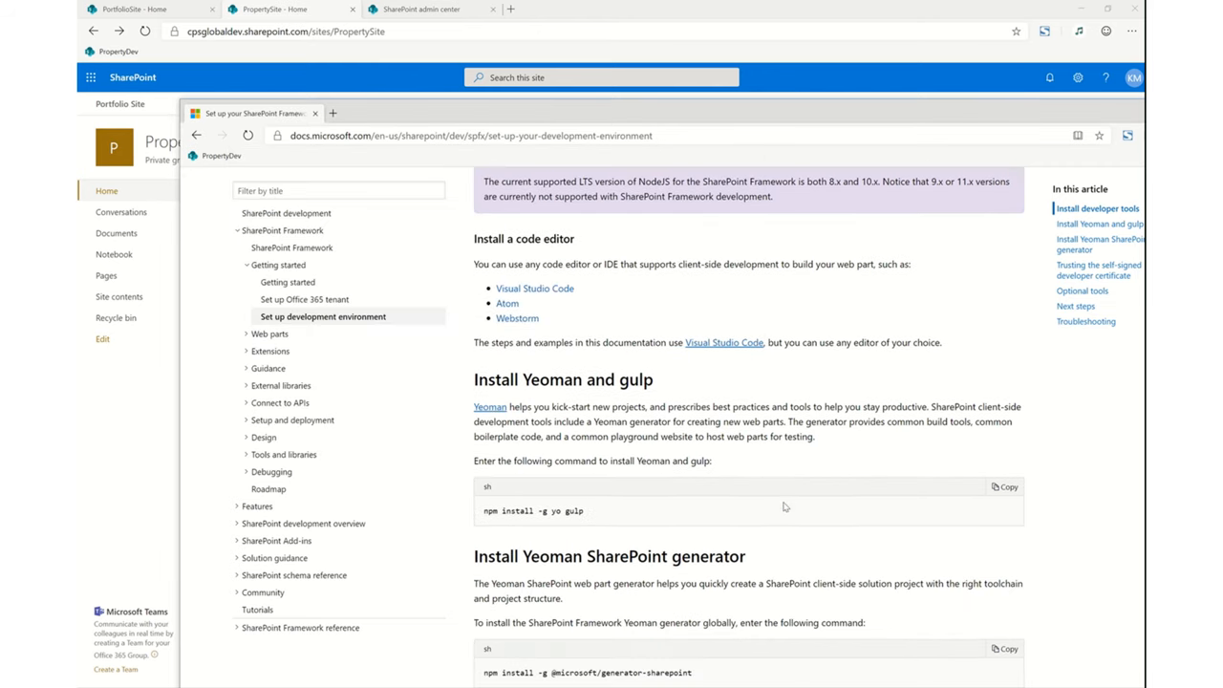
{"action": "scroll", "scroll_direction": "down", "scroll_amount": 3}
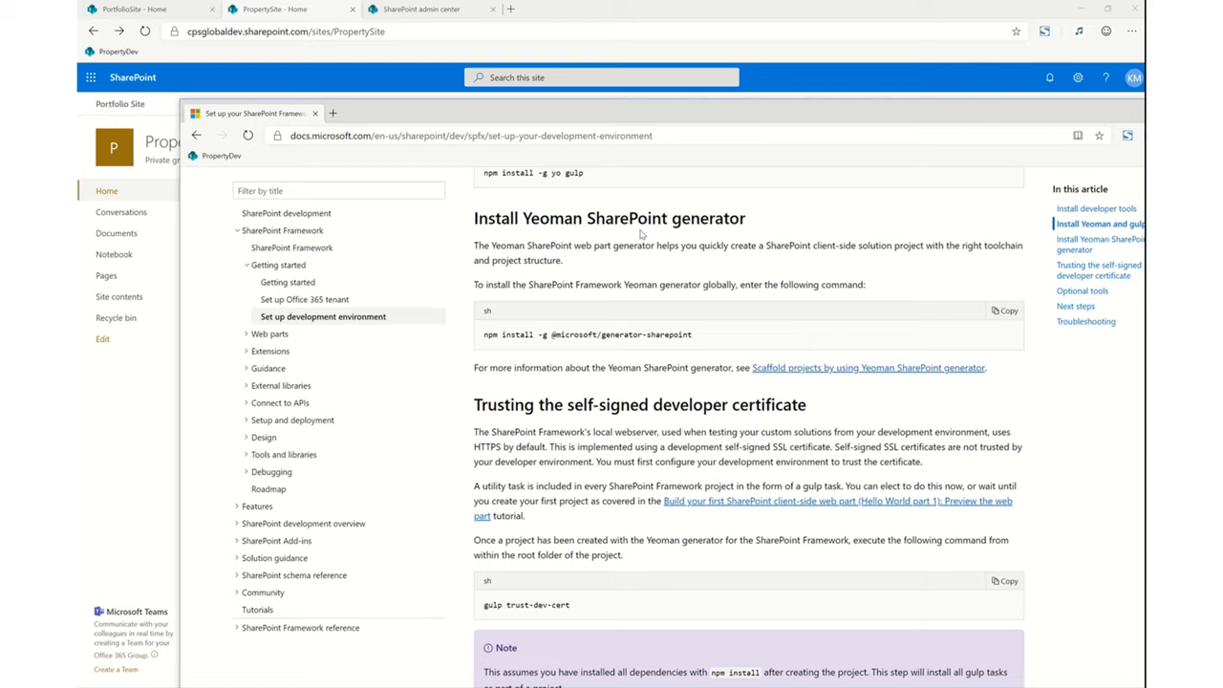
{"action": "mouse_move", "coordinate": [549, 335]}
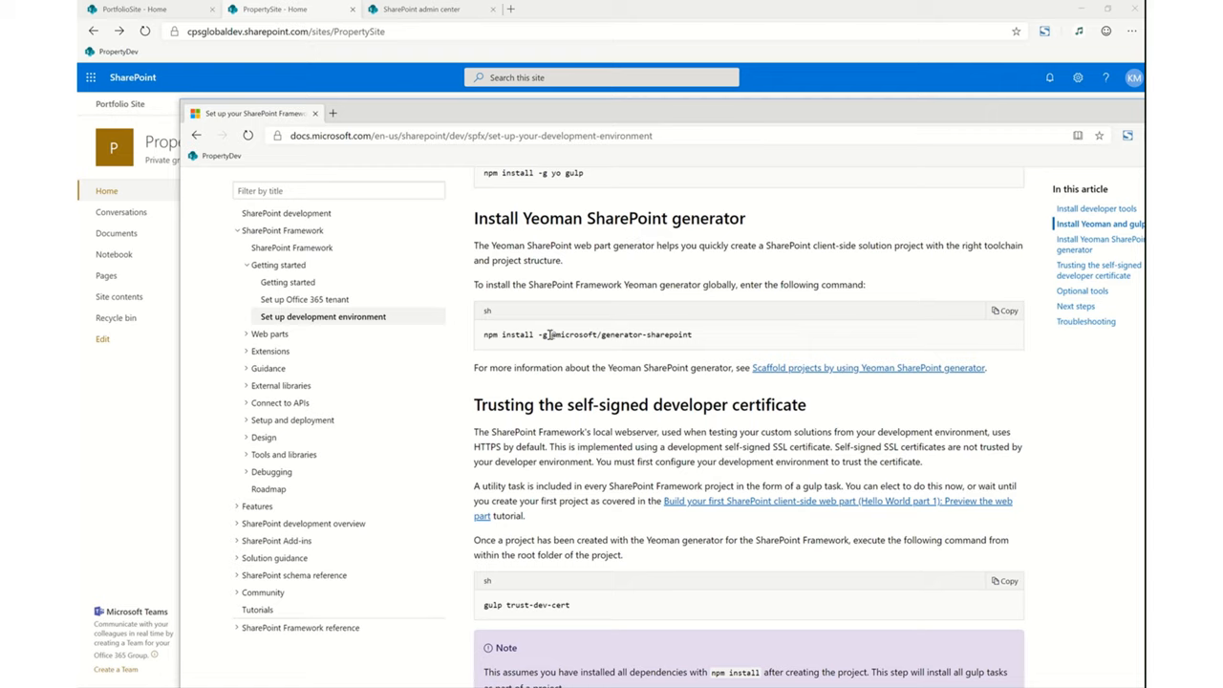
{"action": "left_click_drag", "start_coordinate": [549, 335], "coordinate": [693, 334]}
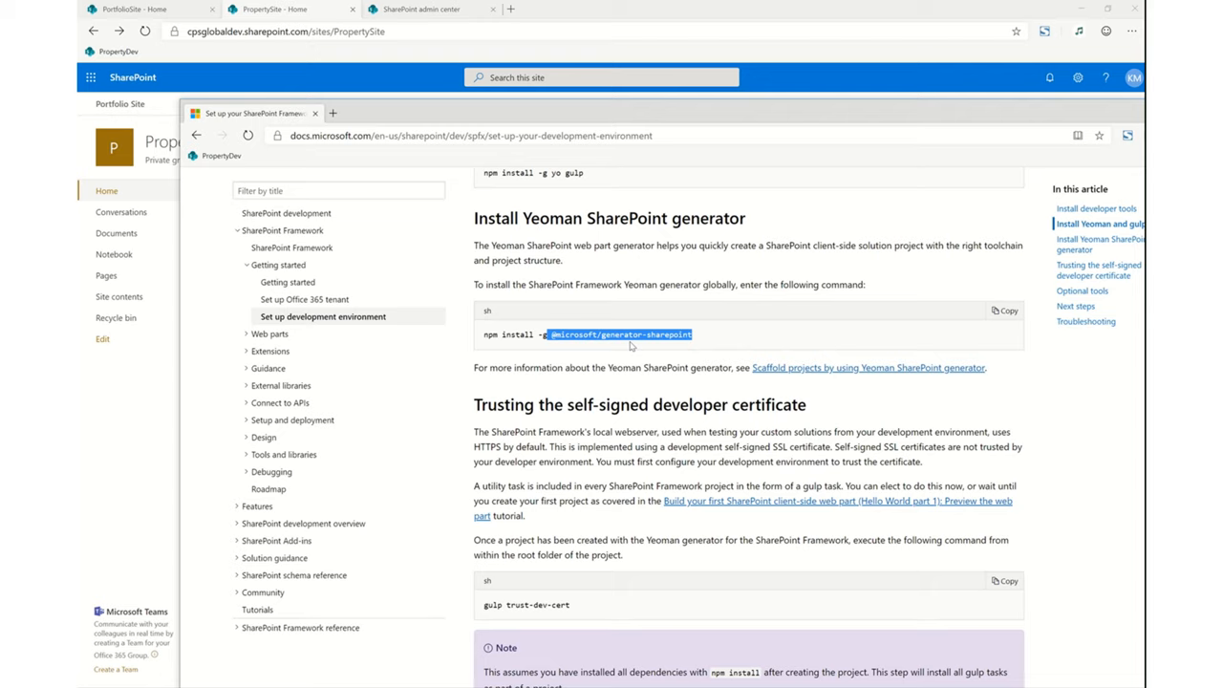
{"action": "mouse_move", "coordinate": [750, 404]}
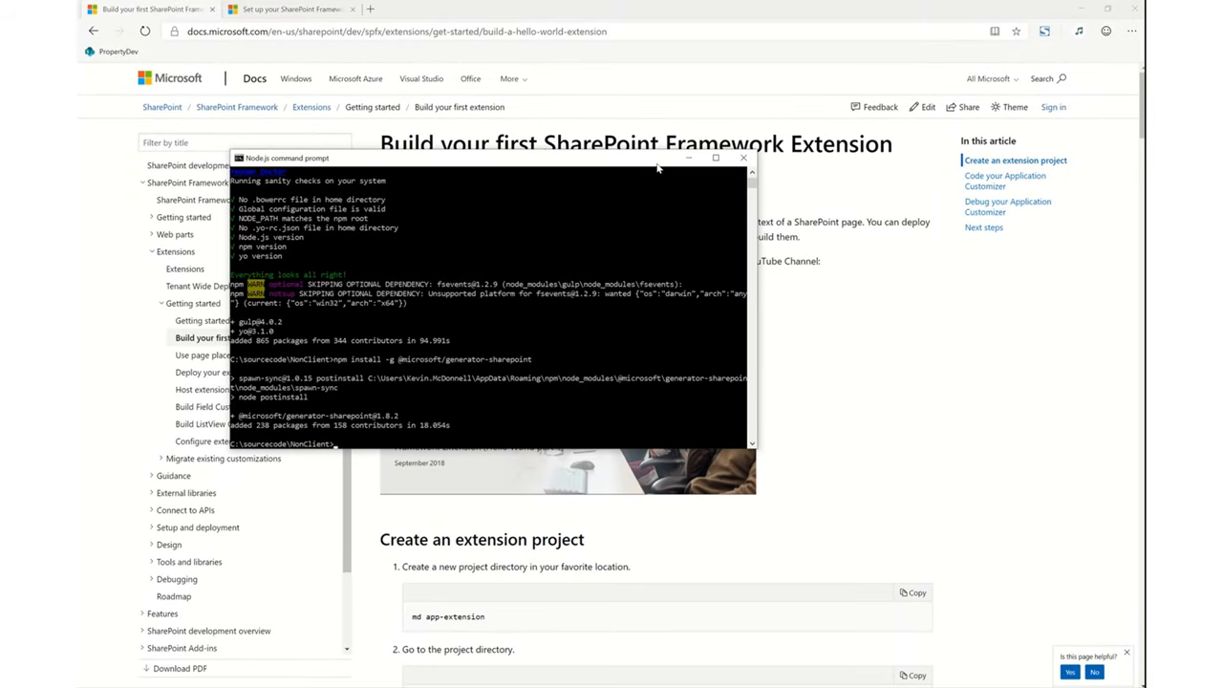
{"action": "mouse_move", "coordinate": [338, 234]}
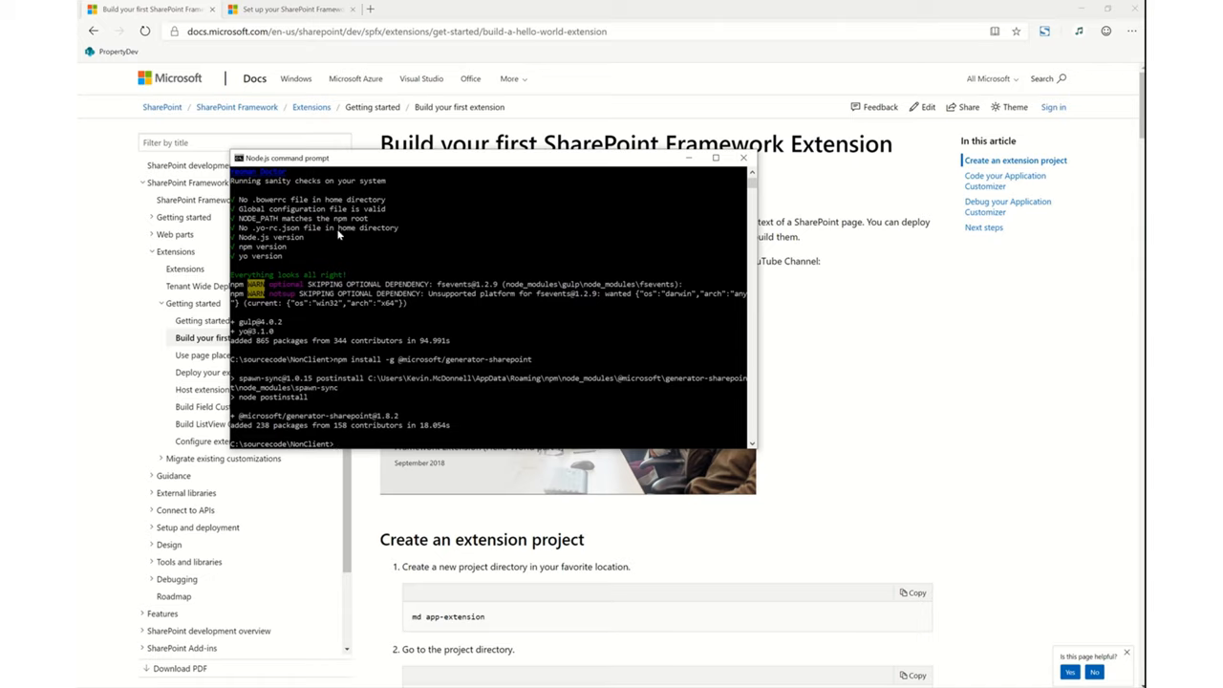
{"action": "mouse_move", "coordinate": [328, 299]}
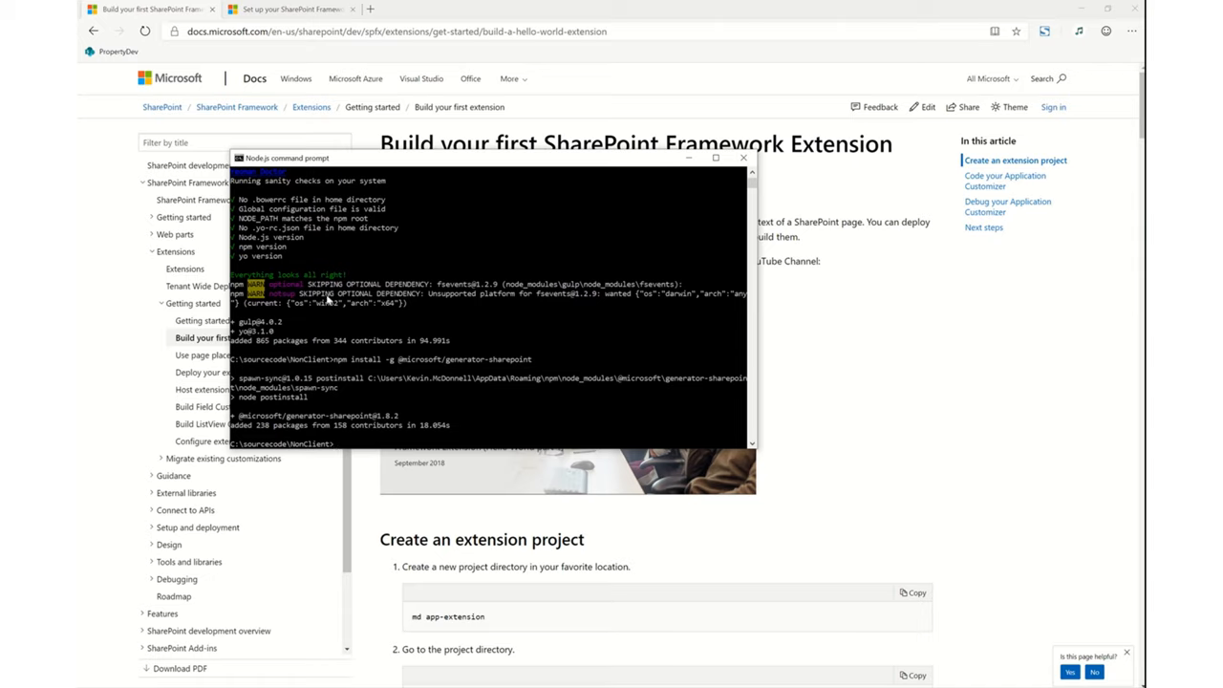
{"action": "mouse_move", "coordinate": [354, 366]}
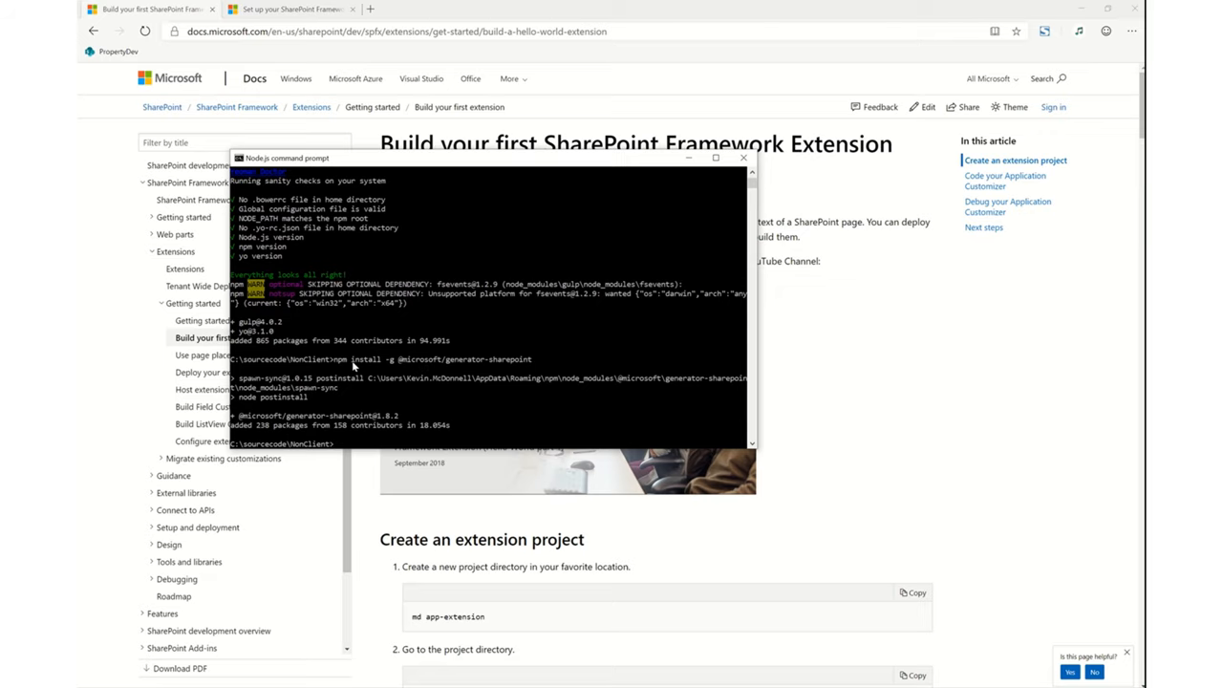
{"action": "mouse_move", "coordinate": [927, 390]}
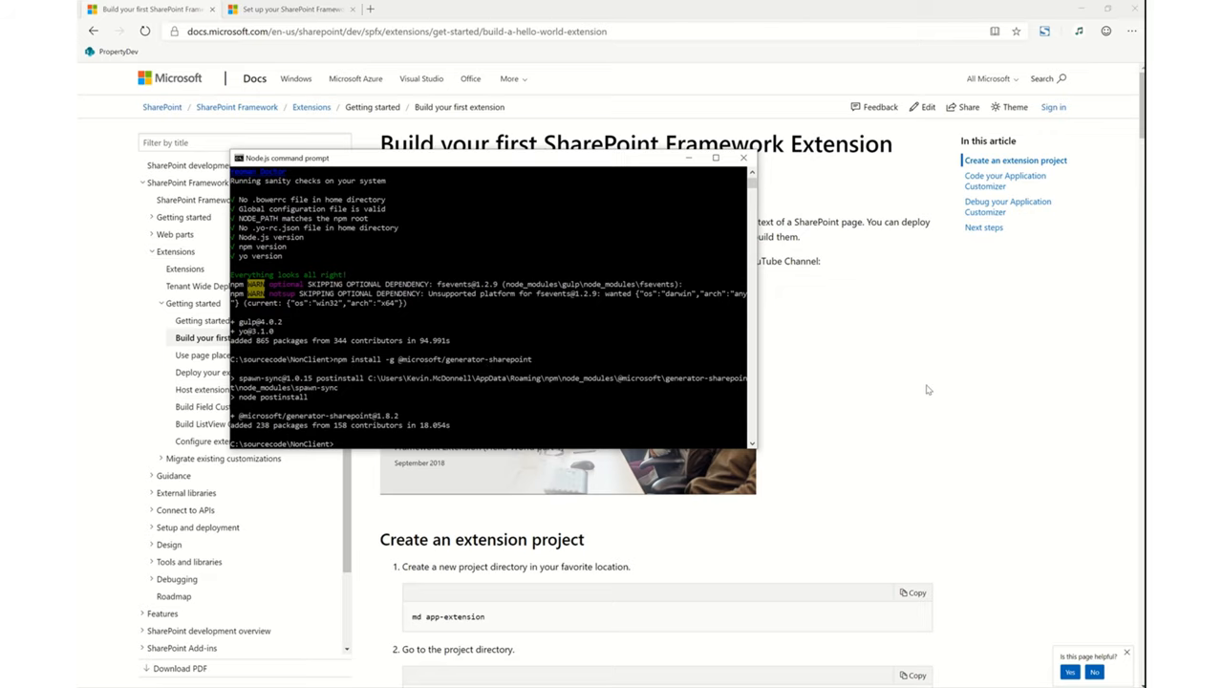
- Bring the extension tutorial forward and scroll to 'Create an extension project'
{"action": "left_click", "coordinate": [744, 158]}
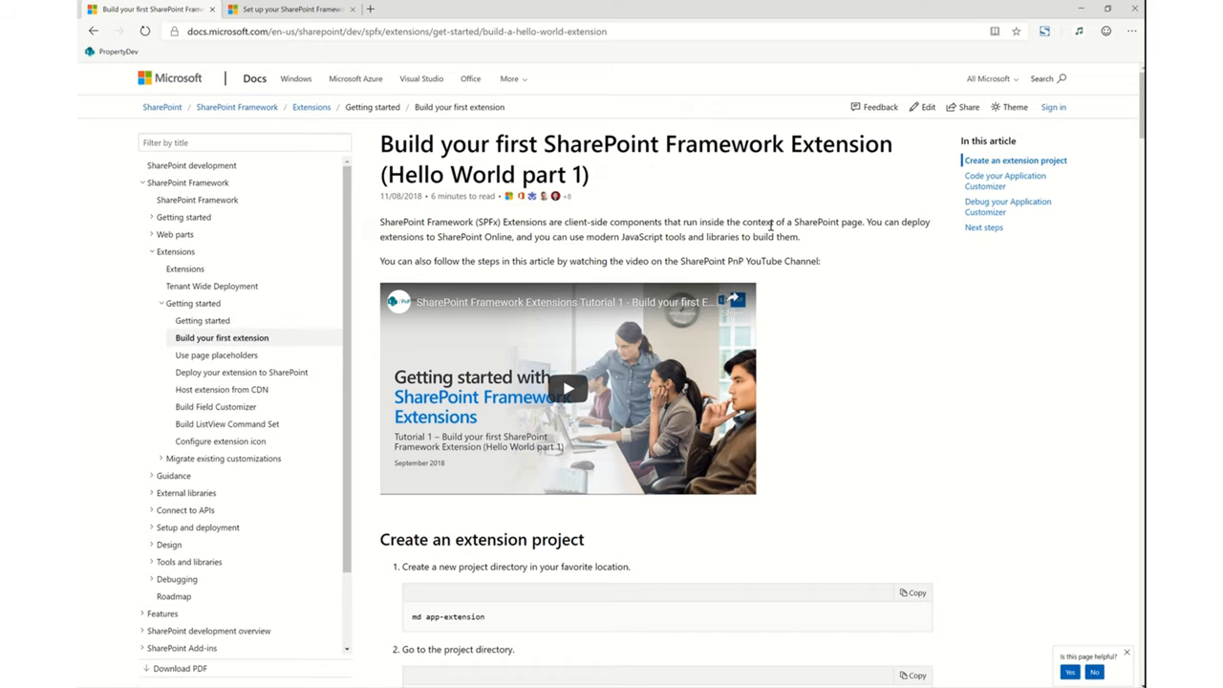
{"action": "scroll", "scroll_direction": "down", "scroll_amount": 3}
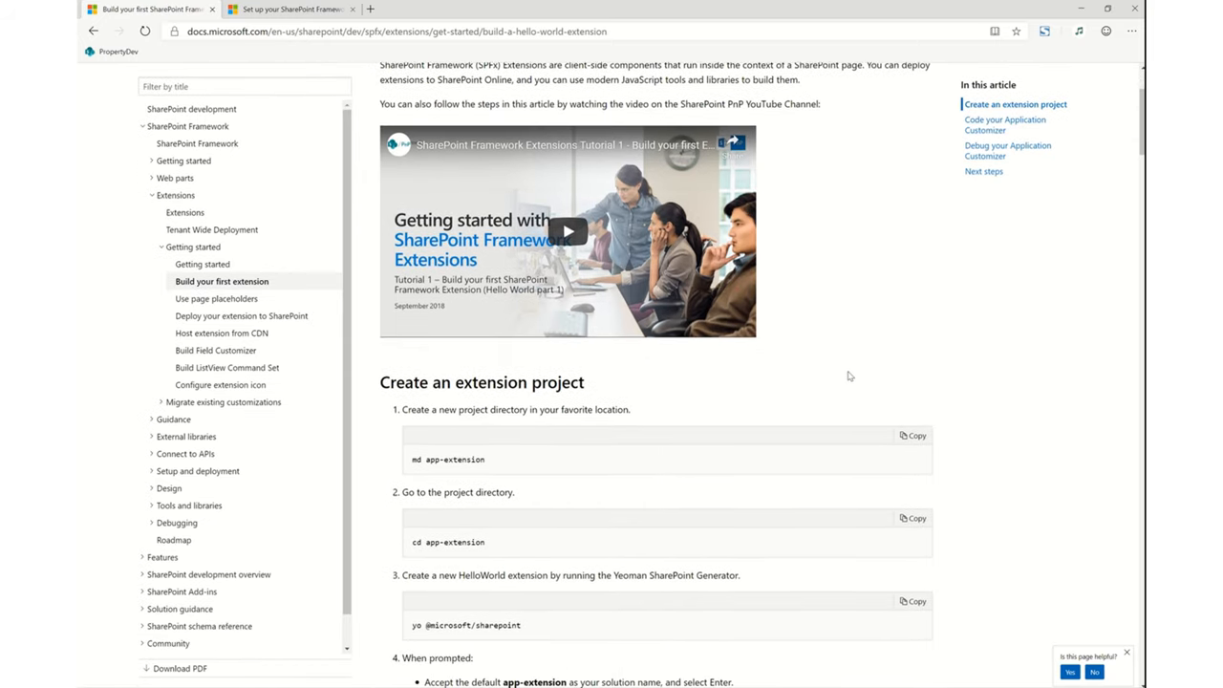
{"action": "scroll", "scroll_direction": "down", "scroll_amount": 3}
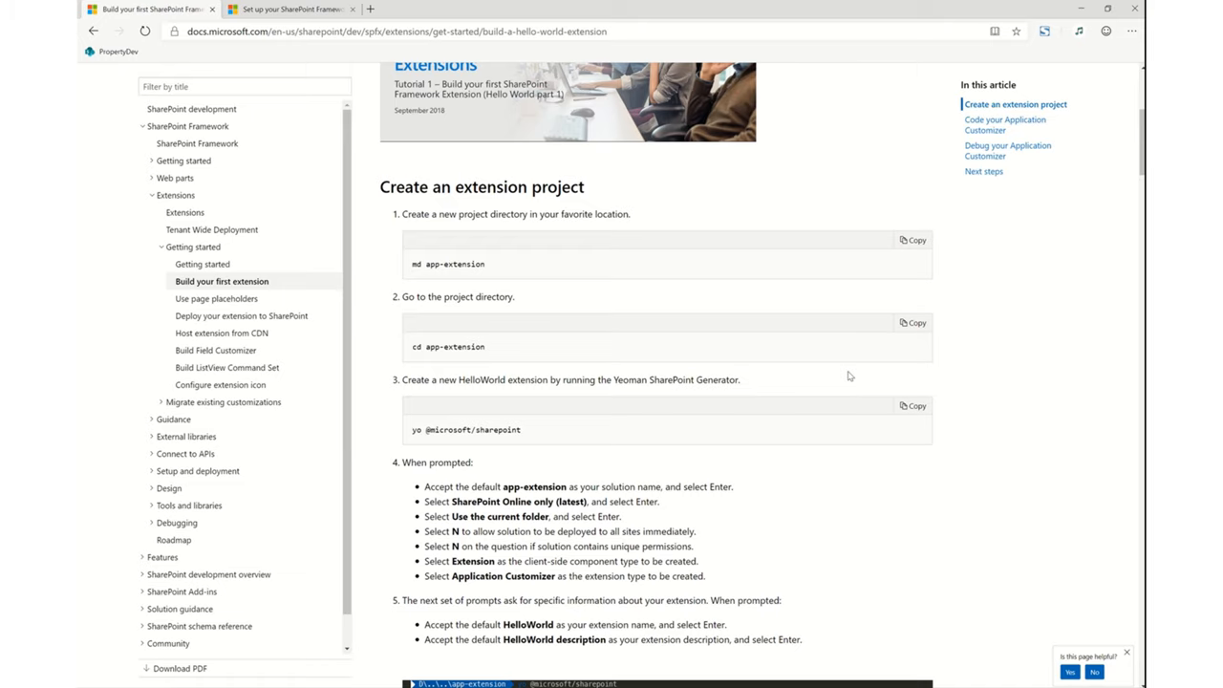
{"action": "scroll", "scroll_direction": "down", "scroll_amount": 3}
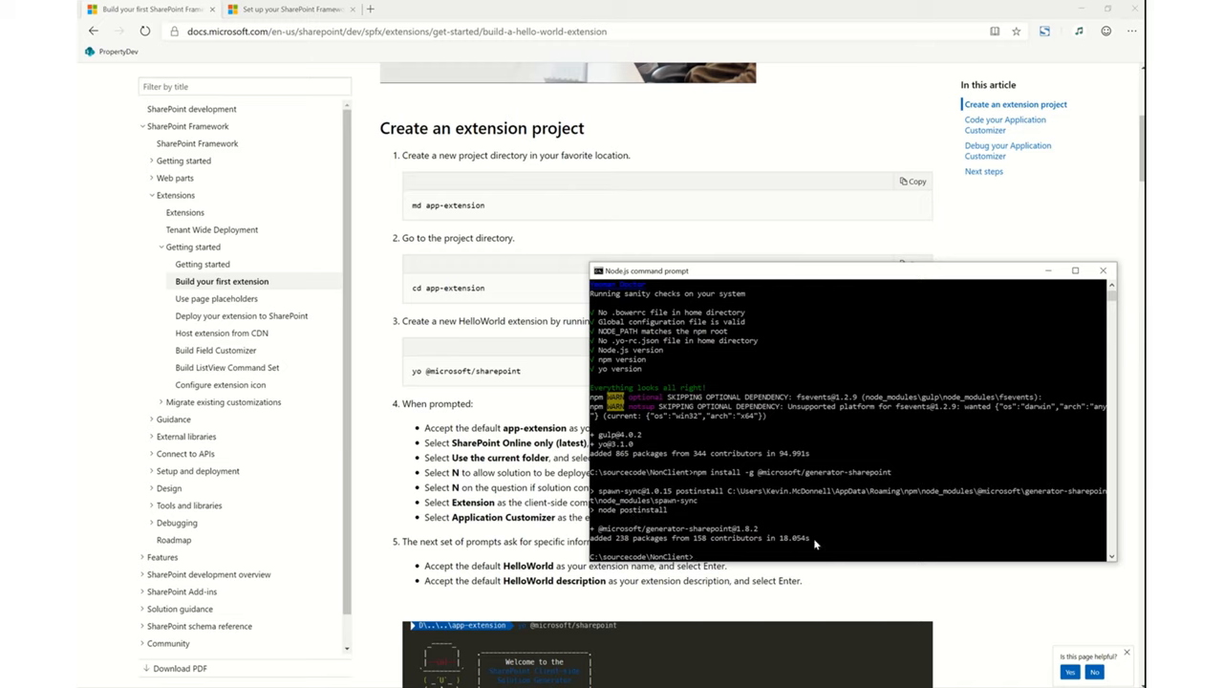
- Create the SPFXExtensionHeaderHubSiteTest folder with md, then cd into it
{"action": "type", "text": "md"}
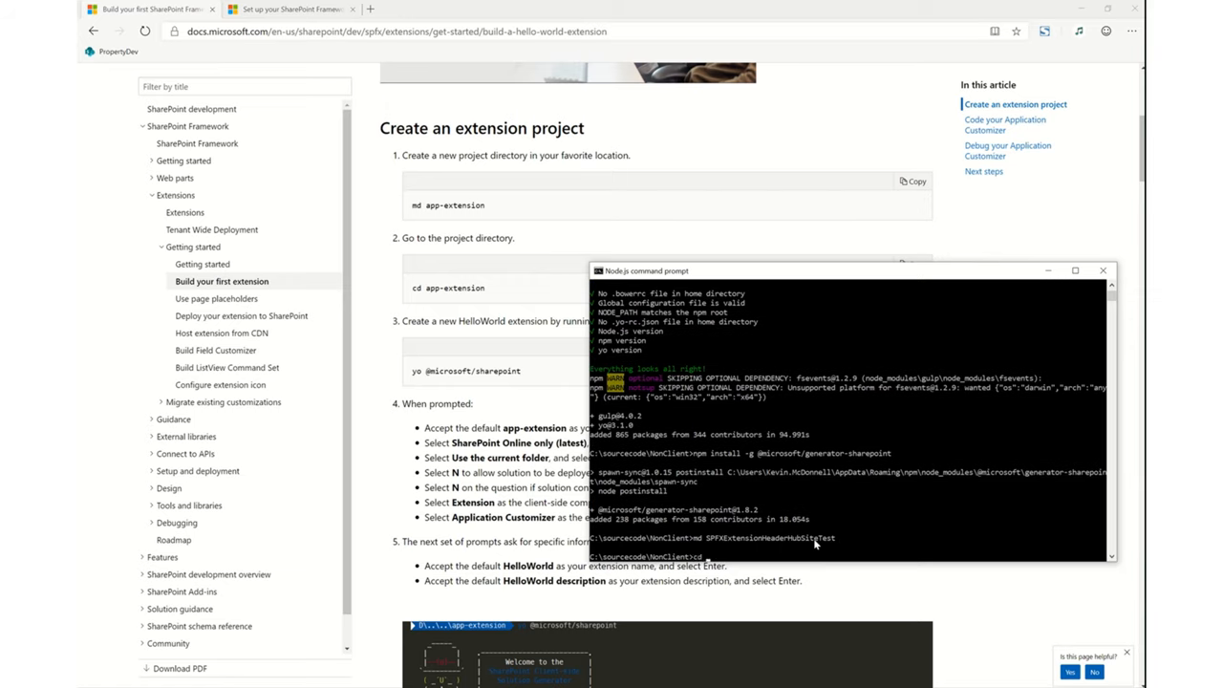
{"action": "type", "text": "cd SPFXExtensionHeaderHubSiteTest"}
{"action": "type", "text": "yo @microsoft/sharepoint"}
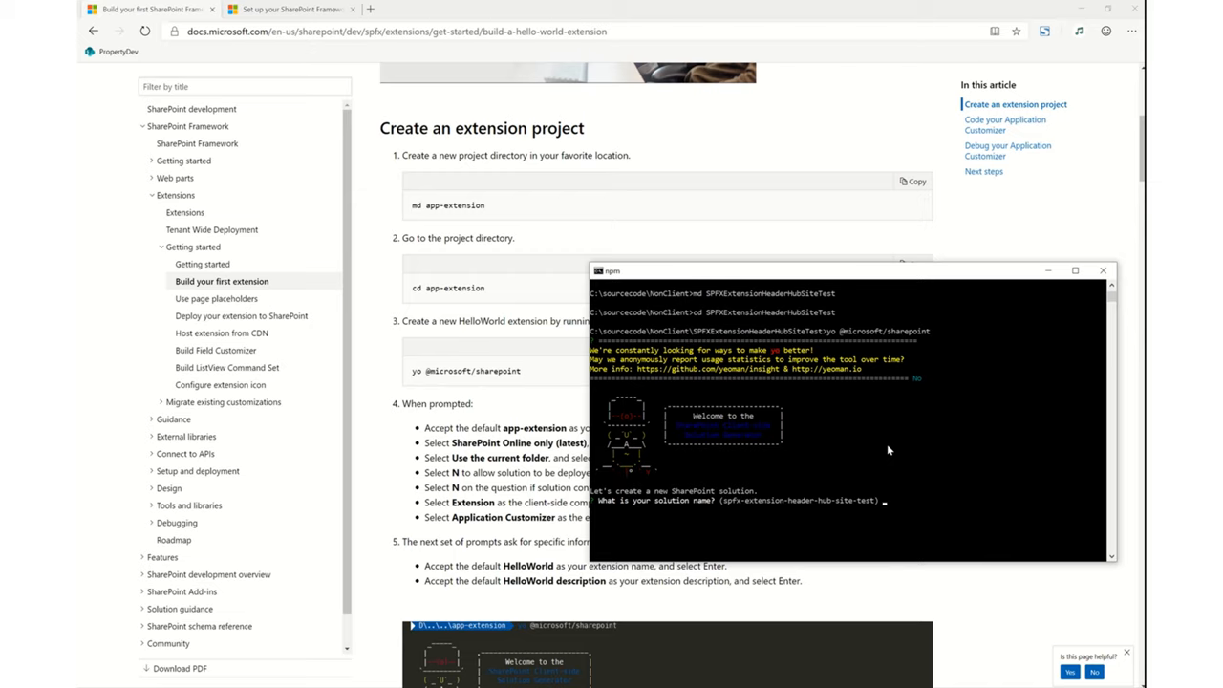
{"action": "mouse_move", "coordinate": [922, 514]}
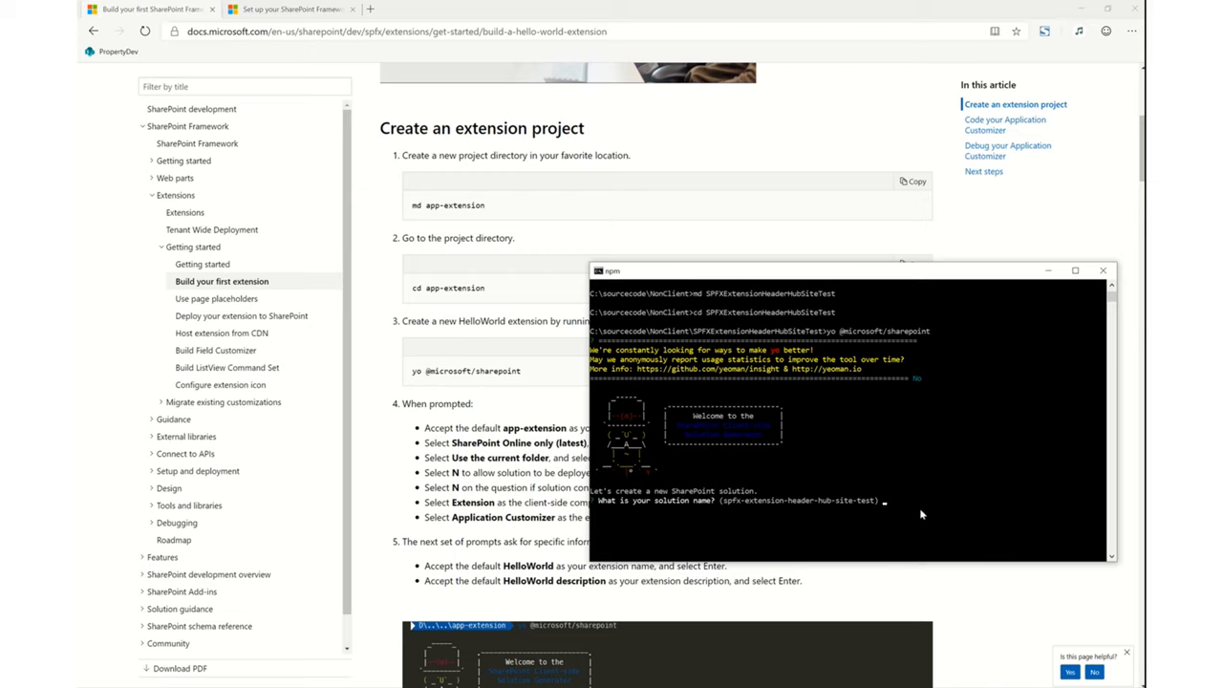
{"action": "mouse_move", "coordinate": [907, 505]}
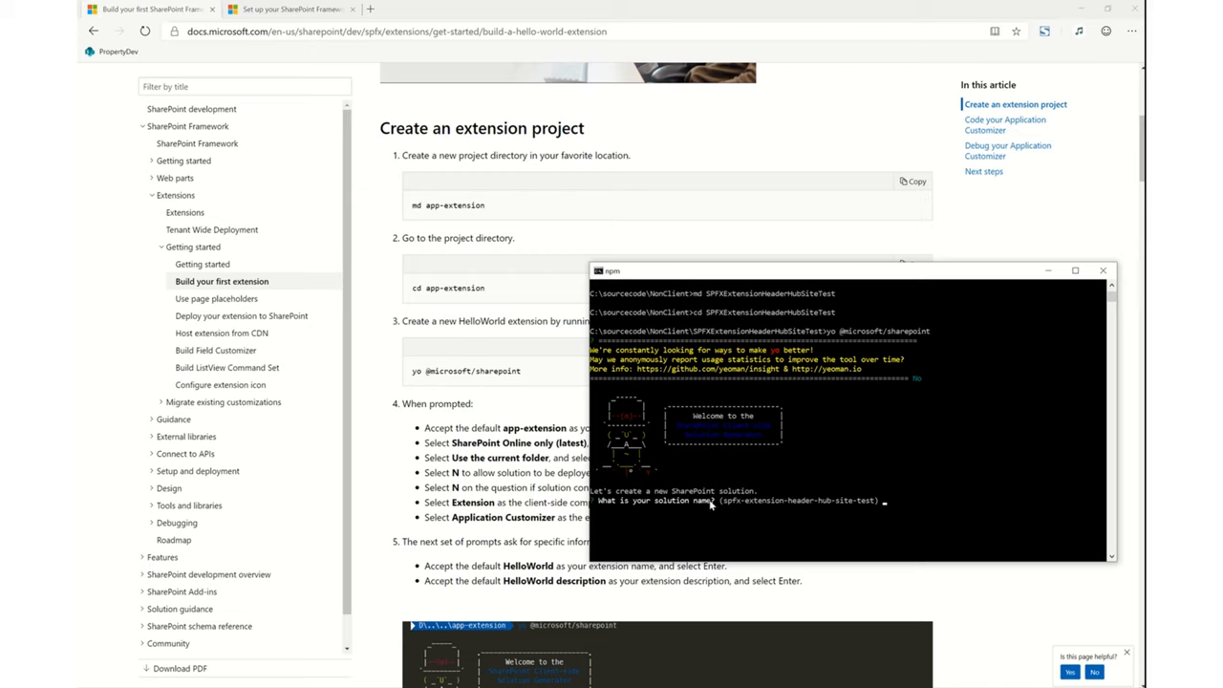
{"action": "mouse_move", "coordinate": [829, 508]}
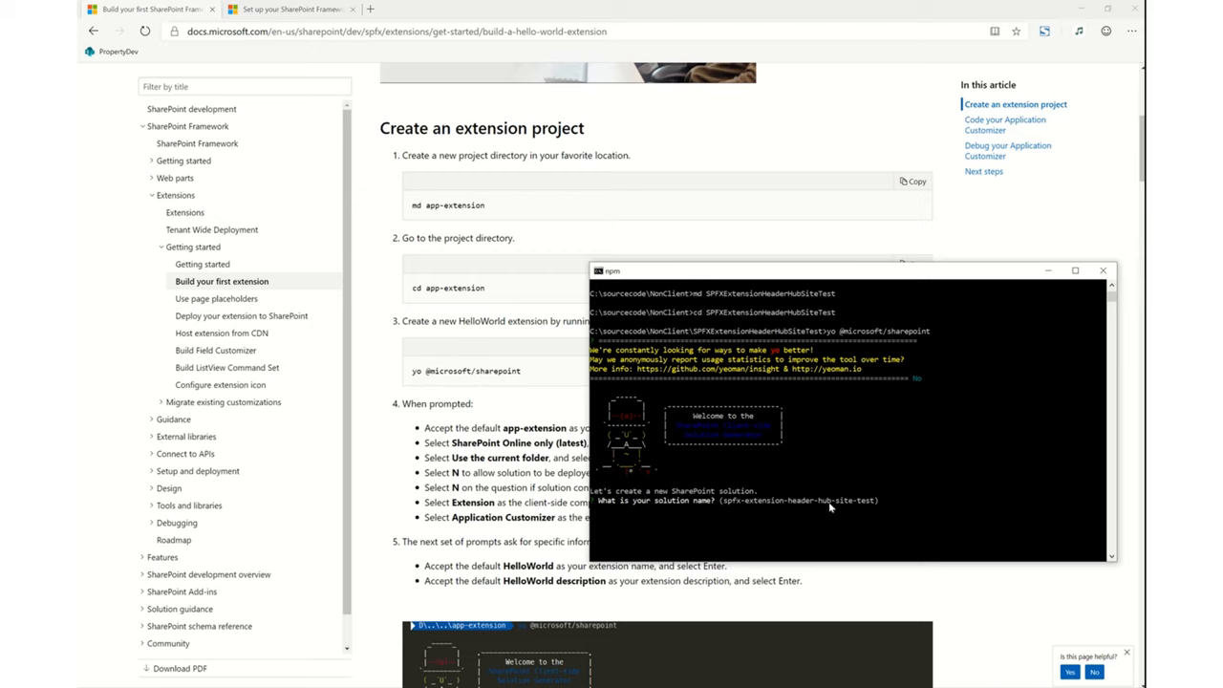
{"action": "mouse_move", "coordinate": [900, 506]}
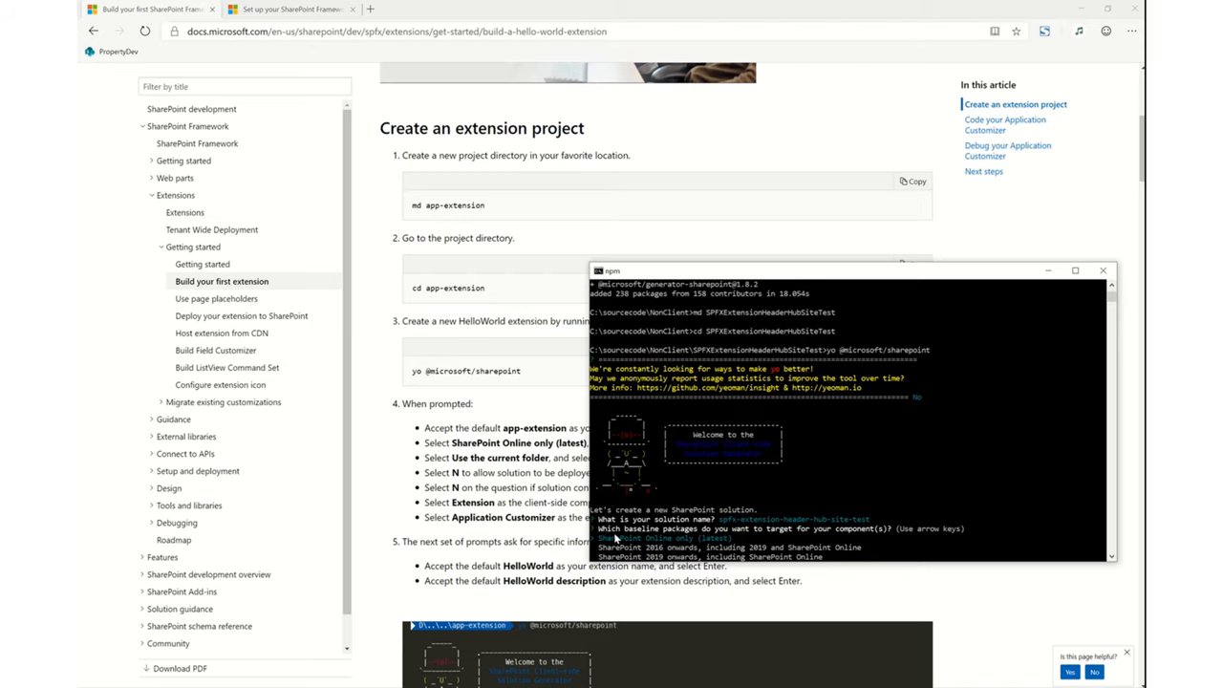
{"action": "mouse_move", "coordinate": [782, 274]}
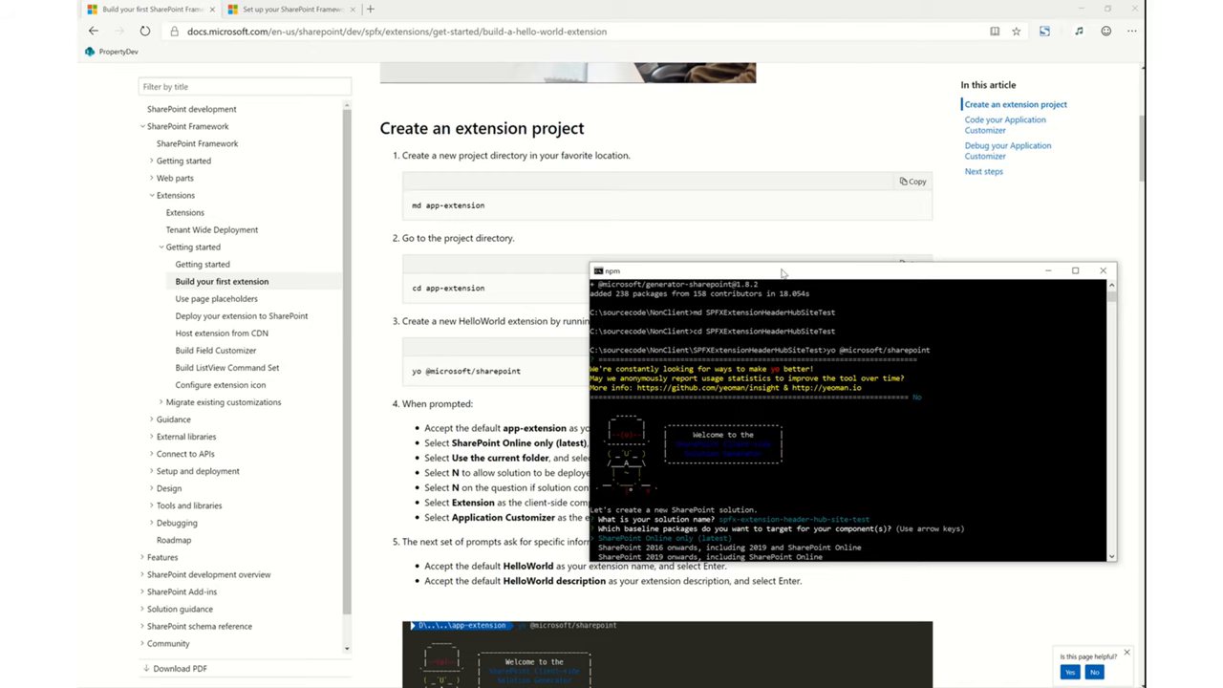
- Reposition the terminal and enter the Application Customizer name HeaderExtensionHubTest
{"action": "left_click_drag", "start_coordinate": [781, 273], "coordinate": [626, 160]}
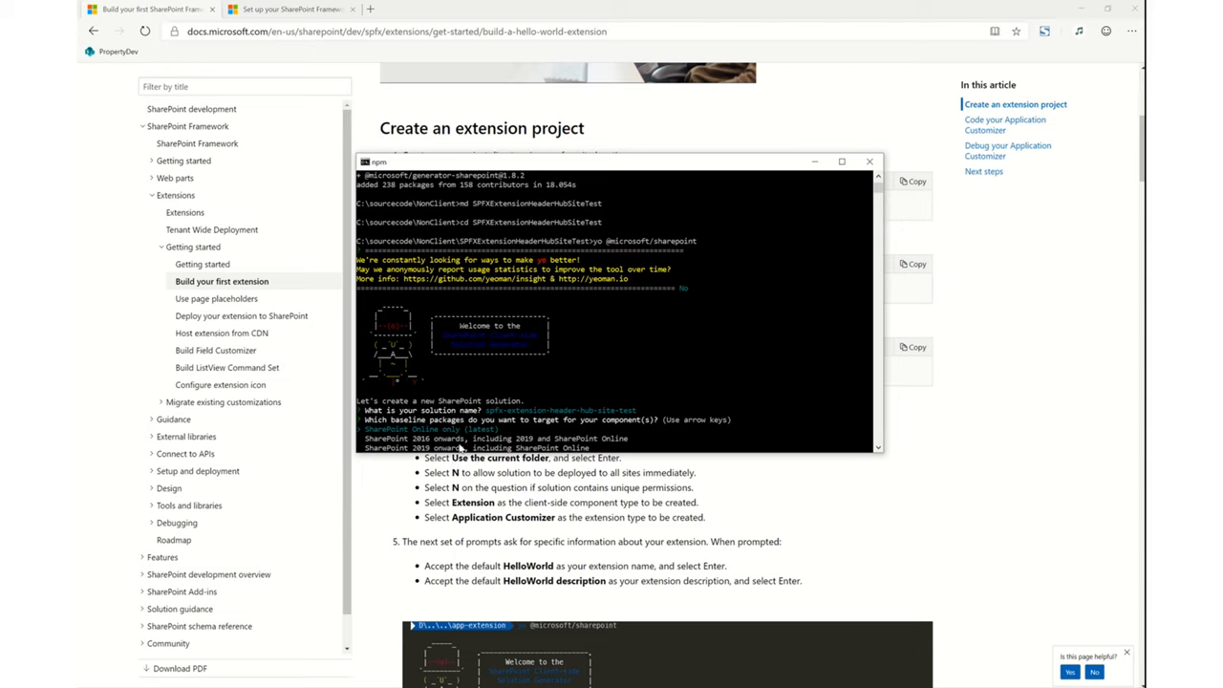
{"action": "mouse_move", "coordinate": [629, 448]}
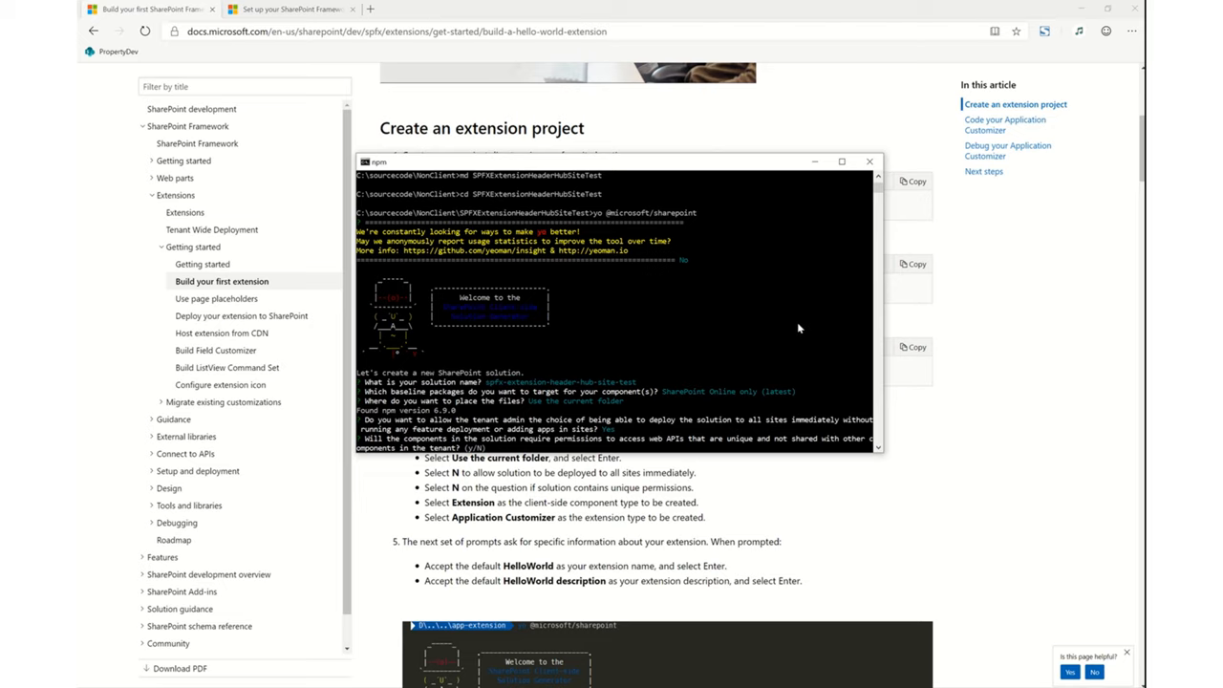
{"action": "mouse_move", "coordinate": [596, 446]}
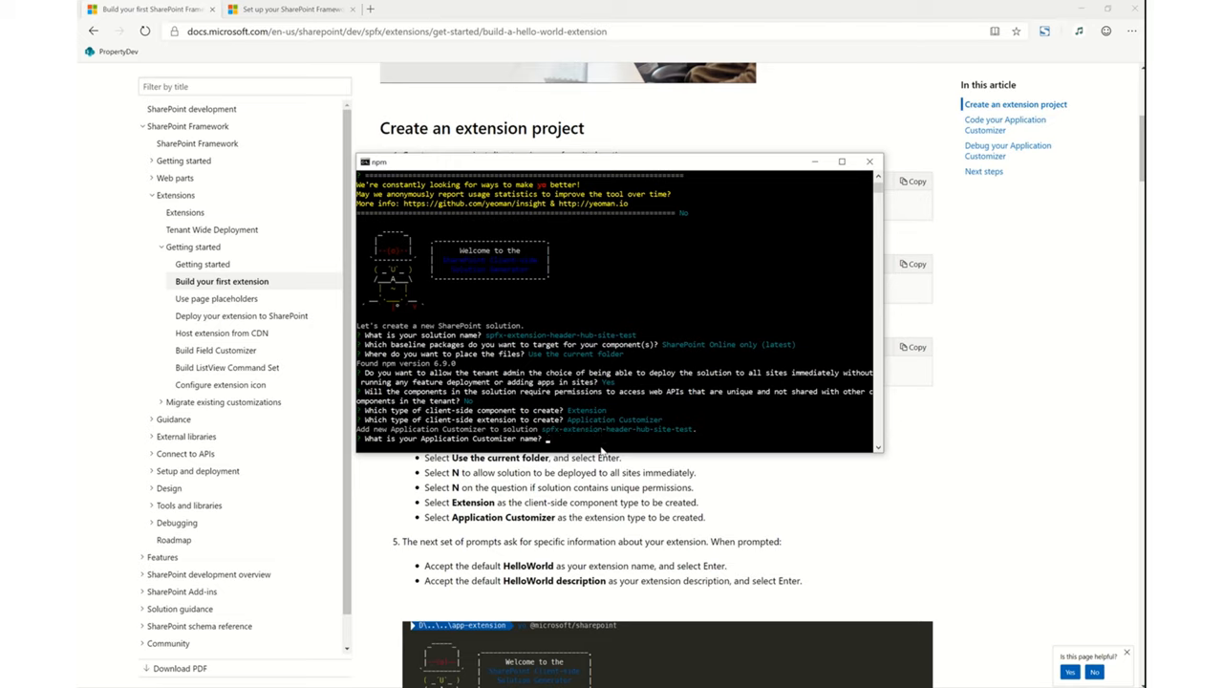
{"action": "type", "text": "Header"}
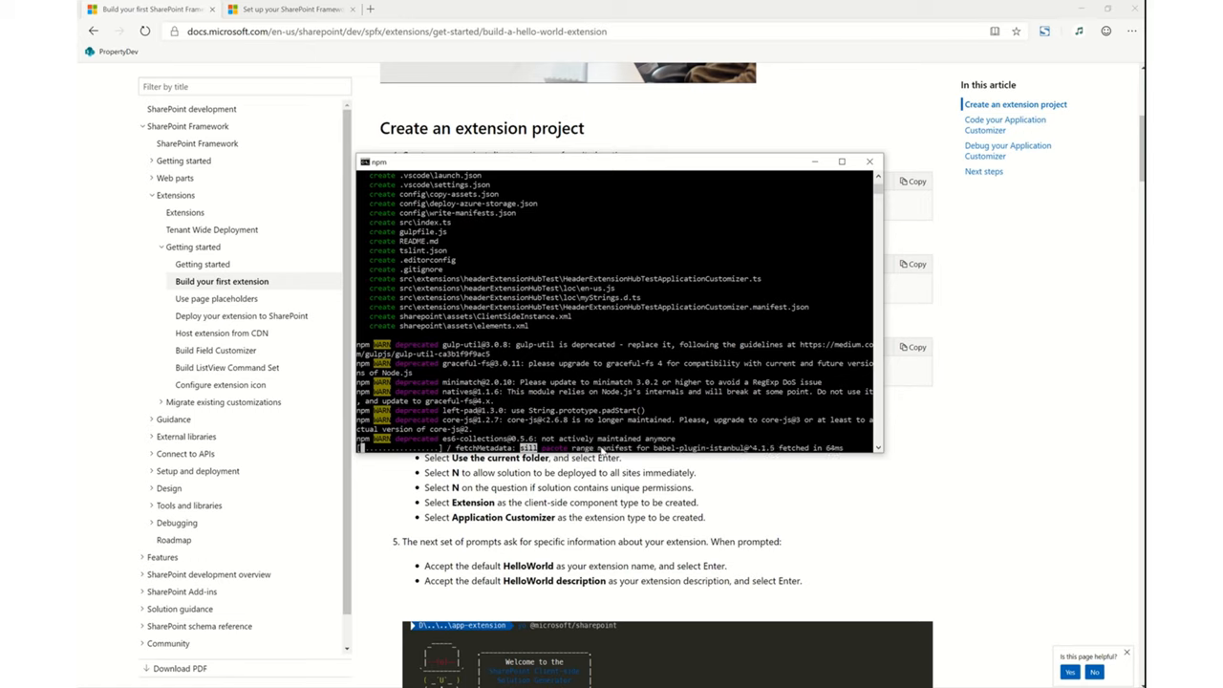
- Scroll the tutorial to its generator prompt list while npm installs packages
{"action": "scroll", "scroll_direction": "down", "scroll_amount": 3}
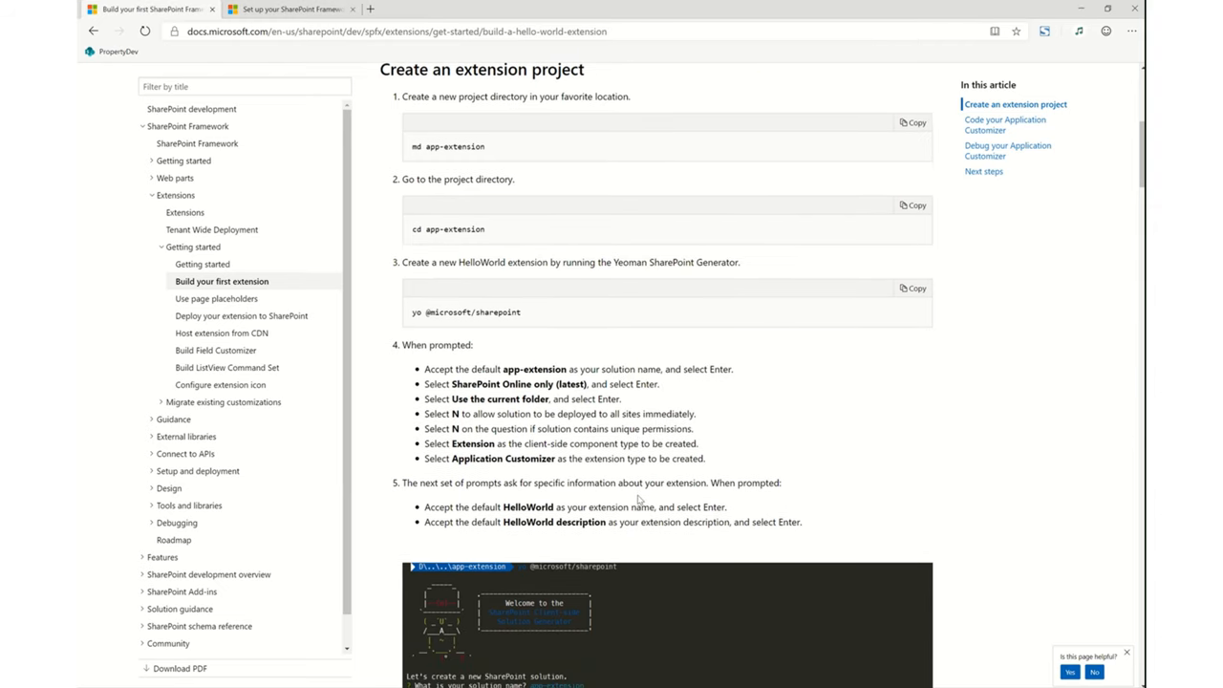
- Scroll the extension tutorial to its debugging section, then choose Use page placeholders
{"action": "scroll", "scroll_direction": "down", "scroll_amount": 3}
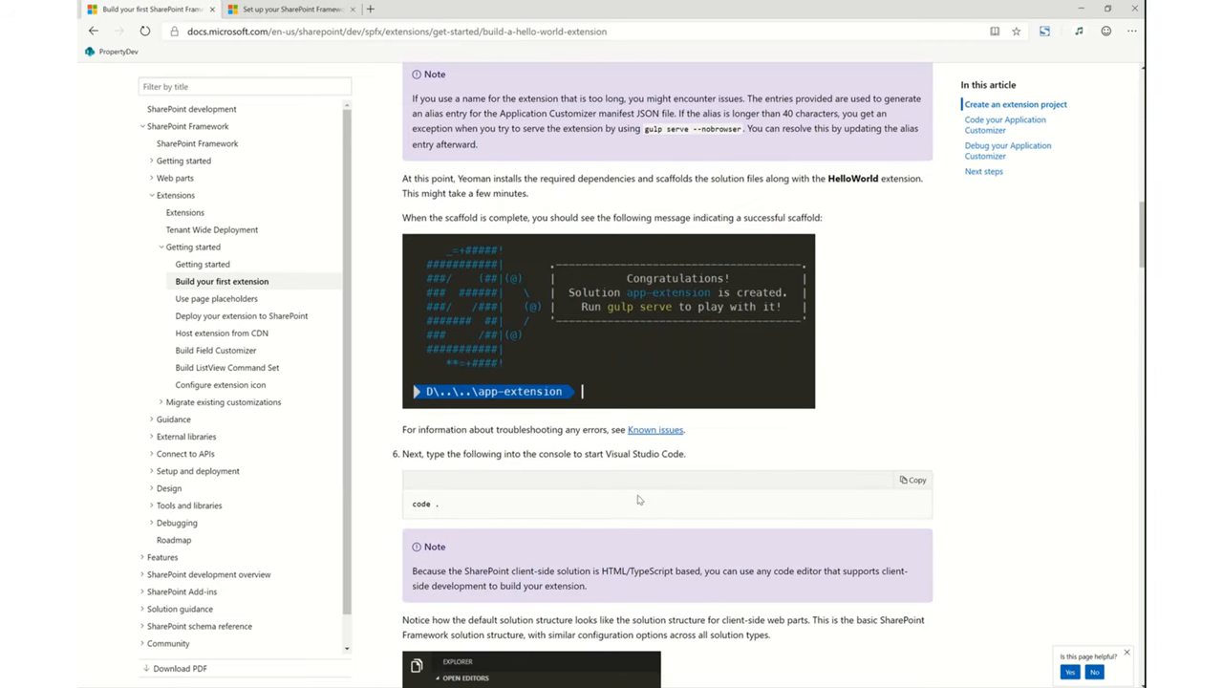
{"action": "scroll", "scroll_direction": "down", "scroll_amount": 3}
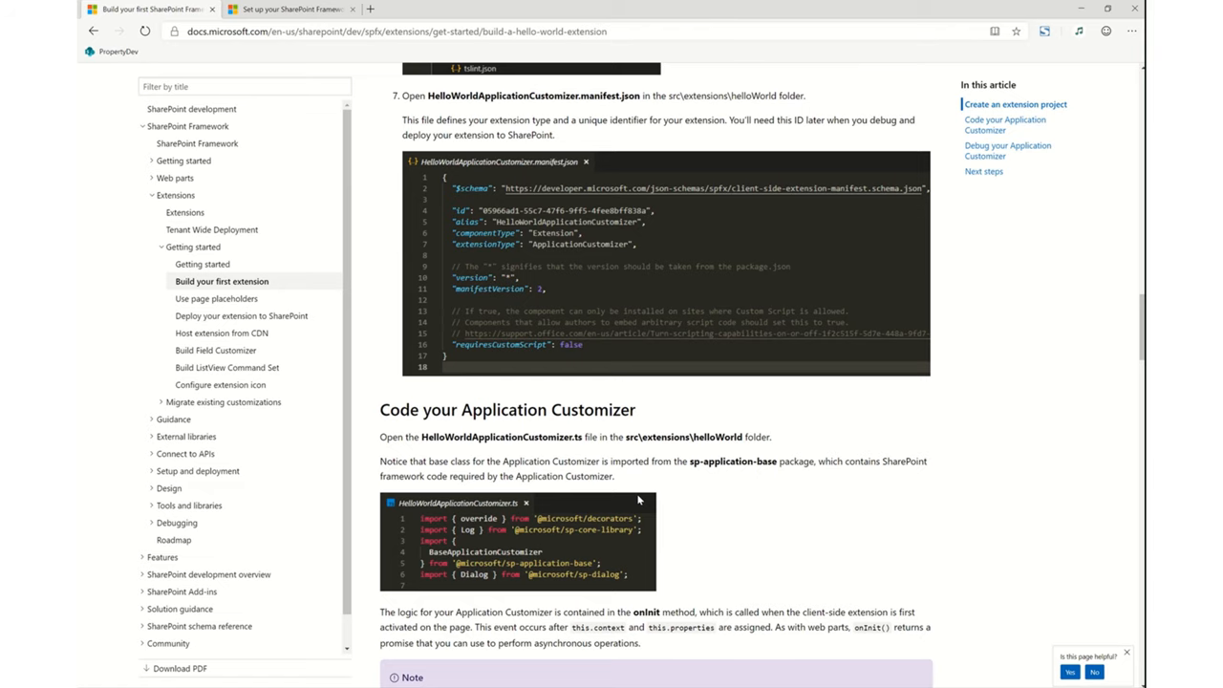
{"action": "scroll", "scroll_direction": "down", "scroll_amount": 3}
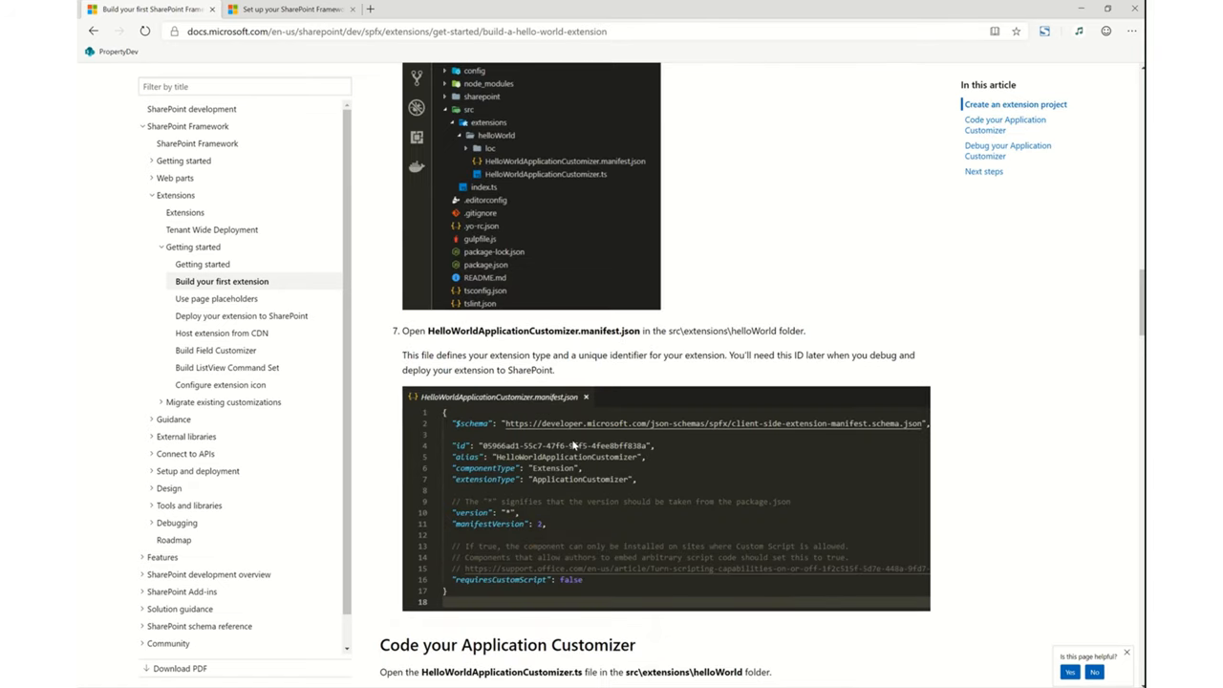
{"action": "scroll", "scroll_direction": "down", "scroll_amount": 3}
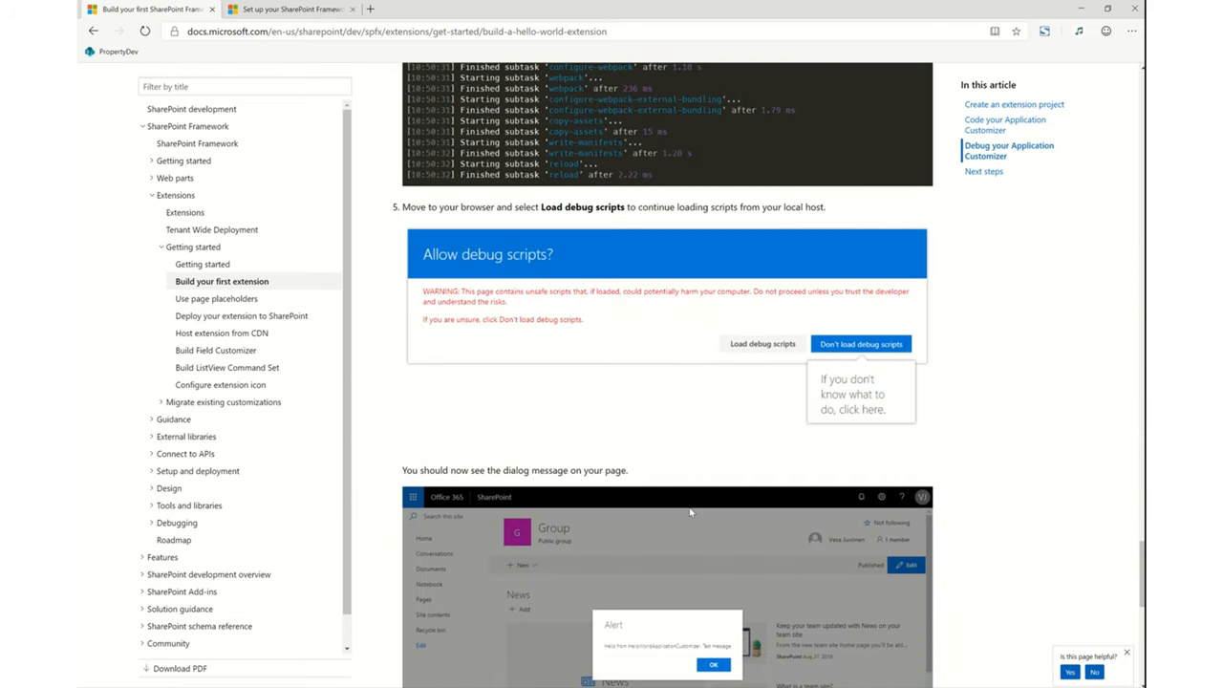
{"action": "scroll", "scroll_direction": "down", "scroll_amount": 3}
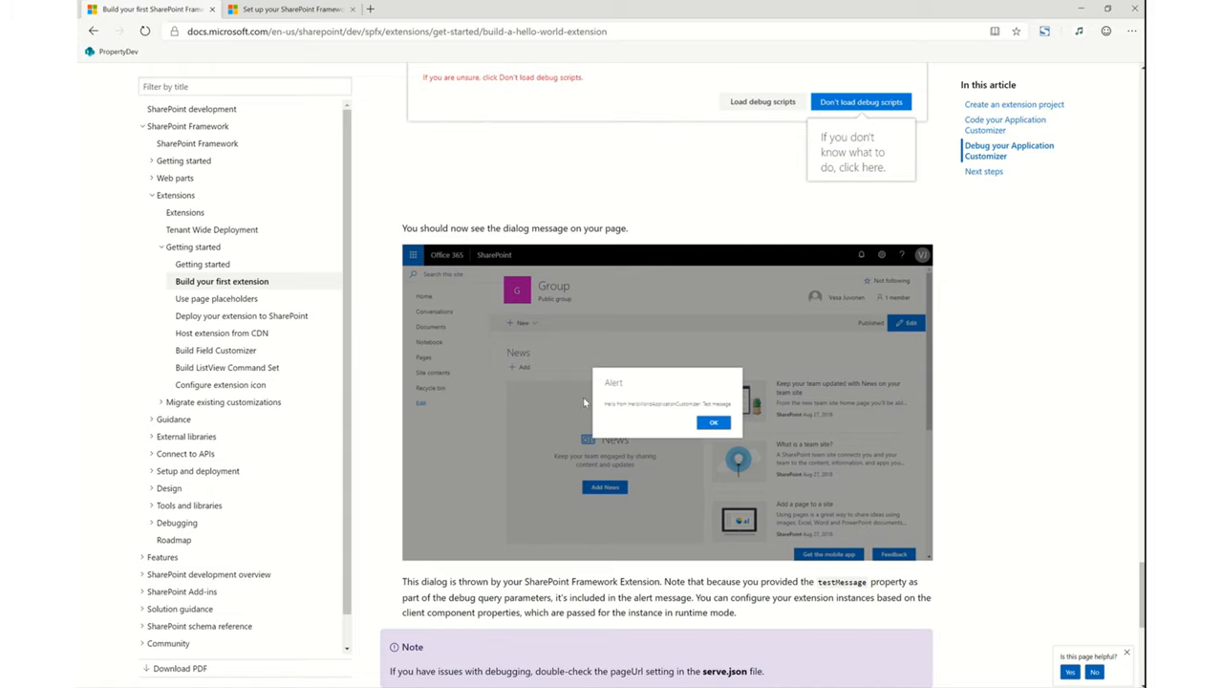
{"action": "left_click", "coordinate": [216, 298]}
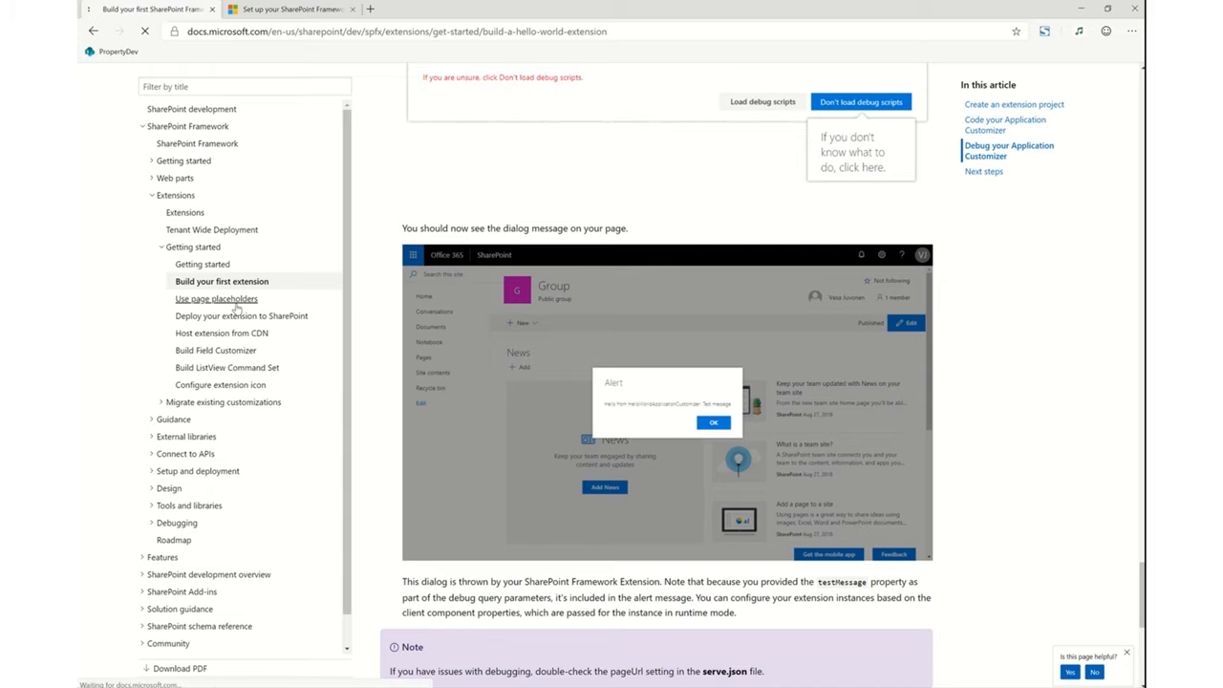
- Scroll the Use page placeholders article down to the header and footer test result
{"action": "left_click", "coordinate": [216, 298]}
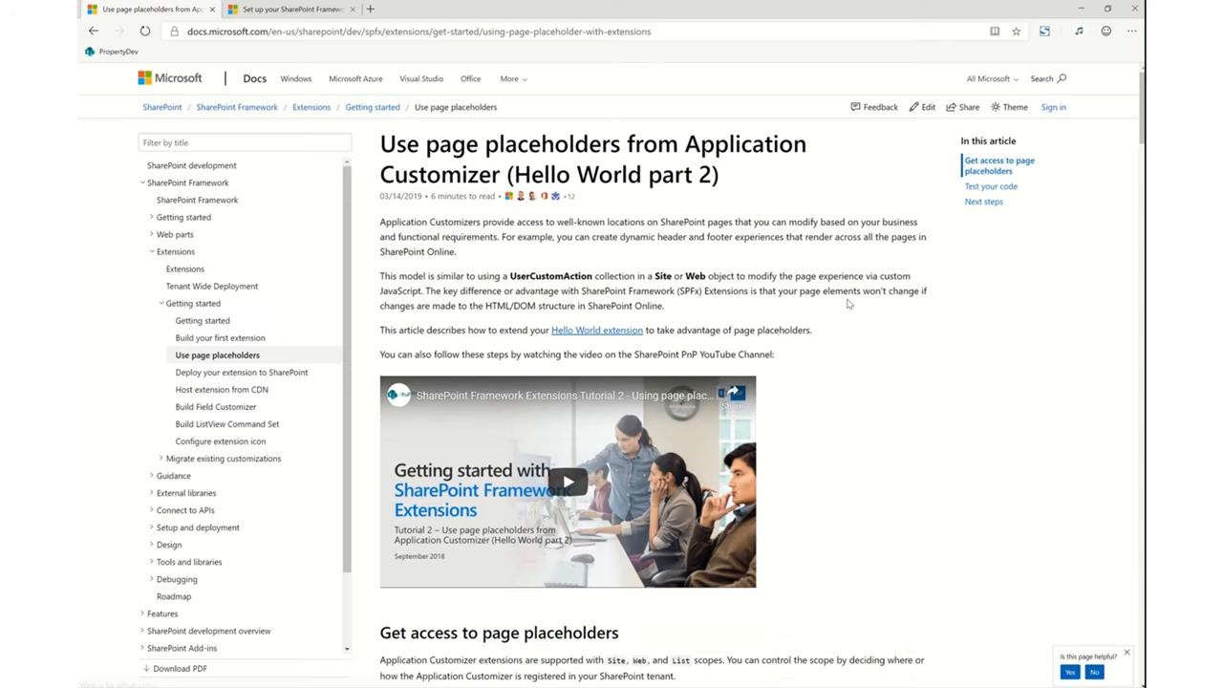
{"action": "scroll", "scroll_direction": "down", "scroll_amount": 3}
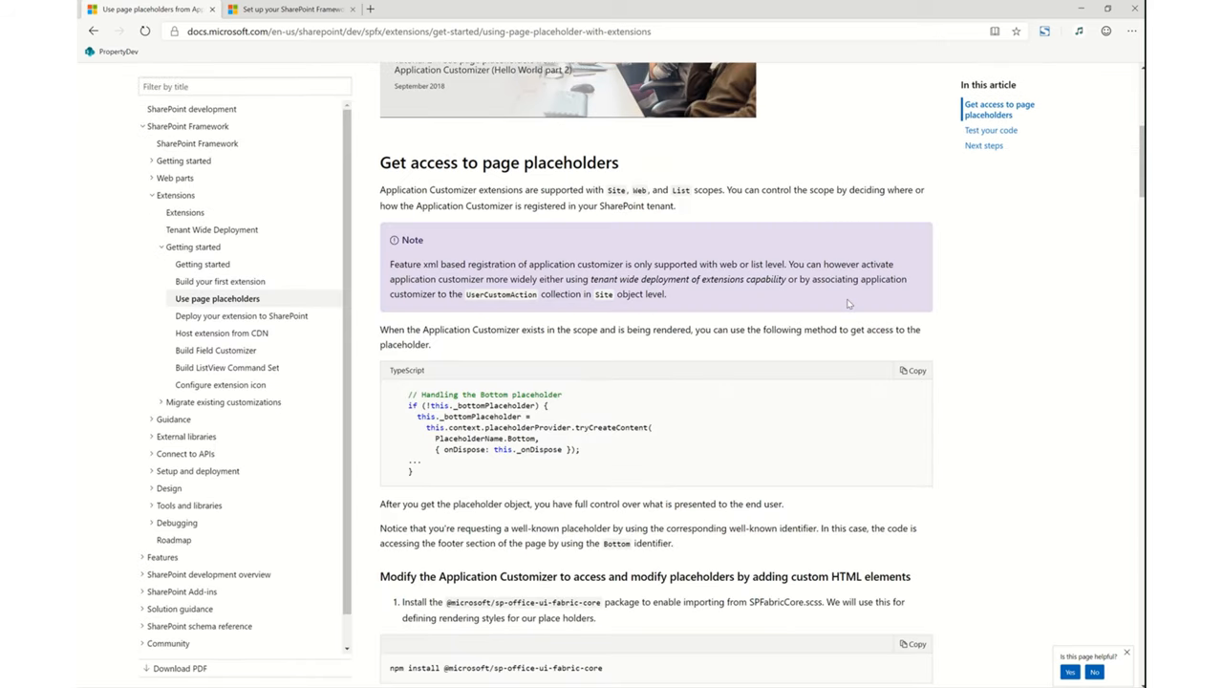
{"action": "scroll", "scroll_direction": "down", "scroll_amount": 3}
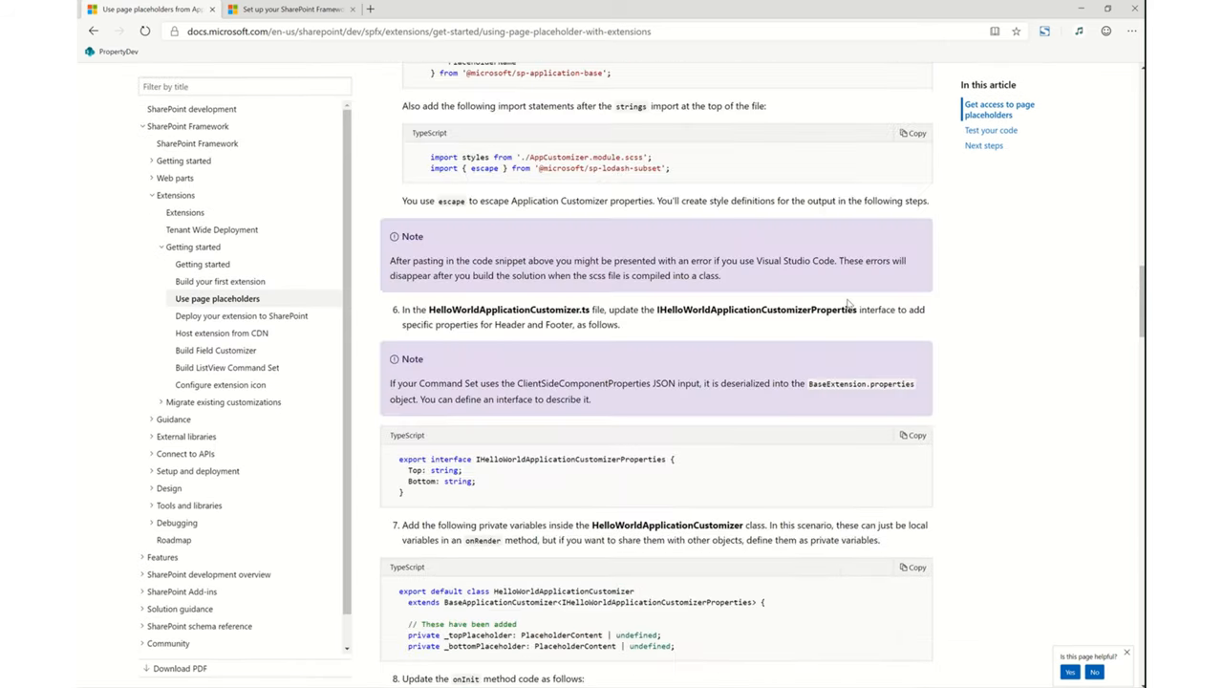
{"action": "scroll", "scroll_direction": "down", "scroll_amount": 3}
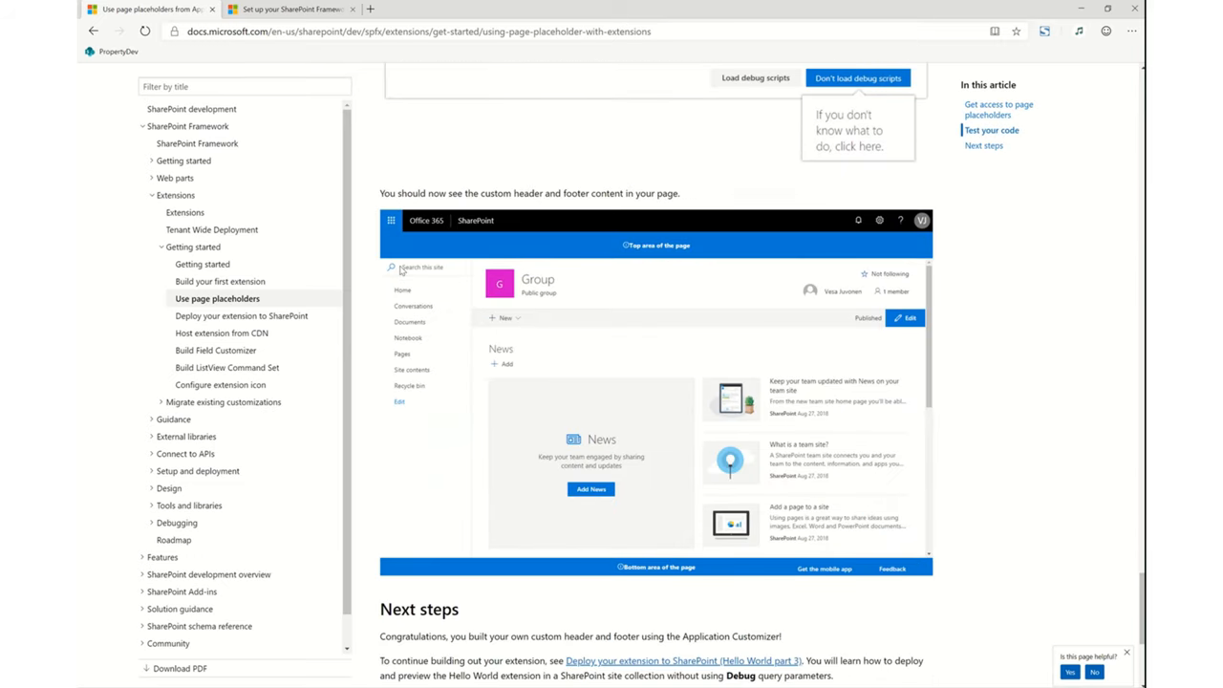
{"action": "mouse_move", "coordinate": [700, 246]}
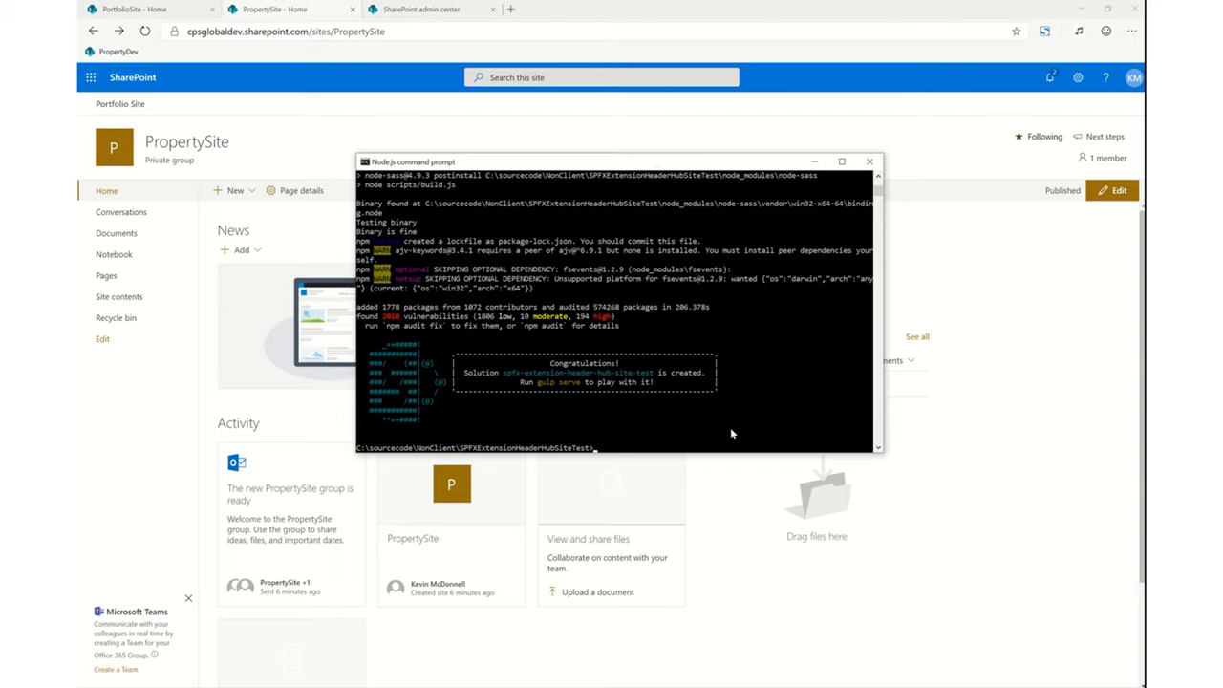
{"action": "mouse_move", "coordinate": [732, 429]}
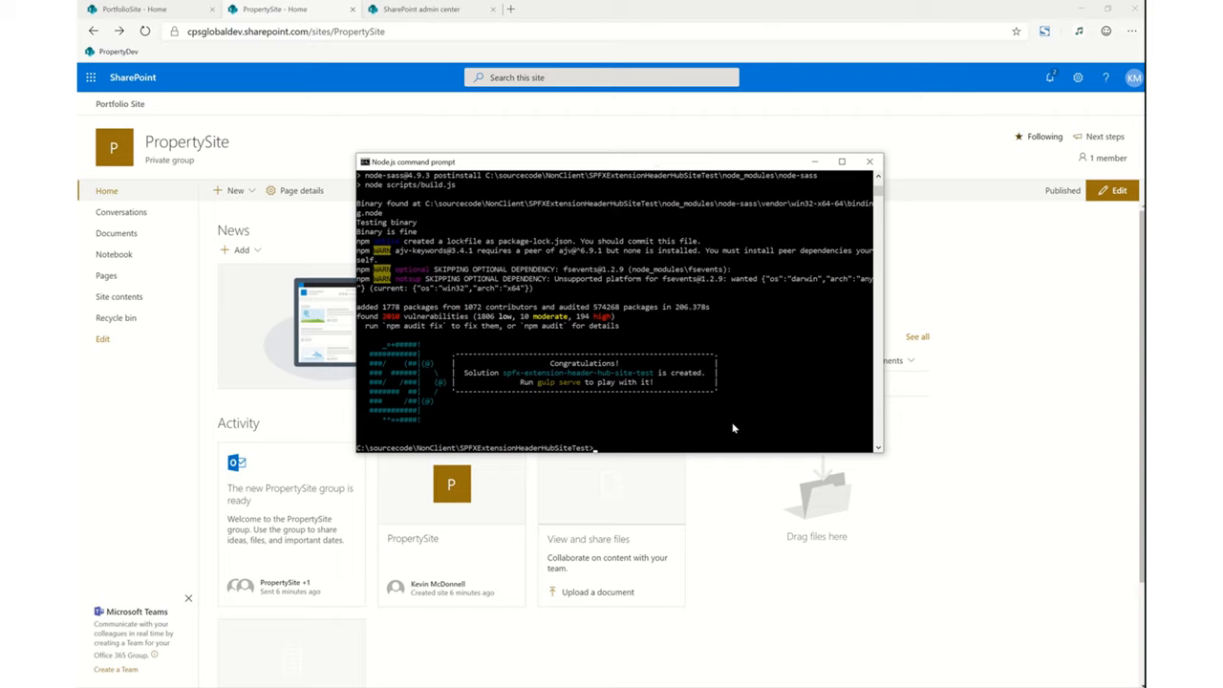
{"action": "mouse_move", "coordinate": [562, 402]}
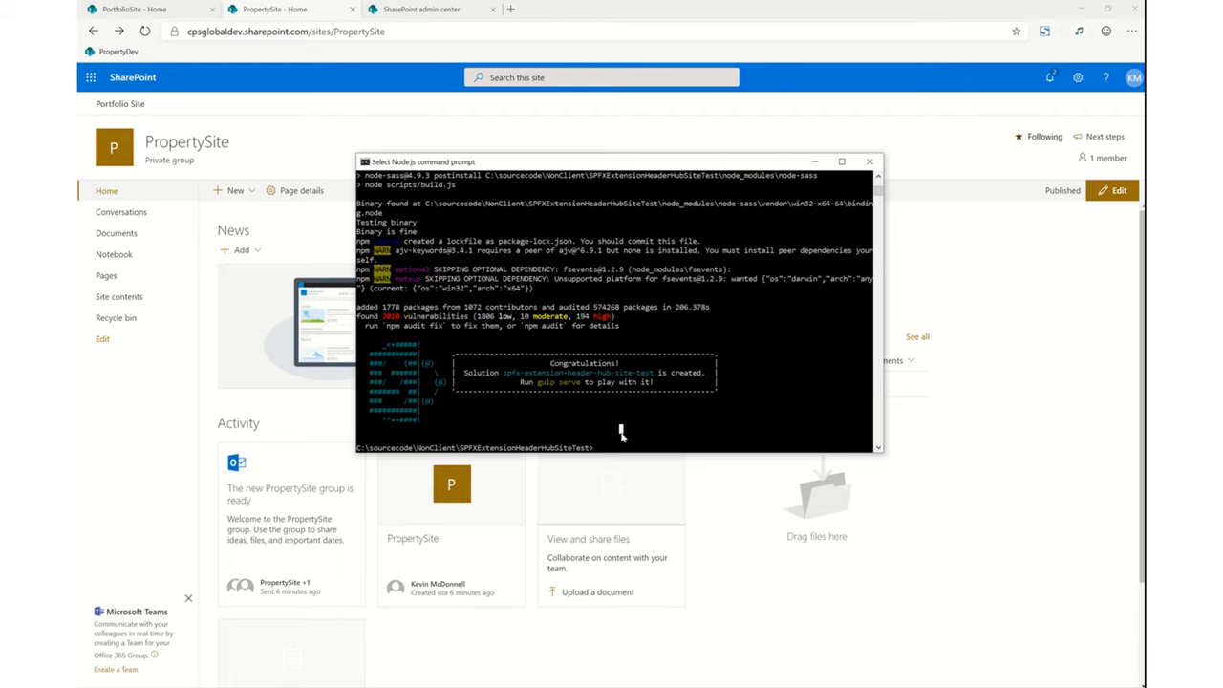
- Run gulp serve to build and serve the spfx-extension-header-hub-site-test solution
{"action": "type", "text": "gulp serve"}
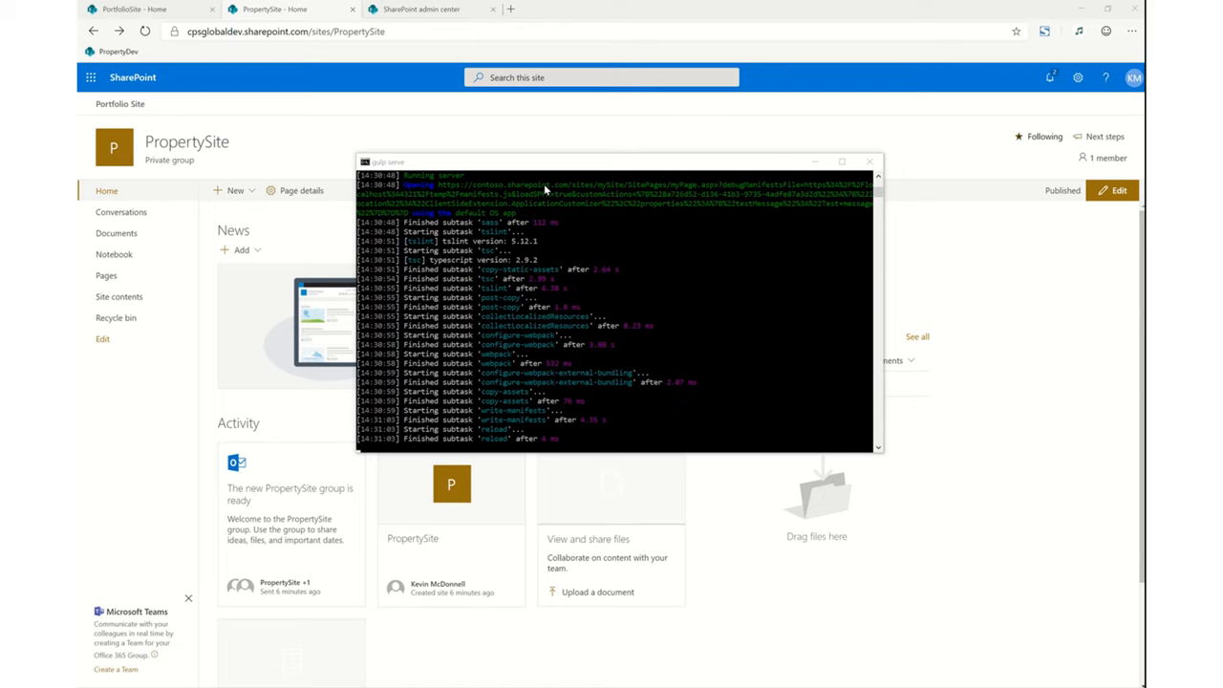
{"action": "mouse_move", "coordinate": [545, 223]}
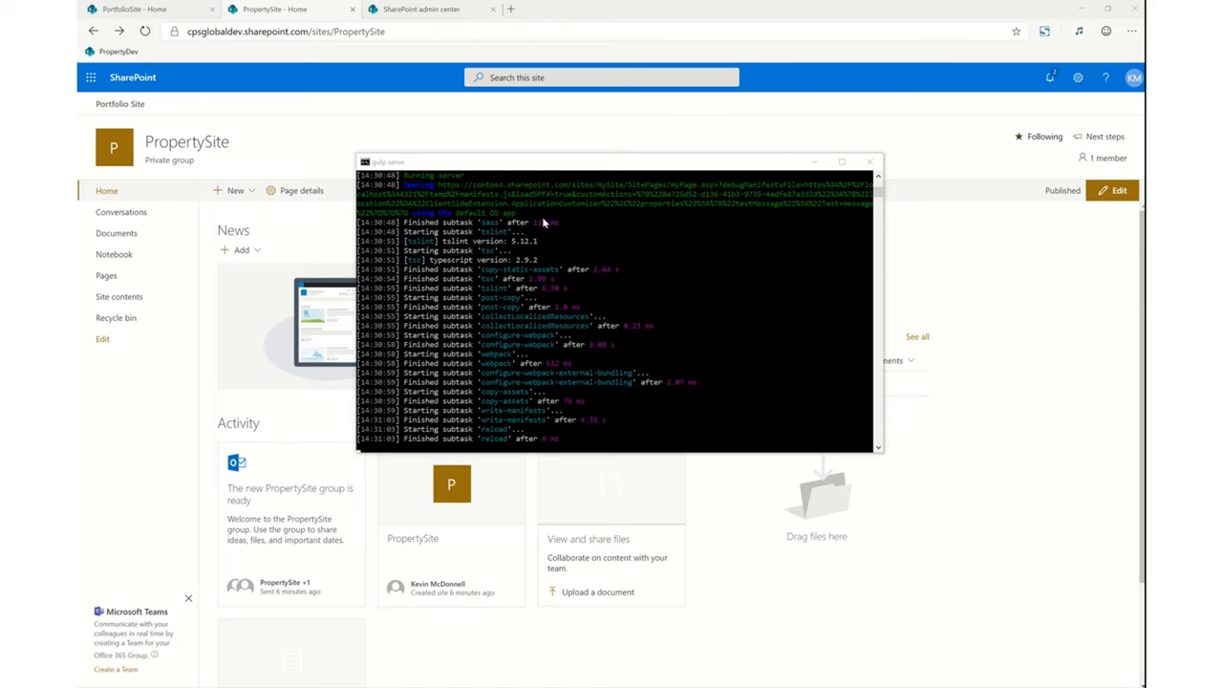
{"action": "mouse_move", "coordinate": [516, 385]}
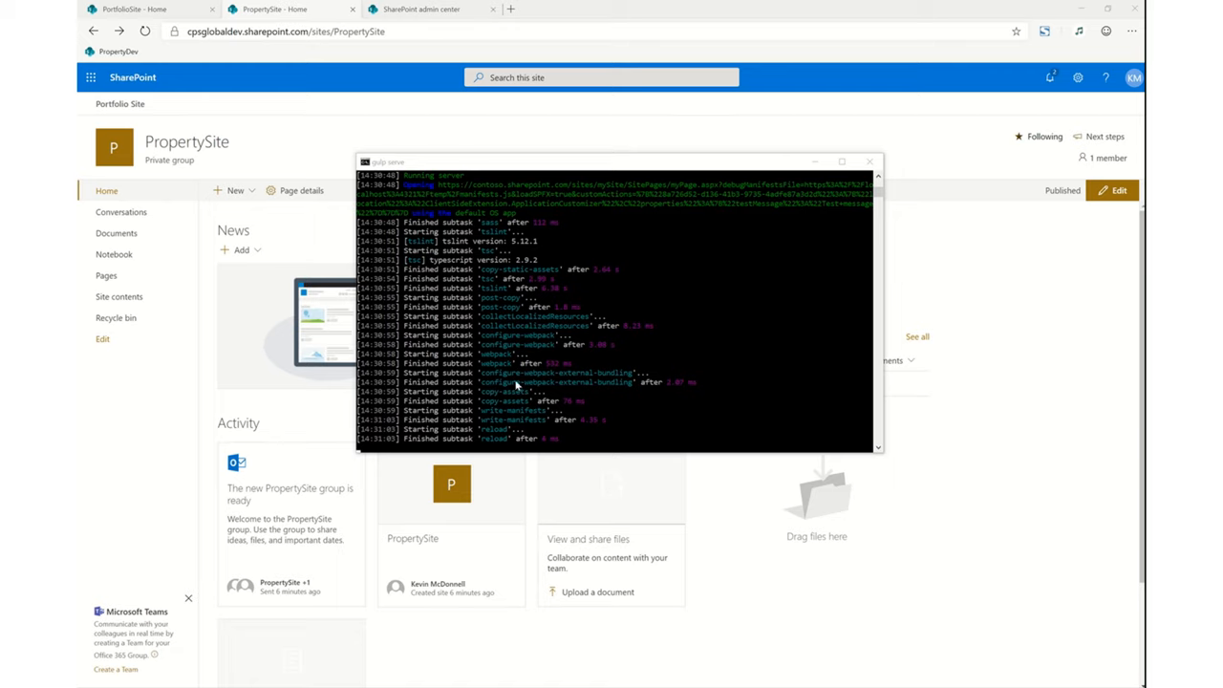
{"action": "mouse_move", "coordinate": [619, 384]}
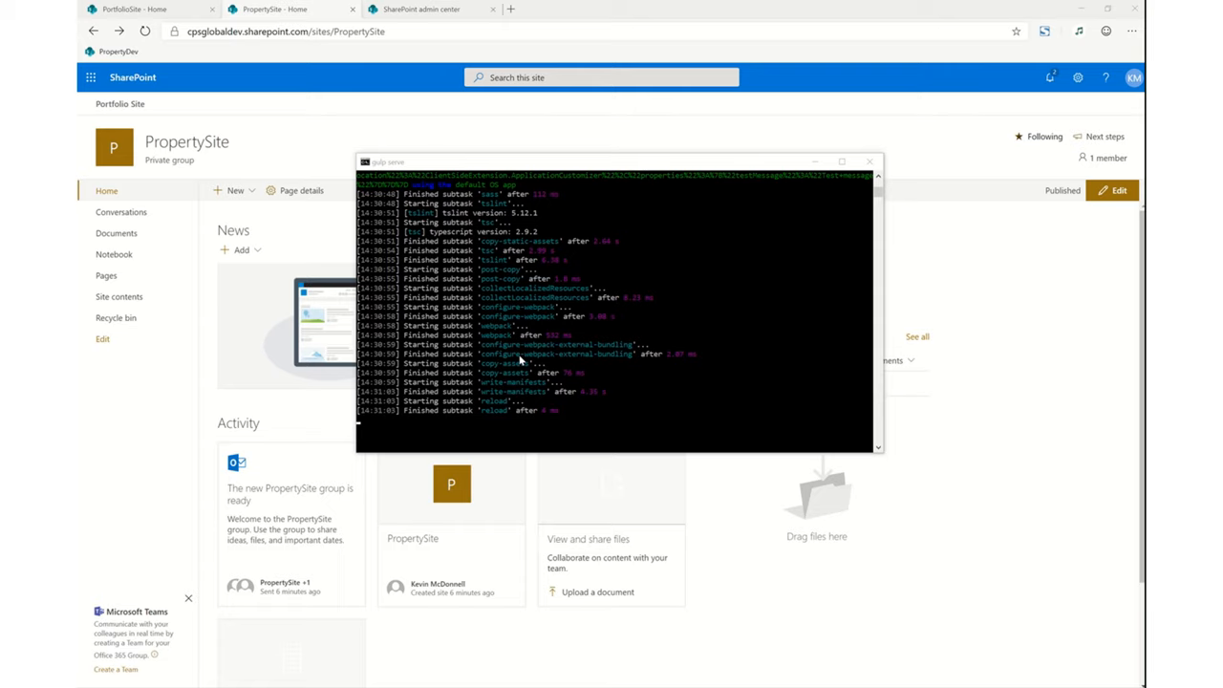
{"action": "mouse_move", "coordinate": [901, 269]}
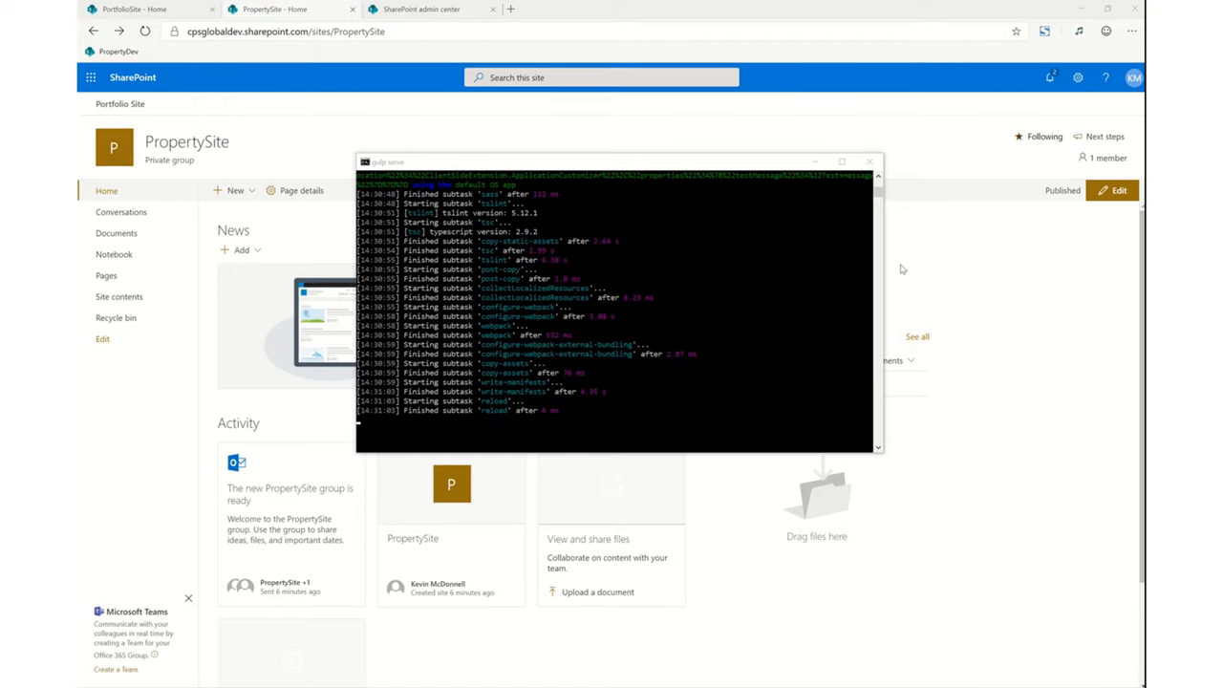
{"action": "left_click", "coordinate": [543, 10]}
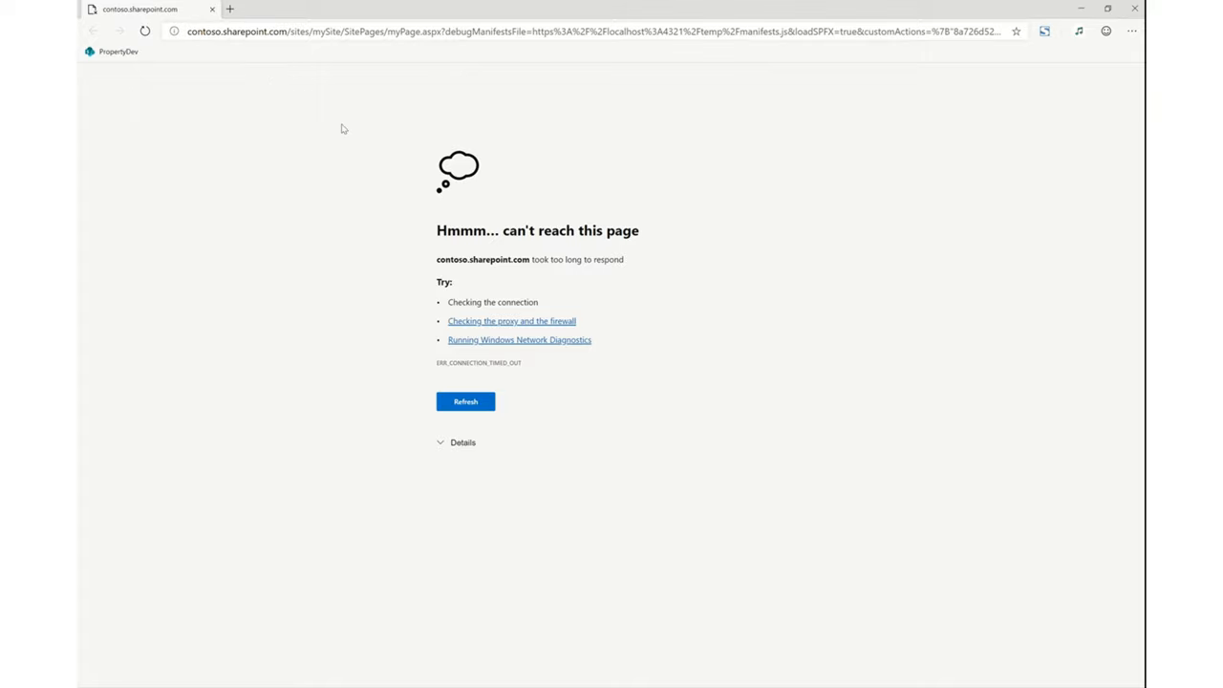
{"action": "left_click", "coordinate": [465, 401]}
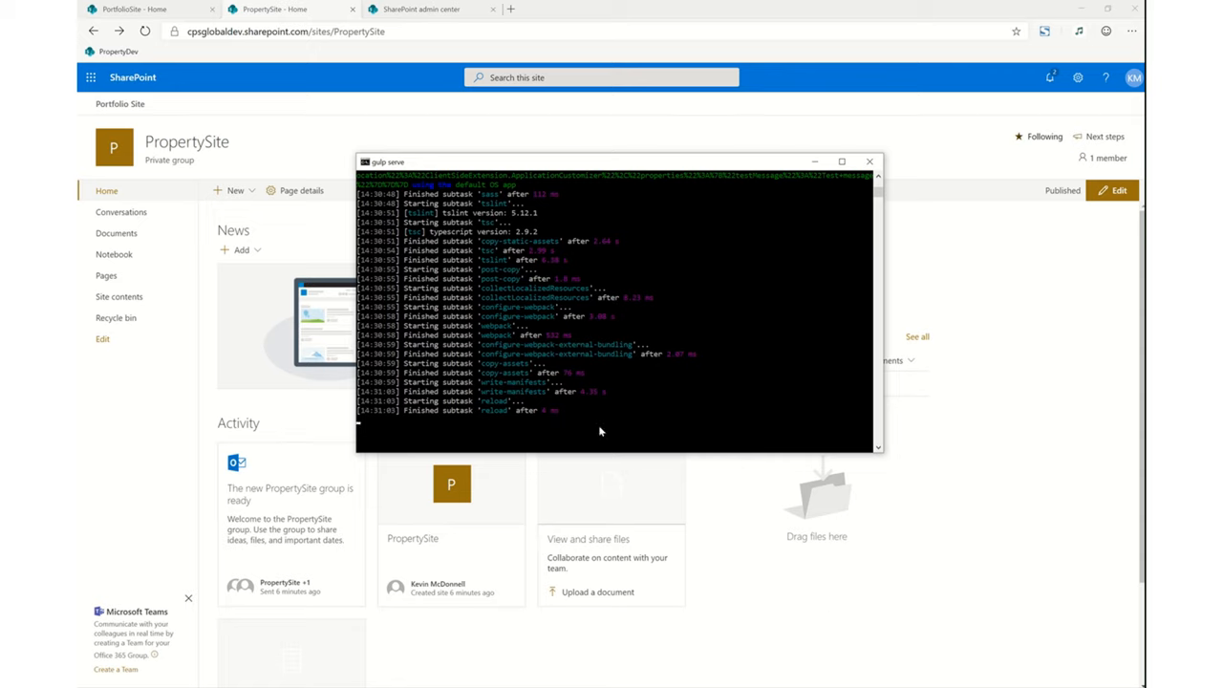
- Stop the gulp server and open the project folder in VS Code with 'code .'
{"action": "key", "text": "ctrl+c"}
{"action": "type", "text": "y"}
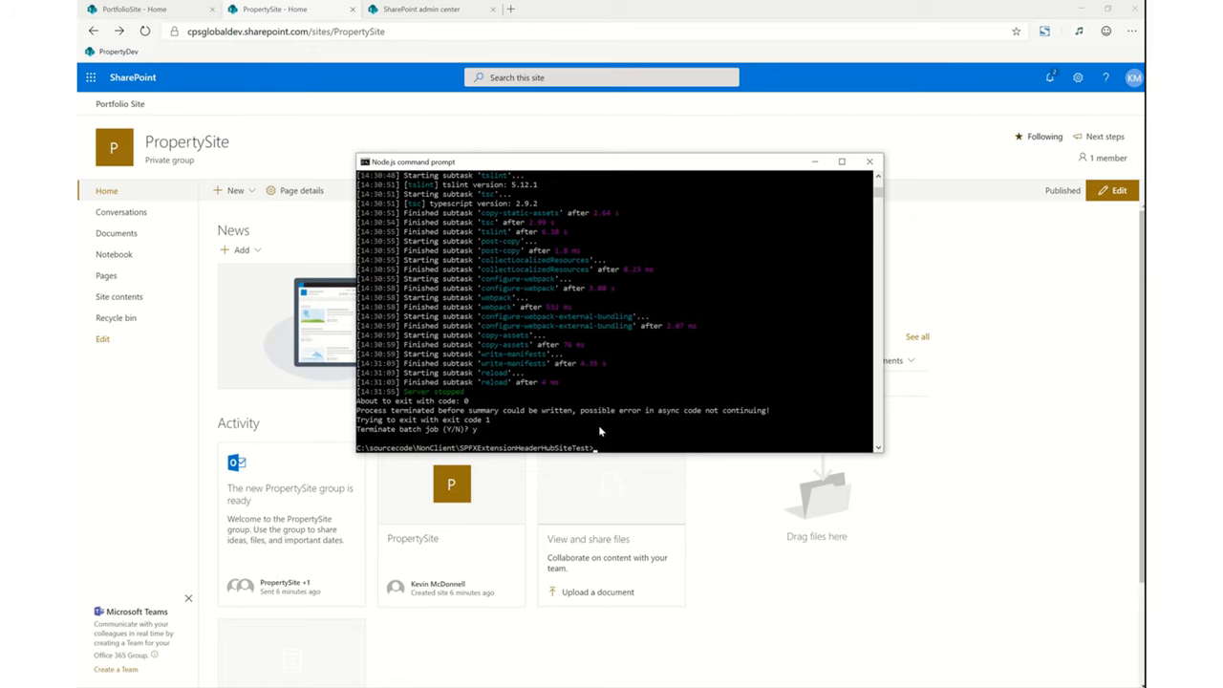
{"action": "mouse_move", "coordinate": [640, 435]}
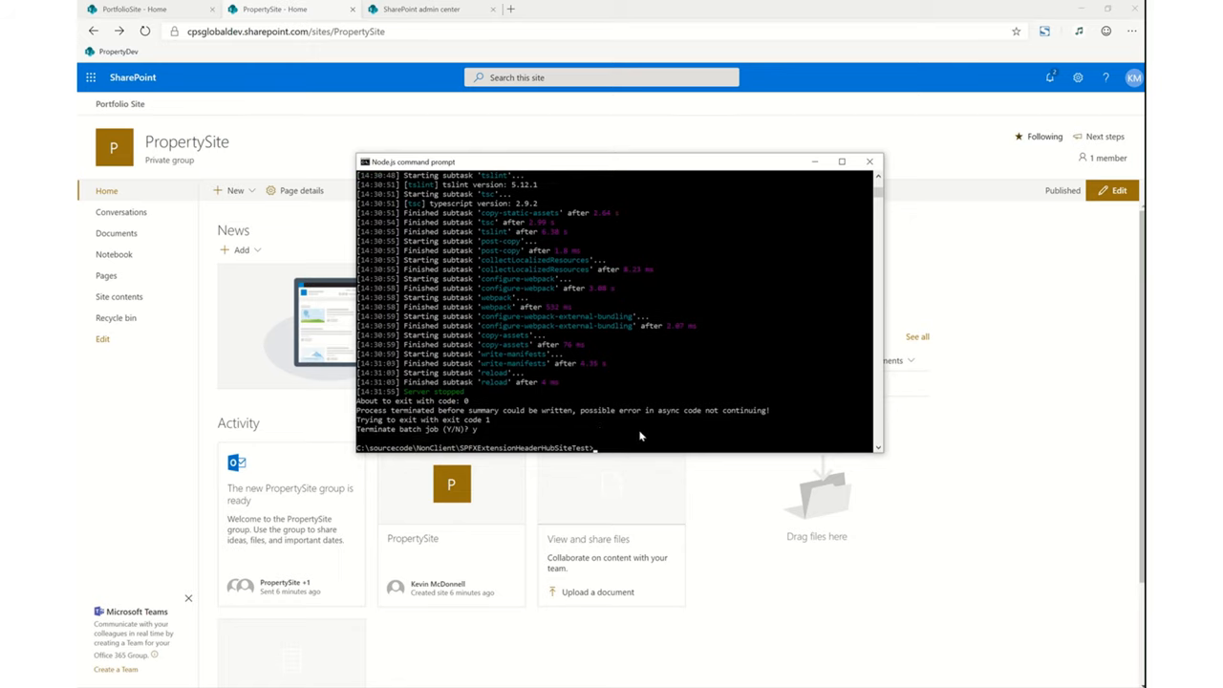
{"action": "type", "text": "co"}
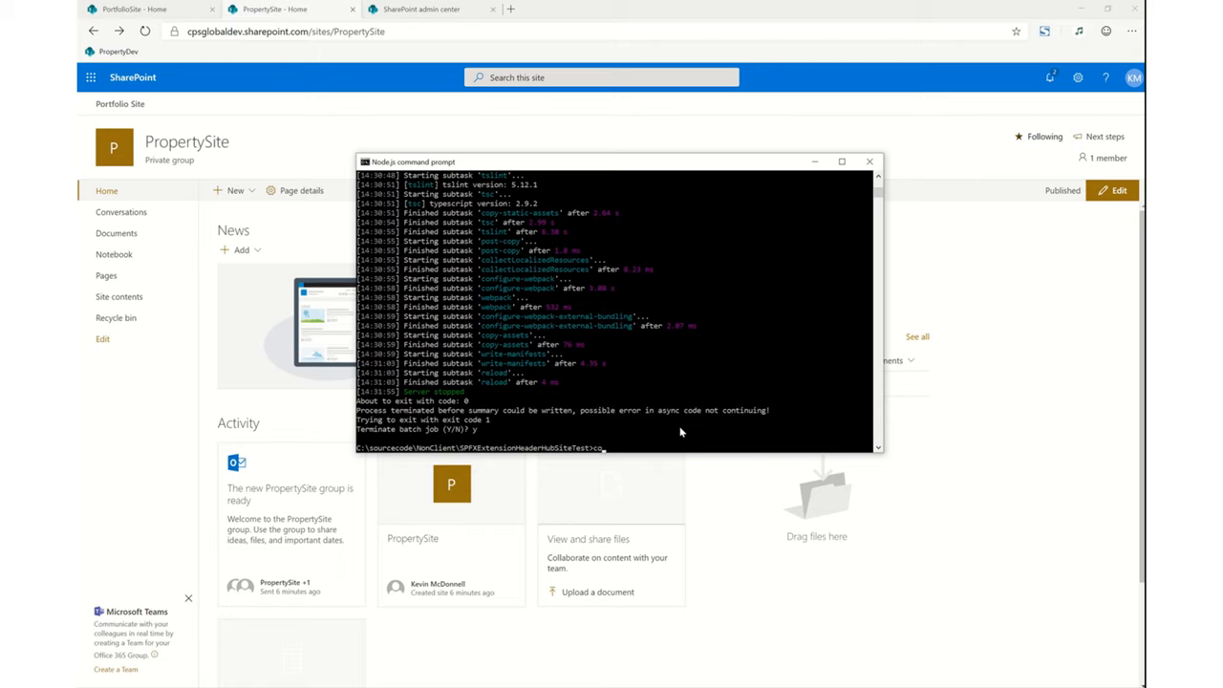
{"action": "type", "text": "code"}
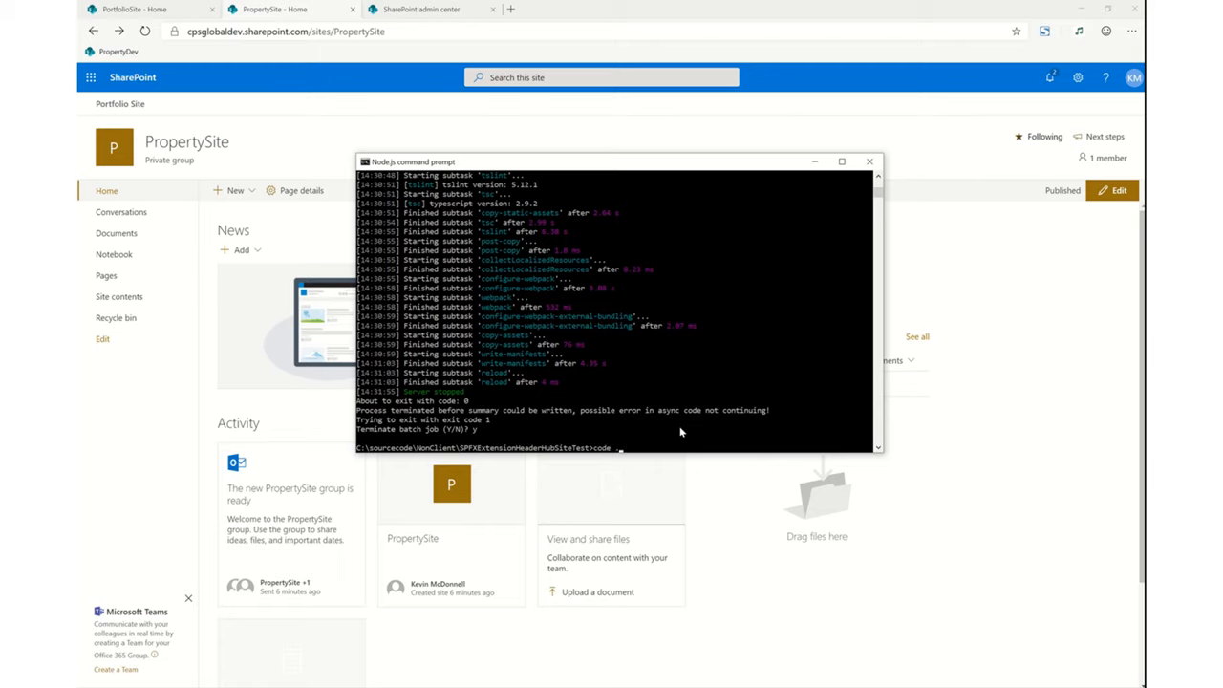
{"action": "type", "text": "code ."}
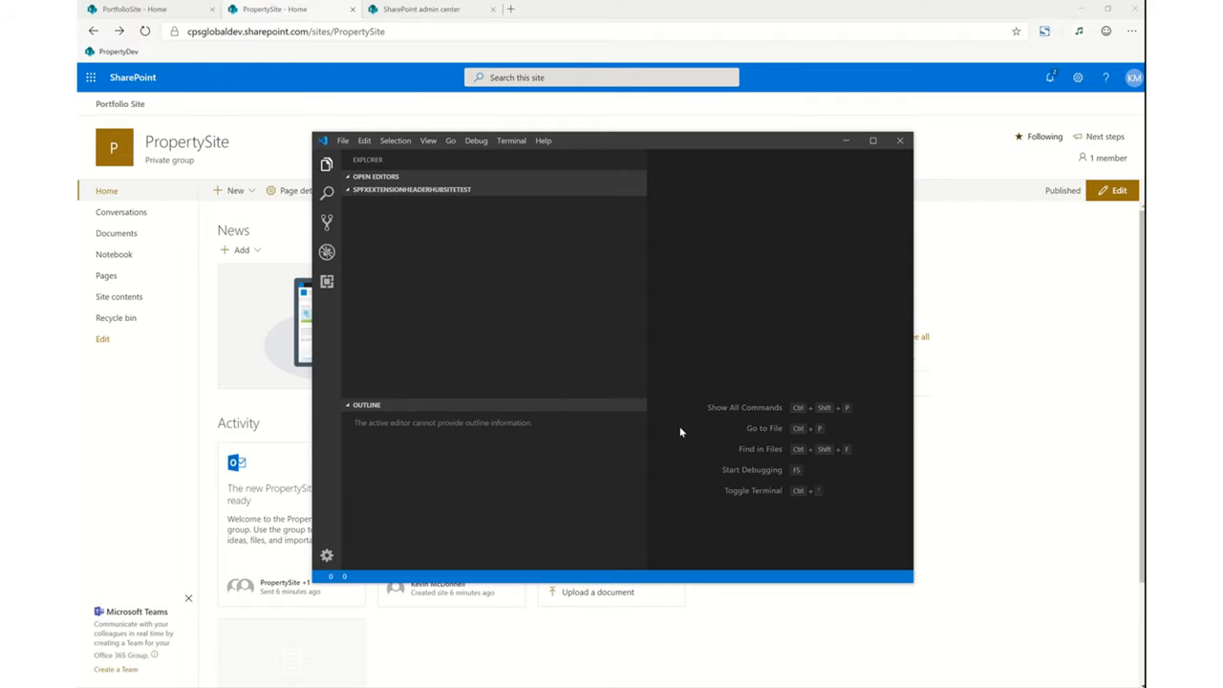
{"action": "mouse_move", "coordinate": [875, 140]}
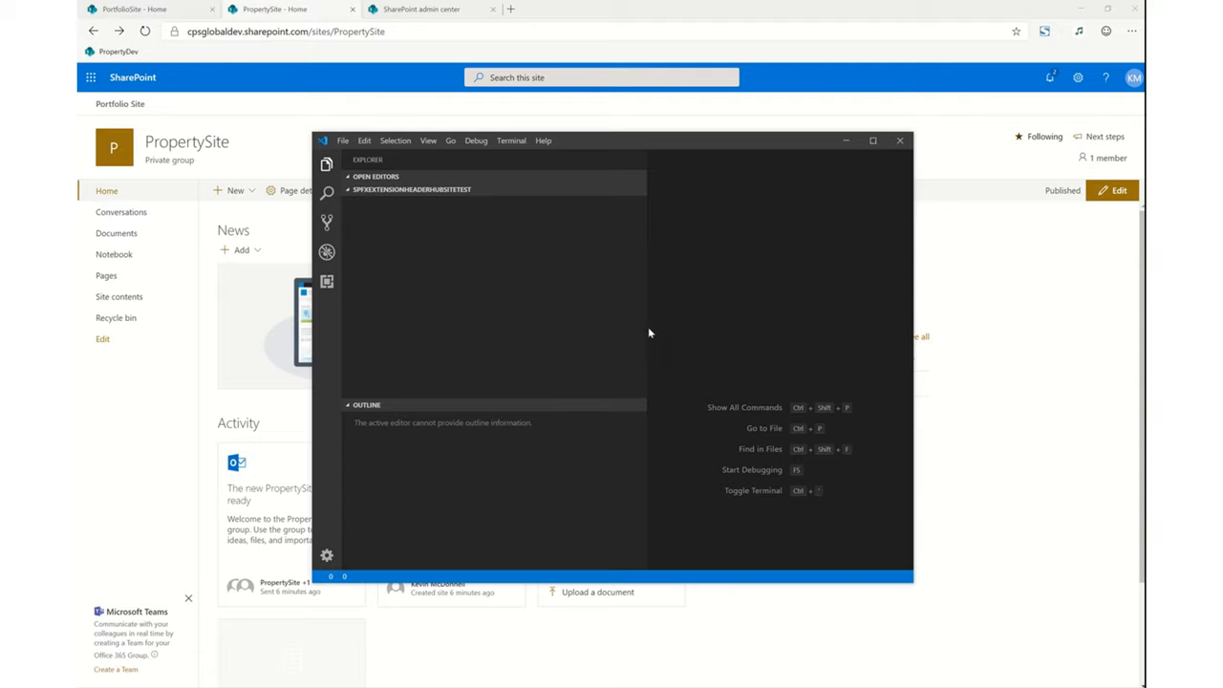
{"action": "mouse_move", "coordinate": [442, 503]}
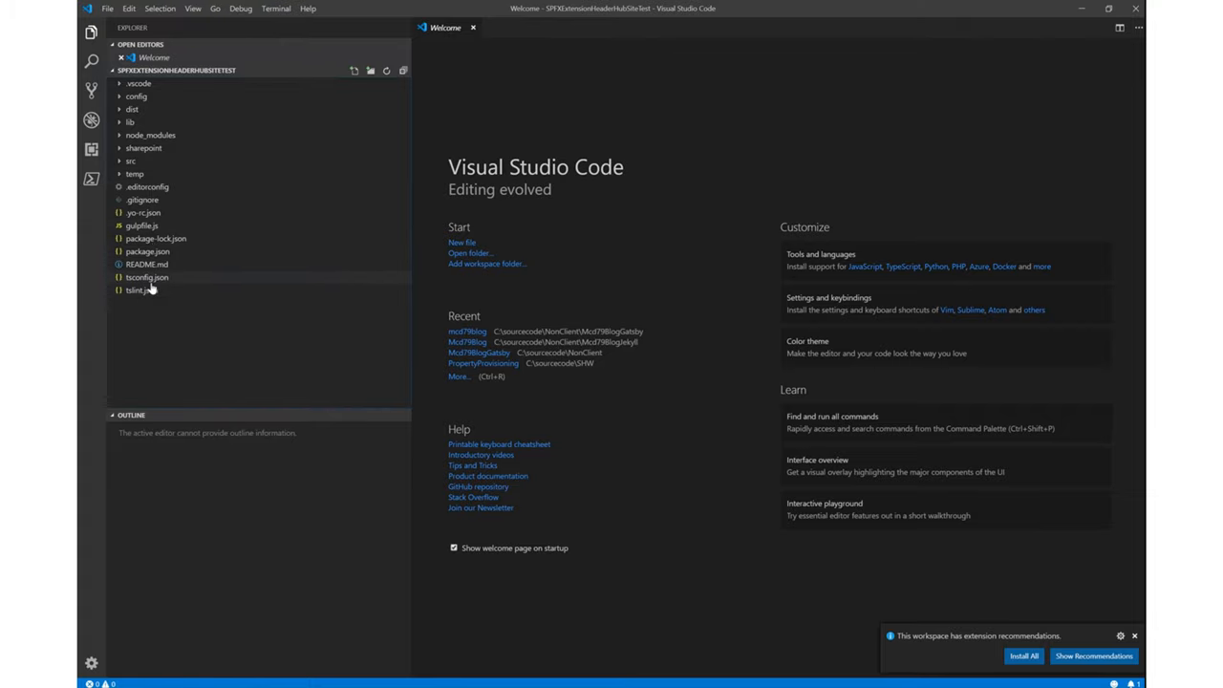
- Open tsconfig.json and then package.json from the Explorer
{"action": "double_click", "coordinate": [147, 277]}
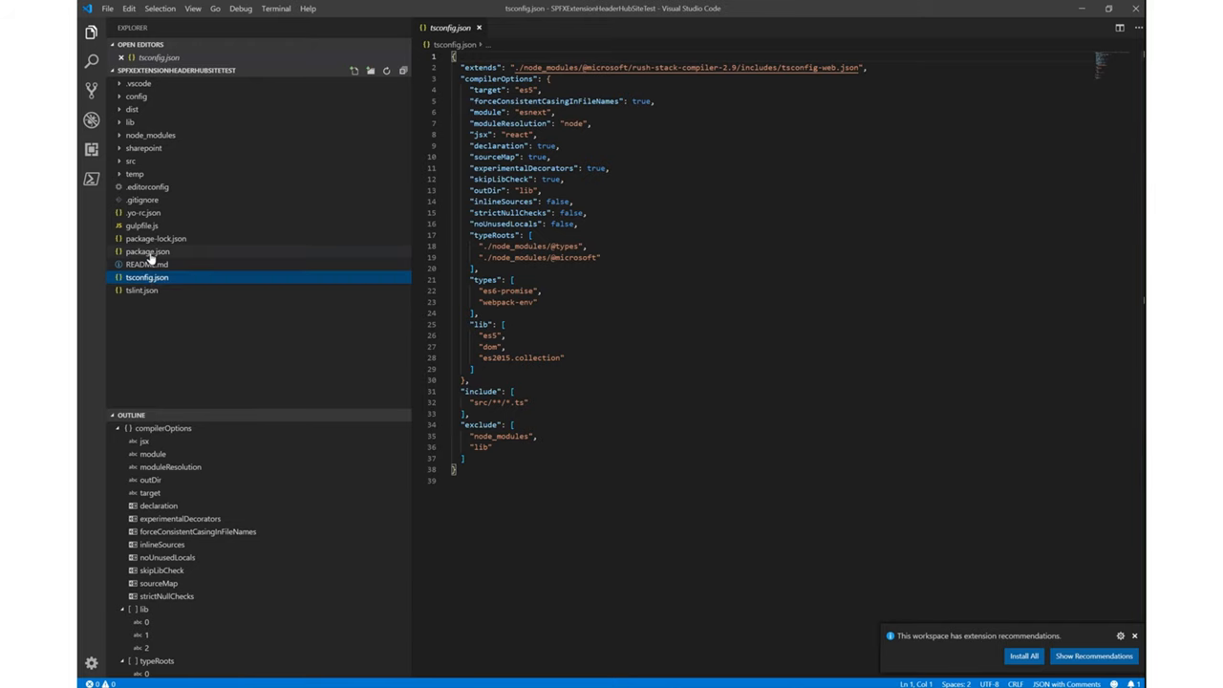
{"action": "left_click", "coordinate": [148, 251]}
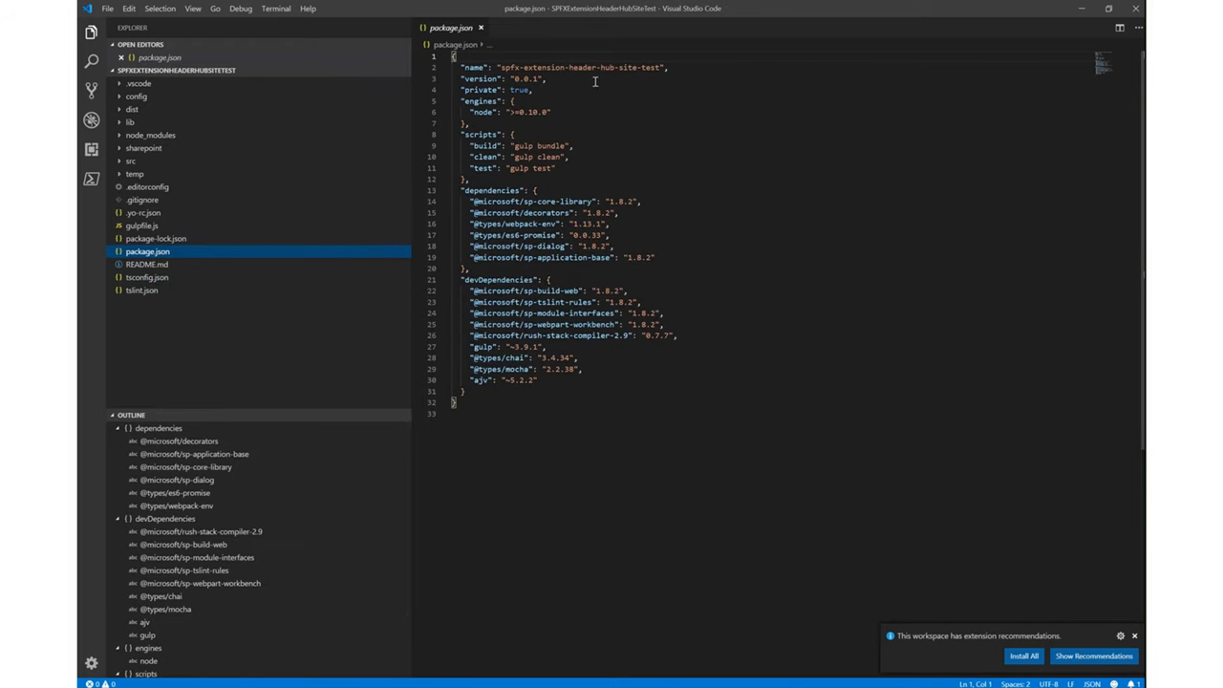
{"action": "mouse_move", "coordinate": [498, 42]}
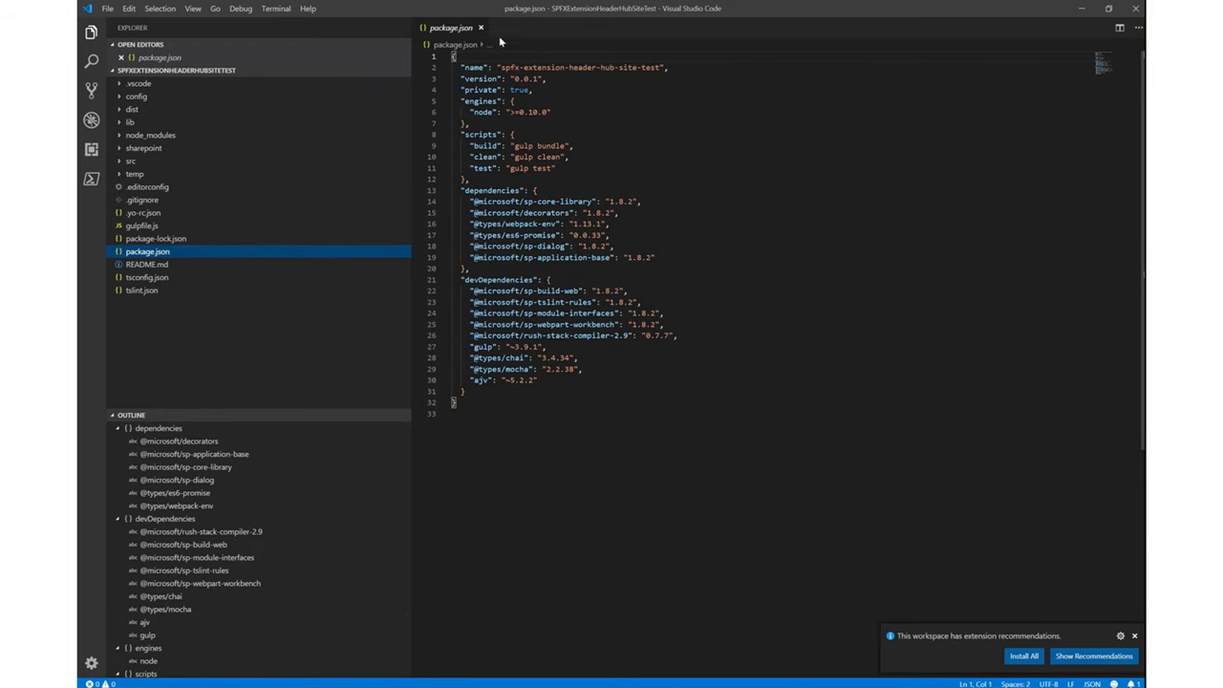
{"action": "mouse_move", "coordinate": [519, 89]}
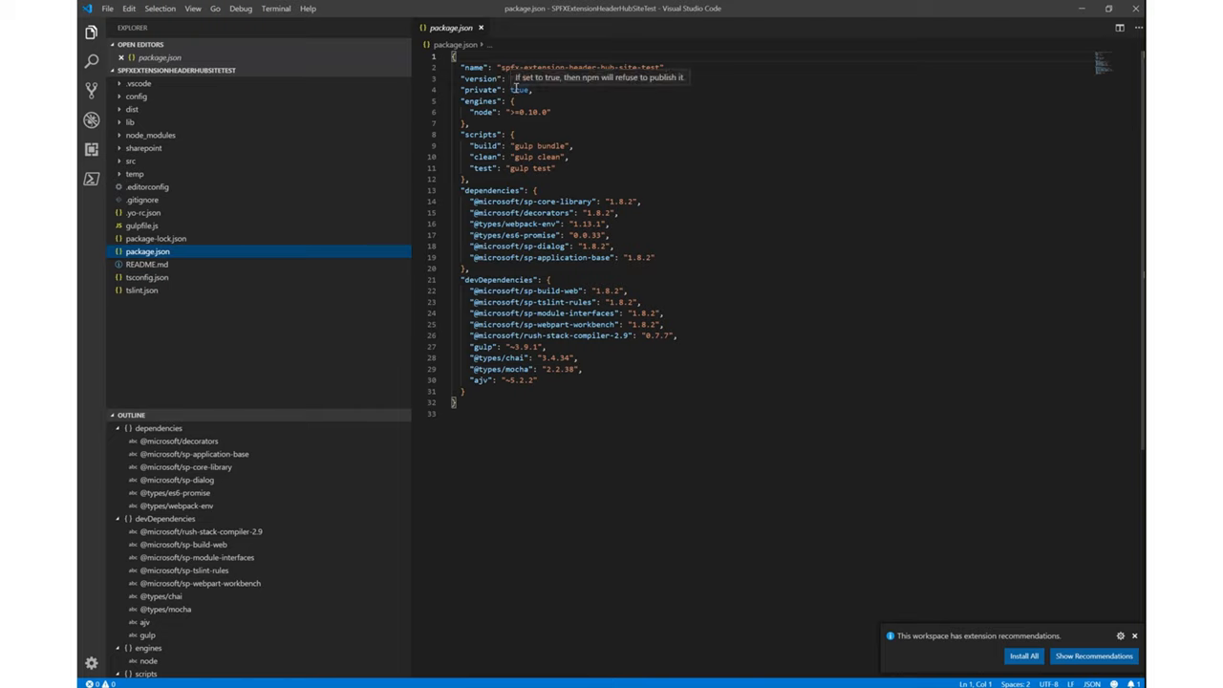
{"action": "mouse_move", "coordinate": [660, 256]}
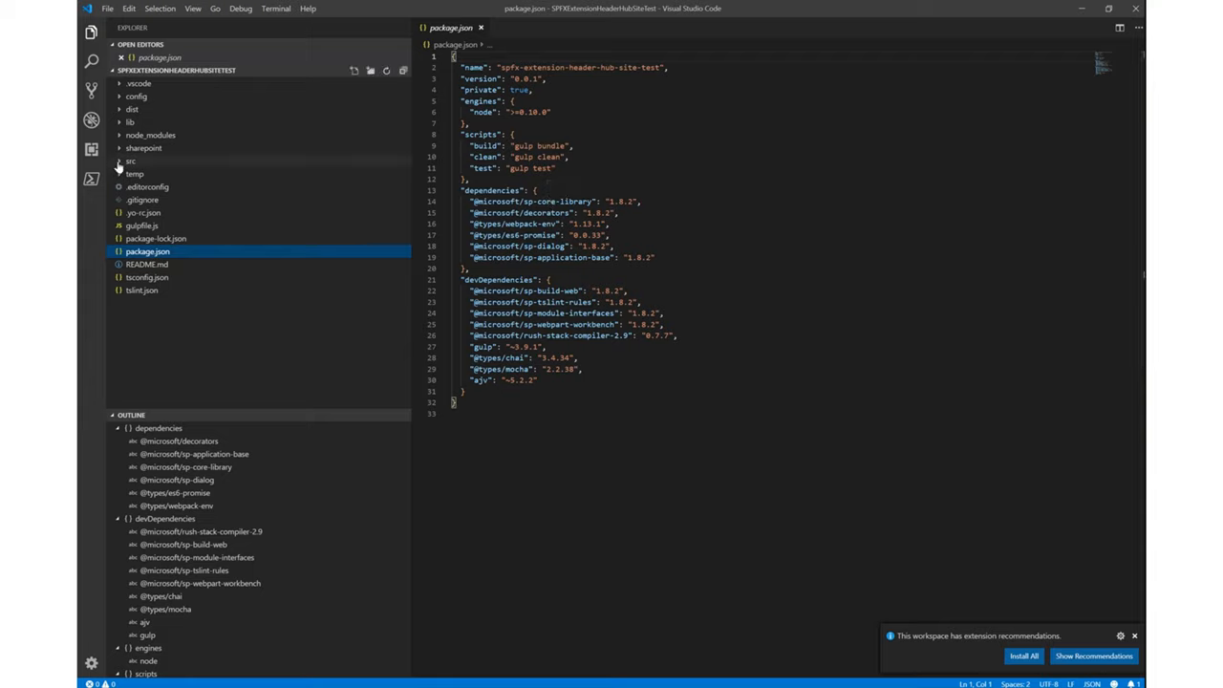
- Open copy-assets, deploy-azure-storage, package-solution and serve.json under config, then type 'cpsglobaldev'
{"action": "left_click", "coordinate": [130, 161]}
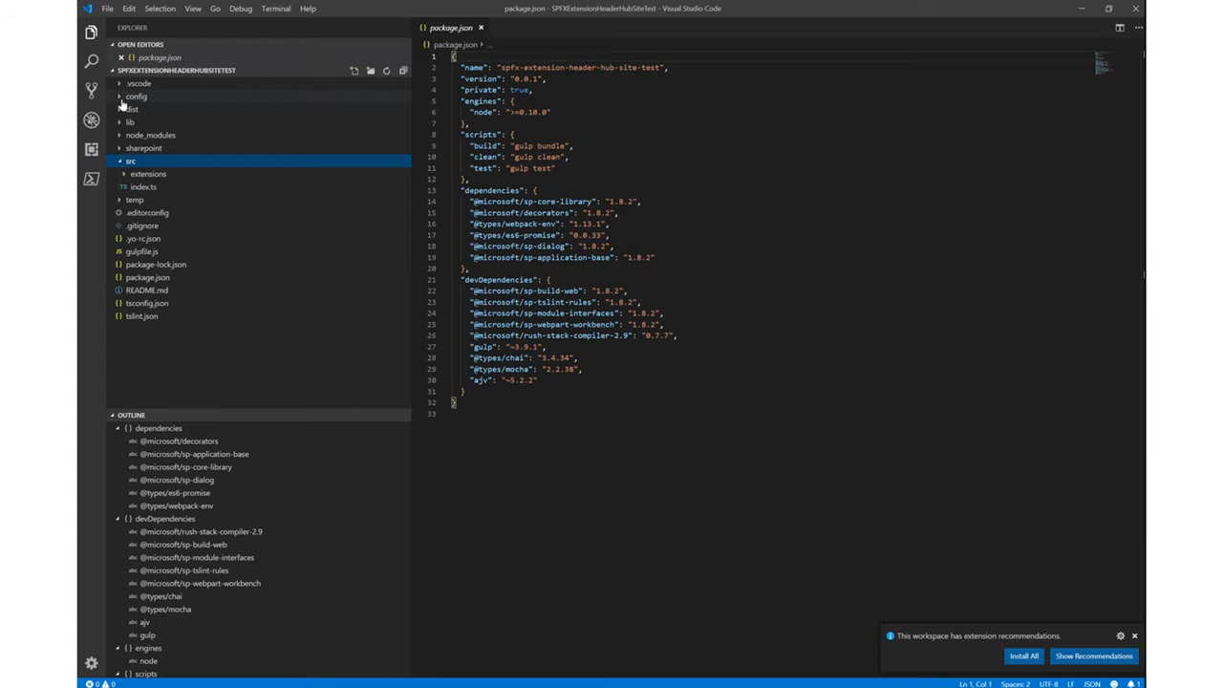
{"action": "left_click", "coordinate": [149, 109]}
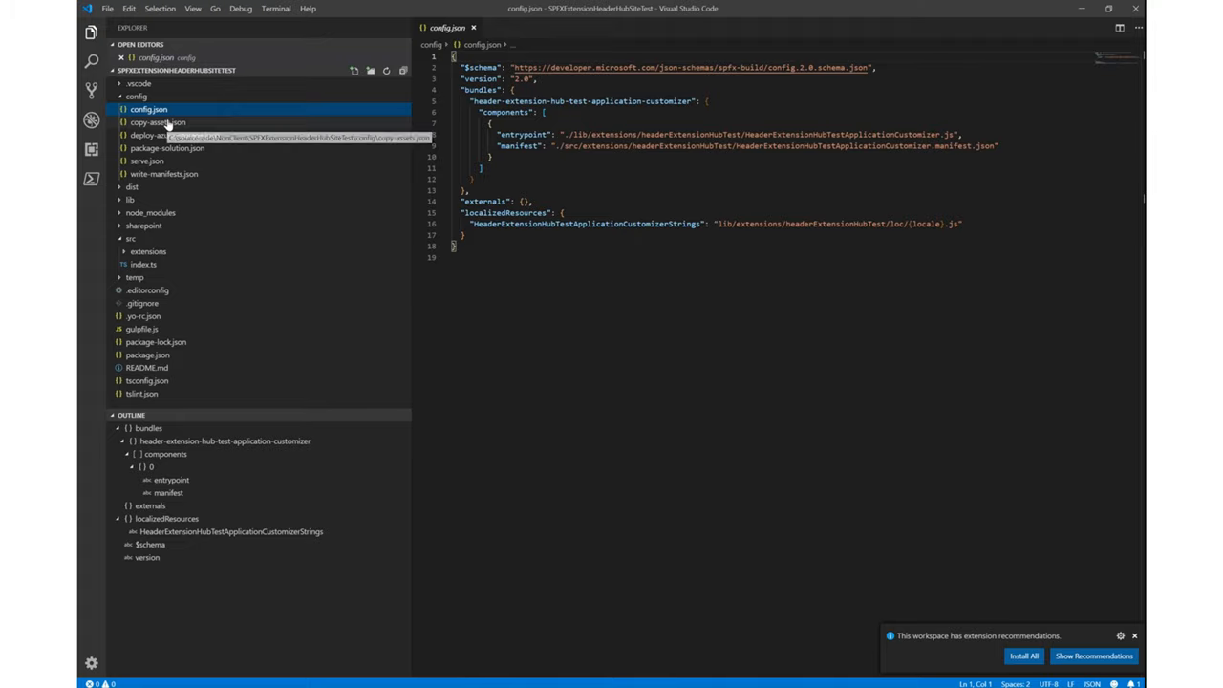
{"action": "left_click", "coordinate": [157, 122]}
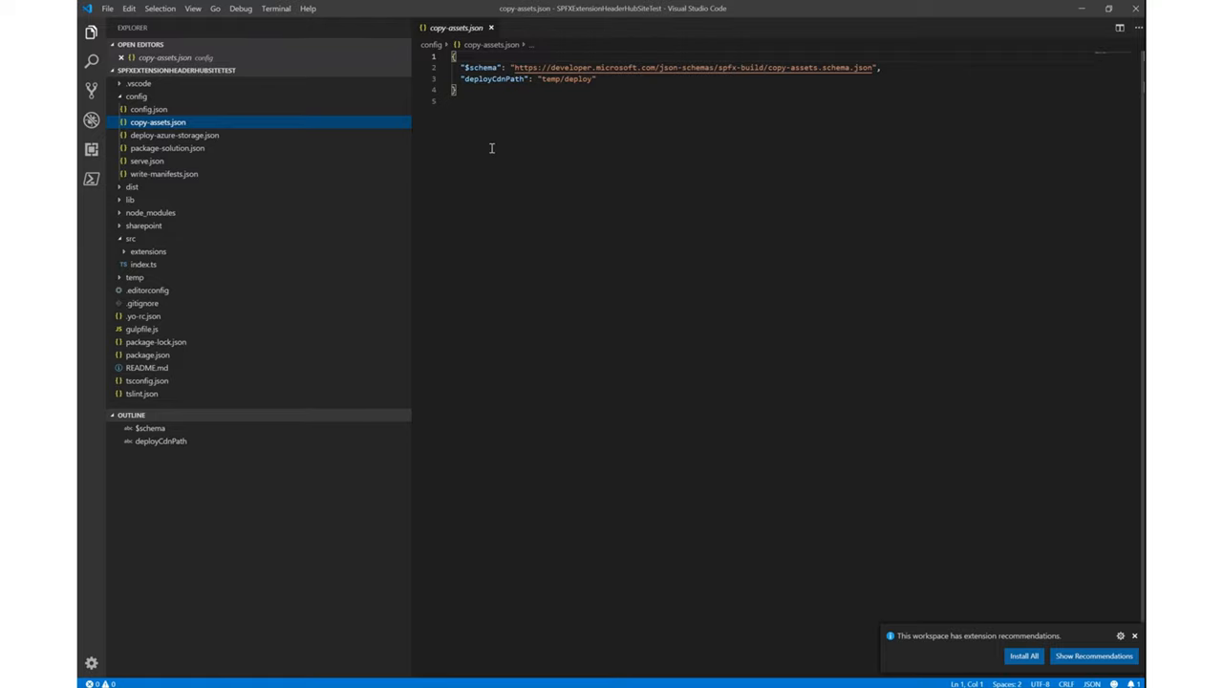
{"action": "left_click", "coordinate": [175, 135]}
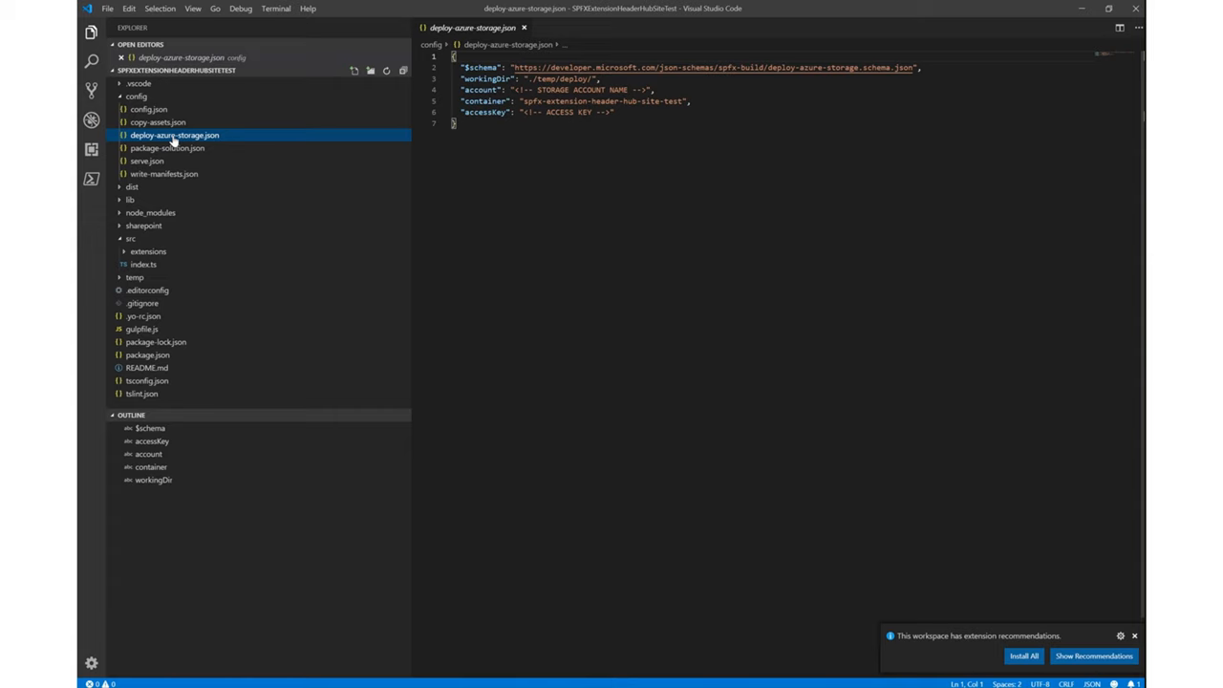
{"action": "left_click", "coordinate": [168, 148]}
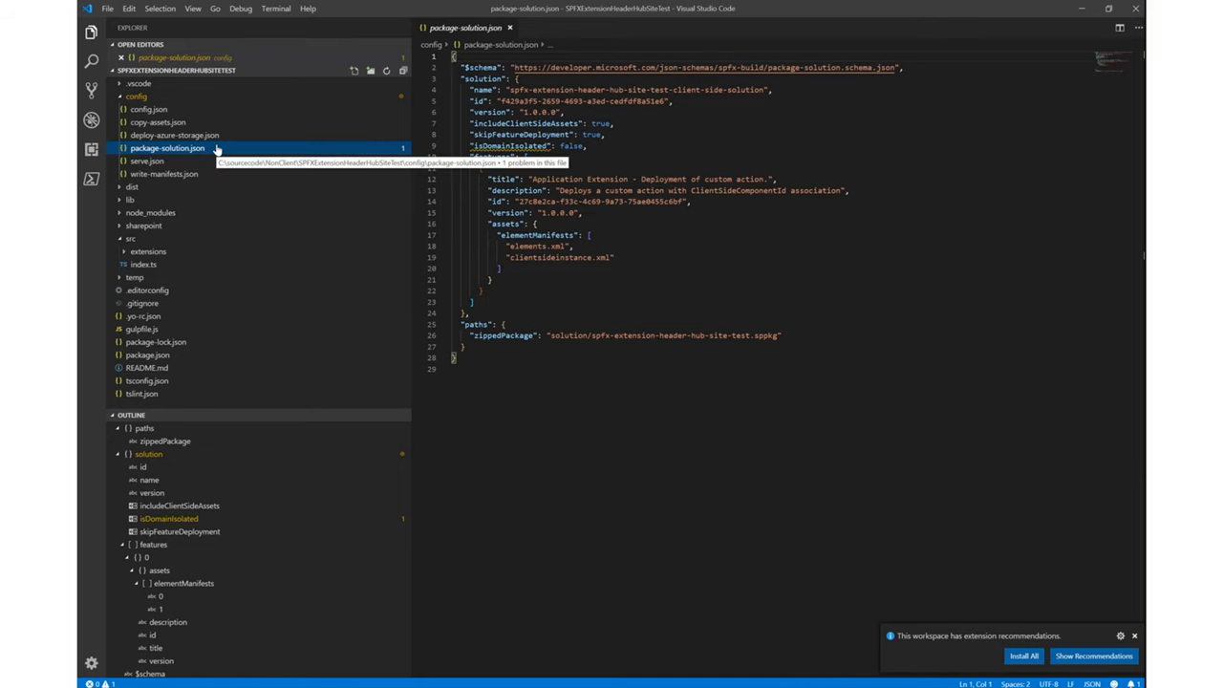
{"action": "left_click", "coordinate": [148, 160]}
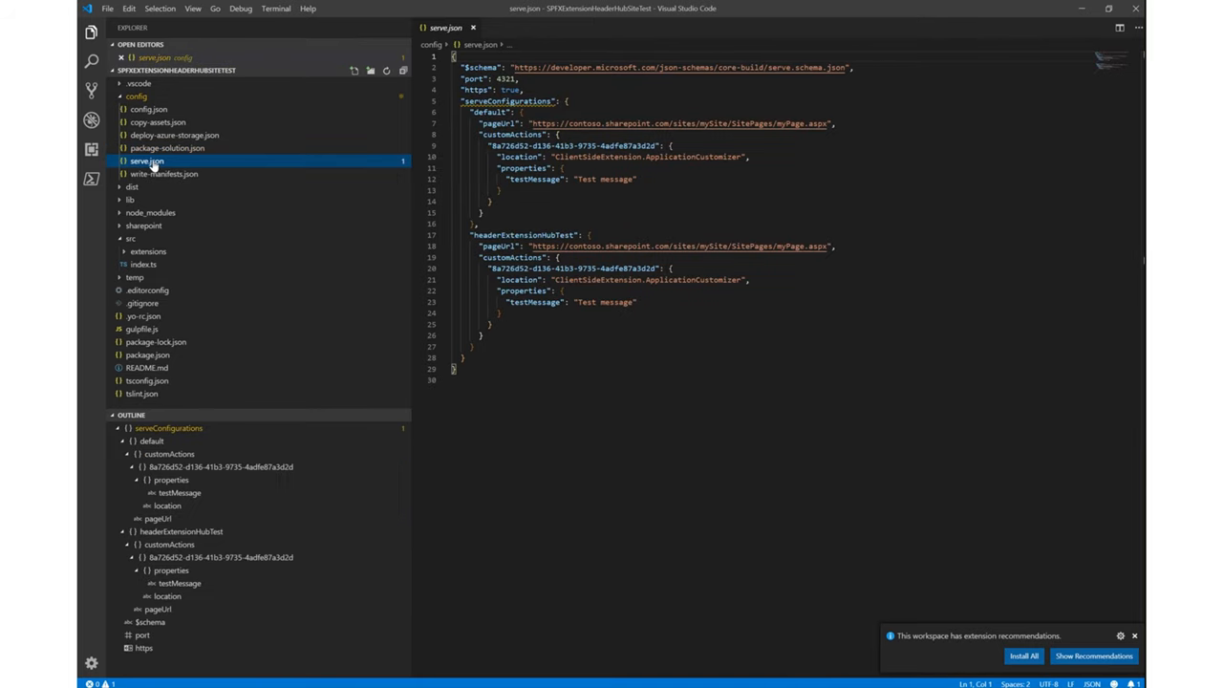
{"action": "mouse_move", "coordinate": [568, 123]}
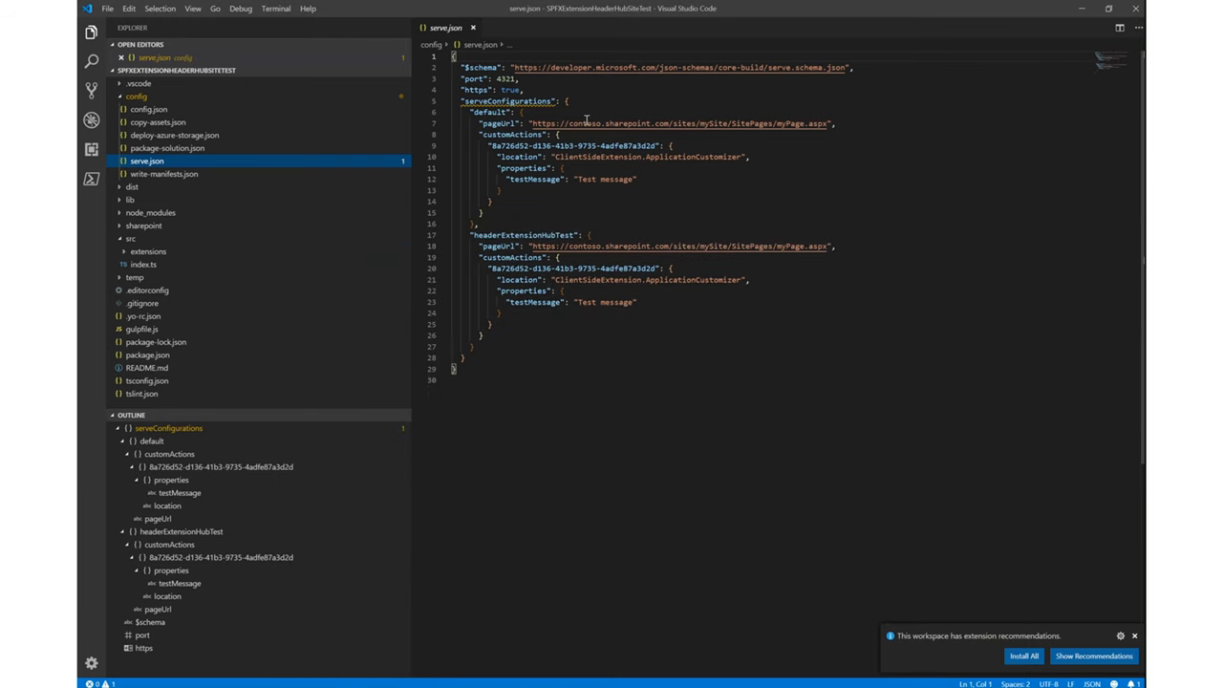
{"action": "type", "text": "cpsglobaldev.sharepoint.com/sites/PropertySite"}
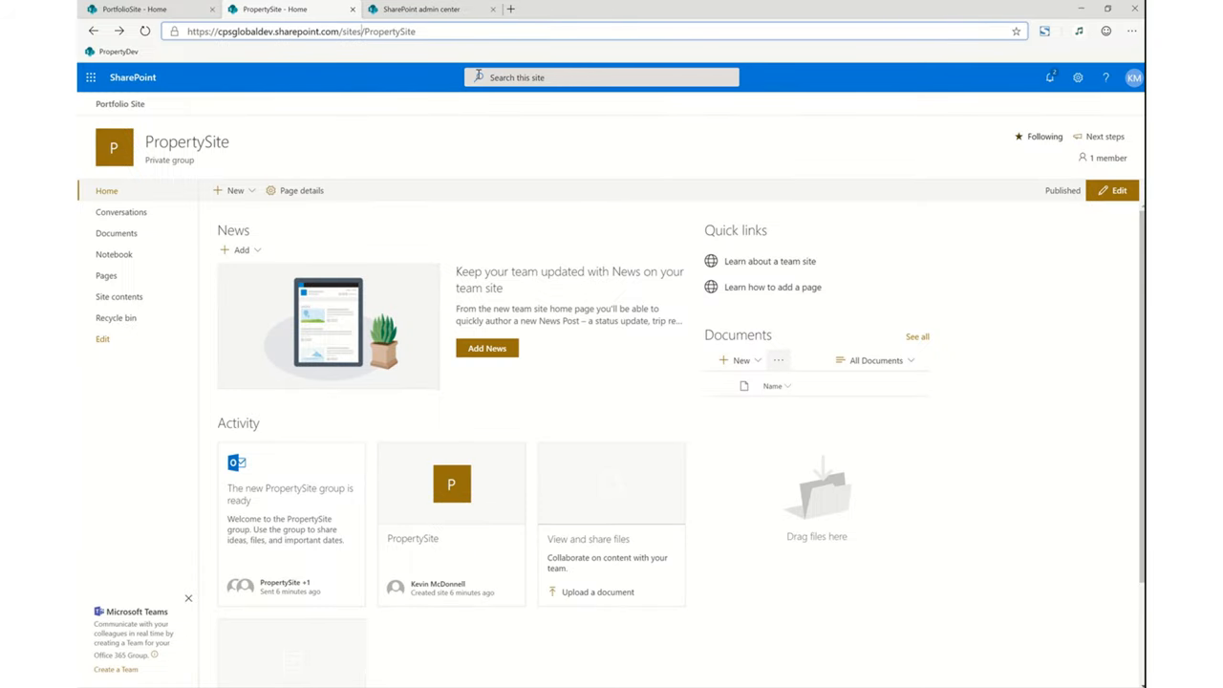
- Go to the PropertySite Pages library and open Home.aspx
{"action": "left_click", "coordinate": [106, 275]}
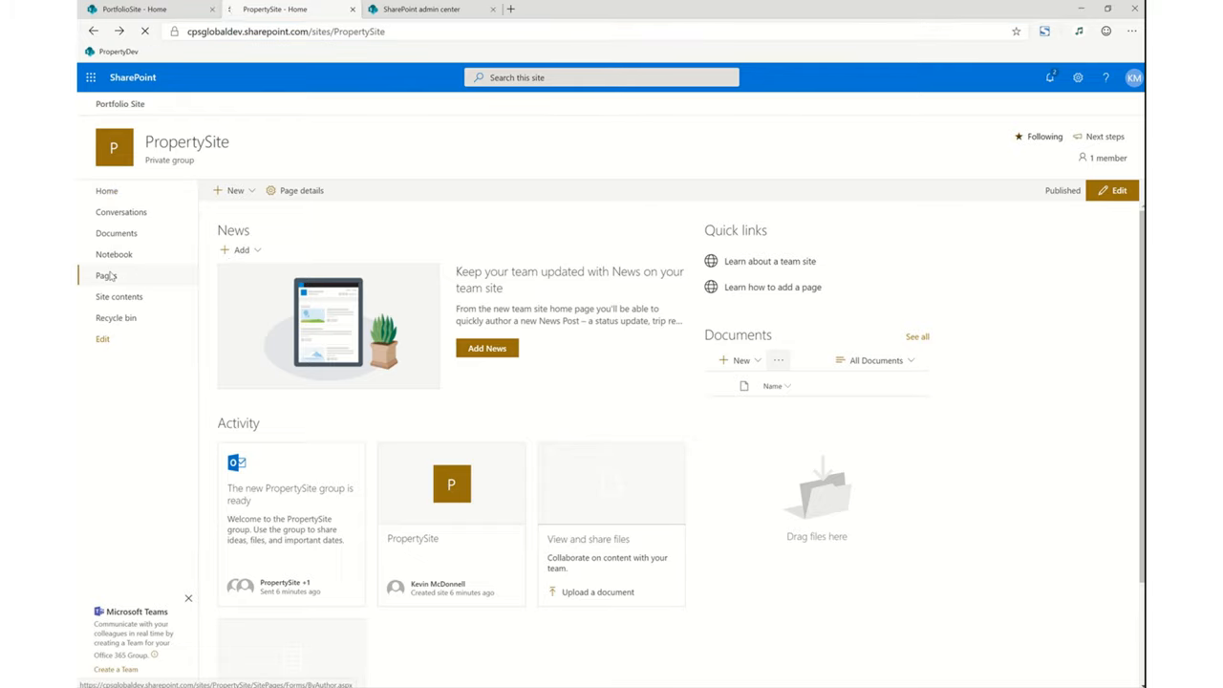
{"action": "left_click", "coordinate": [105, 275]}
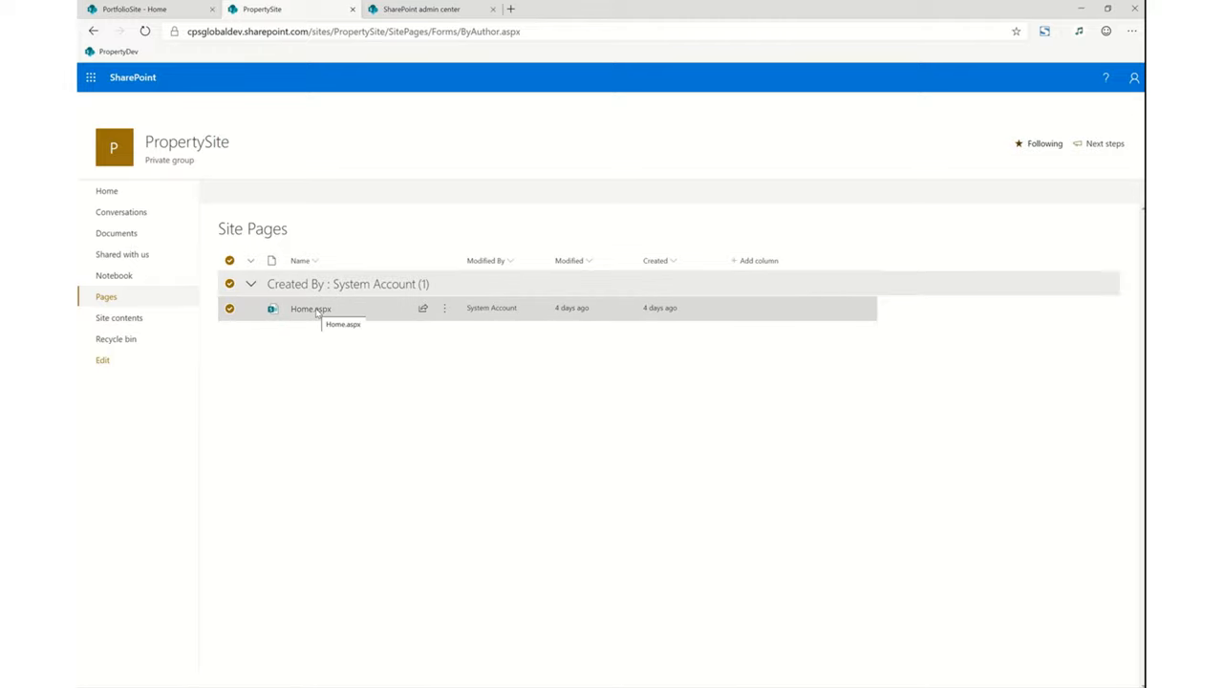
{"action": "left_click", "coordinate": [309, 309]}
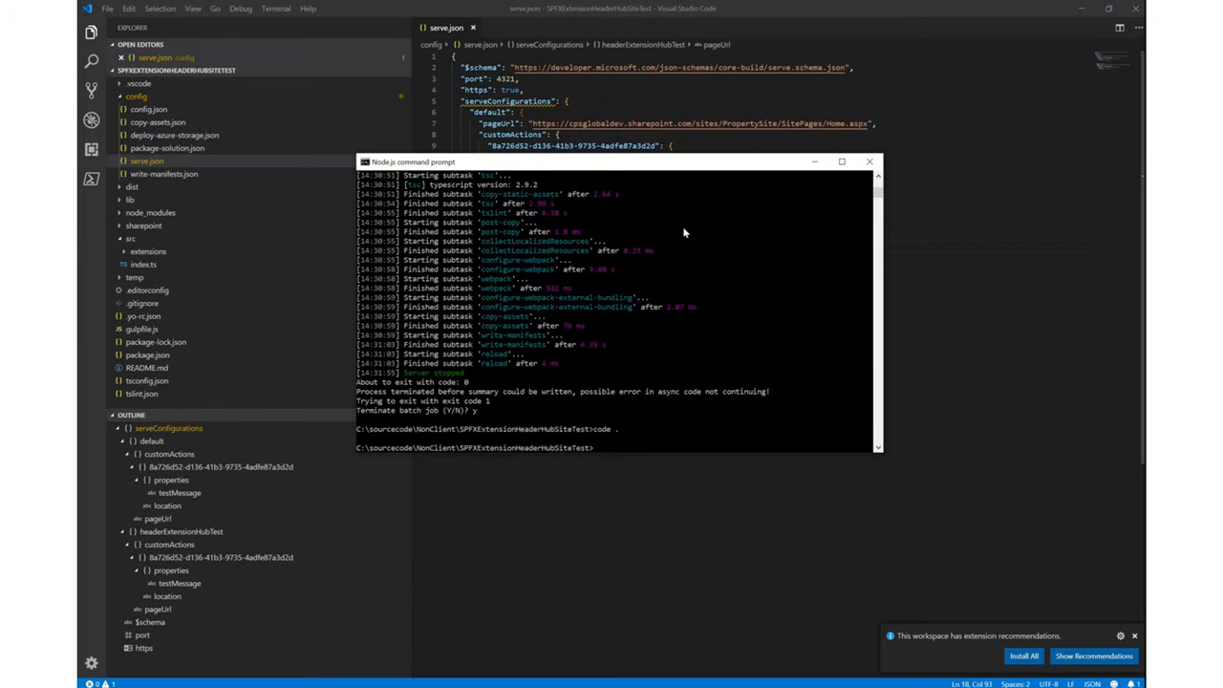
{"action": "mouse_move", "coordinate": [693, 350]}
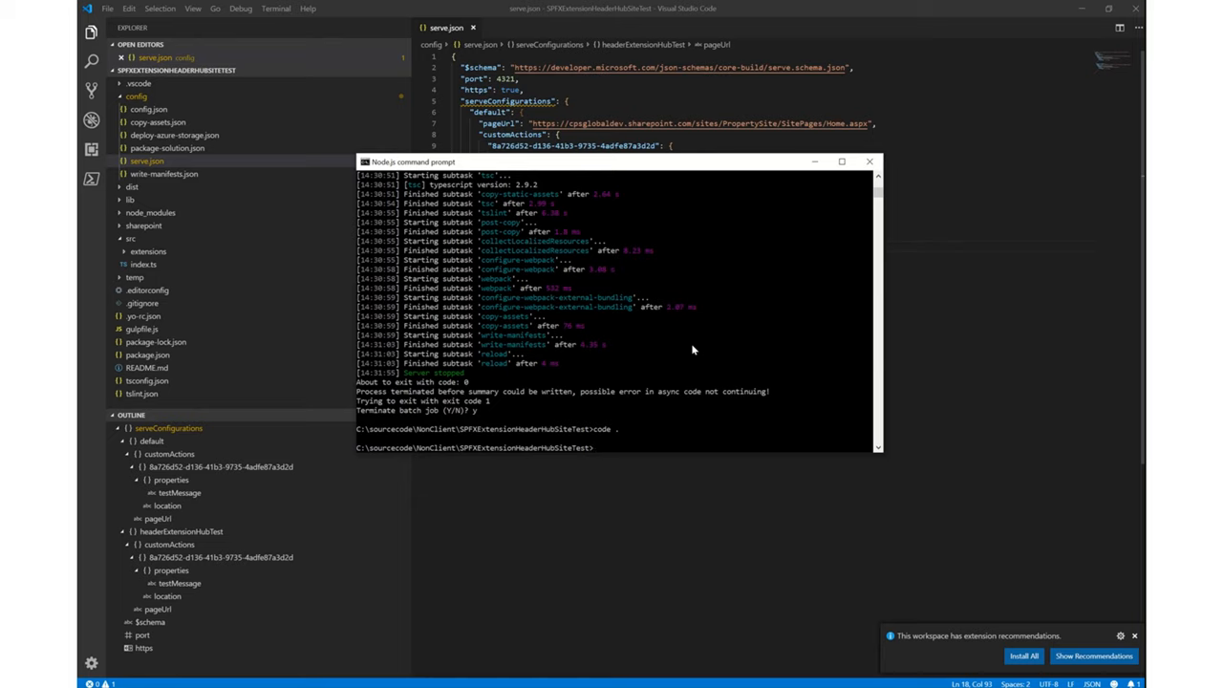
- Run gulp serve to launch the PropertySite Home.aspx debug URL
{"action": "type", "text": "gulp serve"}
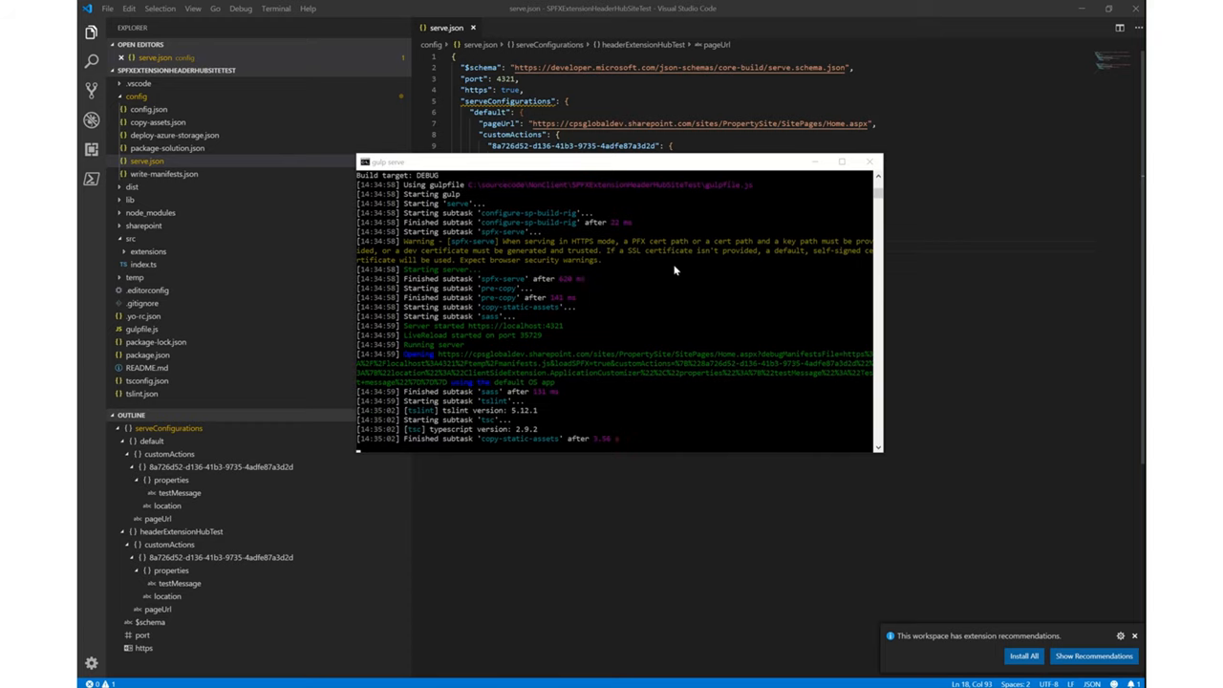
{"action": "mouse_move", "coordinate": [638, 250]}
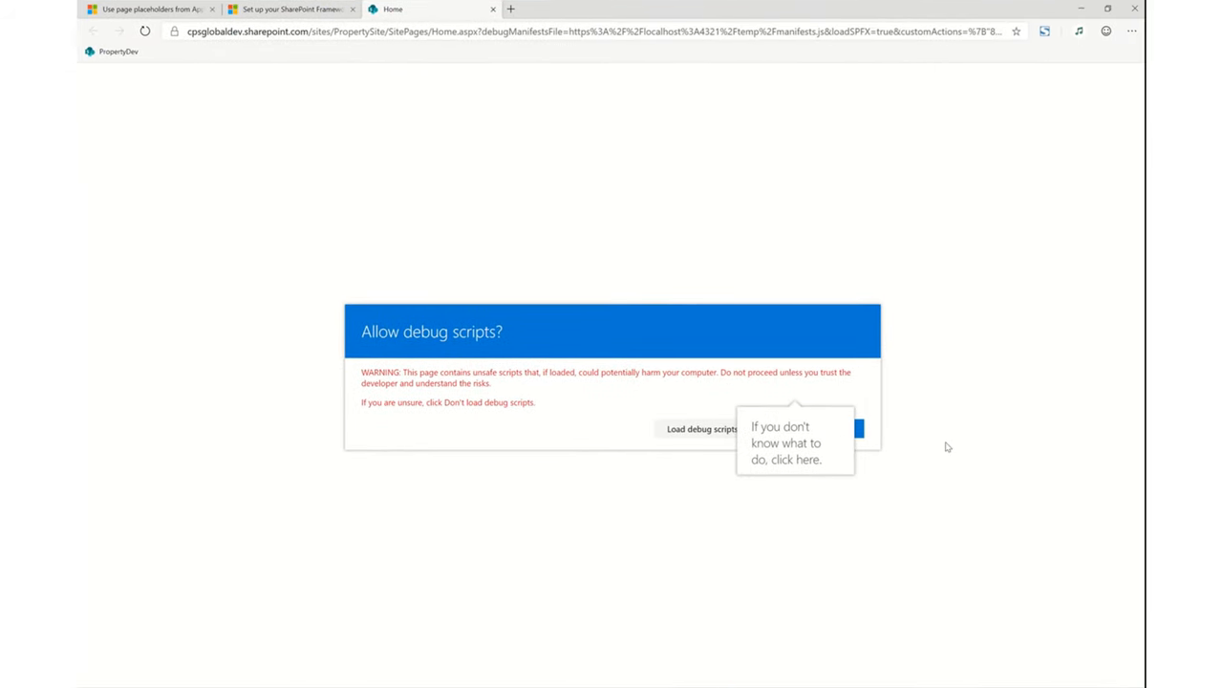
{"action": "mouse_move", "coordinate": [692, 428]}
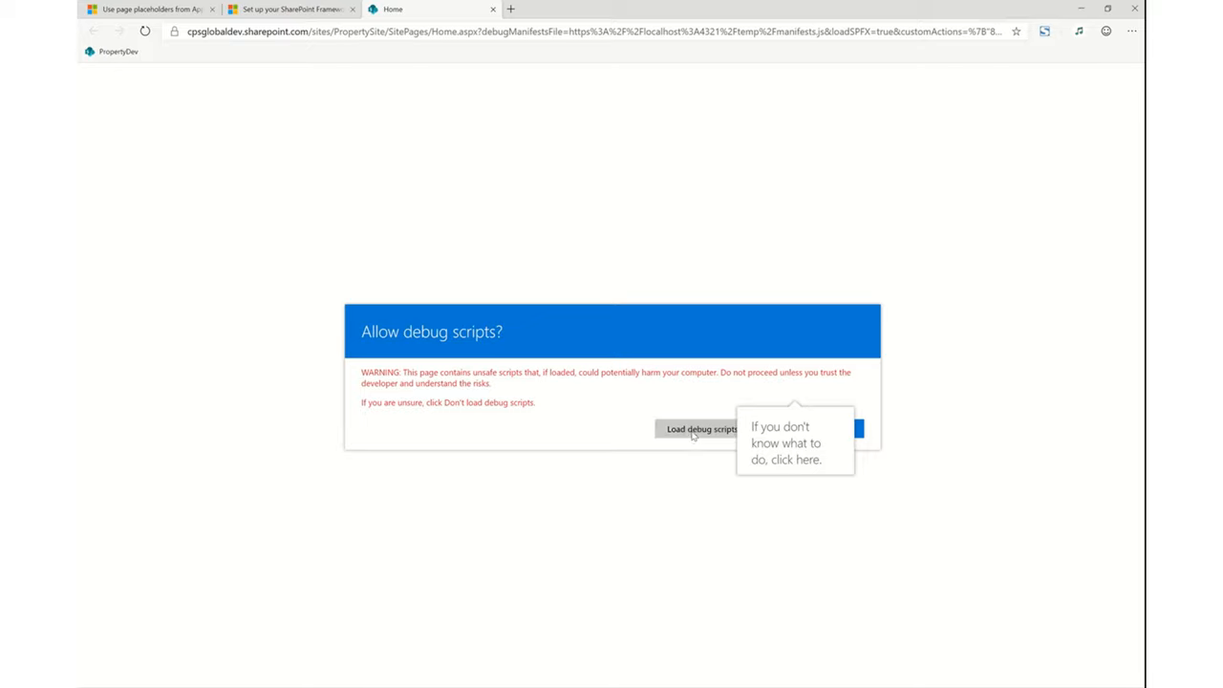
- Choose Load debug scripts on the Home page, then switch to the Microsoft Docs setup article
{"action": "left_click", "coordinate": [700, 428]}
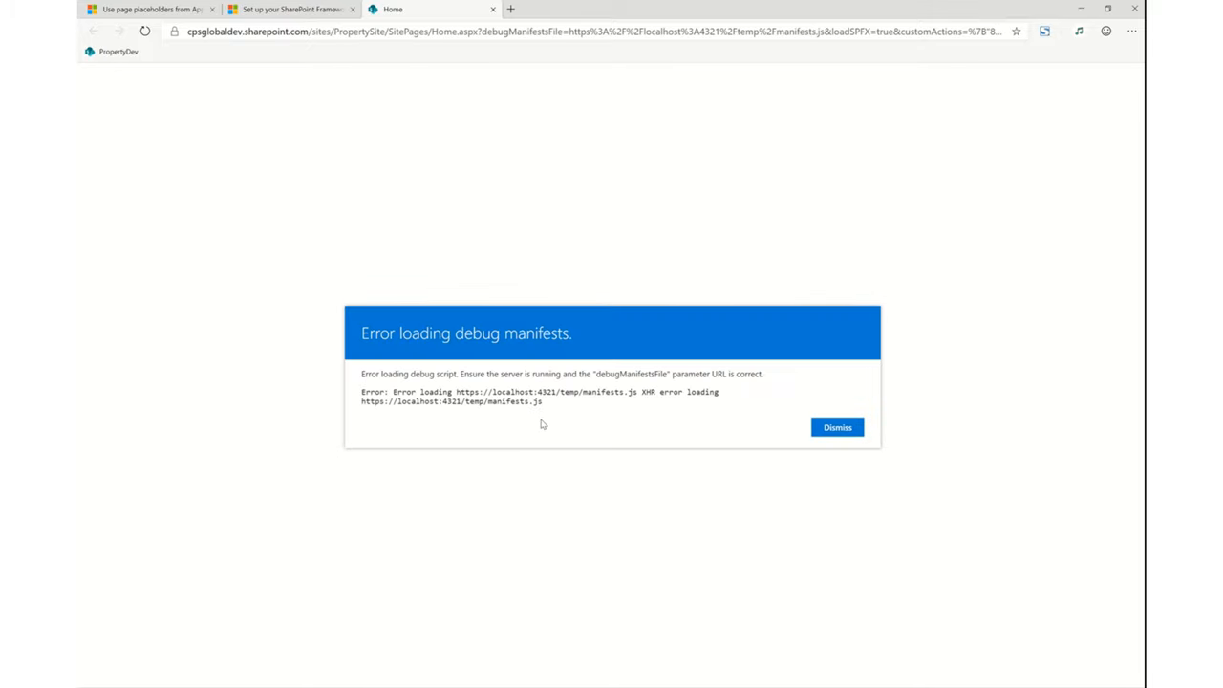
{"action": "mouse_move", "coordinate": [503, 392]}
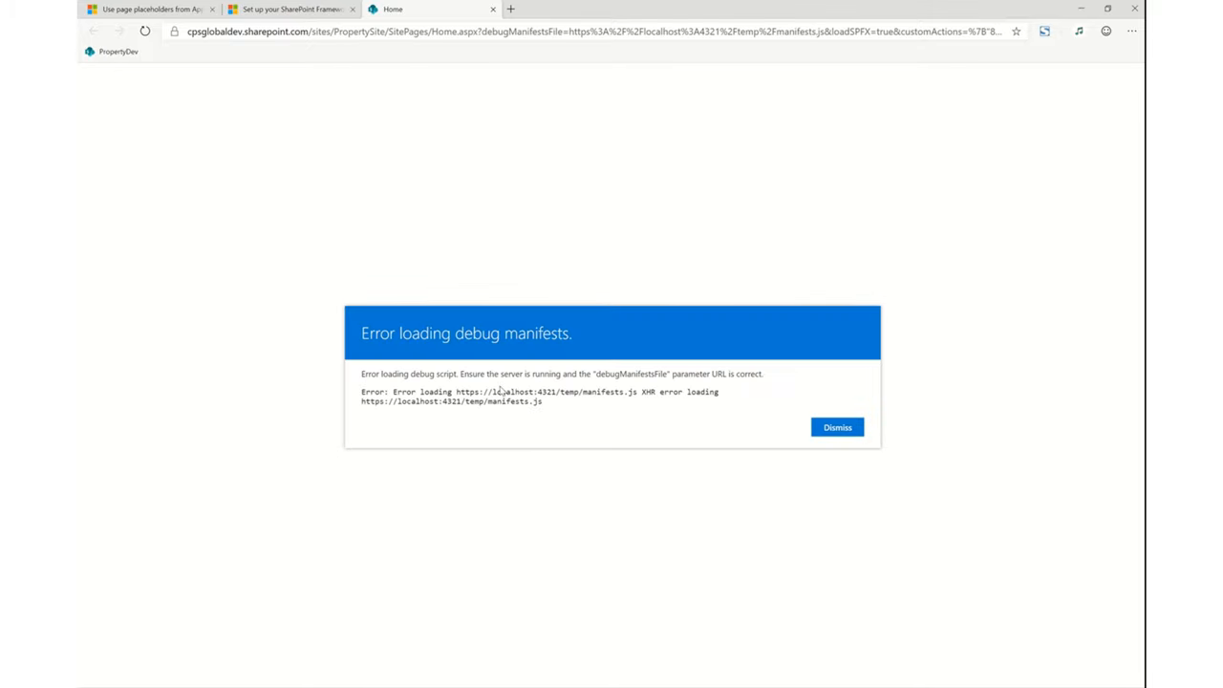
{"action": "mouse_move", "coordinate": [485, 375]}
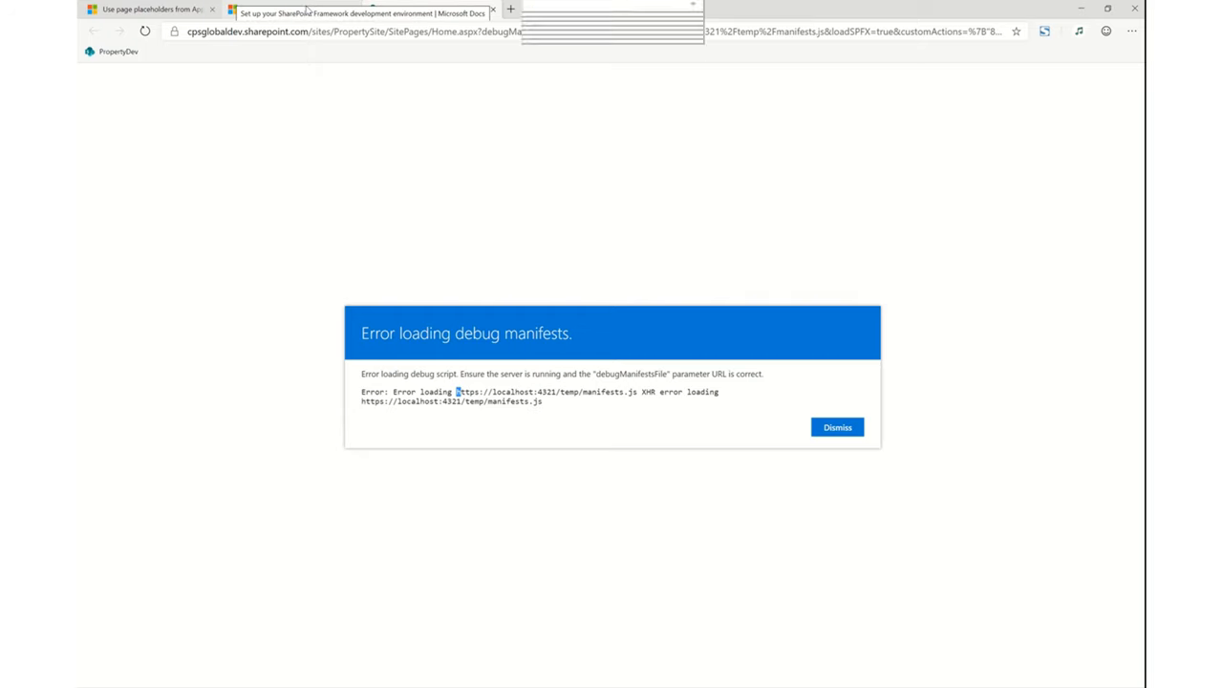
{"action": "left_click", "coordinate": [287, 9]}
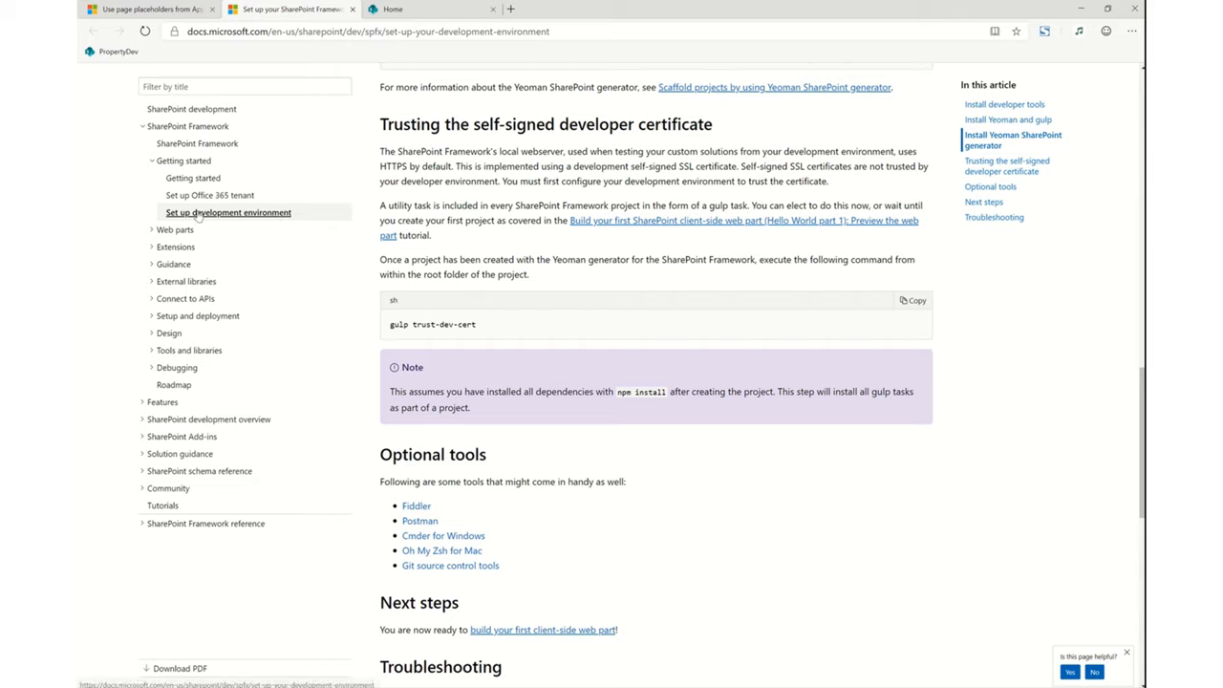
{"action": "mouse_move", "coordinate": [467, 311]}
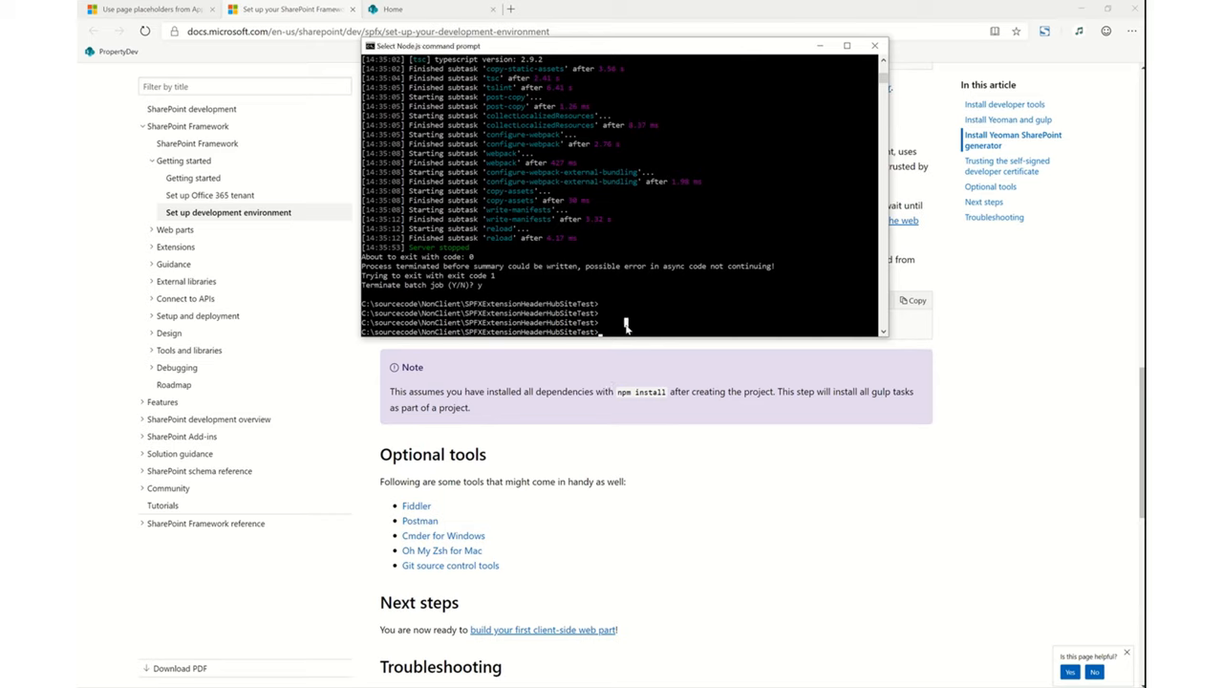
- Run npm install for the SPFXExtensionHeaderHubSiteTest project
{"action": "type", "text": "npm"}
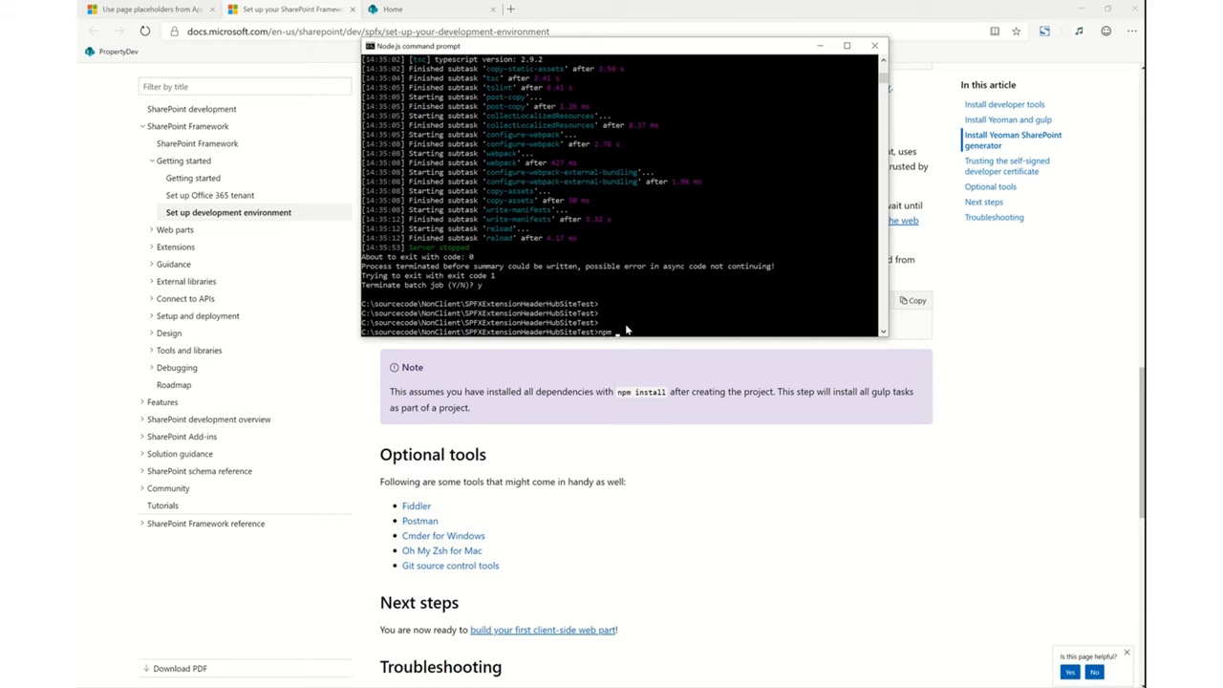
{"action": "type", "text": "npm install"}
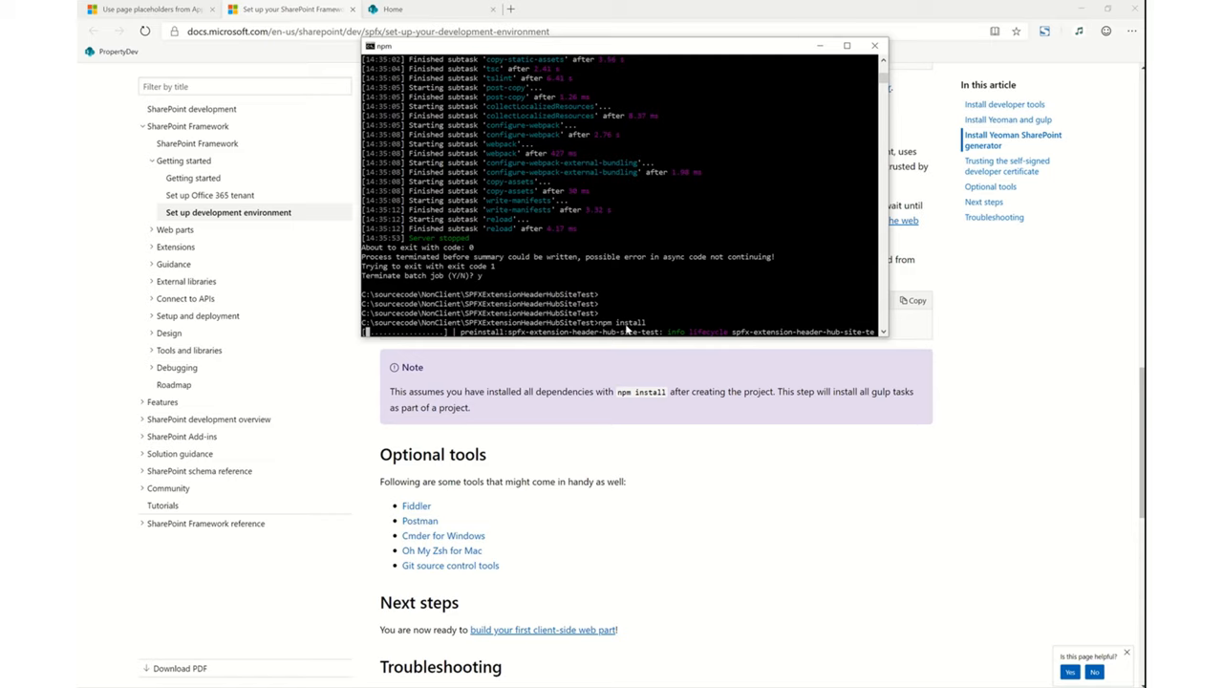
{"action": "mouse_move", "coordinate": [627, 330]}
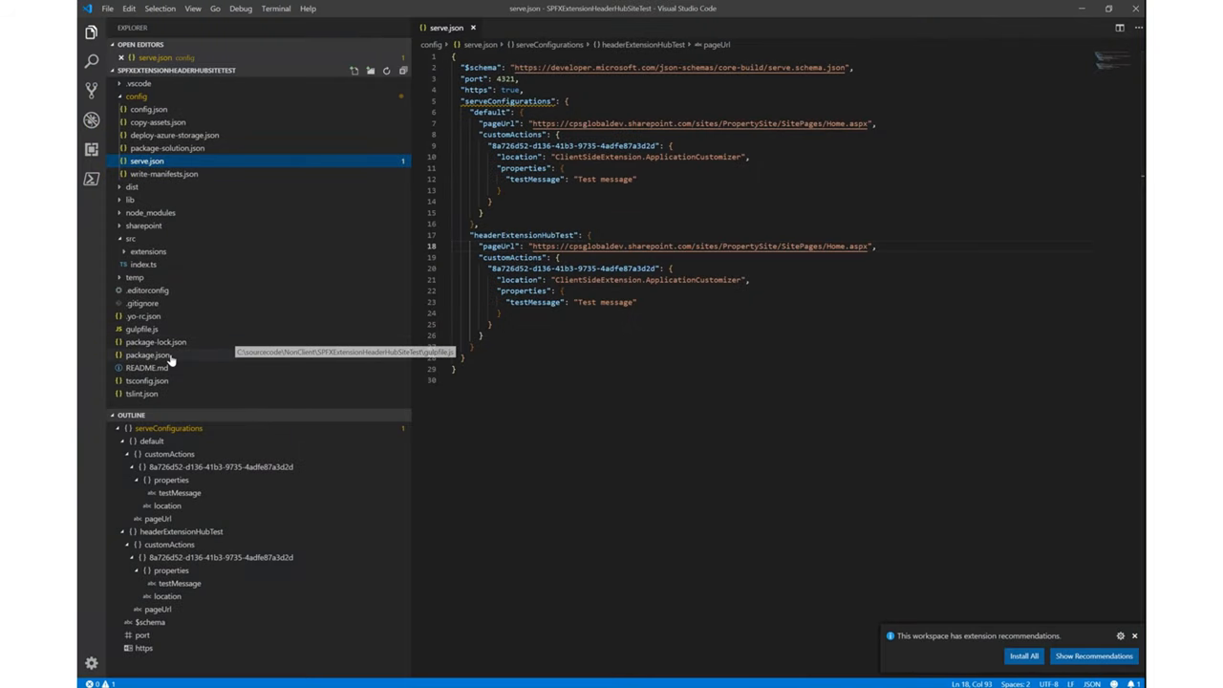
- Open the project package.json and highlight the sp-core-library 1.8.2 dependency
{"action": "left_click", "coordinate": [149, 355]}
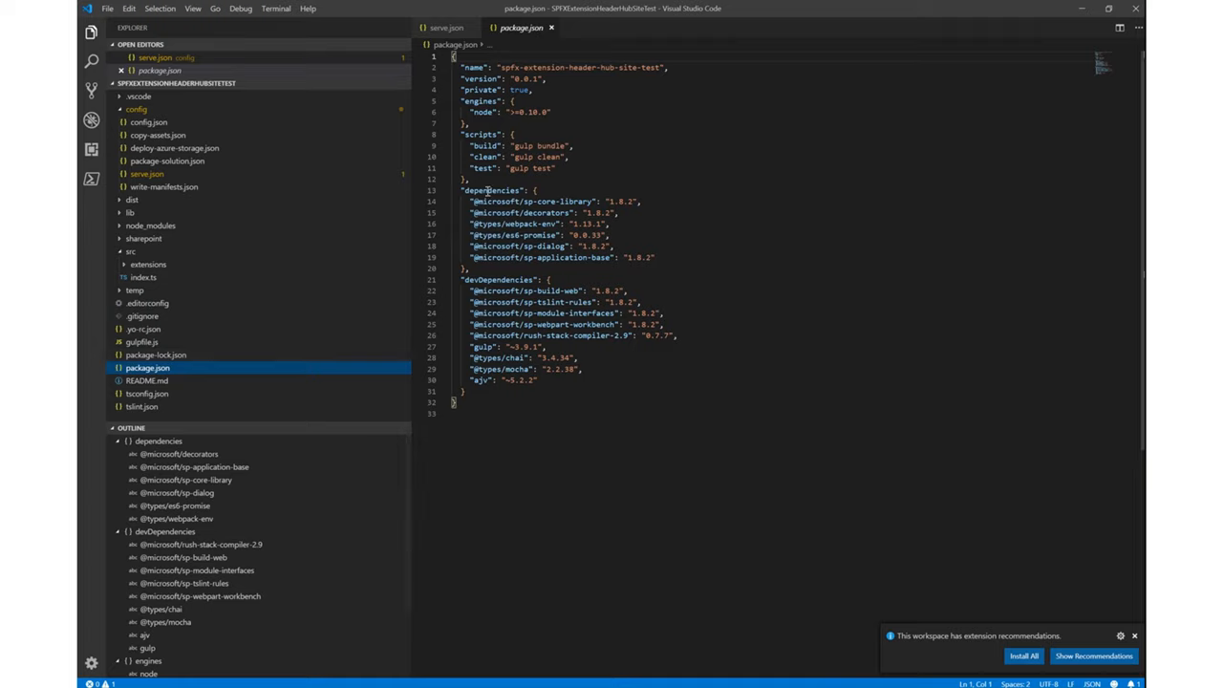
{"action": "left_click_drag", "start_coordinate": [473, 201], "coordinate": [654, 257]}
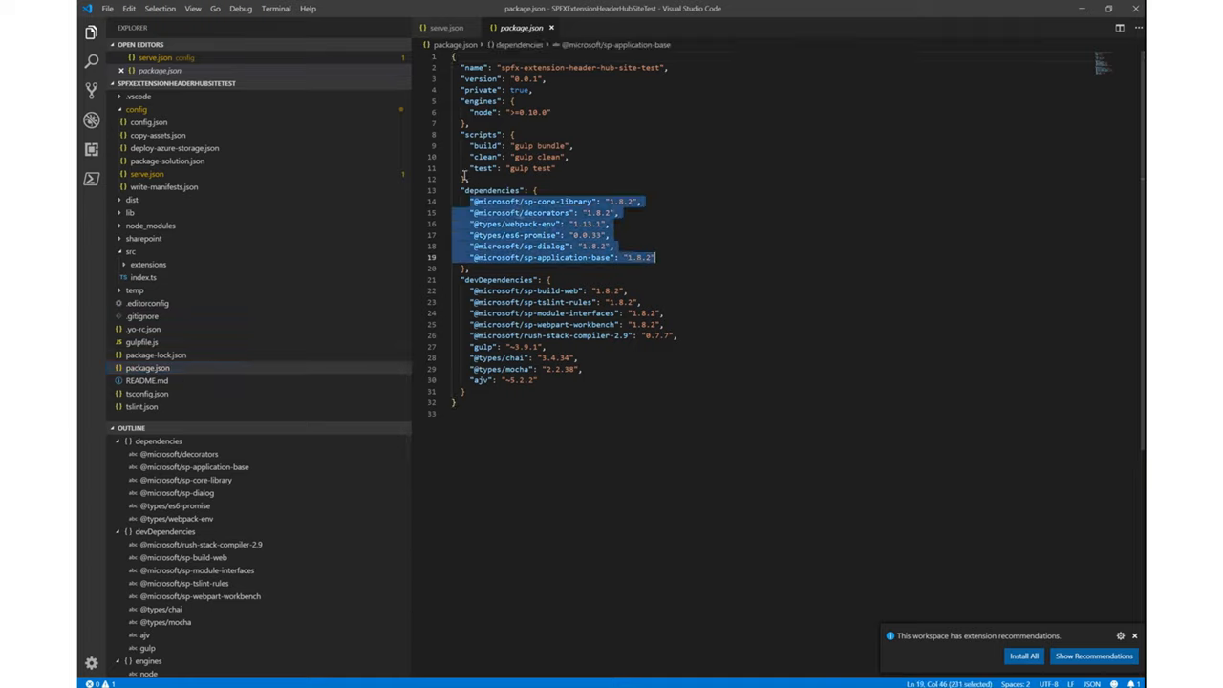
{"action": "left_click", "coordinate": [475, 202]}
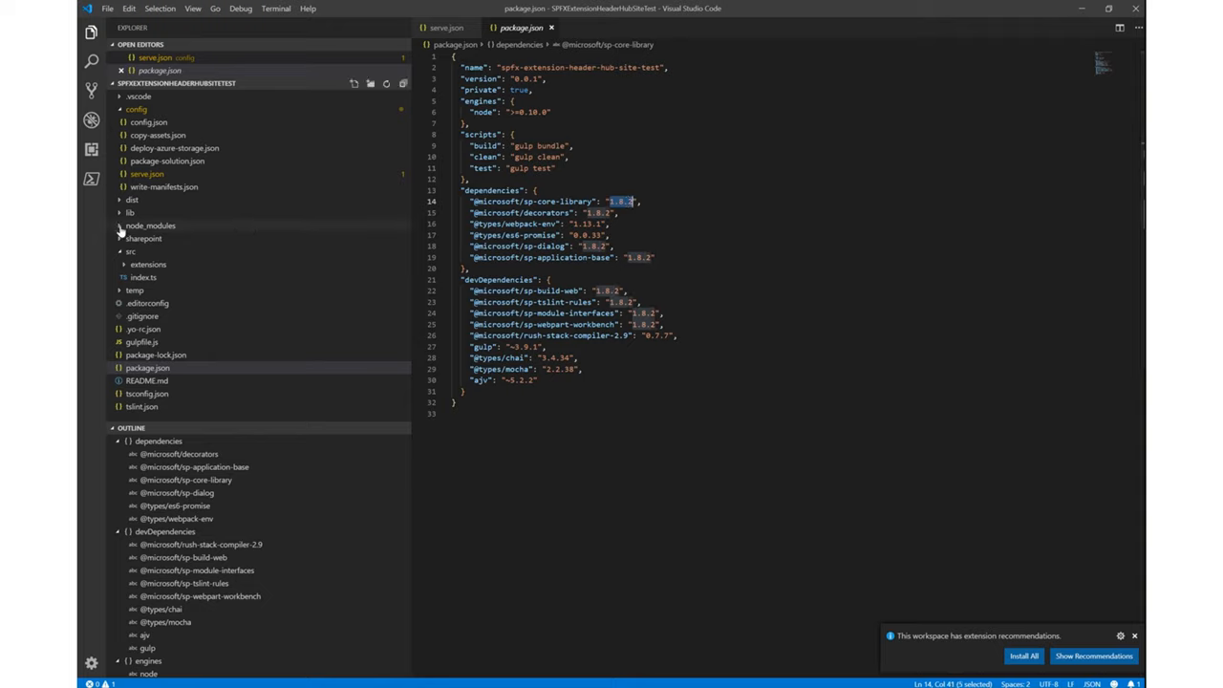
{"action": "left_click", "coordinate": [150, 225]}
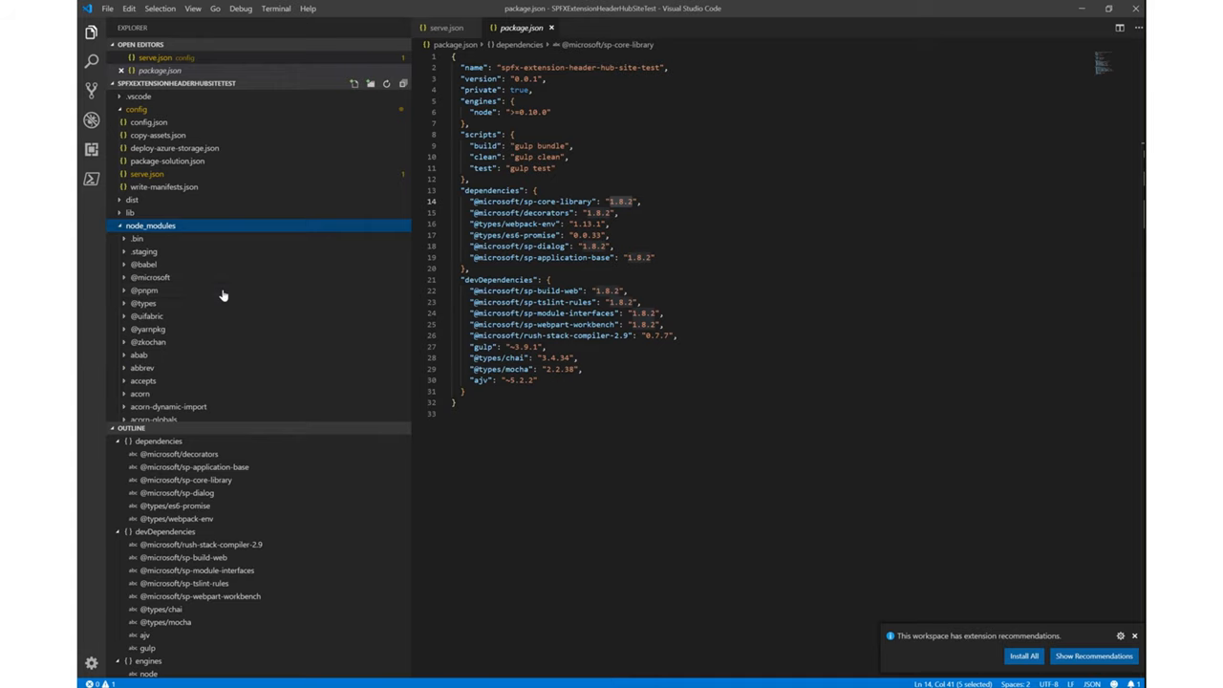
{"action": "mouse_move", "coordinate": [150, 277]}
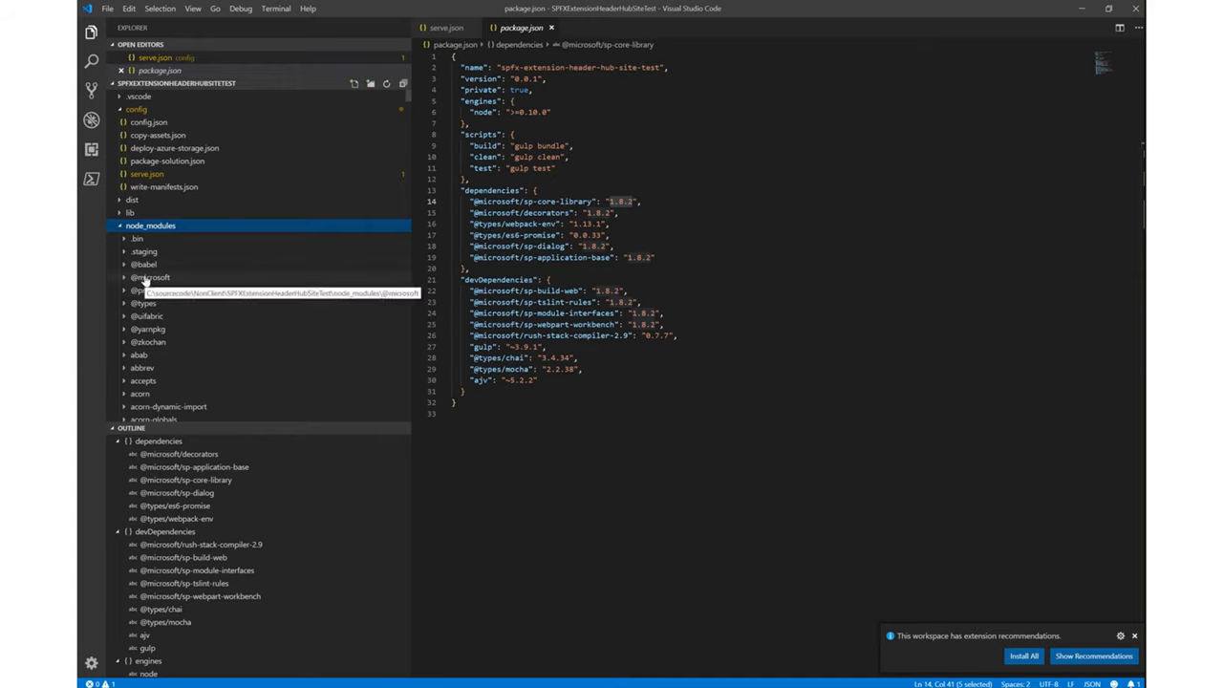
{"action": "left_click", "coordinate": [150, 277]}
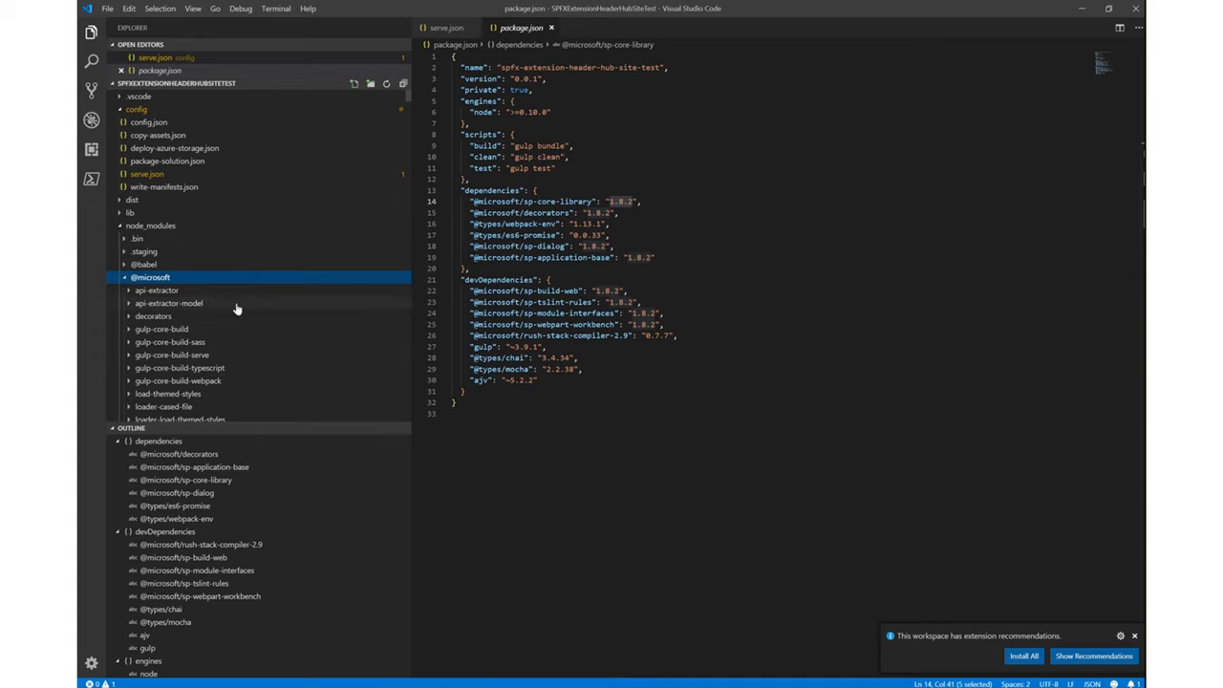
{"action": "scroll", "scroll_direction": "down", "scroll_amount": 3}
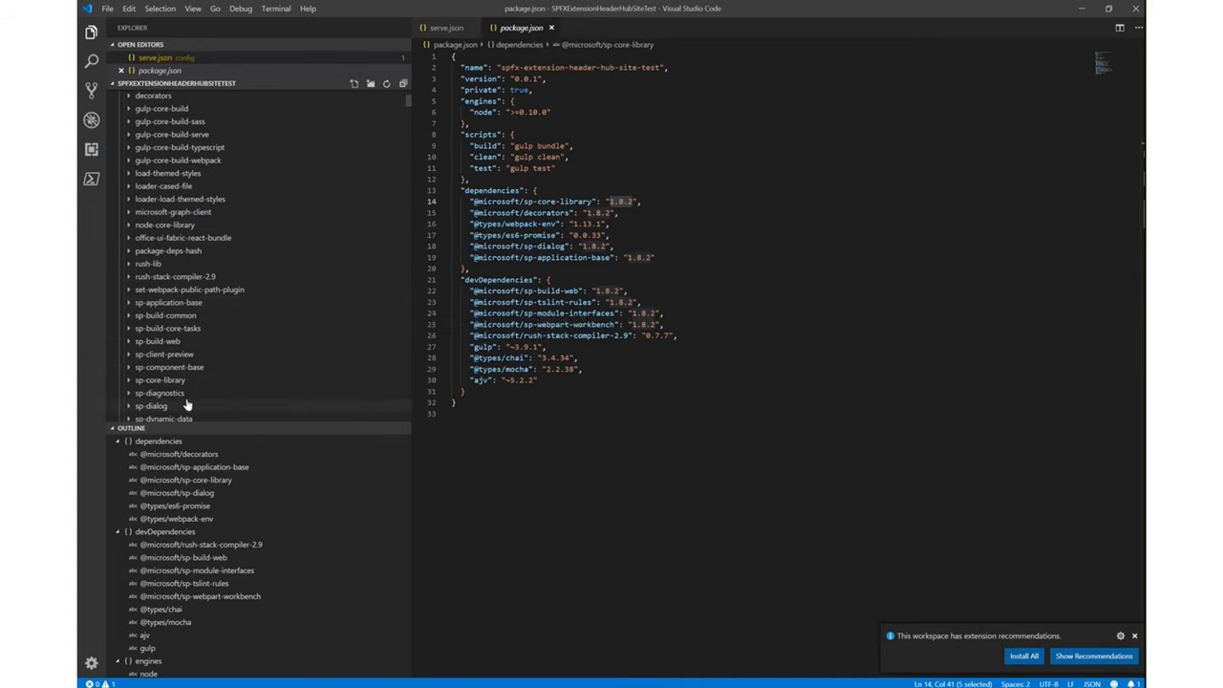
{"action": "mouse_move", "coordinate": [159, 379]}
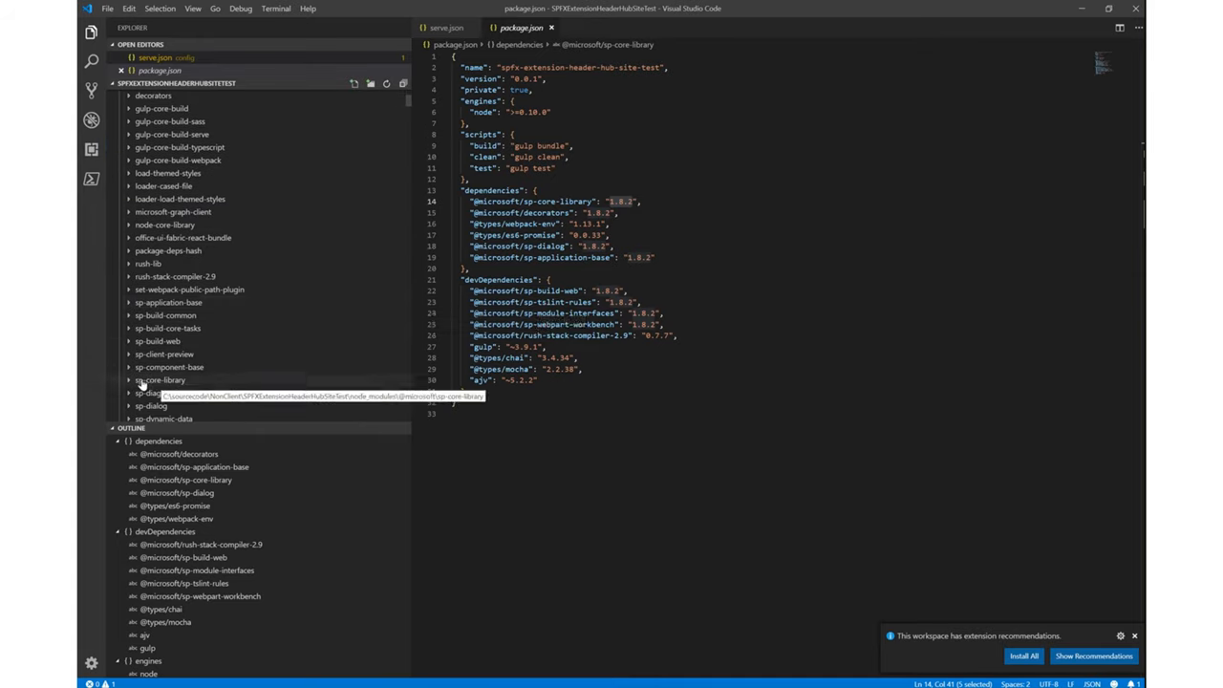
{"action": "left_click", "coordinate": [159, 379]}
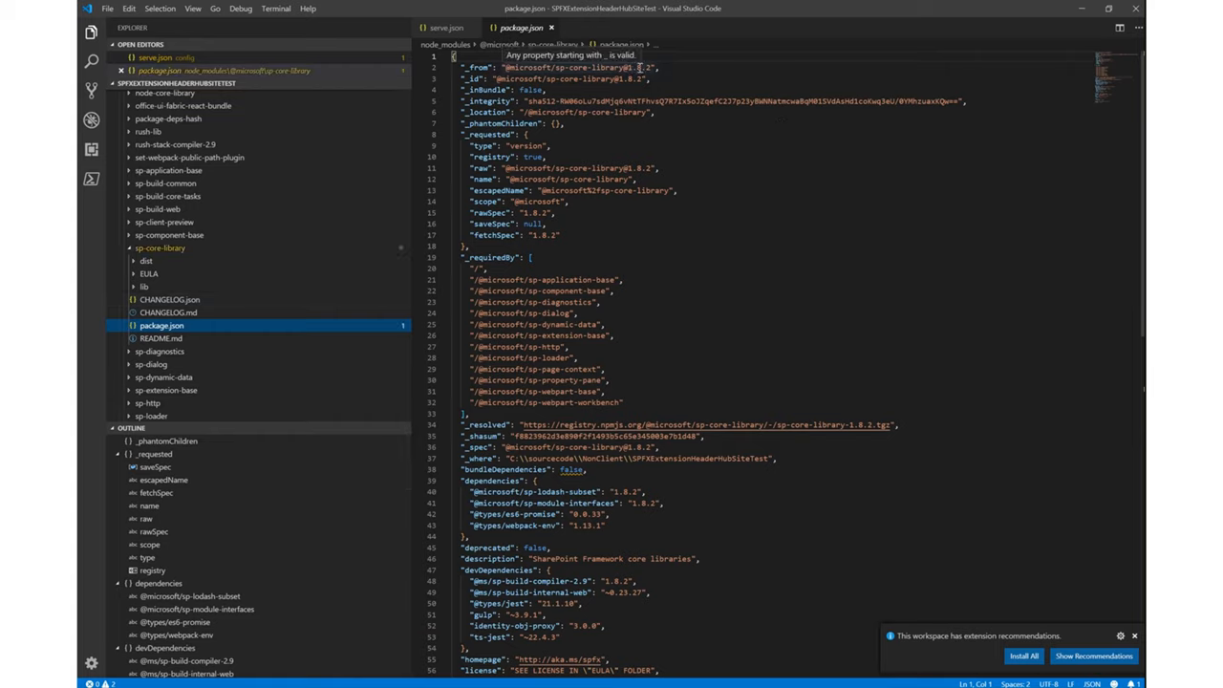
{"action": "mouse_move", "coordinate": [701, 76]}
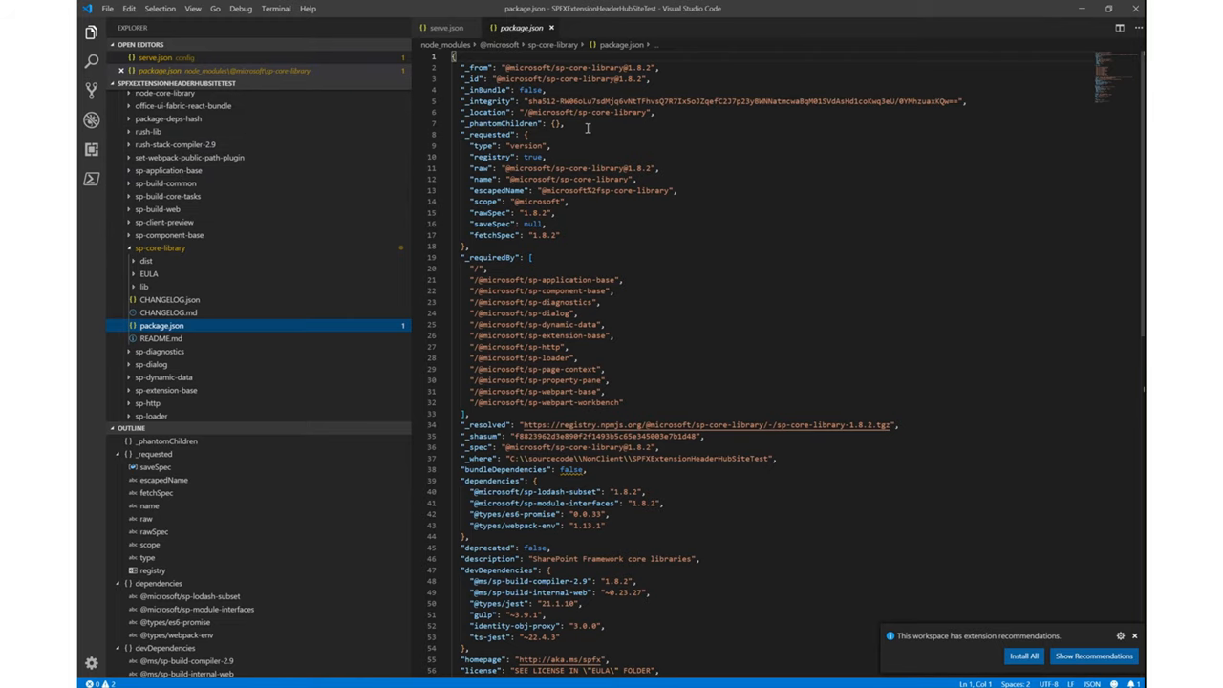
{"action": "scroll", "scroll_direction": "down", "scroll_amount": 3}
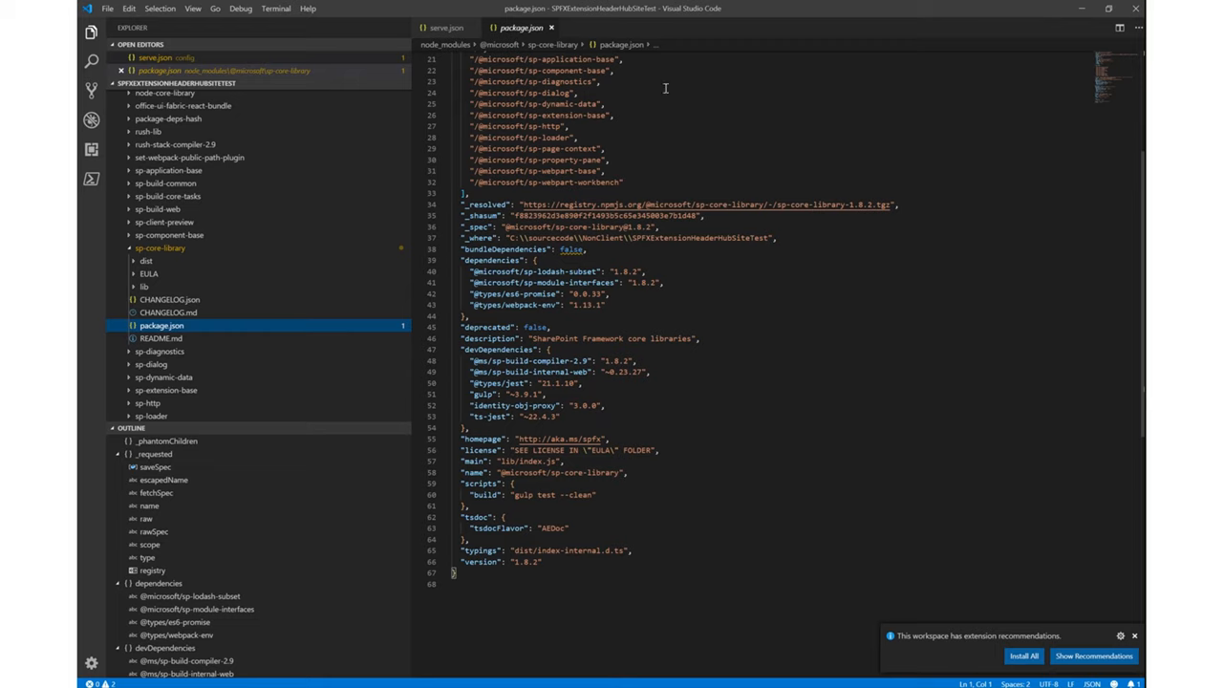
{"action": "mouse_move", "coordinate": [523, 410]}
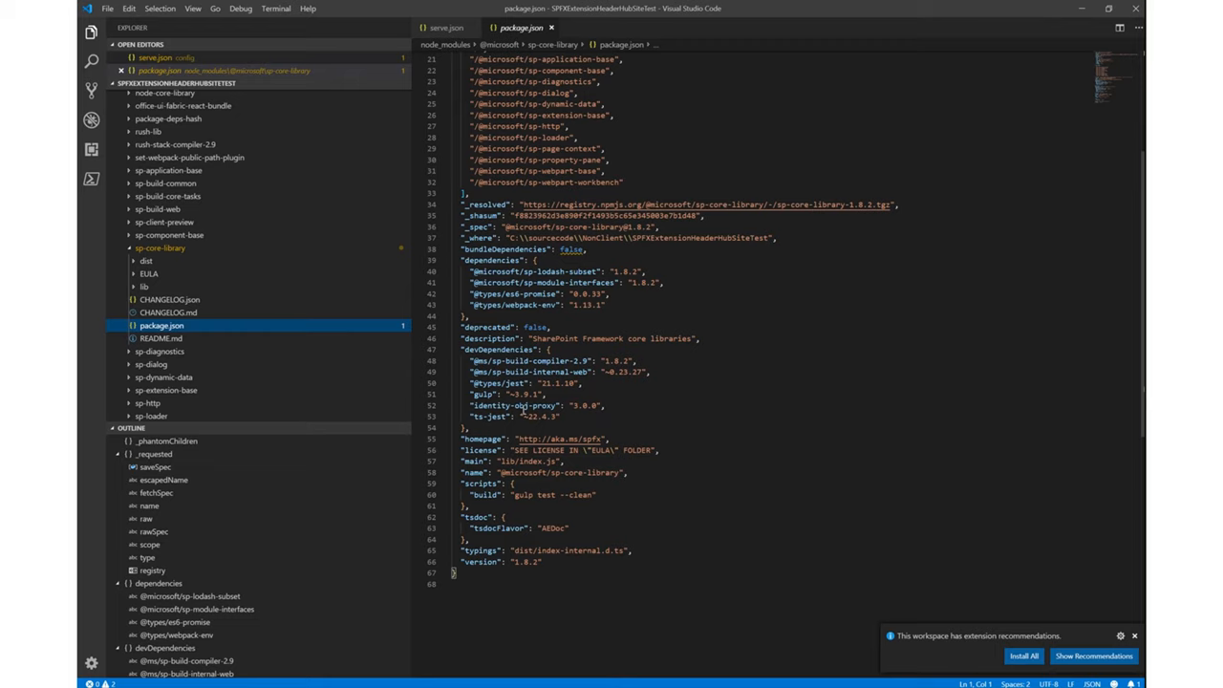
{"action": "mouse_move", "coordinate": [510, 361]}
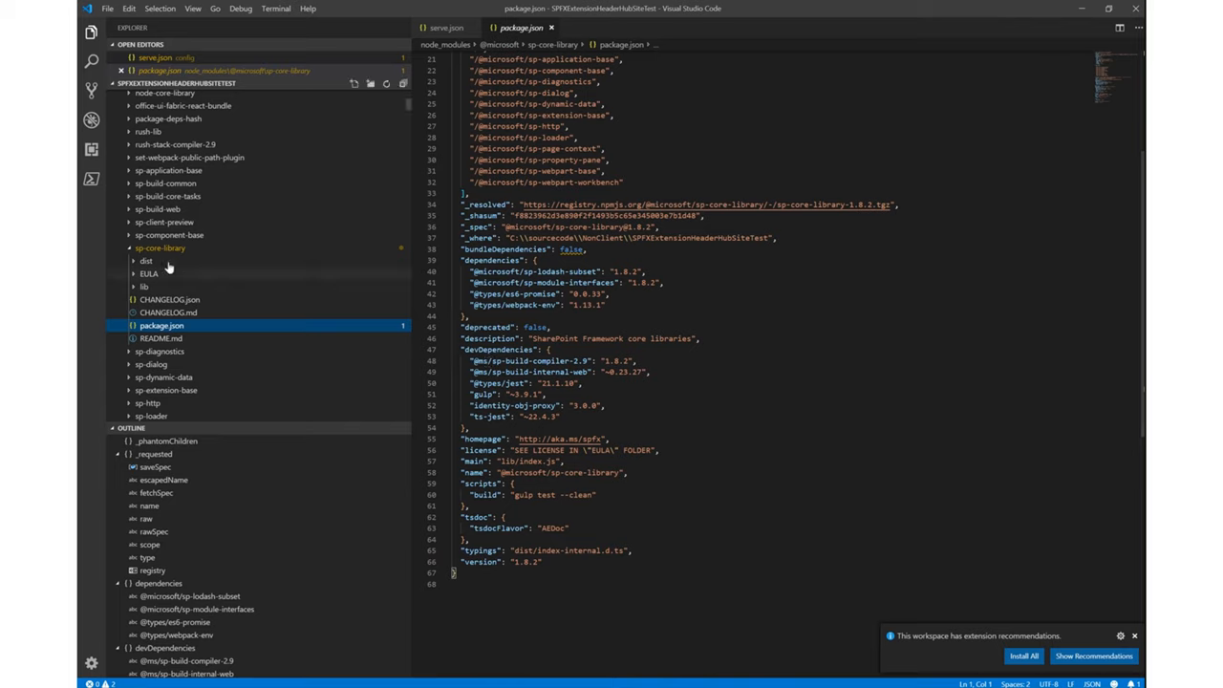
{"action": "left_click", "coordinate": [161, 247]}
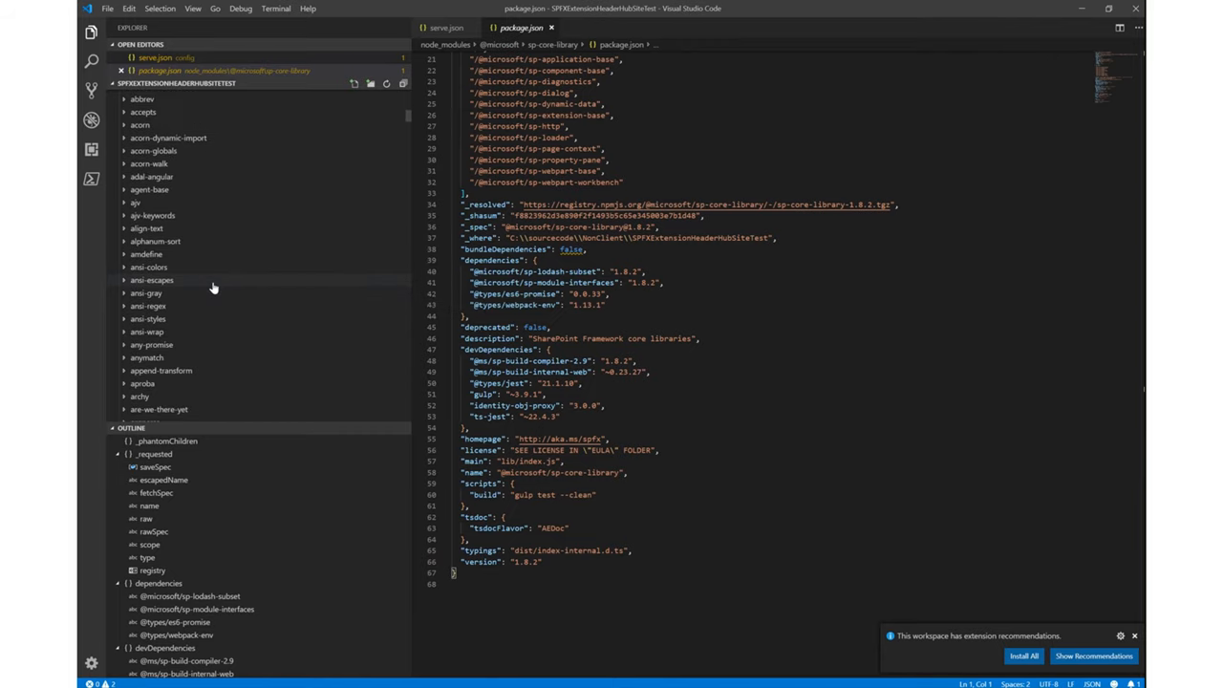
{"action": "scroll", "scroll_direction": "down", "scroll_amount": 3}
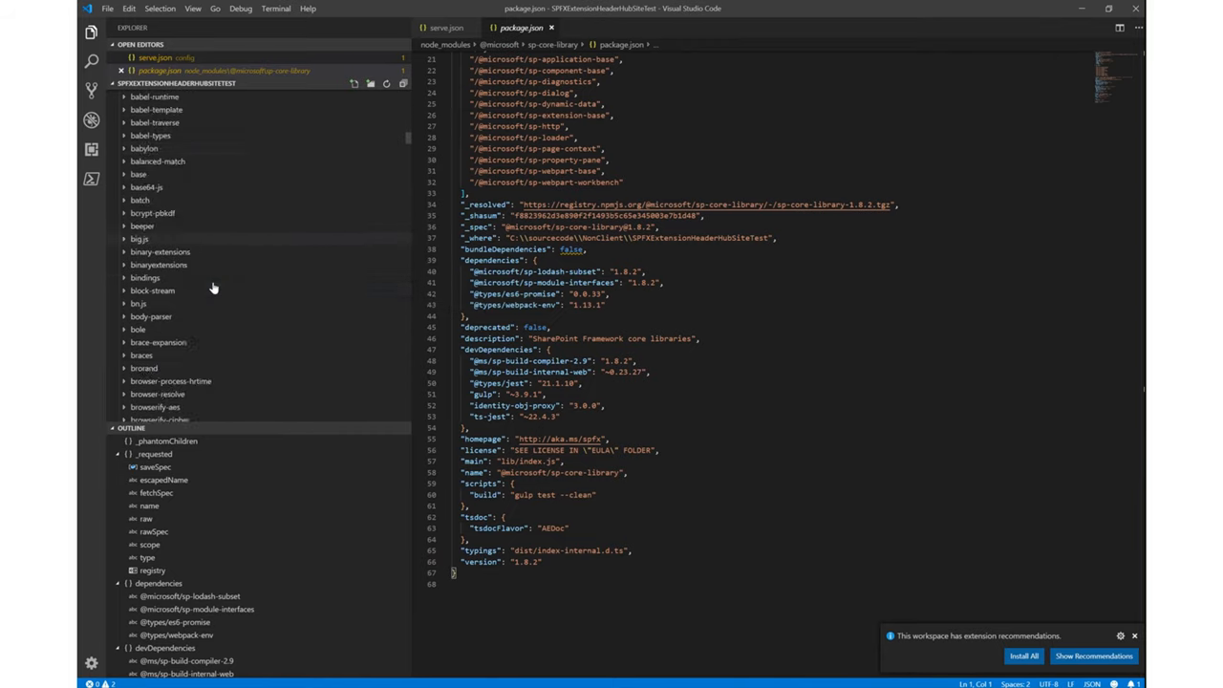
{"action": "scroll", "scroll_direction": "down", "scroll_amount": 3}
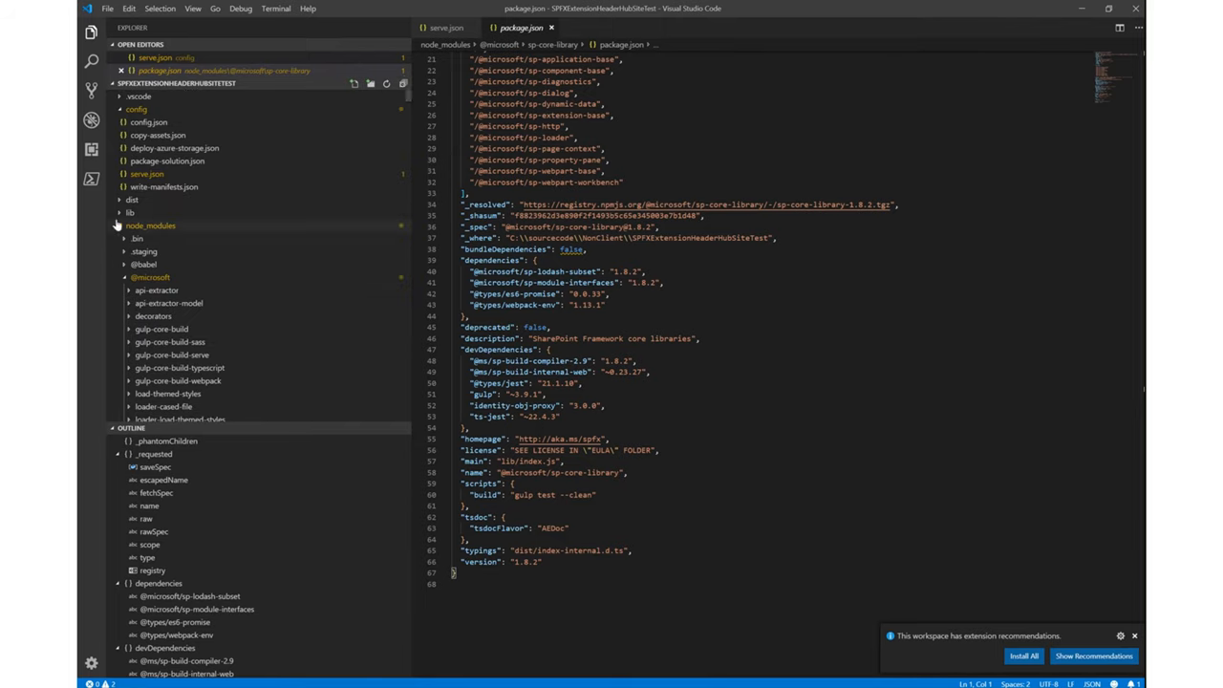
{"action": "left_click", "coordinate": [150, 224]}
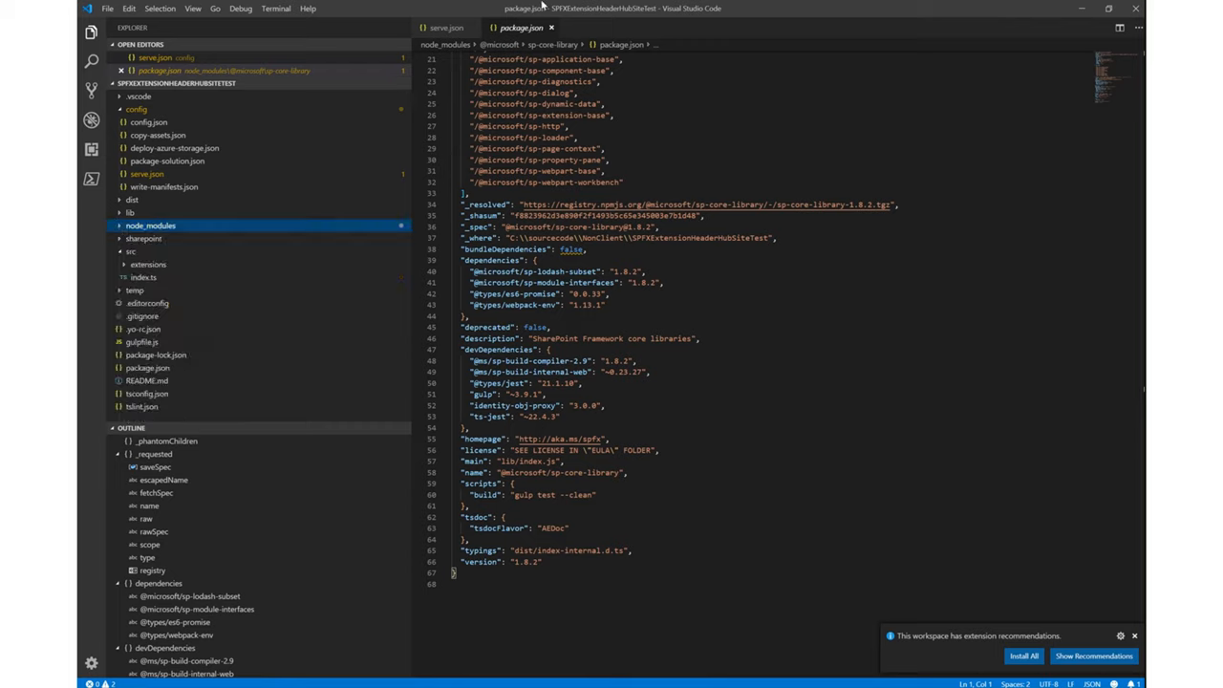
{"action": "left_click", "coordinate": [515, 93]}
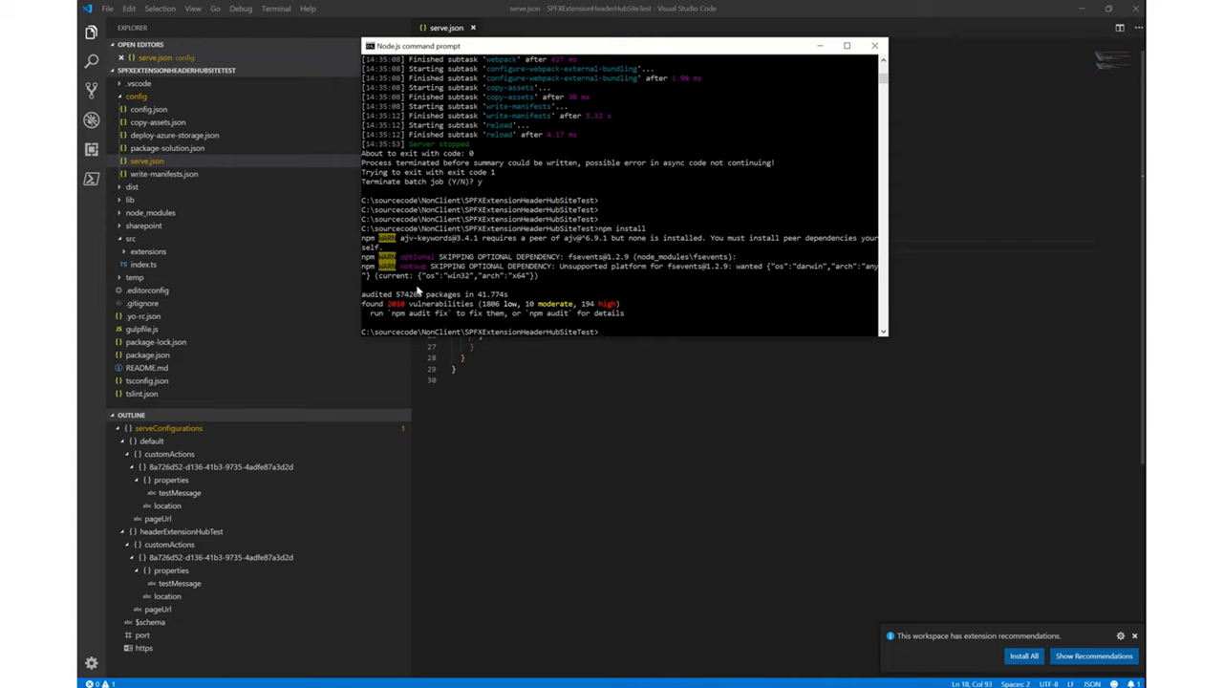
{"action": "mouse_move", "coordinate": [608, 250]}
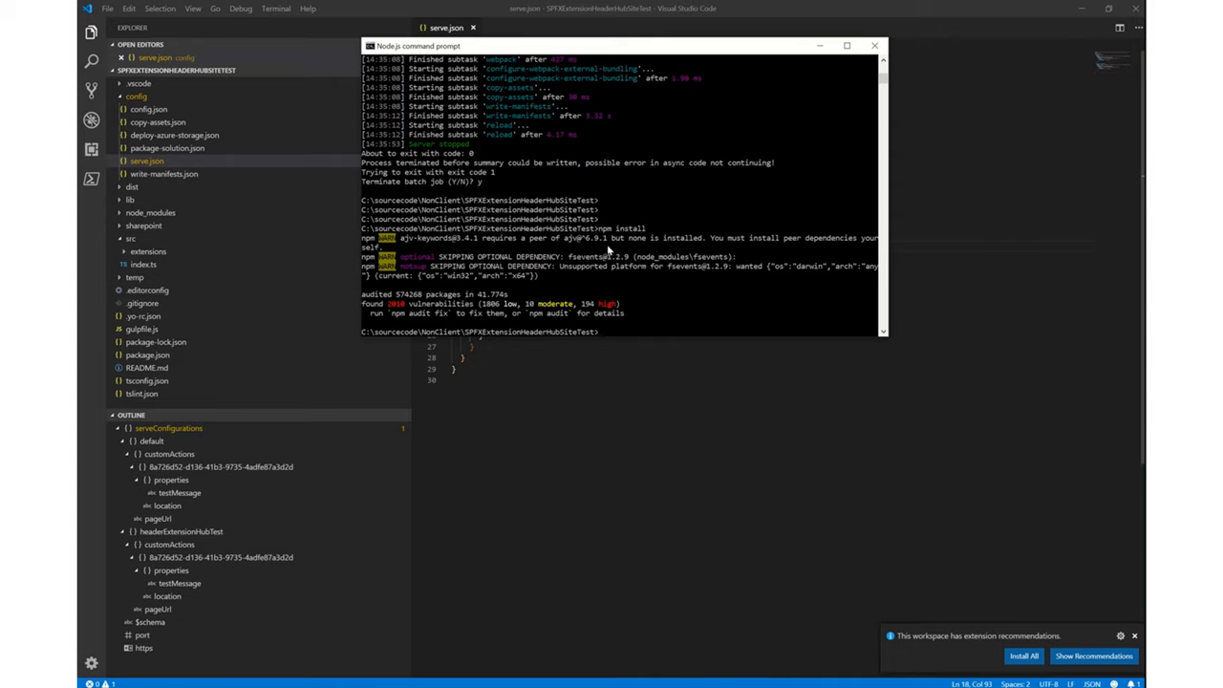
{"action": "mouse_move", "coordinate": [637, 247]}
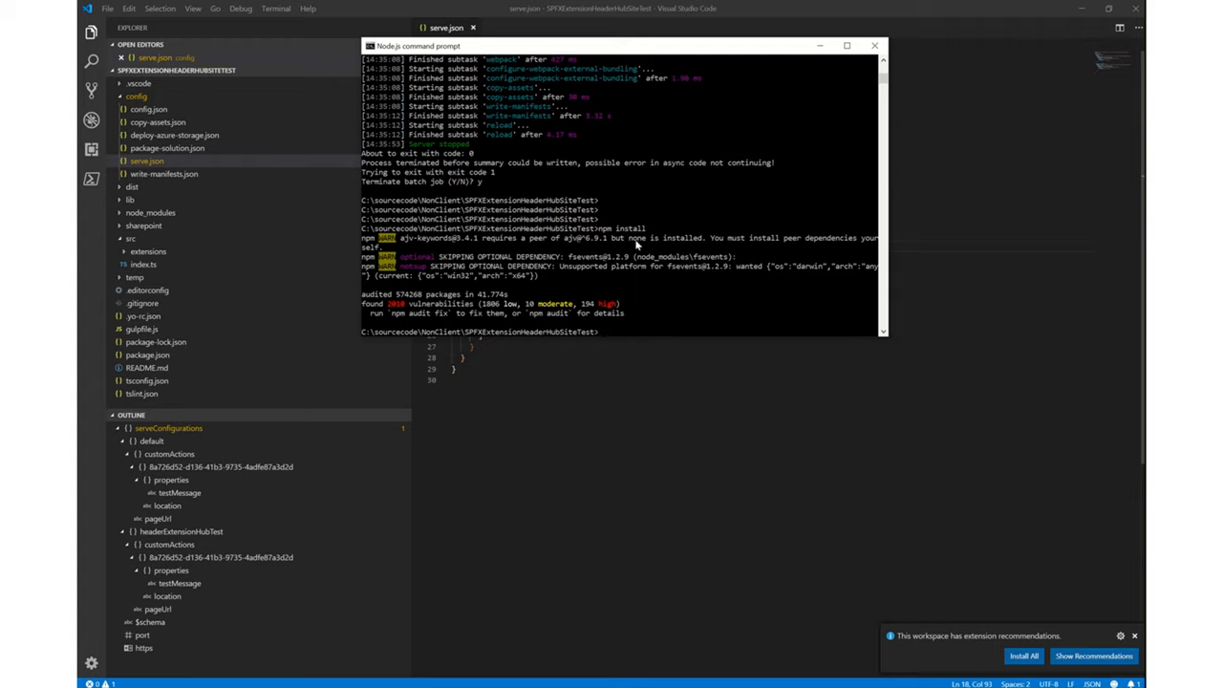
{"action": "mouse_move", "coordinate": [638, 319]}
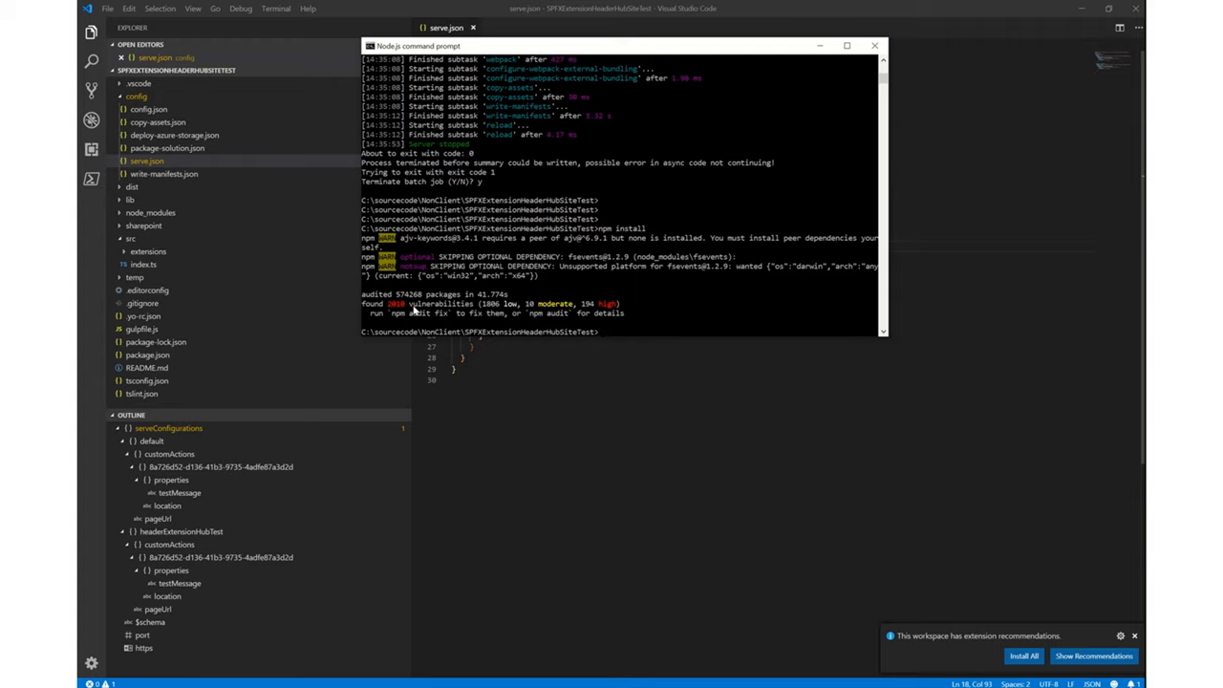
- Review the npm install summary: 574,268 packages audited with 2,010 vulnerabilities
{"action": "left_click", "coordinate": [602, 332]}
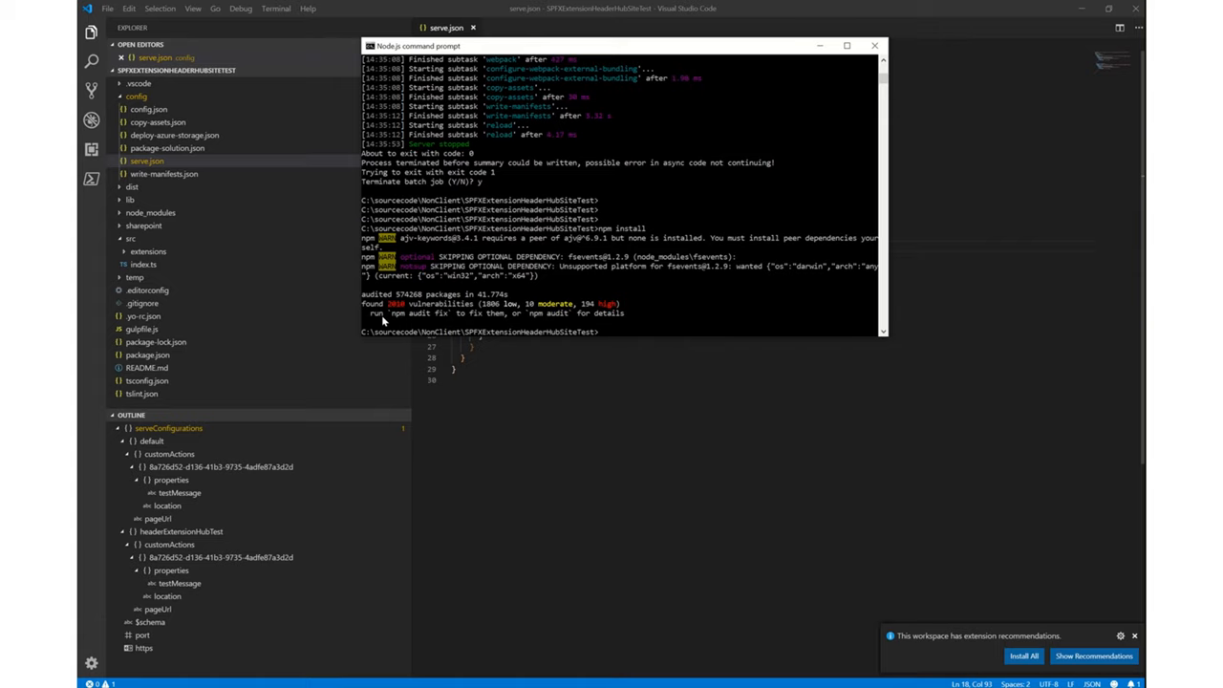
{"action": "mouse_move", "coordinate": [613, 307]}
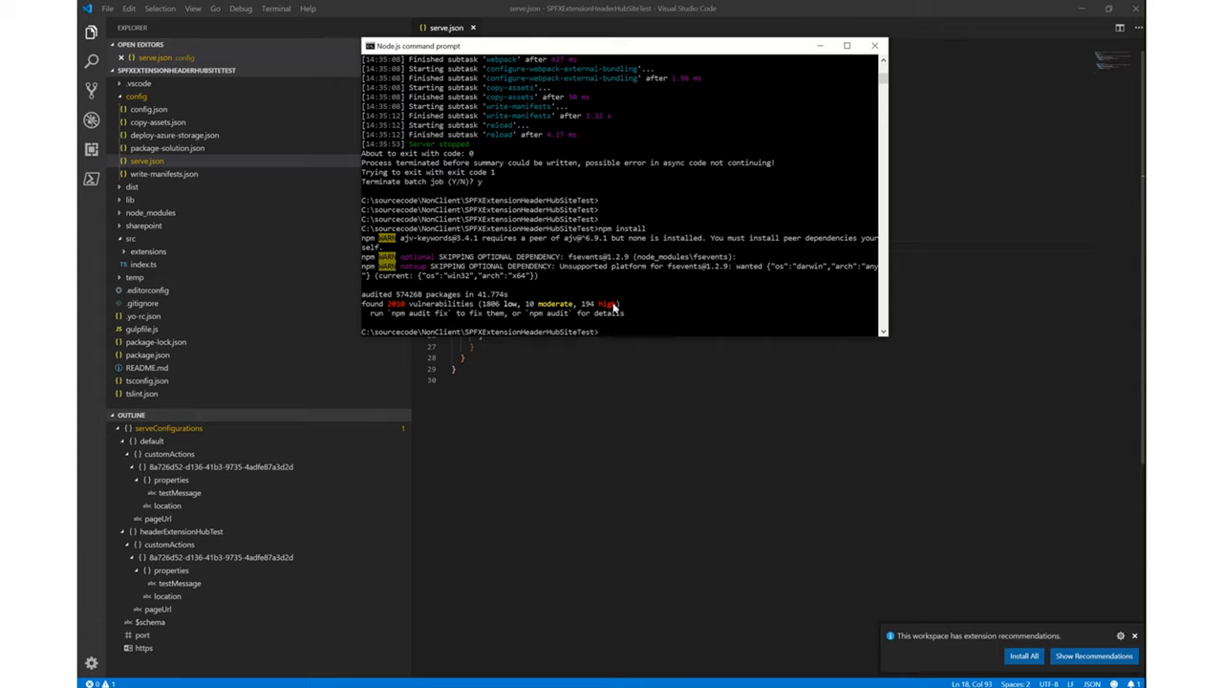
{"action": "mouse_move", "coordinate": [603, 332]}
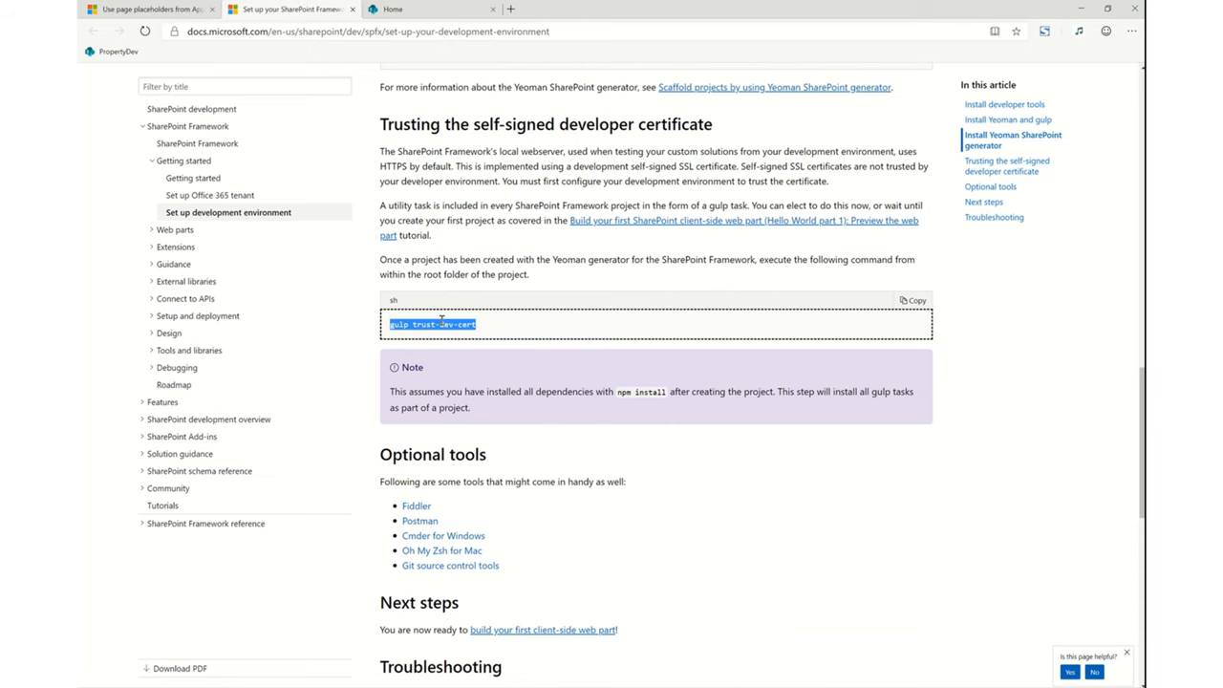
- Run gulp trust-dev-cert, accept the localhost certificate warning, then start gulp serve
{"action": "right_click", "coordinate": [432, 324]}
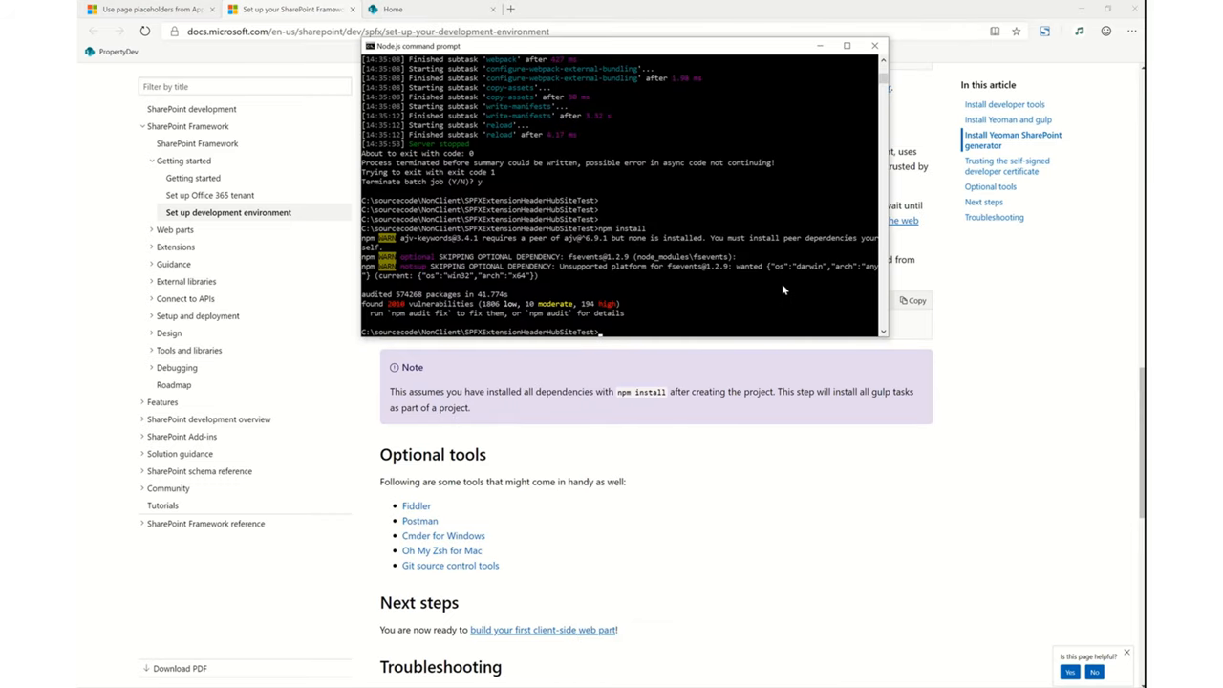
{"action": "type", "text": "gulp trust-dev-cert"}
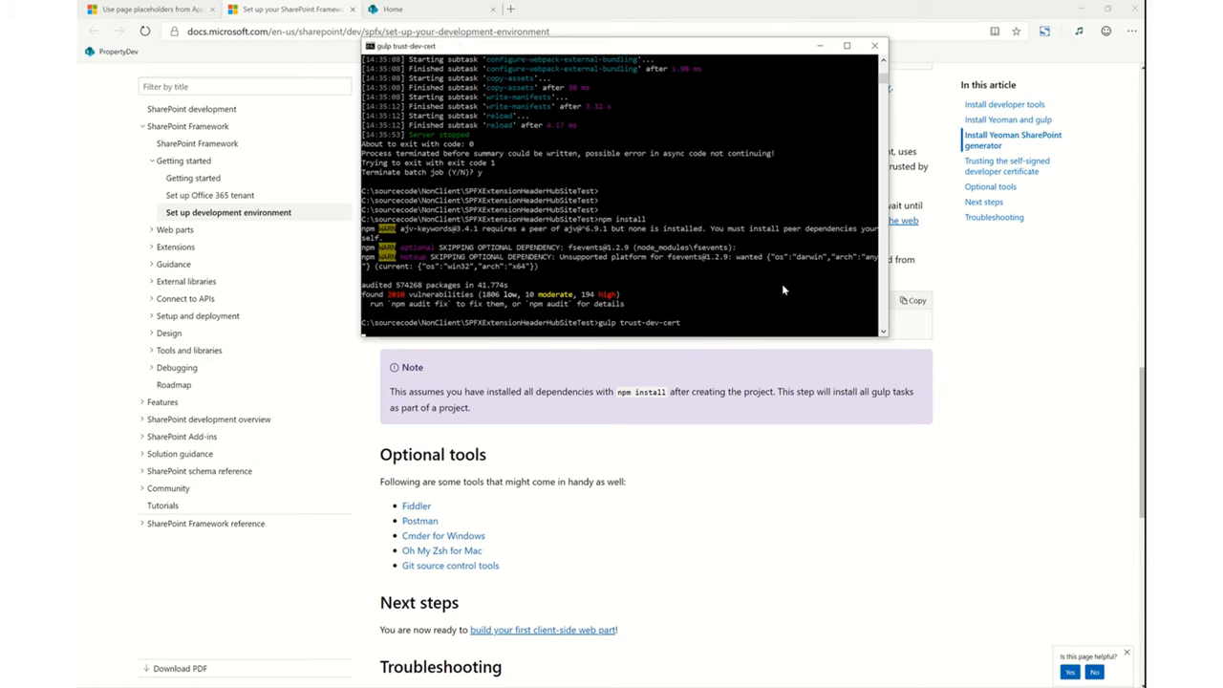
{"action": "mouse_move", "coordinate": [668, 51]}
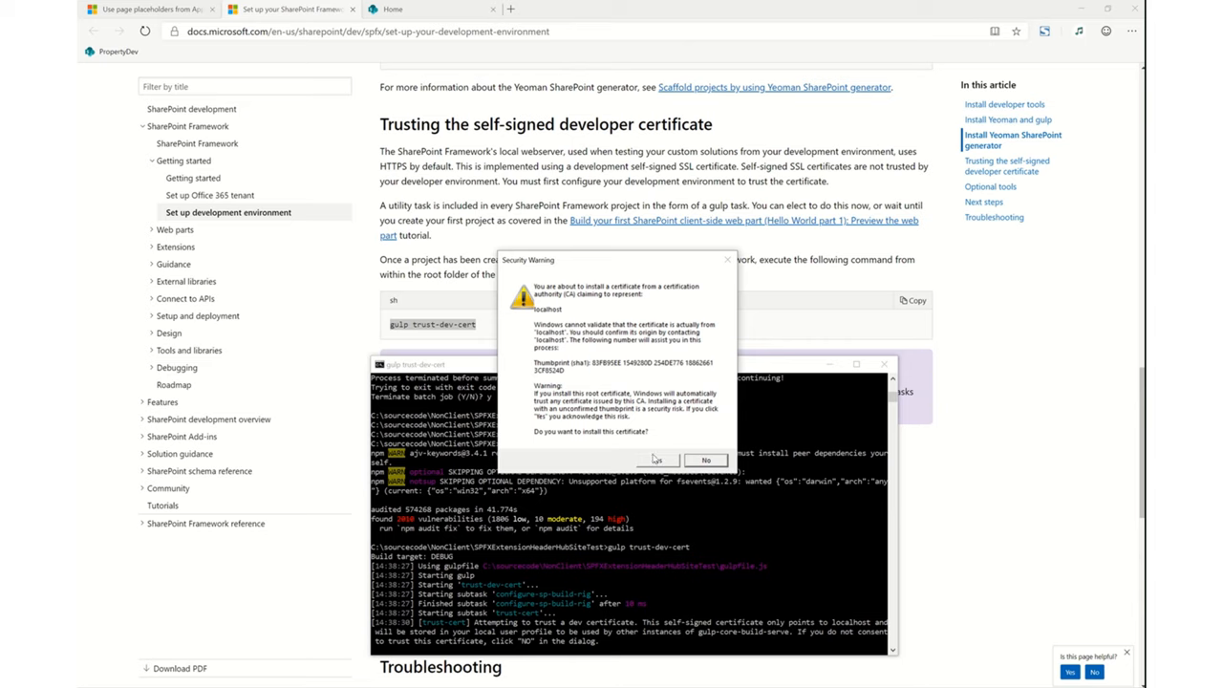
{"action": "left_click", "coordinate": [657, 459]}
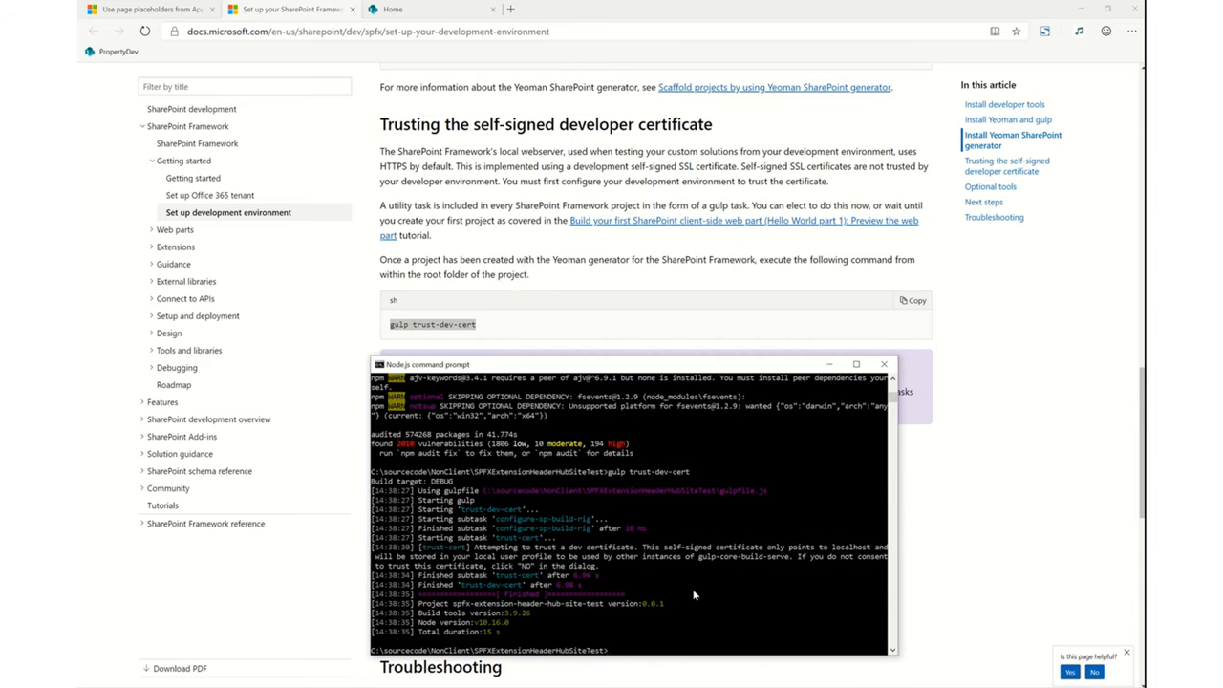
{"action": "type", "text": "guklp serve"}
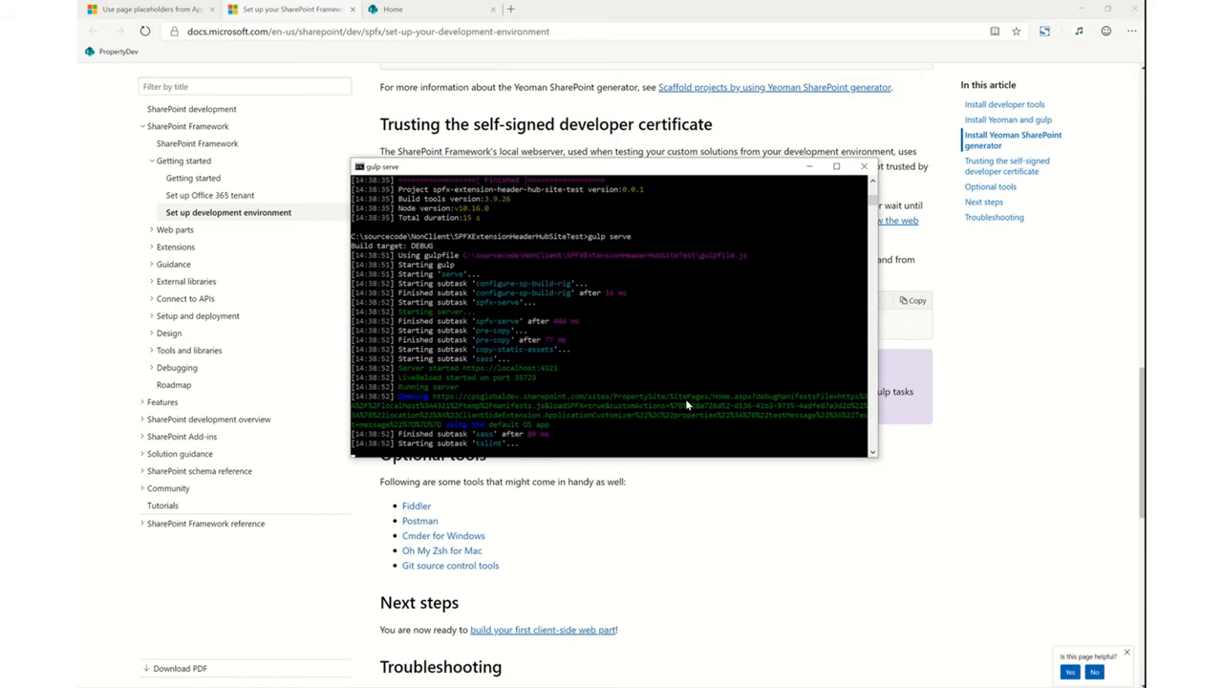
- Reload PropertySite with the debug URL, allow debug scripts, and dismiss the Test message alert
{"action": "left_click", "coordinate": [568, 9]}
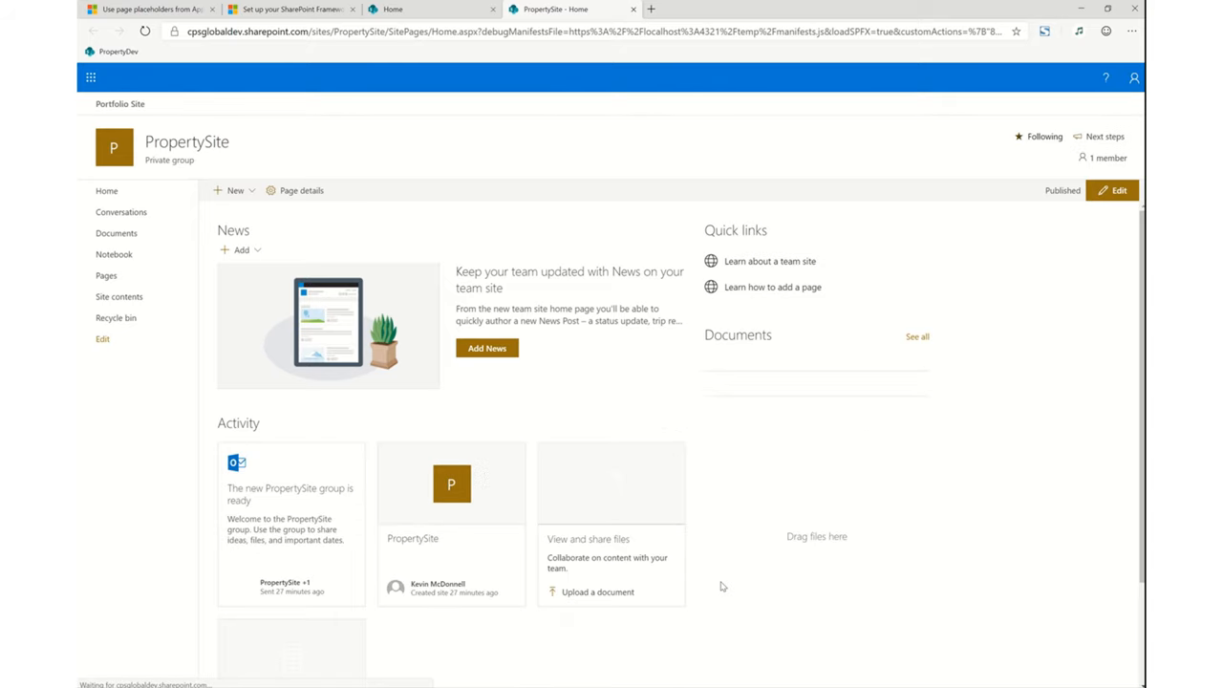
{"action": "mouse_move", "coordinate": [1068, 507]}
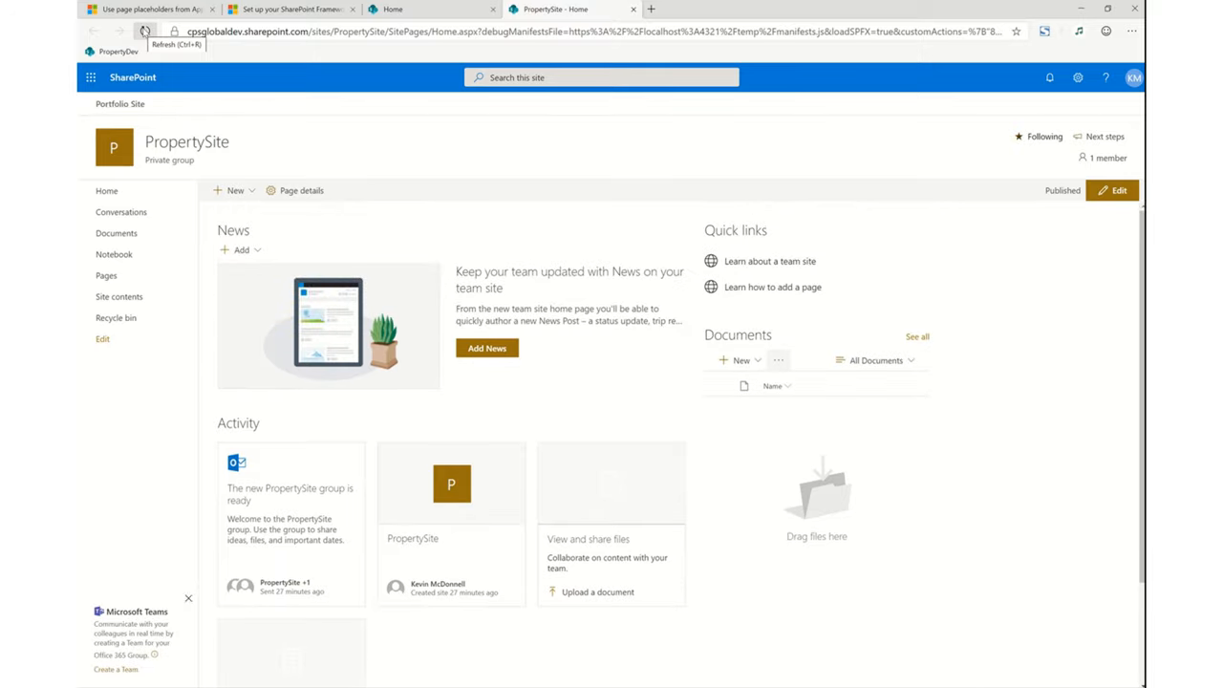
{"action": "left_click", "coordinate": [144, 31]}
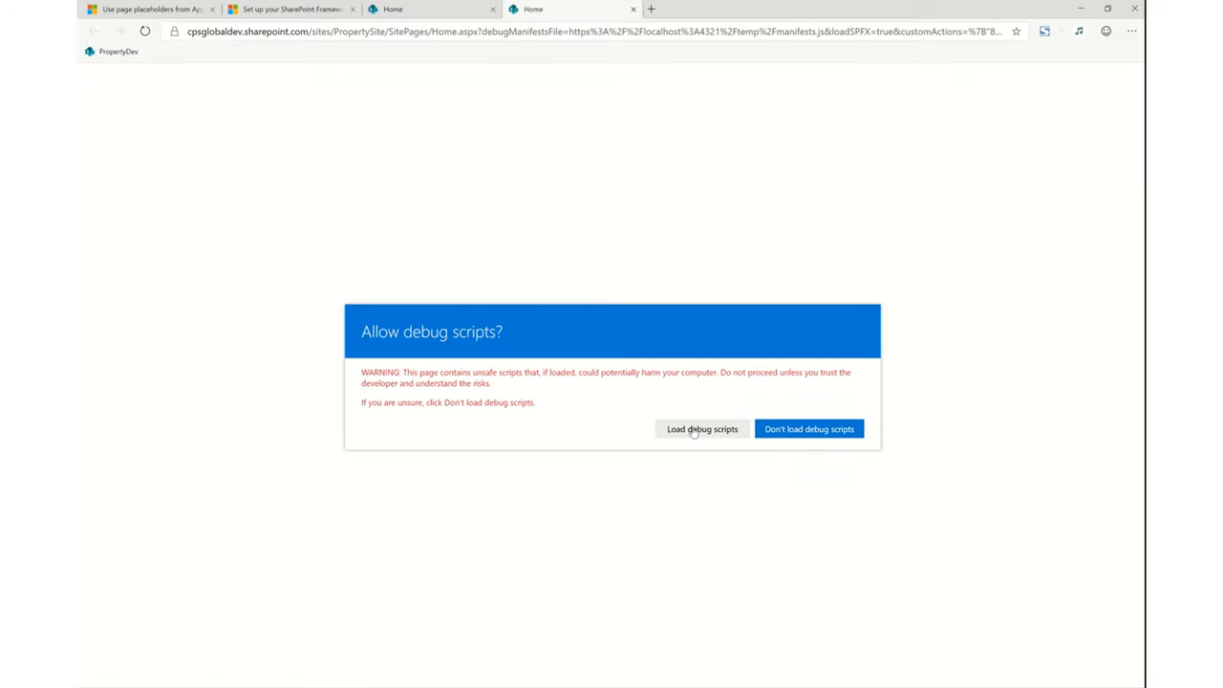
{"action": "left_click", "coordinate": [702, 428]}
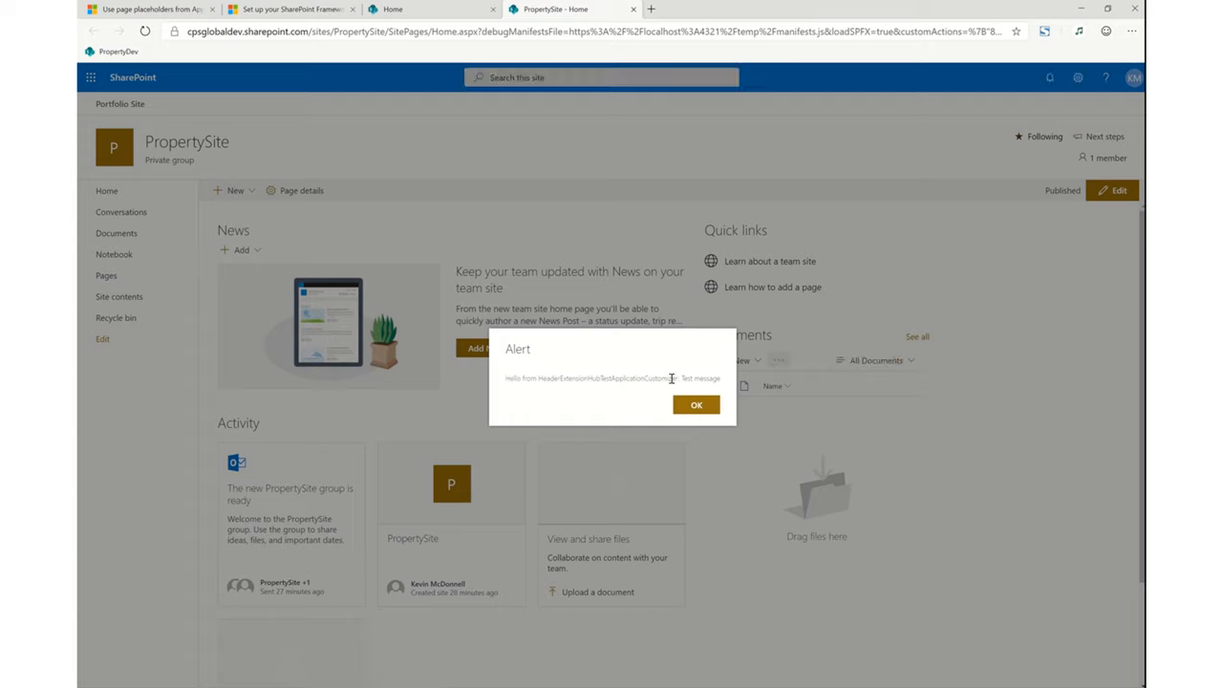
{"action": "mouse_move", "coordinate": [552, 388]}
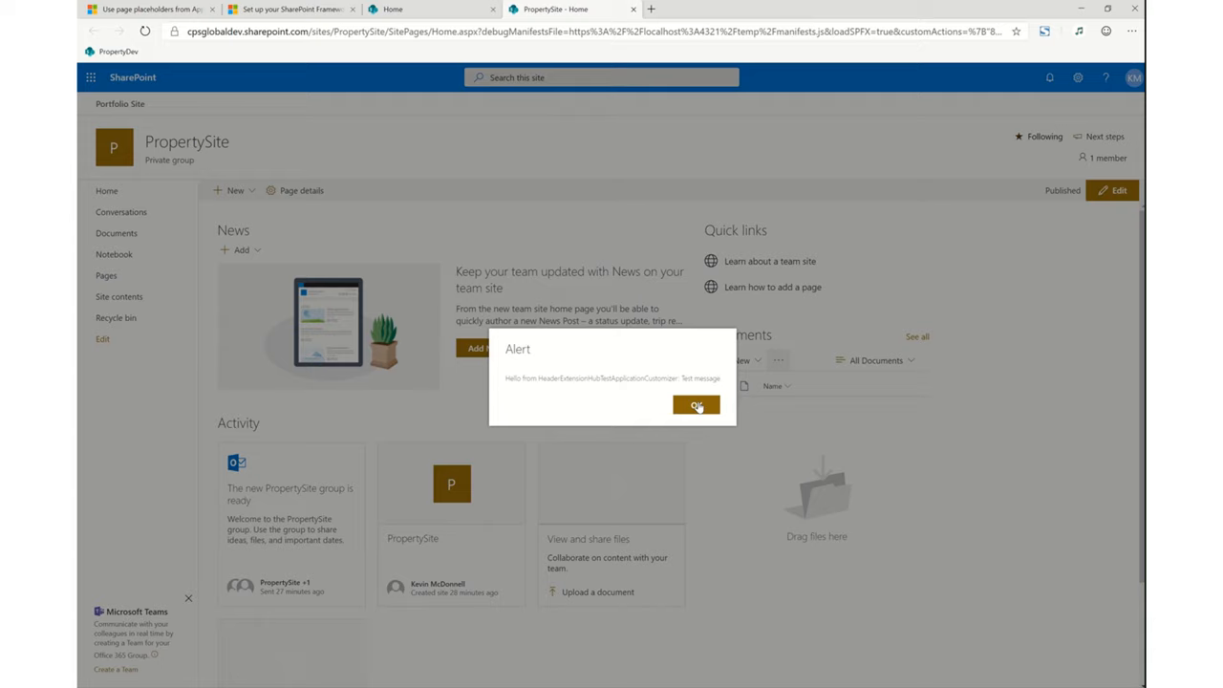
{"action": "left_click", "coordinate": [696, 405]}
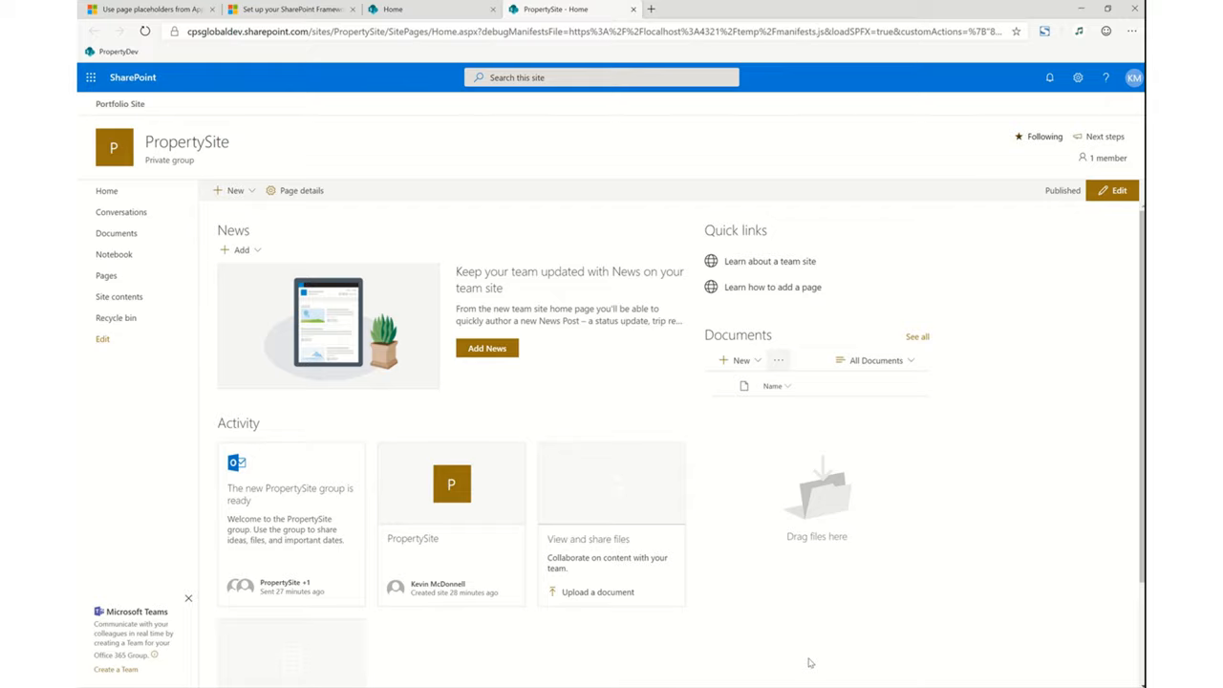
{"action": "mouse_move", "coordinate": [817, 623]}
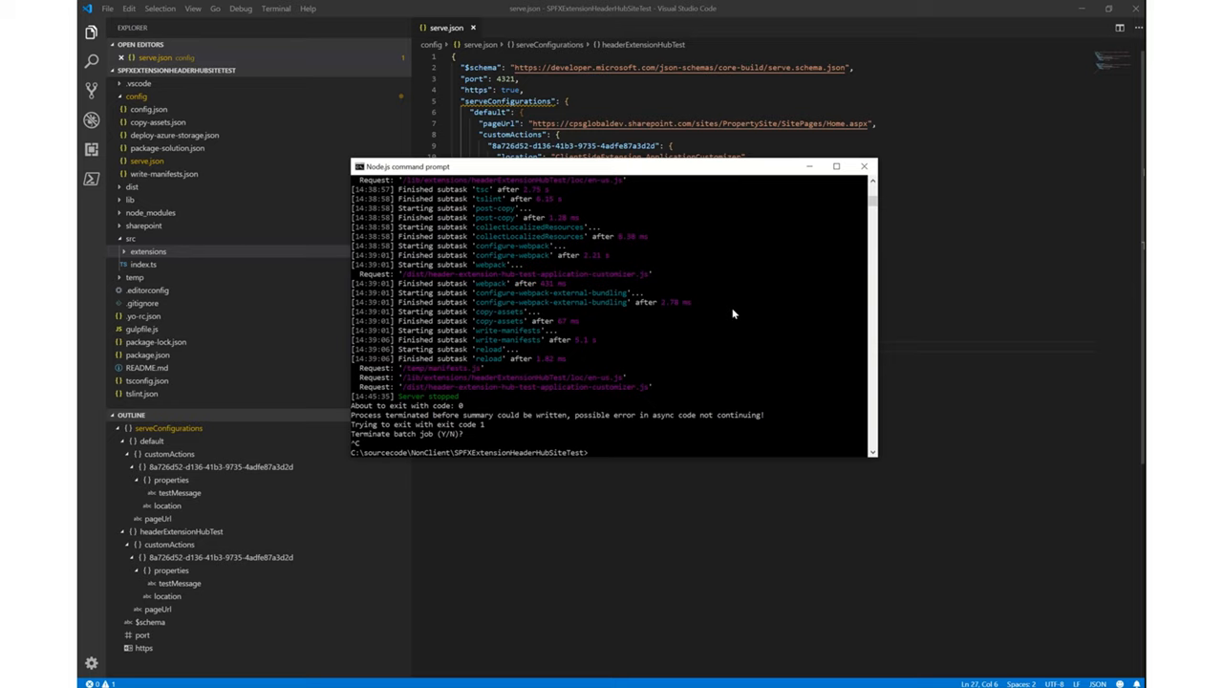
{"action": "mouse_move", "coordinate": [732, 313]}
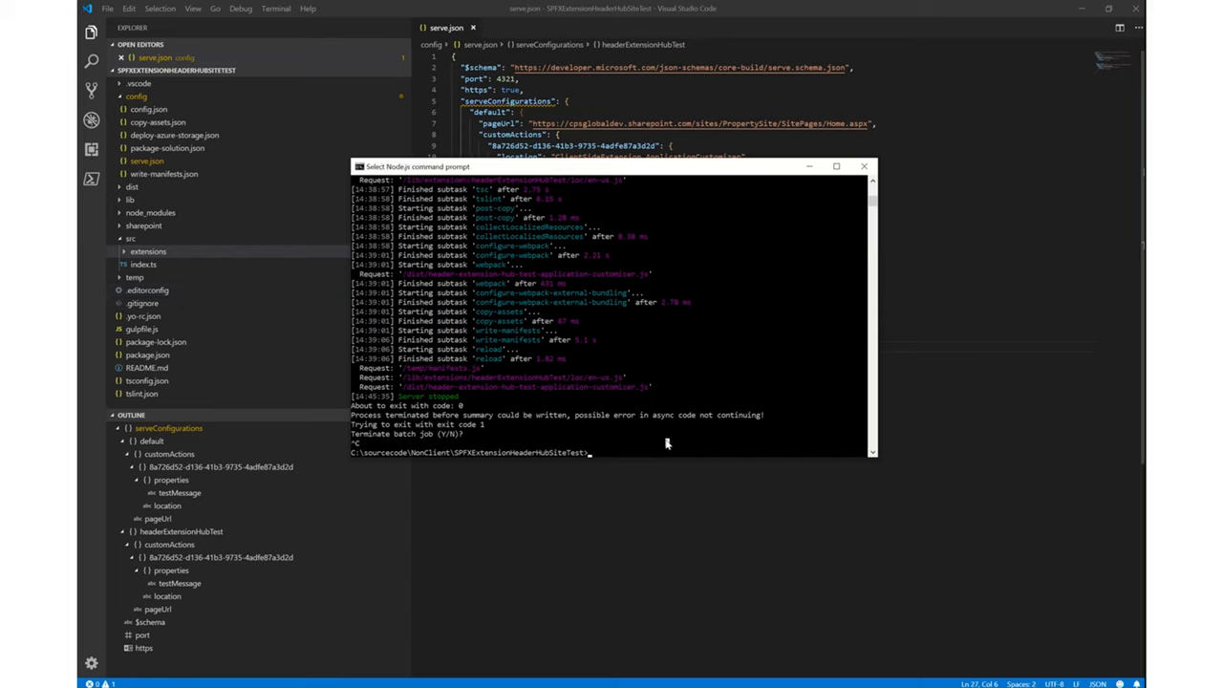
- Stop gulp serve and start typing an 'npm inst' command in the Node.js prompt
{"action": "type", "text": "npm"}
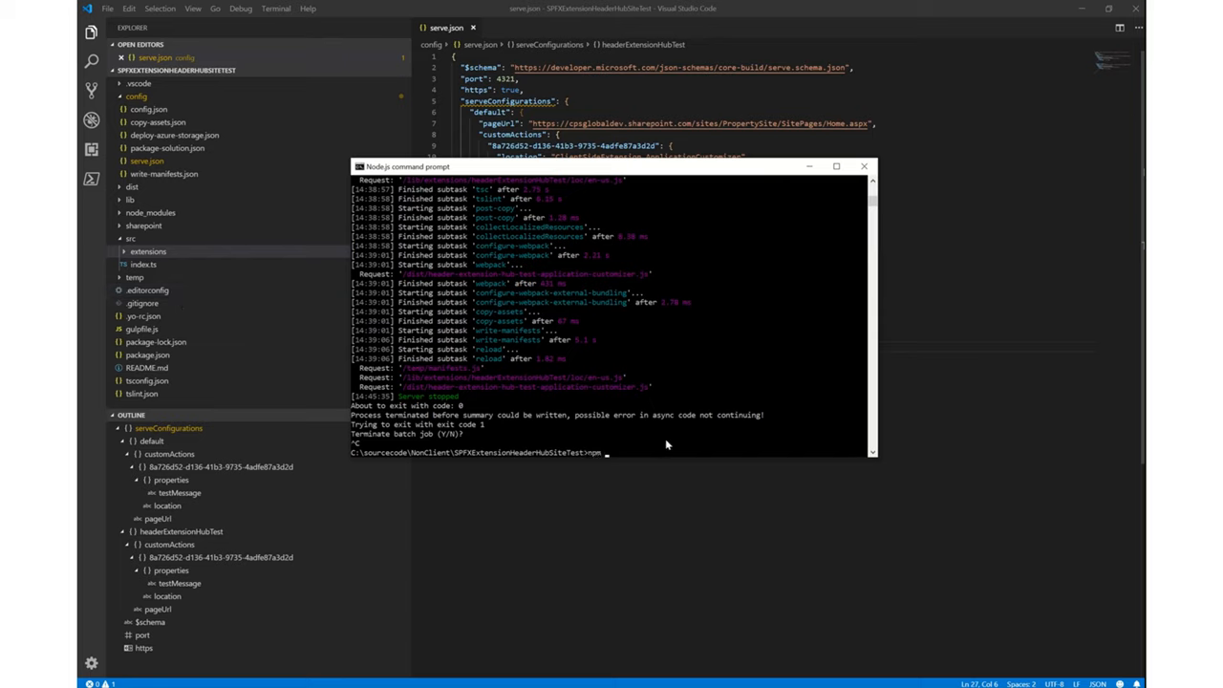
{"action": "type", "text": "inst"}
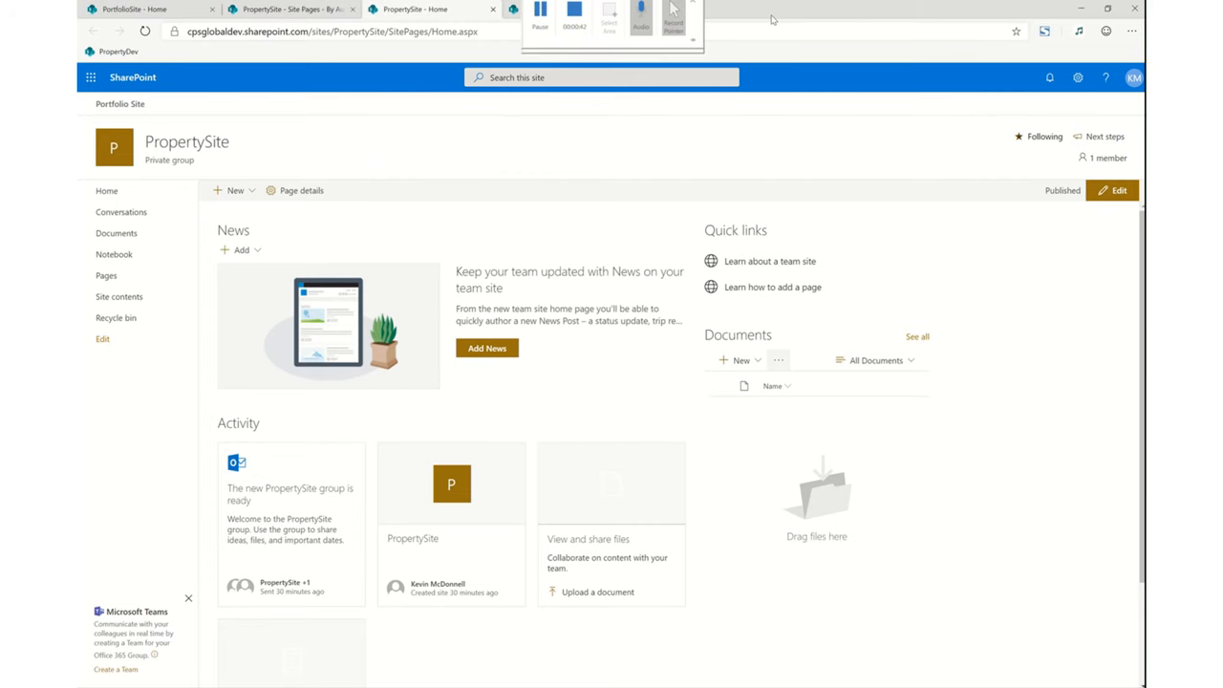
- Search Bing for 'office ui' and open the Office UI Fabric Web Styles page
{"action": "left_click", "coordinate": [791, 9]}
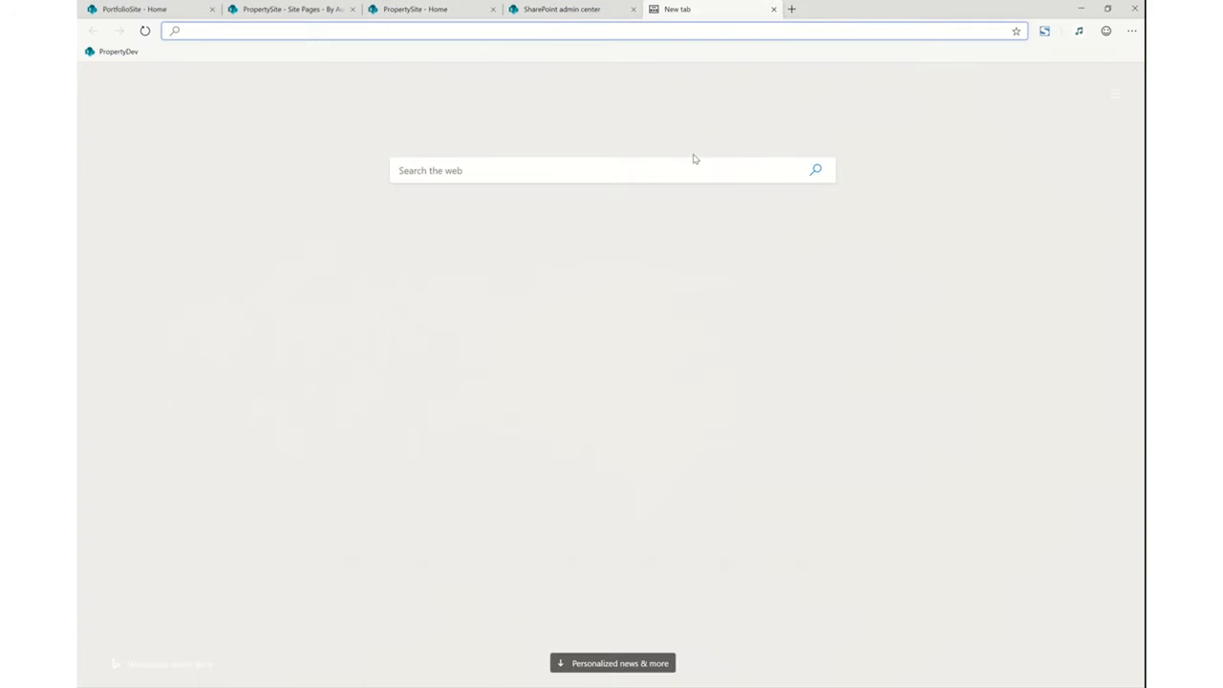
{"action": "type", "text": "office ui fabric"}
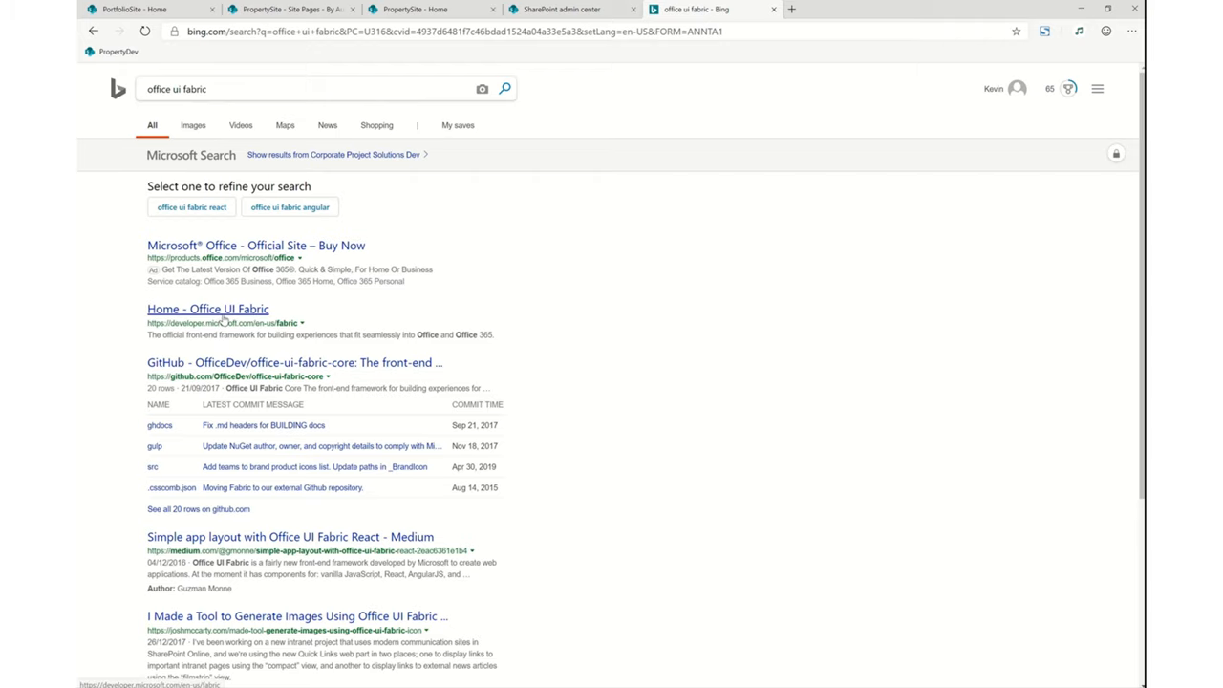
{"action": "left_click", "coordinate": [207, 309]}
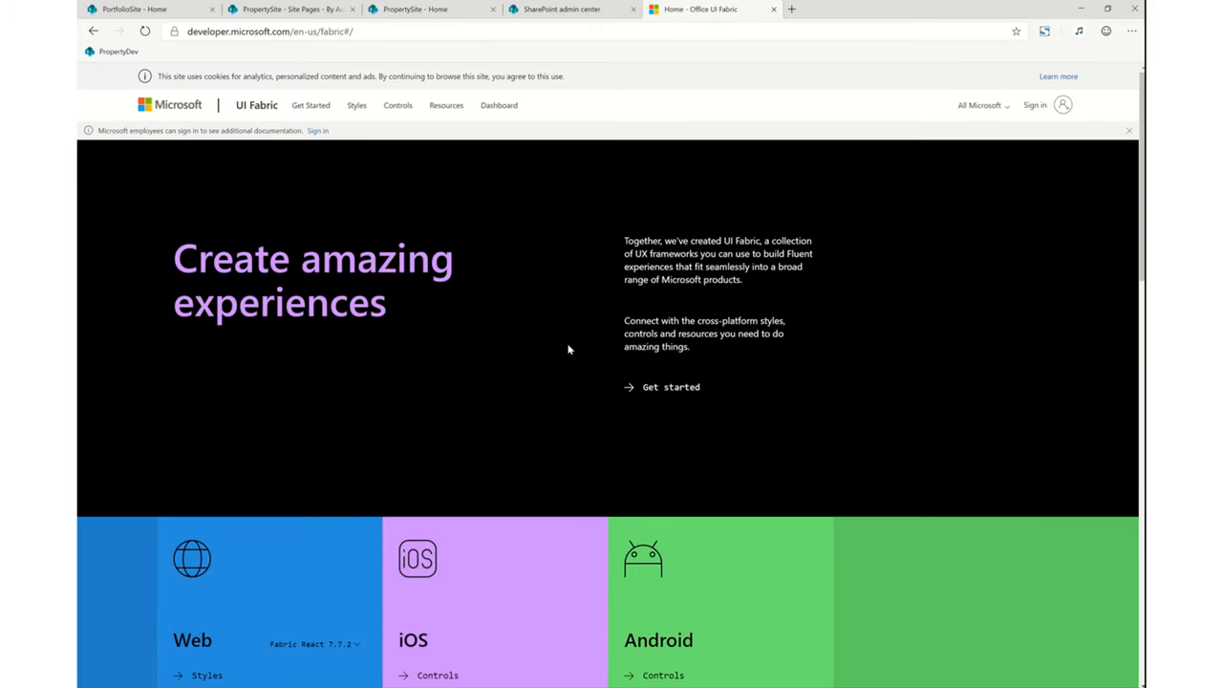
{"action": "mouse_move", "coordinate": [466, 420]}
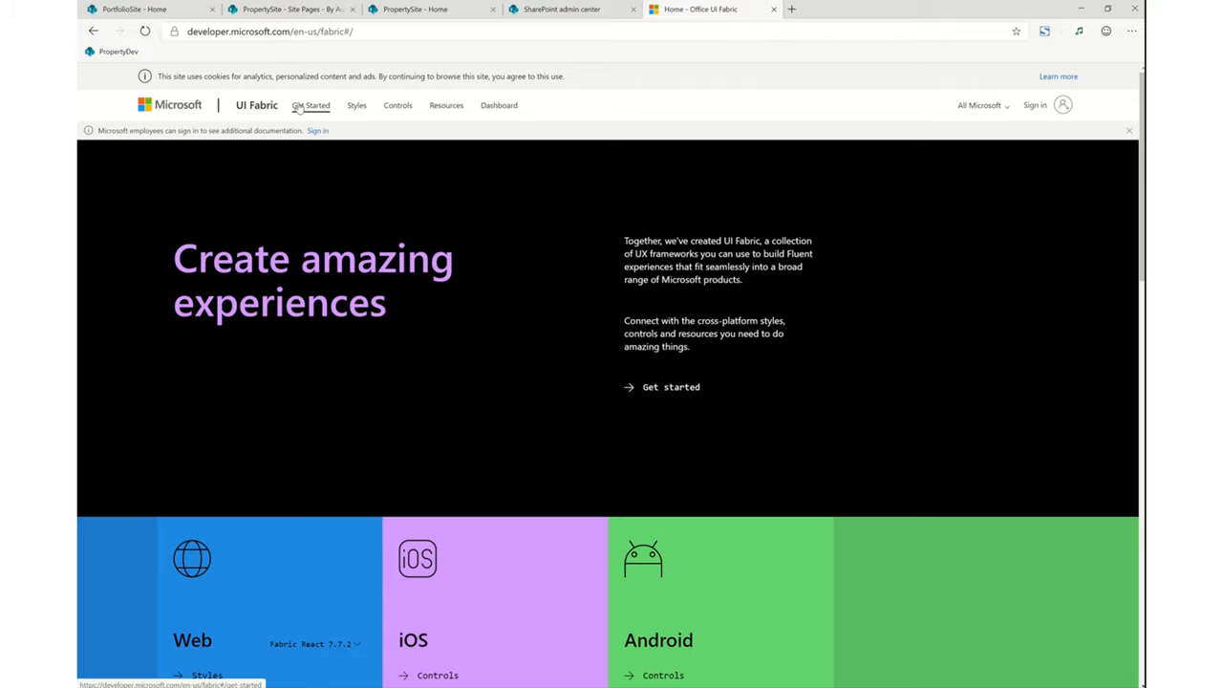
{"action": "scroll", "scroll_direction": "down", "scroll_amount": 3}
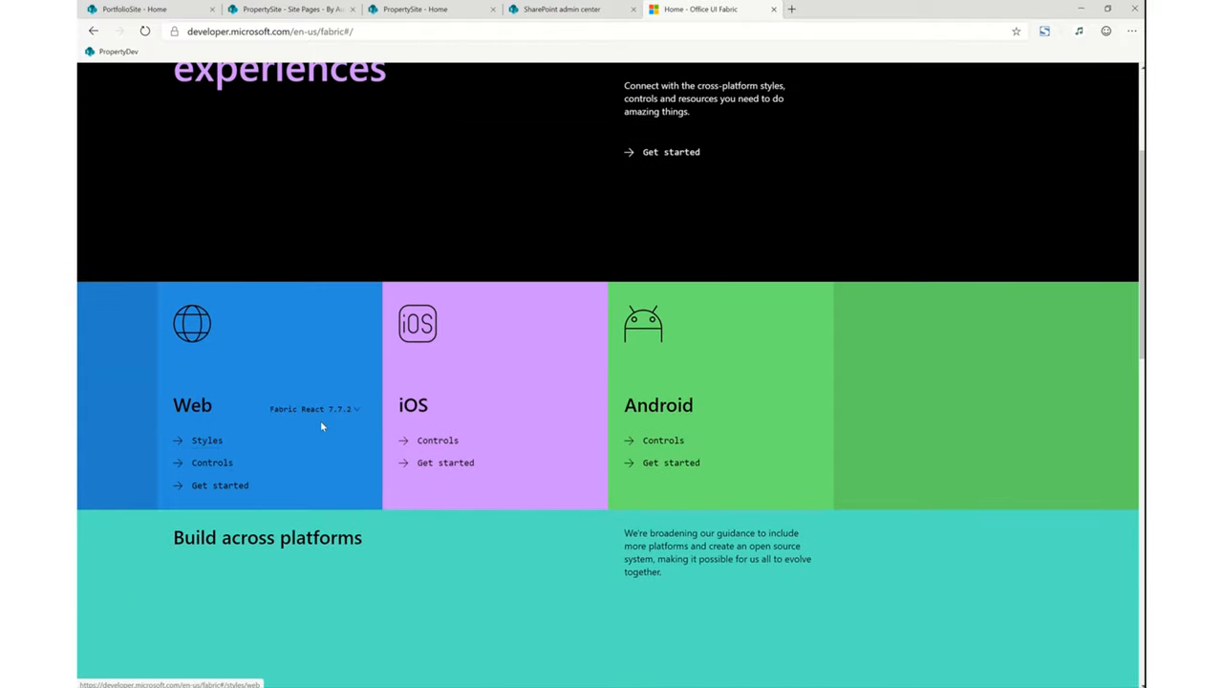
{"action": "left_click", "coordinate": [206, 439]}
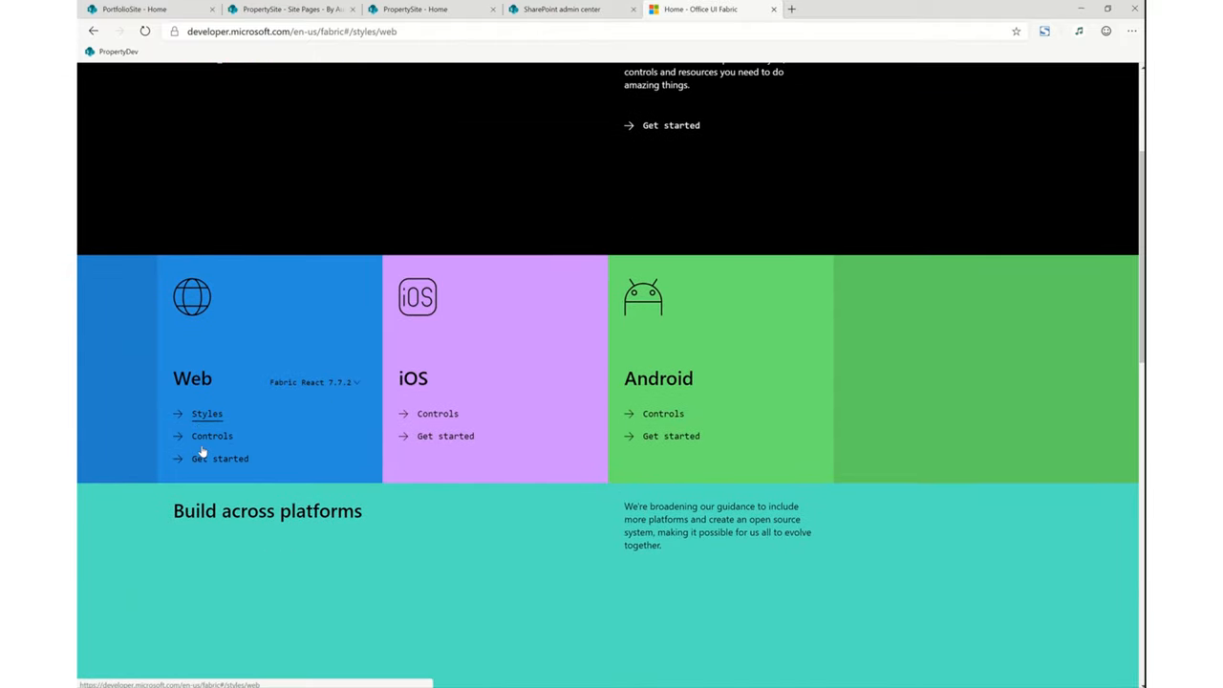
{"action": "left_click", "coordinate": [207, 414]}
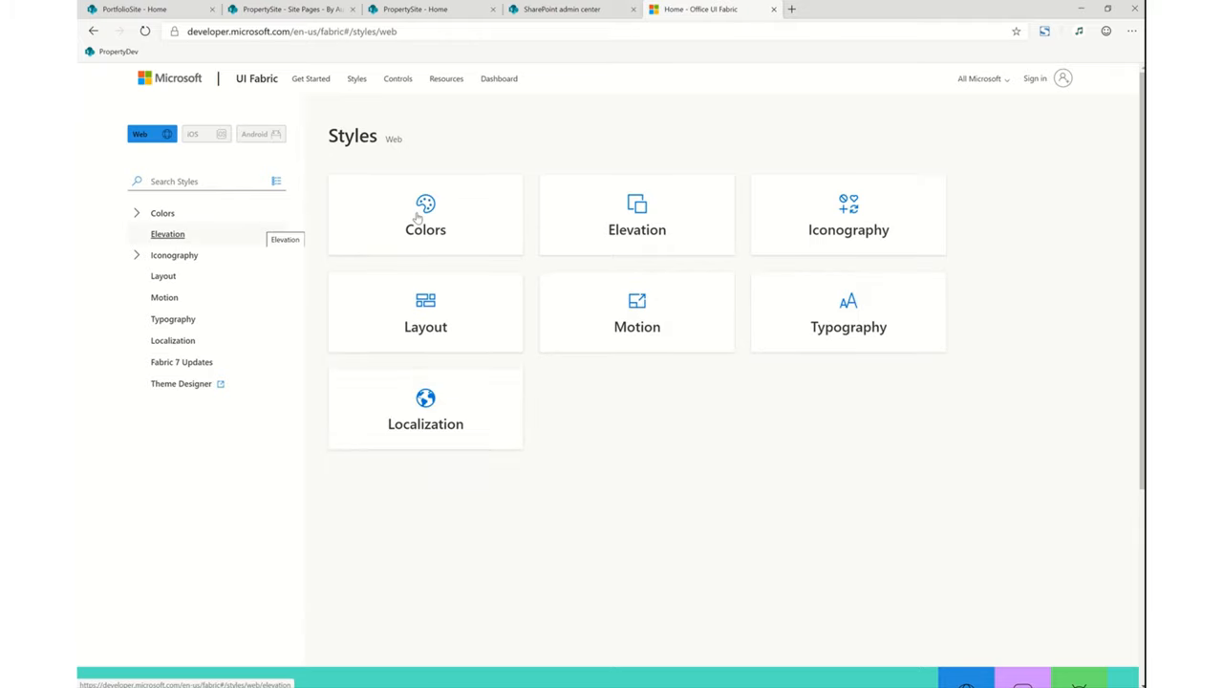
- Browse the Colors guidance (Products and Neutrals) and the Layout guidance
{"action": "left_click", "coordinate": [425, 215]}
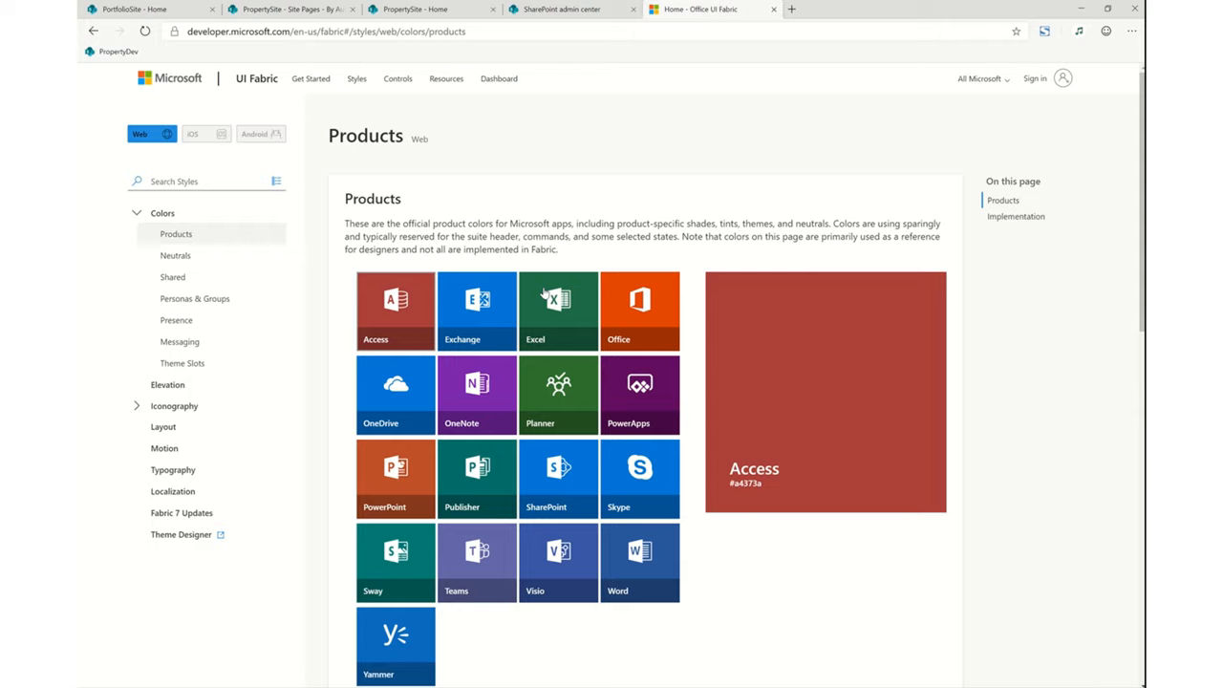
{"action": "left_click", "coordinate": [558, 478]}
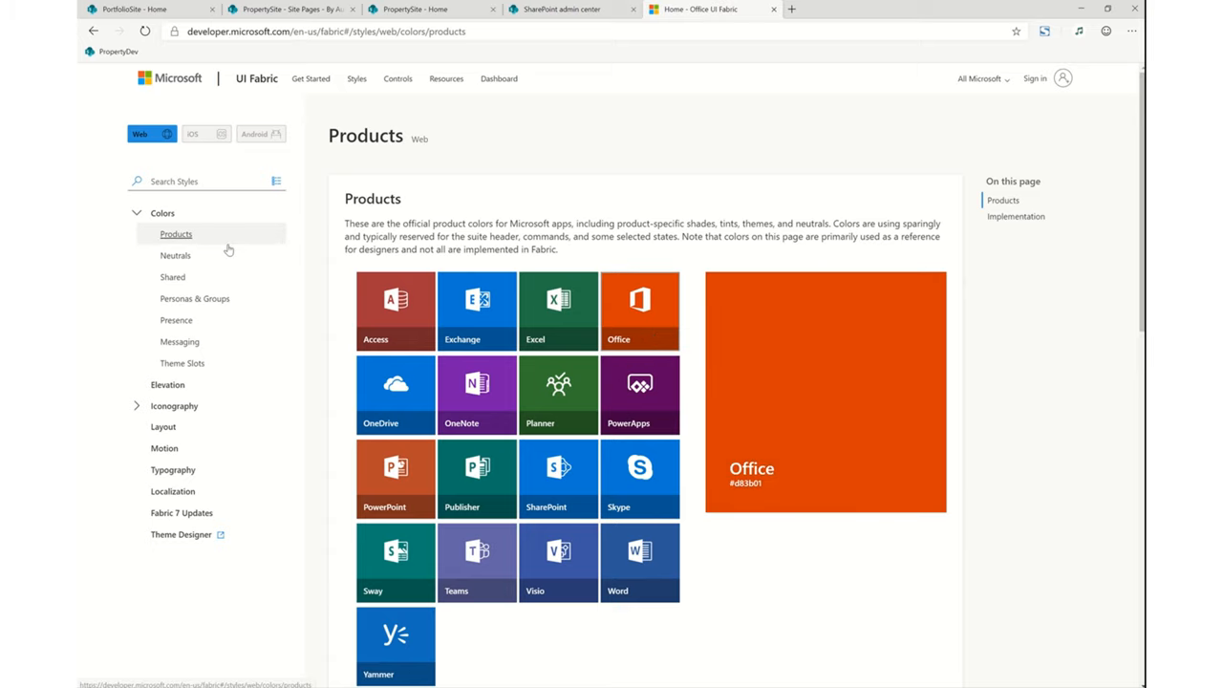
{"action": "left_click", "coordinate": [175, 255]}
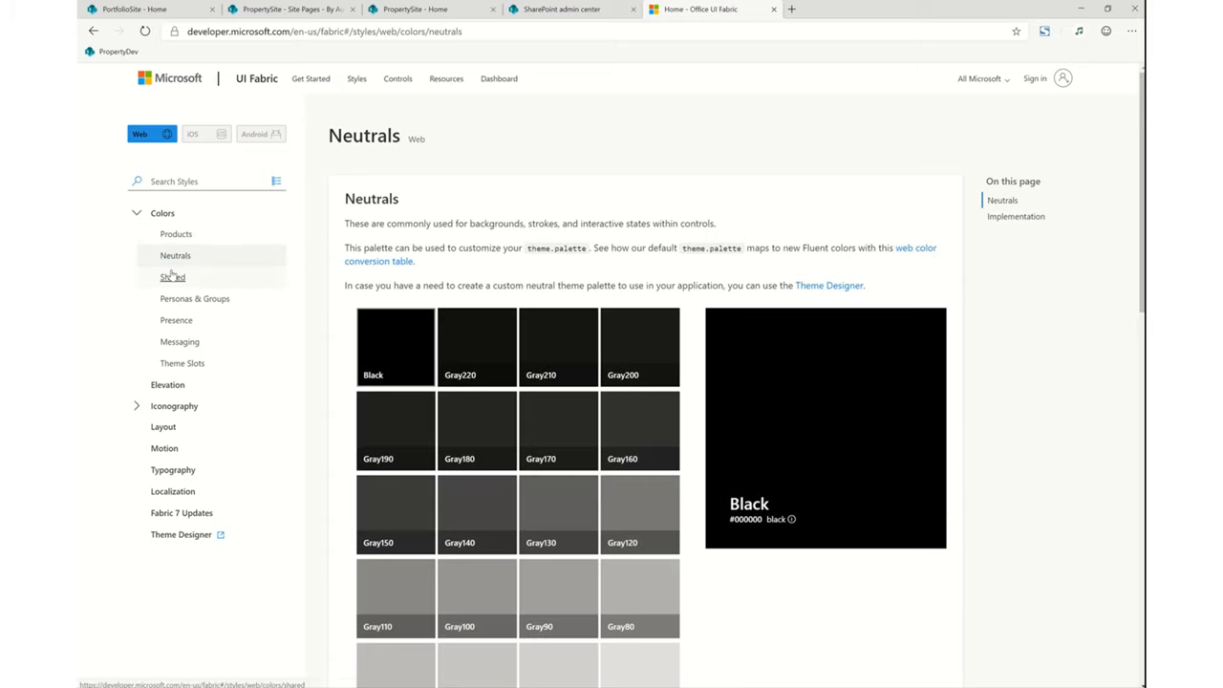
{"action": "left_click", "coordinate": [194, 298]}
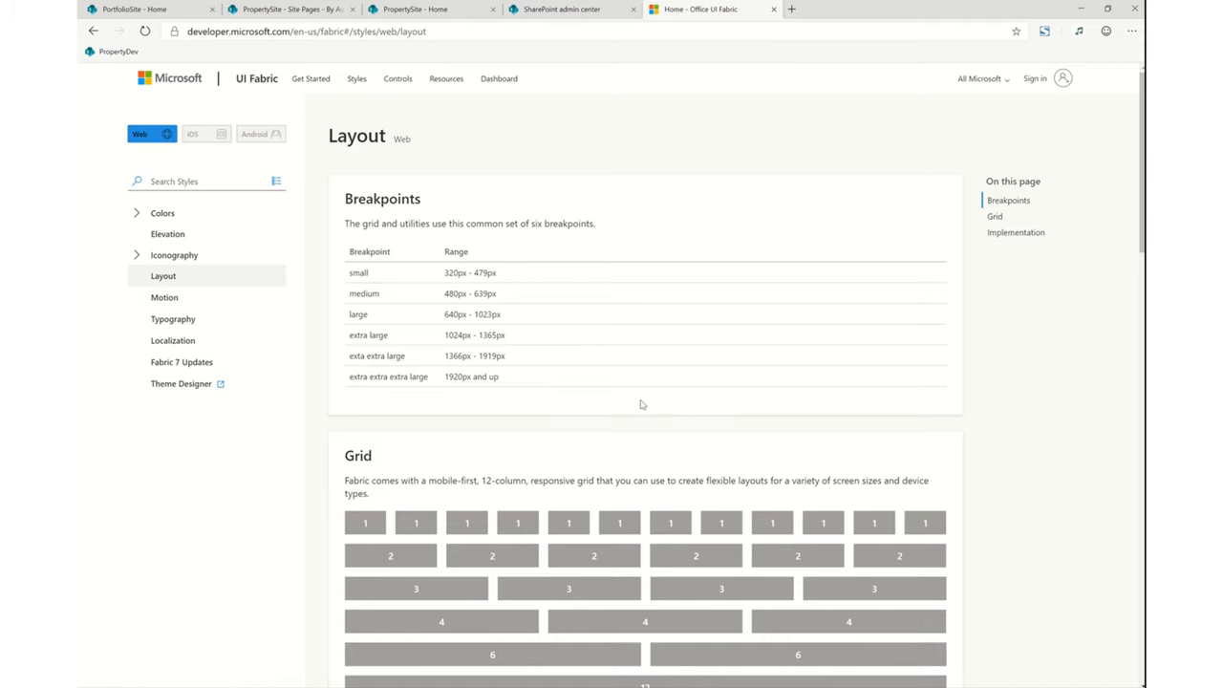
{"action": "scroll", "scroll_direction": "down", "scroll_amount": 3}
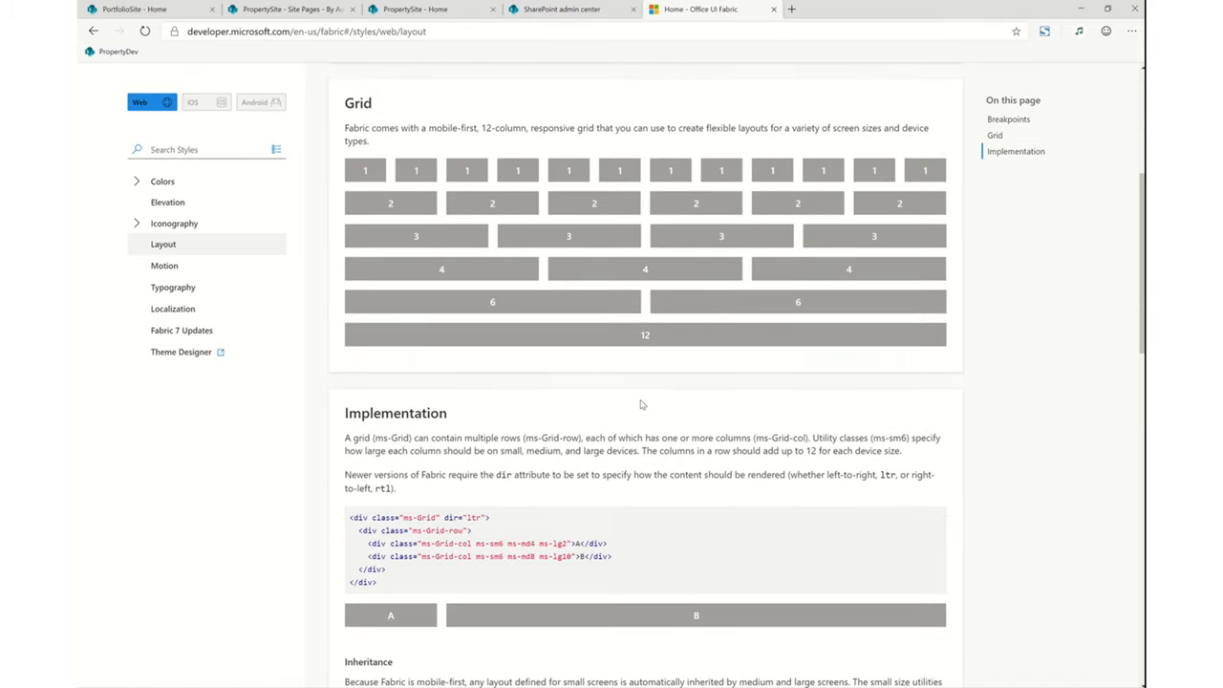
{"action": "mouse_move", "coordinate": [633, 411]}
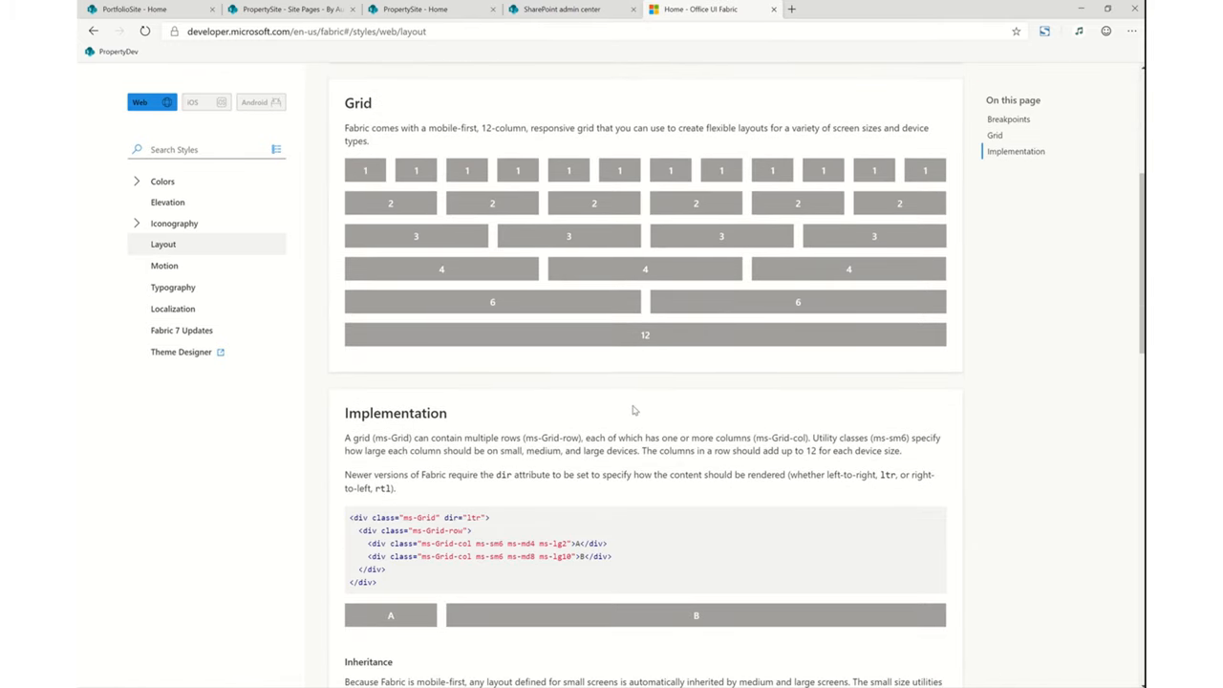
{"action": "scroll", "scroll_direction": "down", "scroll_amount": 3}
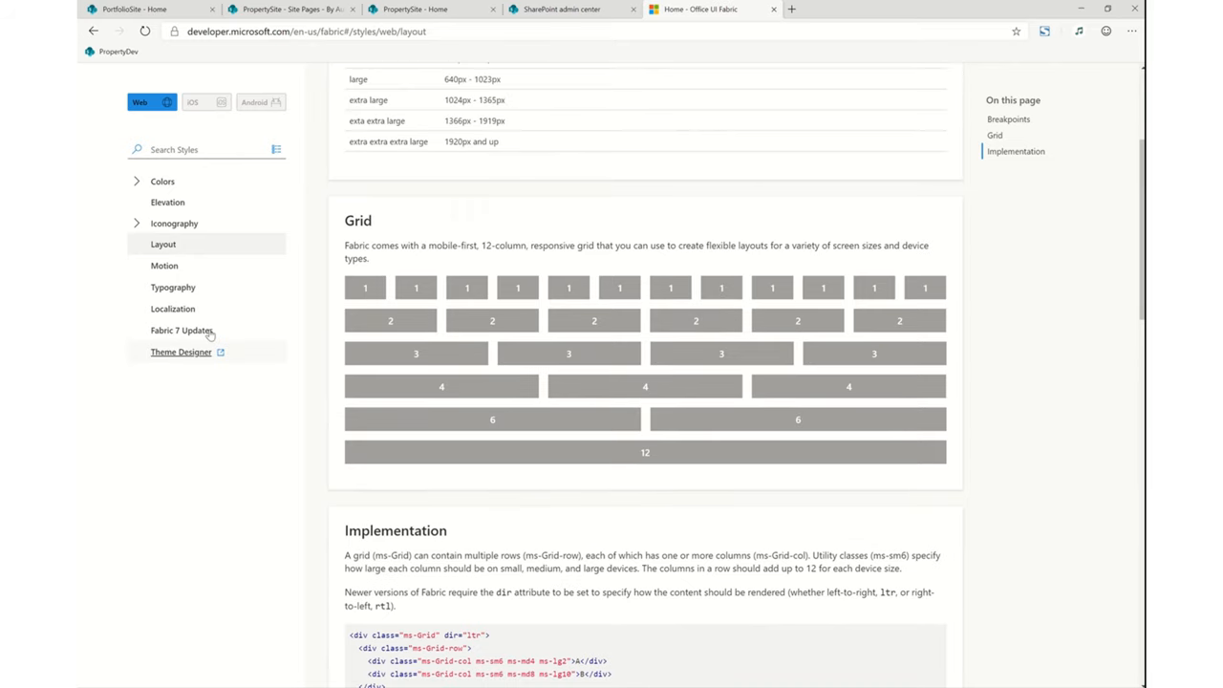
- Read the Motion guidance, play the Slide & Add demo, and open the web Controls catalogue
{"action": "left_click", "coordinate": [165, 265]}
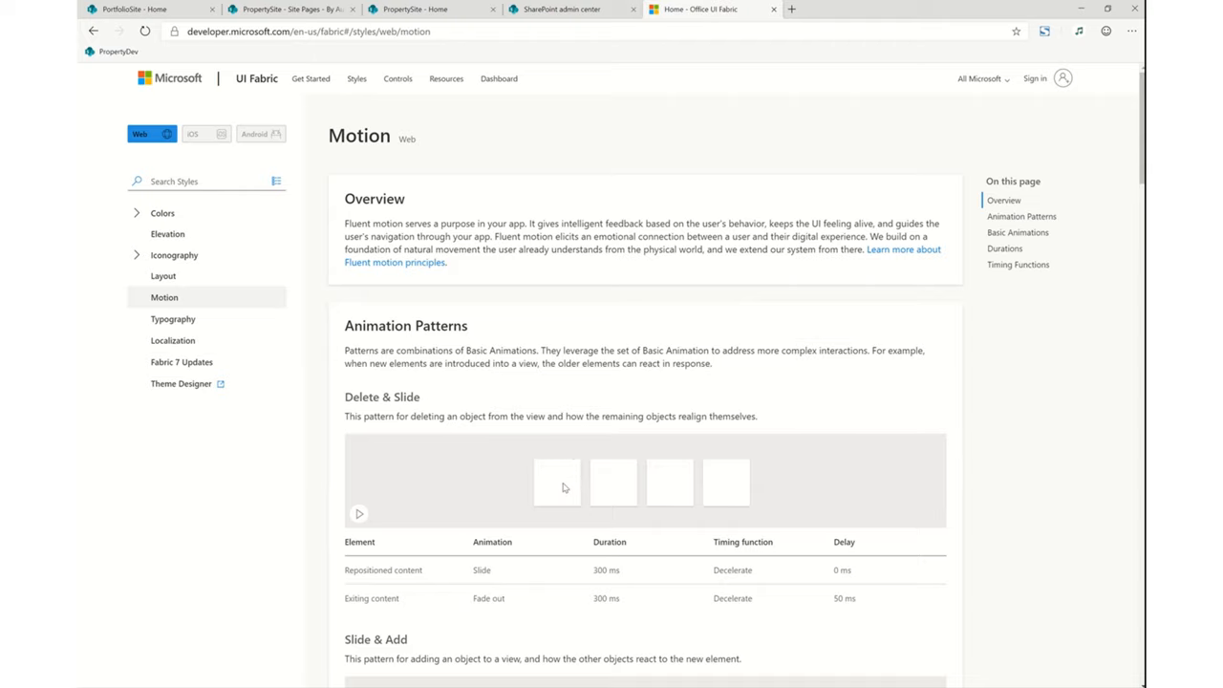
{"action": "scroll", "scroll_direction": "down", "scroll_amount": 3}
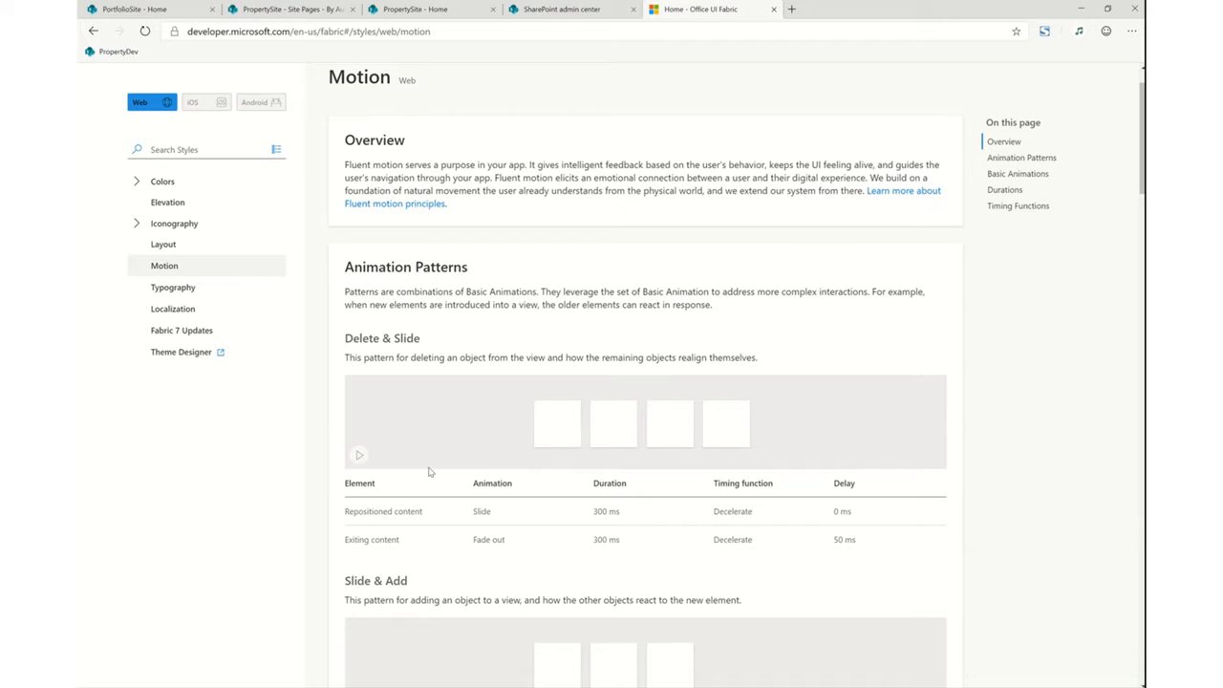
{"action": "scroll", "scroll_direction": "down", "scroll_amount": 3}
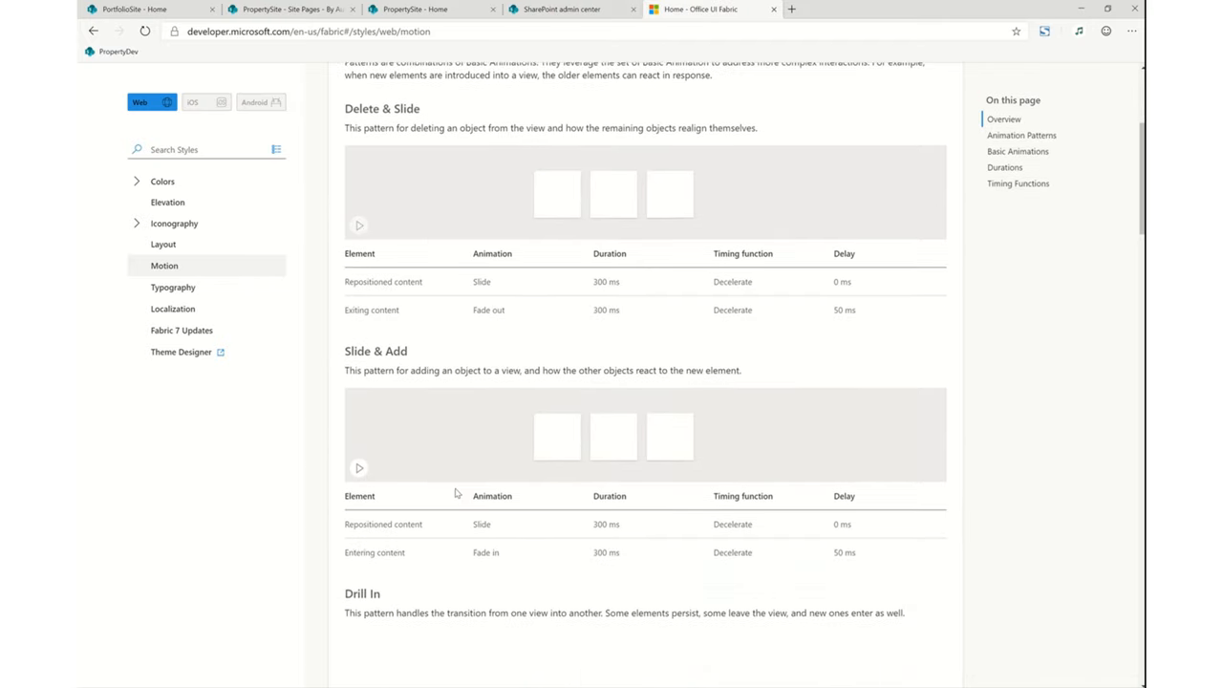
{"action": "scroll", "scroll_direction": "down", "scroll_amount": 3}
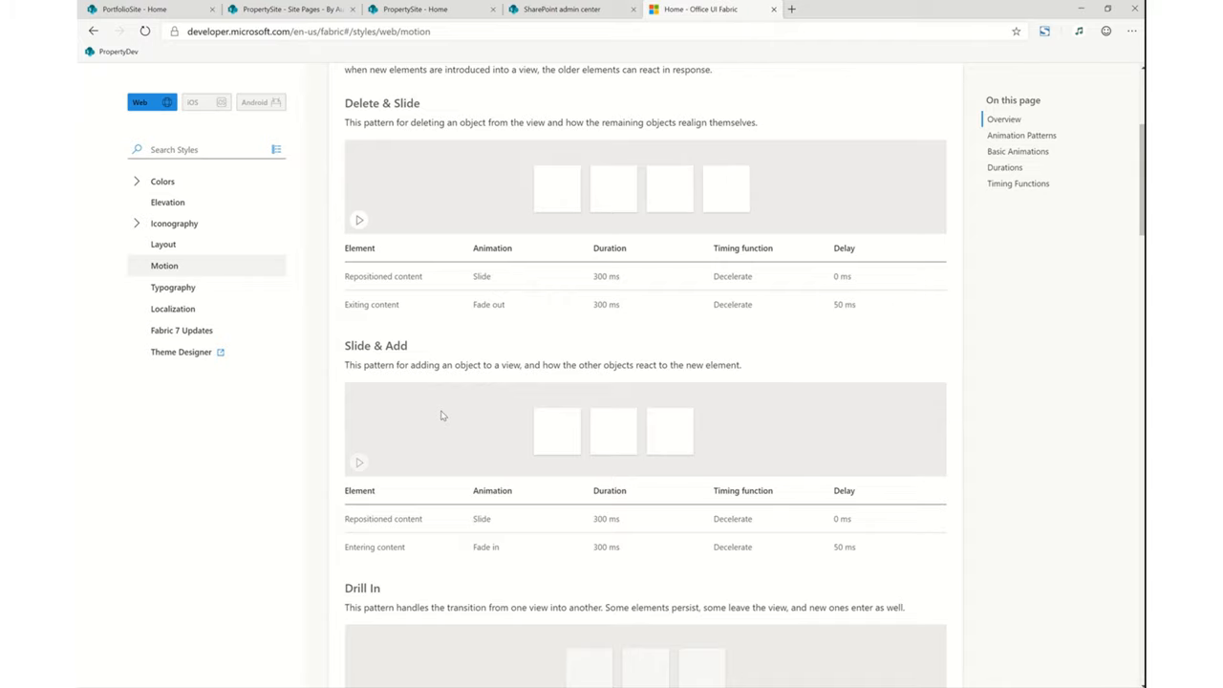
{"action": "left_click", "coordinate": [359, 462]}
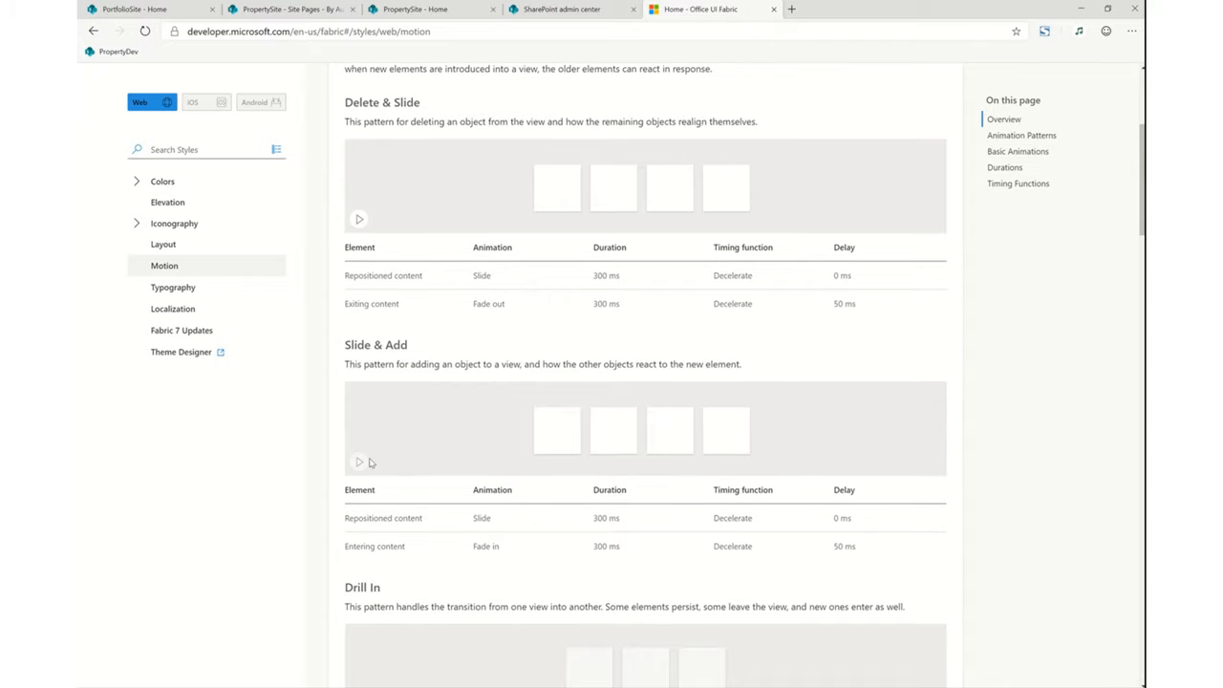
{"action": "scroll", "scroll_direction": "down", "scroll_amount": 3}
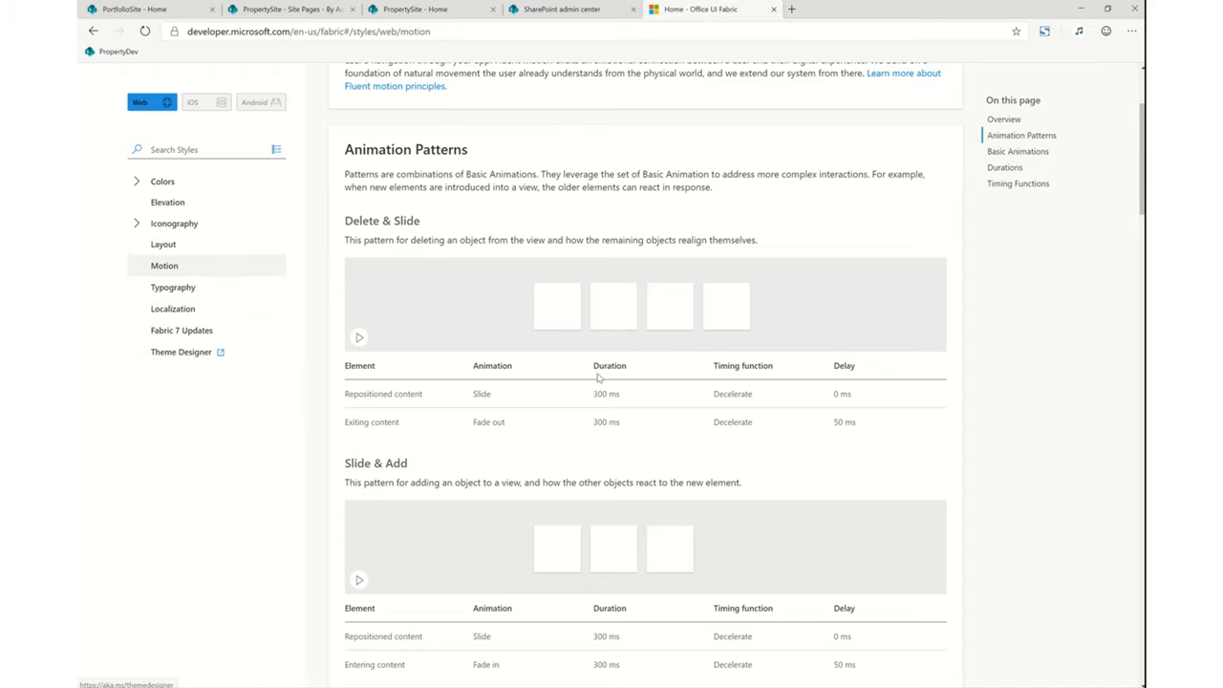
{"action": "scroll", "scroll_direction": "up", "scroll_amount": 3}
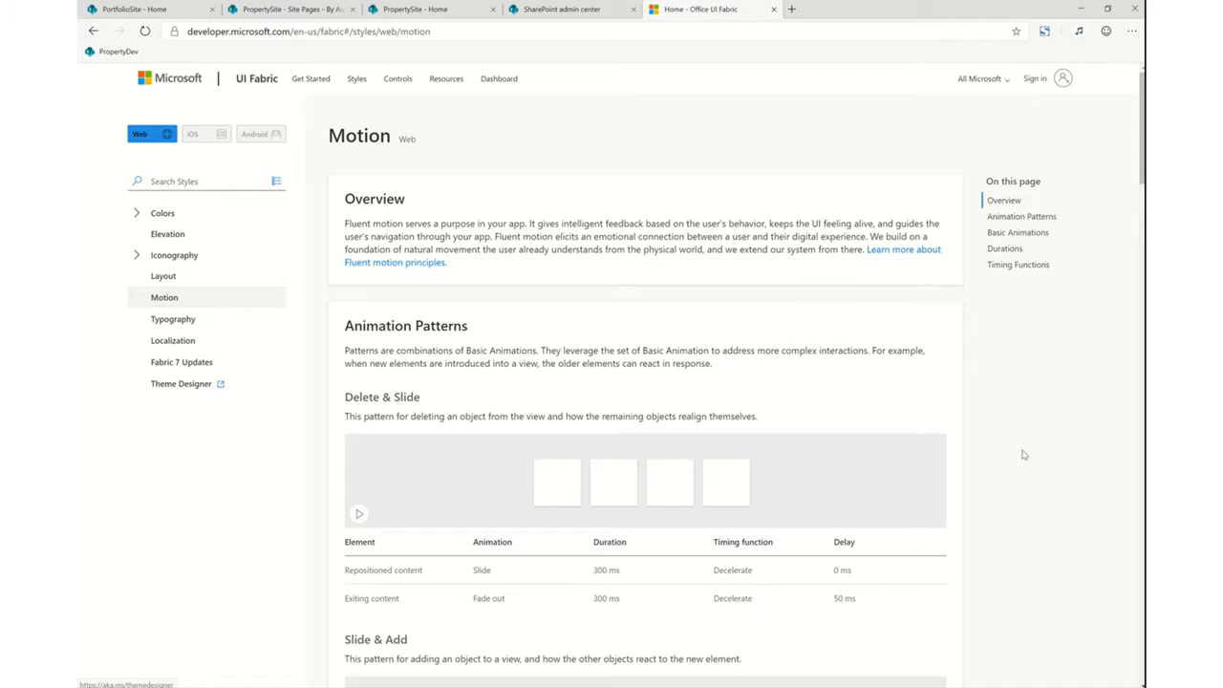
{"action": "mouse_move", "coordinate": [358, 78]}
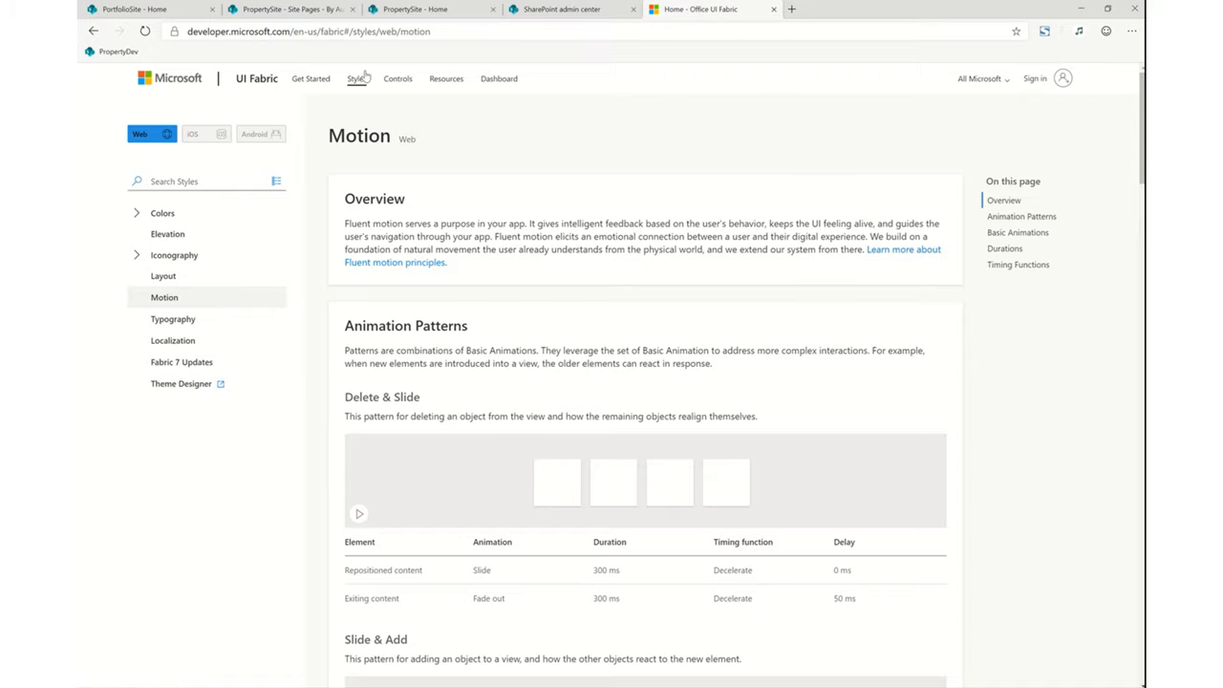
{"action": "left_click", "coordinate": [398, 78]}
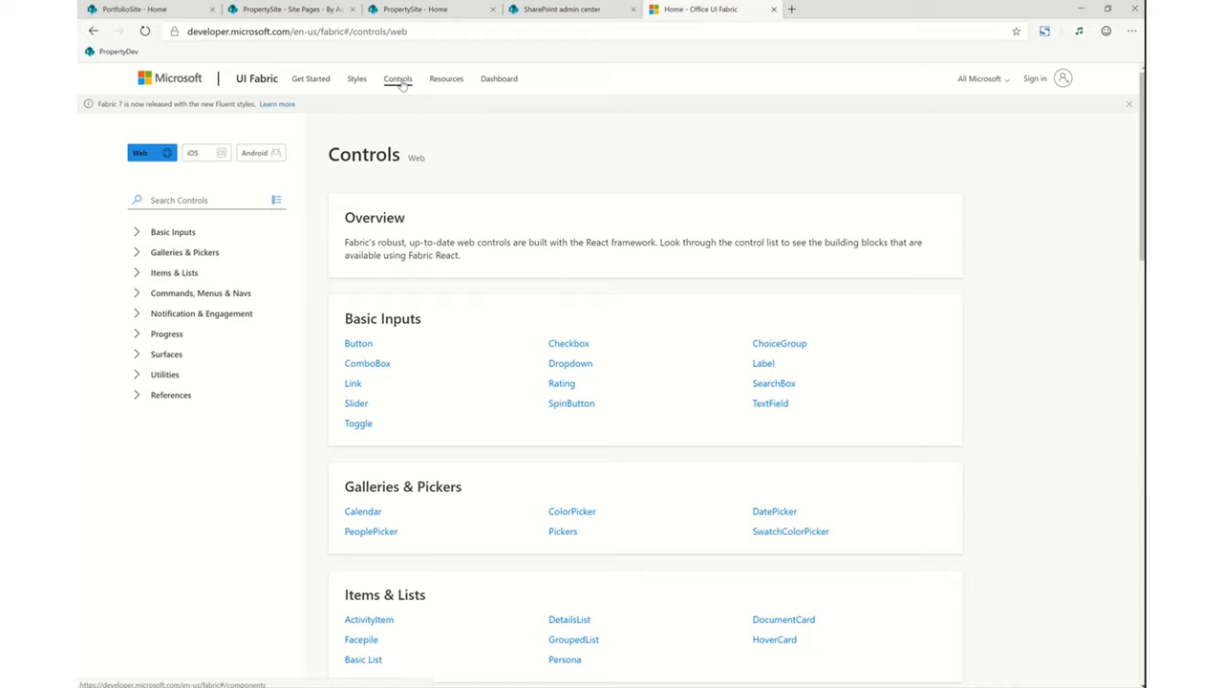
{"action": "mouse_move", "coordinate": [358, 343]}
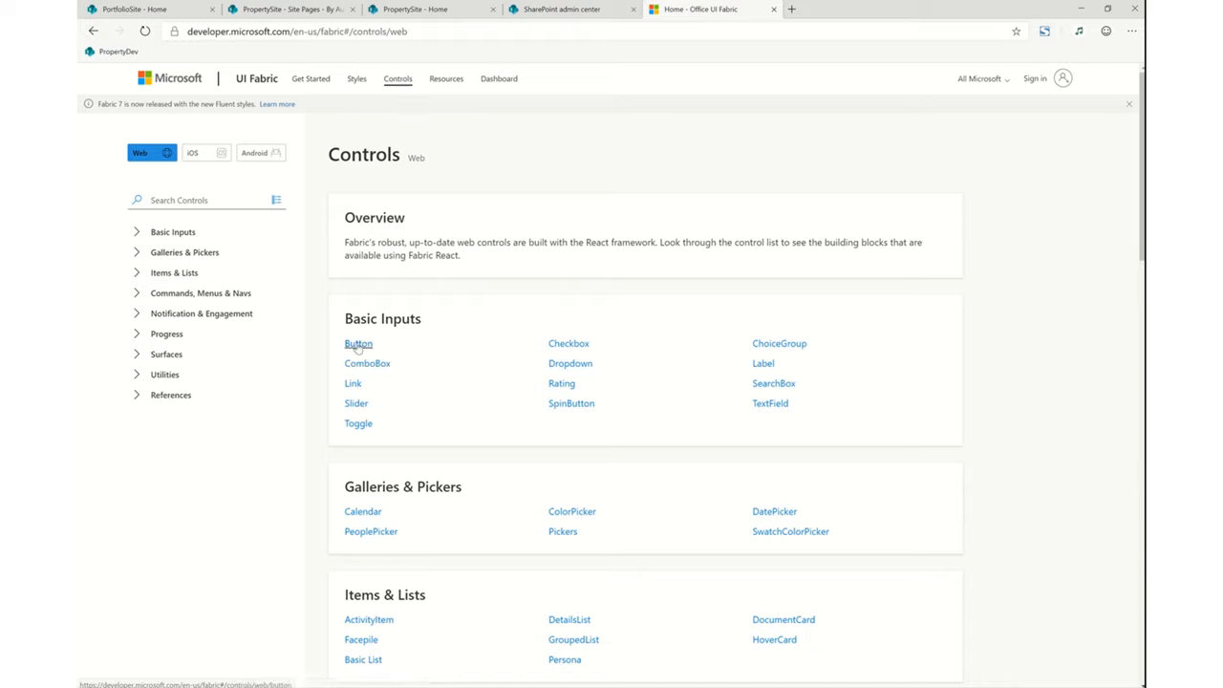
- Open the Button control page under Basic Inputs and scroll through it
{"action": "left_click", "coordinate": [359, 343]}
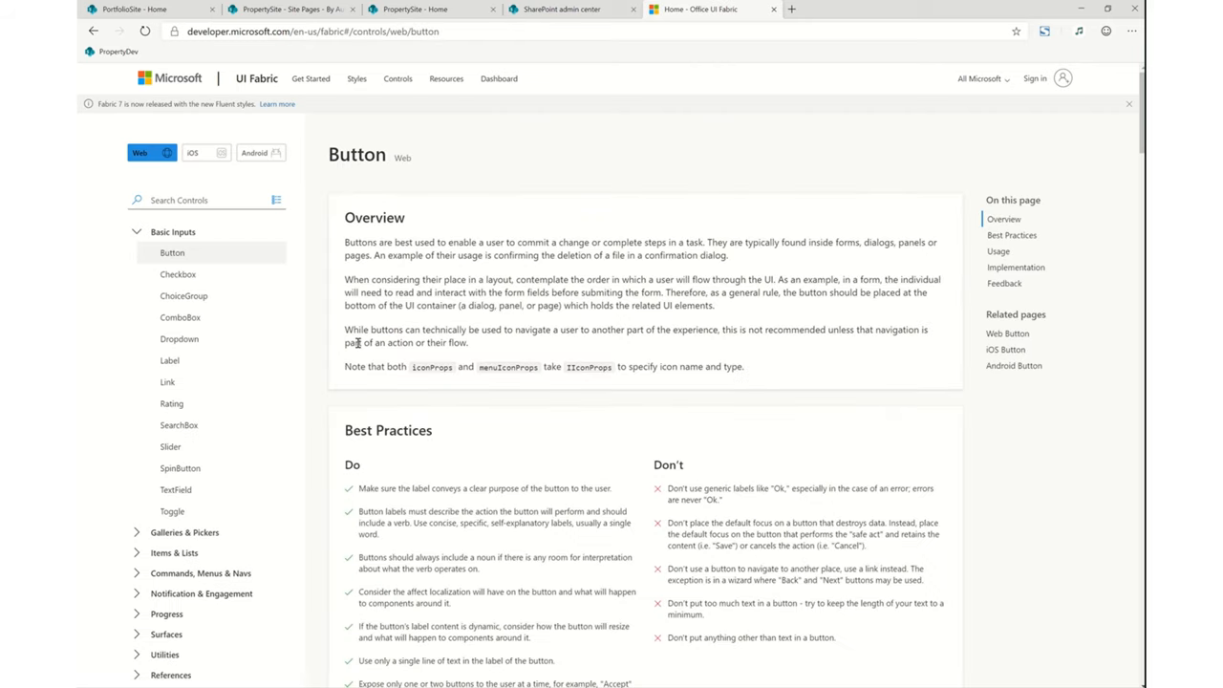
{"action": "scroll", "scroll_direction": "down", "scroll_amount": 3}
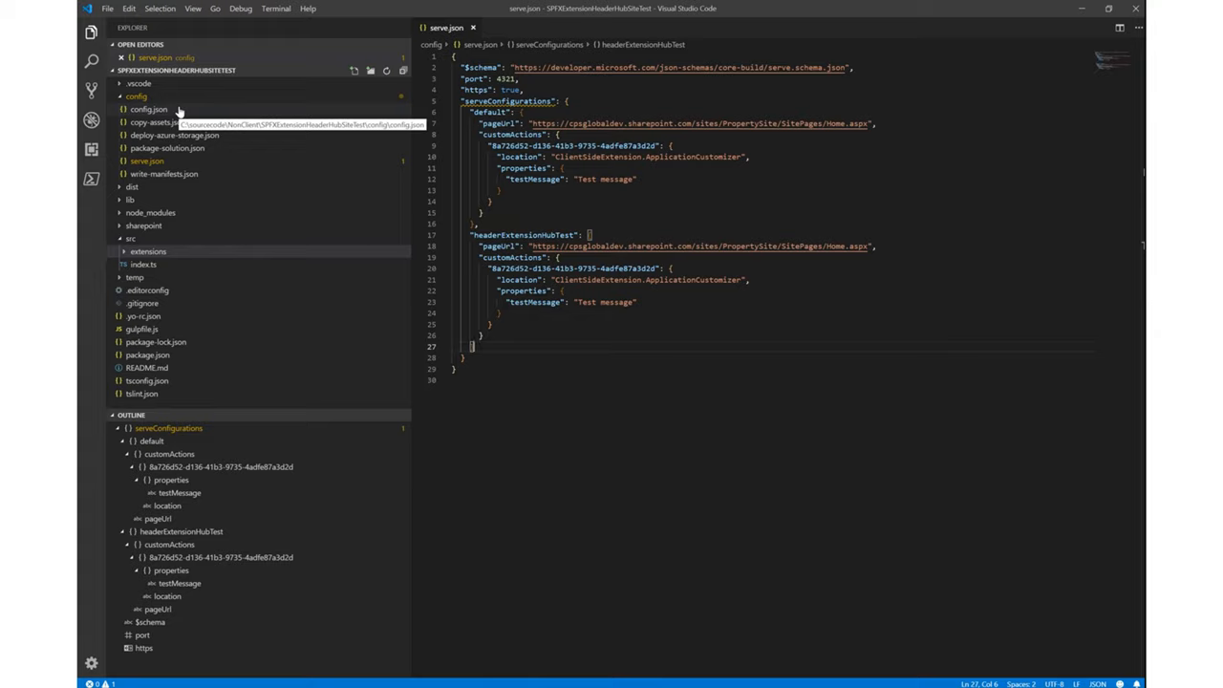
{"action": "mouse_move", "coordinate": [311, 210]}
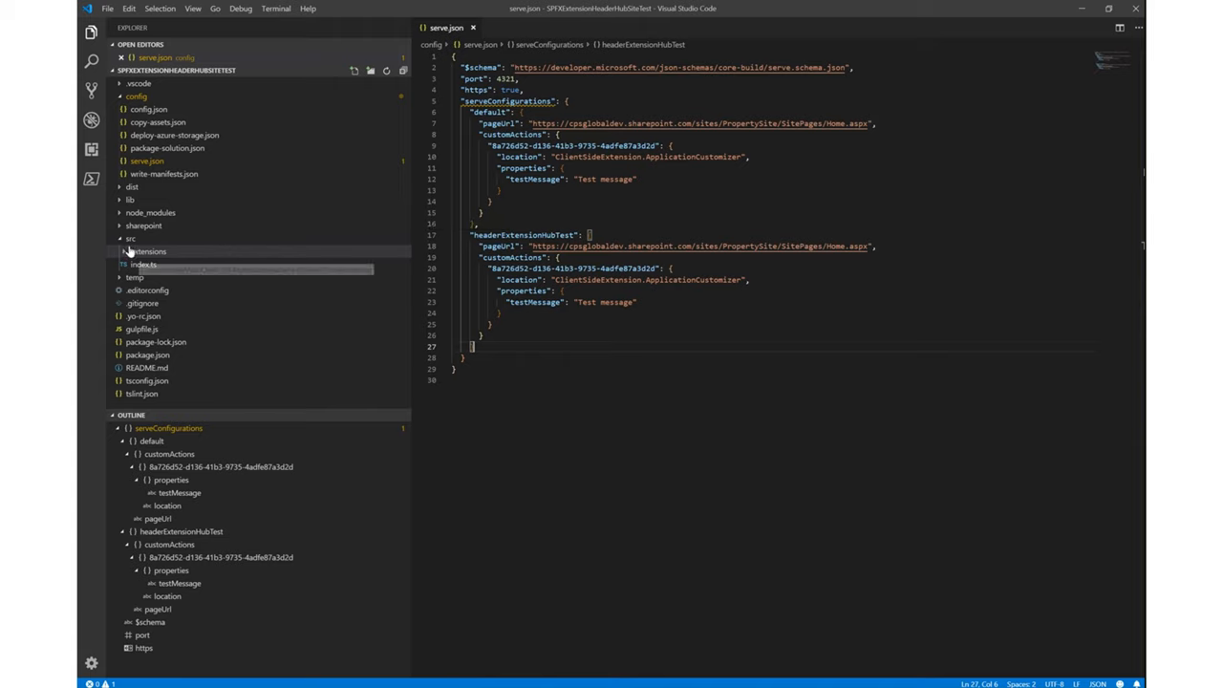
- Add a new file AppCustomiser.module.scss inside the headerExtensionHubTest folder
{"action": "left_click", "coordinate": [148, 251]}
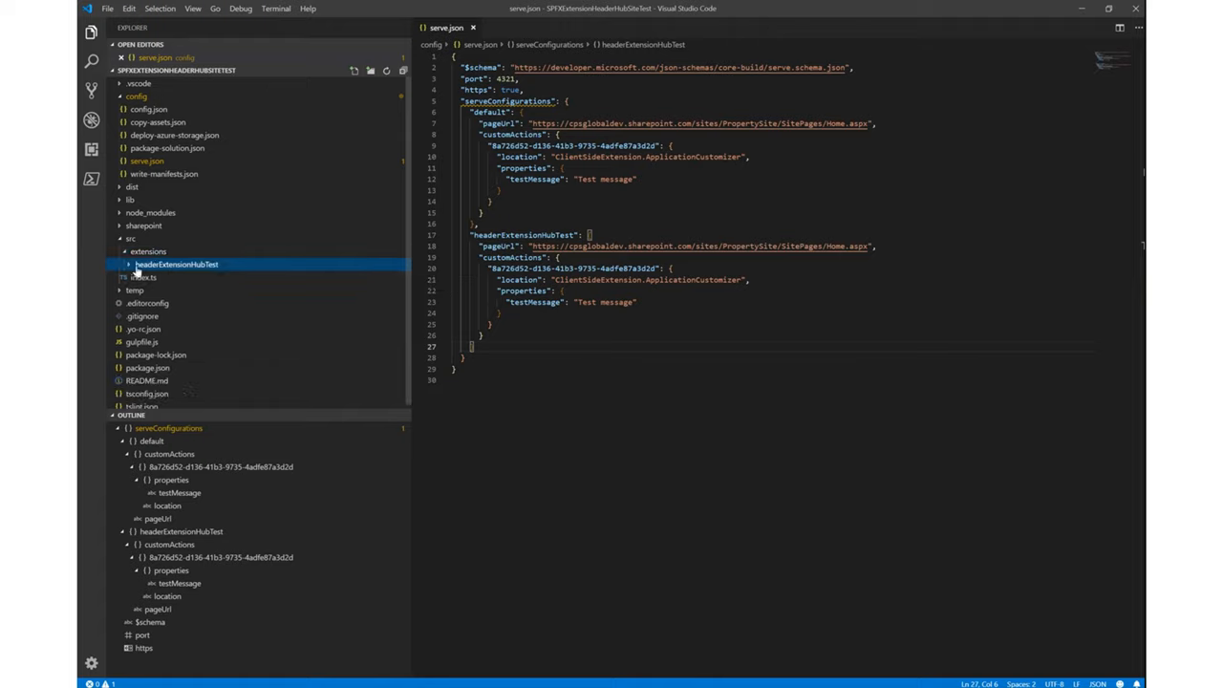
{"action": "right_click", "coordinate": [179, 264]}
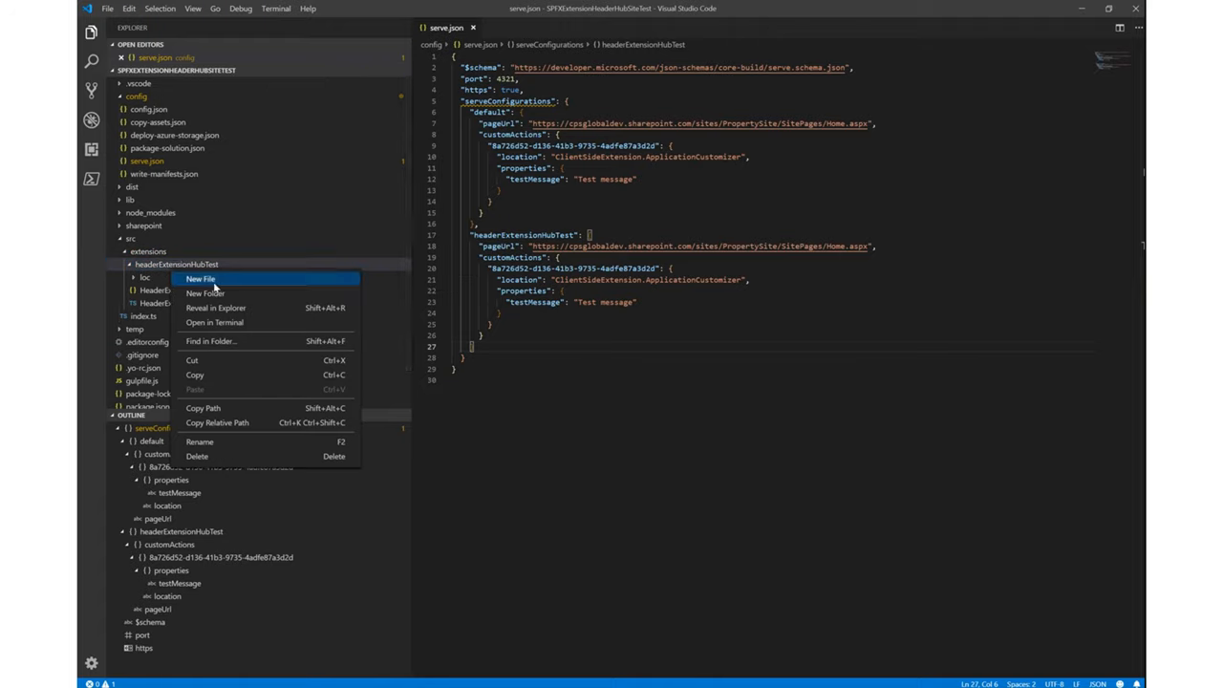
{"action": "left_click", "coordinate": [199, 278]}
{"action": "type", "text": "AppCustomiser"}
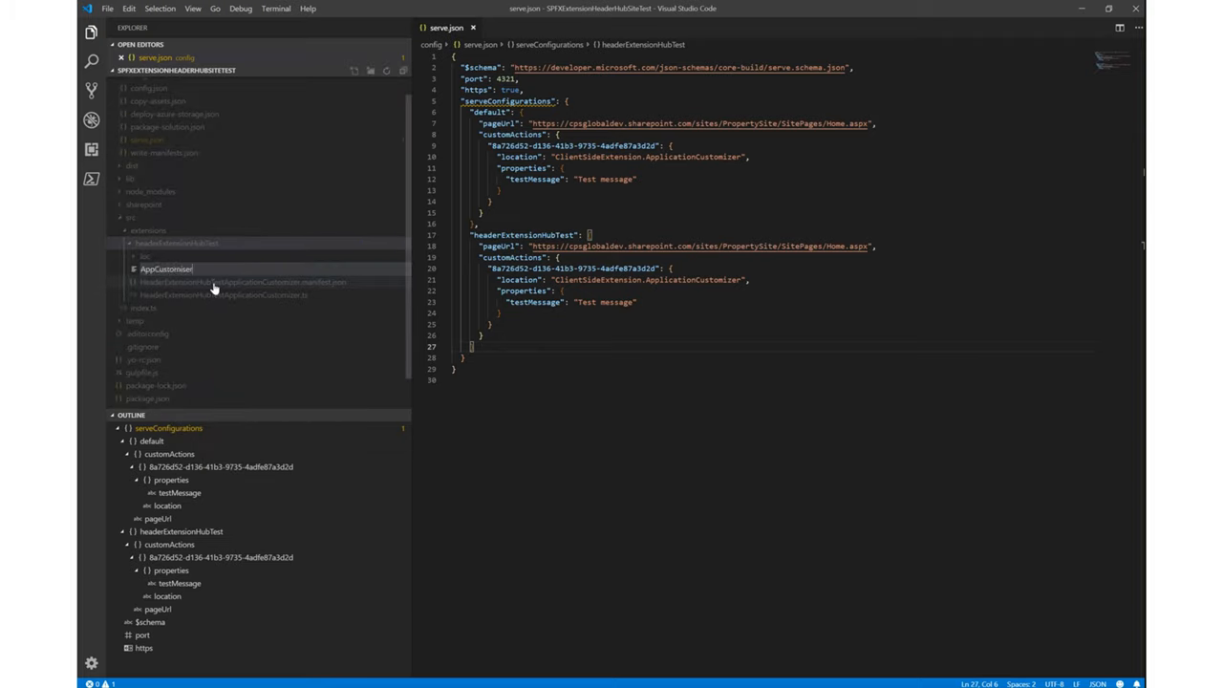
{"action": "type", "text": ".module.scss"}
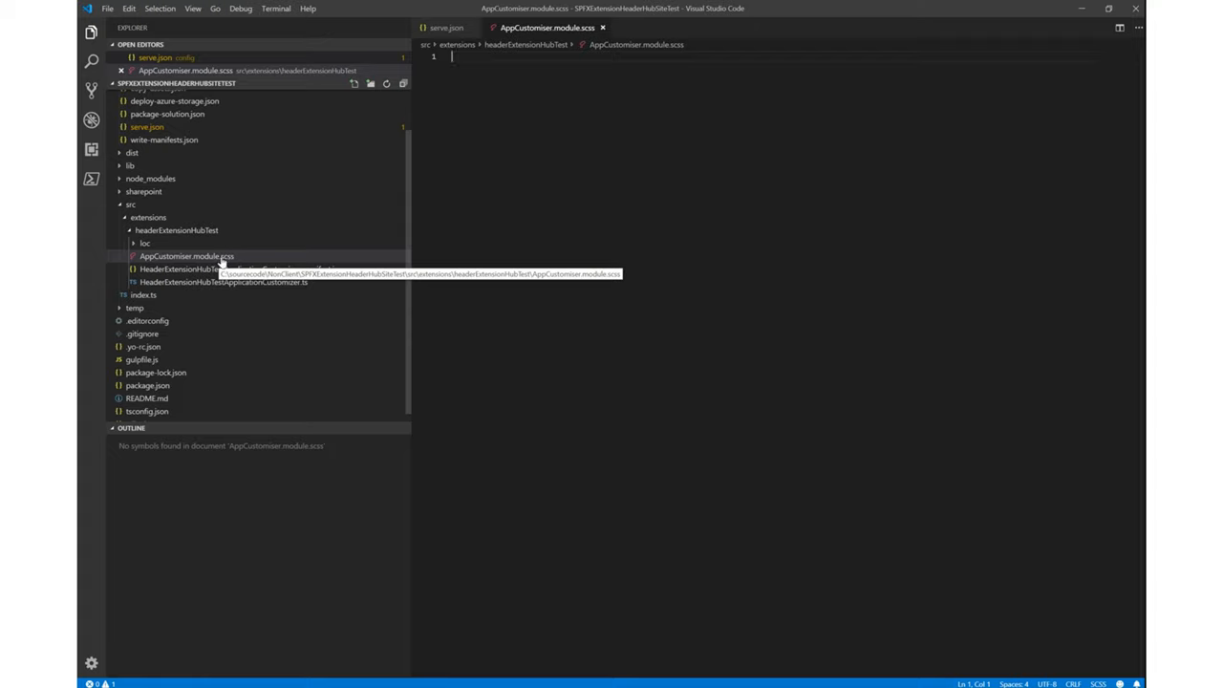
{"action": "mouse_move", "coordinate": [226, 263]}
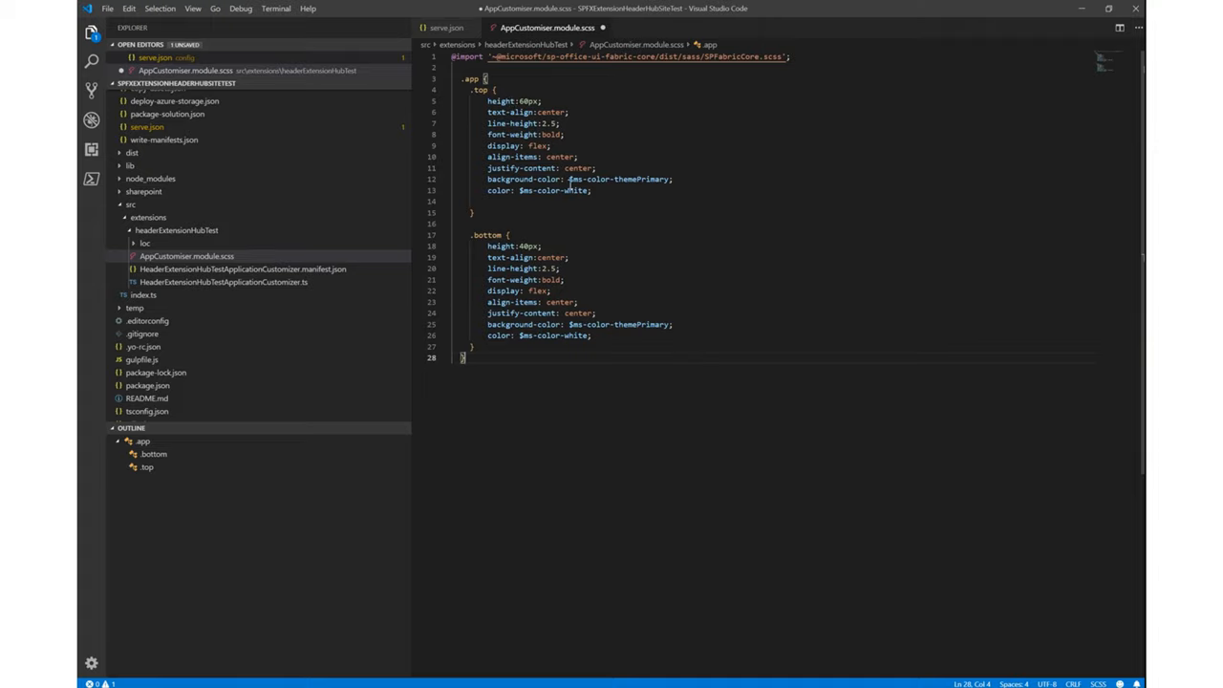
- Style .app .top (60px) and .bottom (40px) with ms-color-themePrimary, then expand the loc folder
{"action": "double_click", "coordinate": [619, 179]}
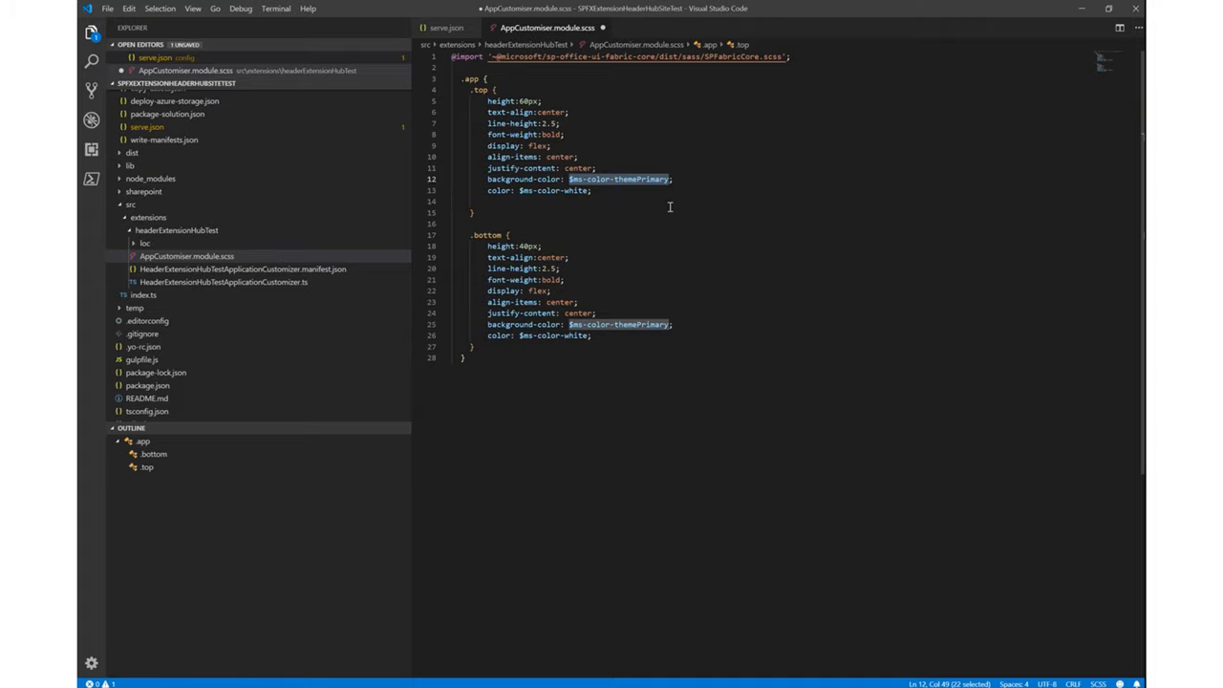
{"action": "mouse_move", "coordinate": [526, 305]}
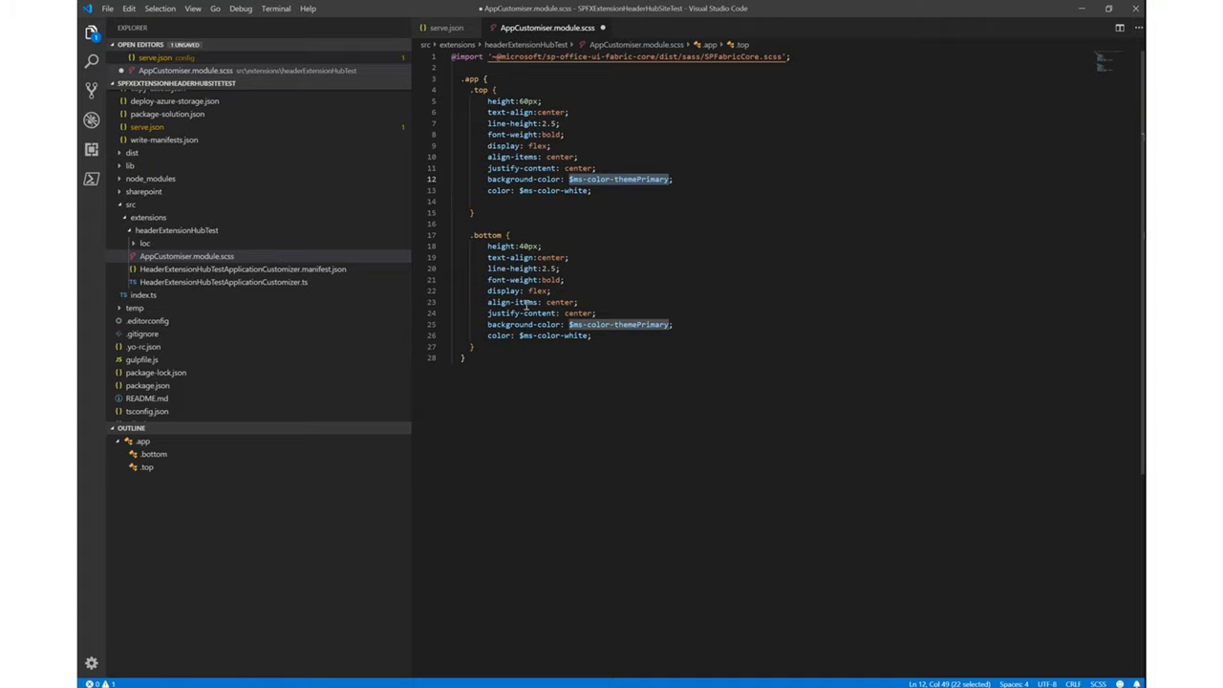
{"action": "mouse_move", "coordinate": [545, 245]}
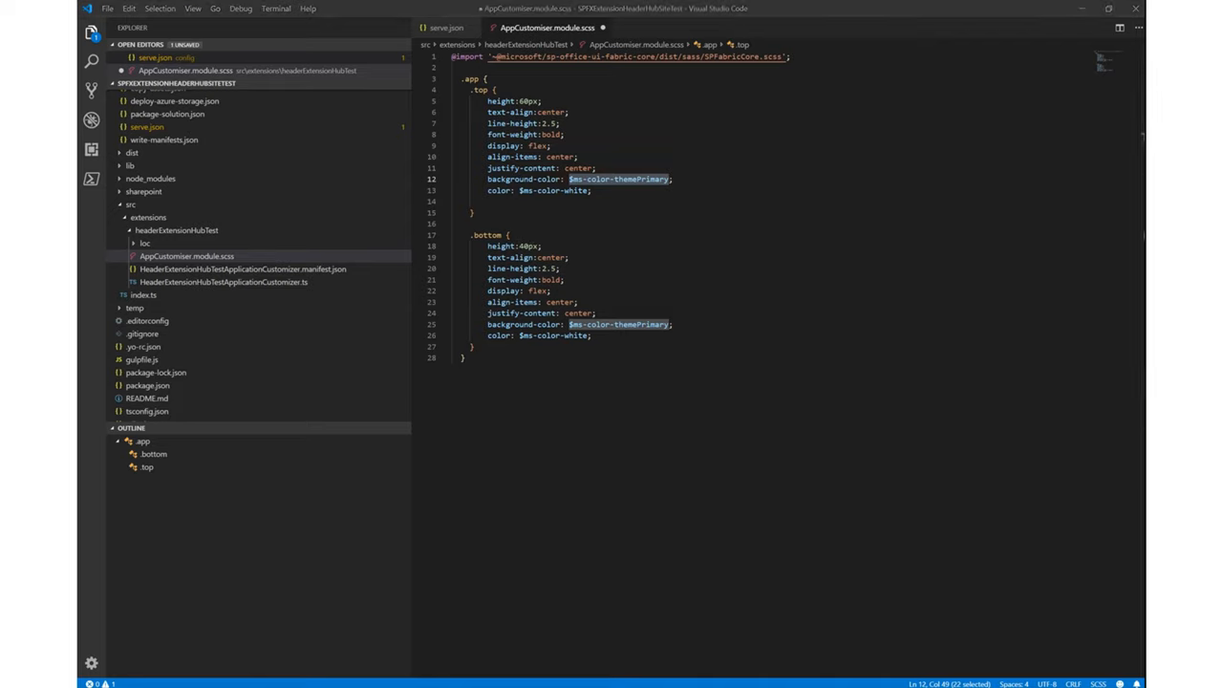
{"action": "mouse_move", "coordinate": [315, 195]}
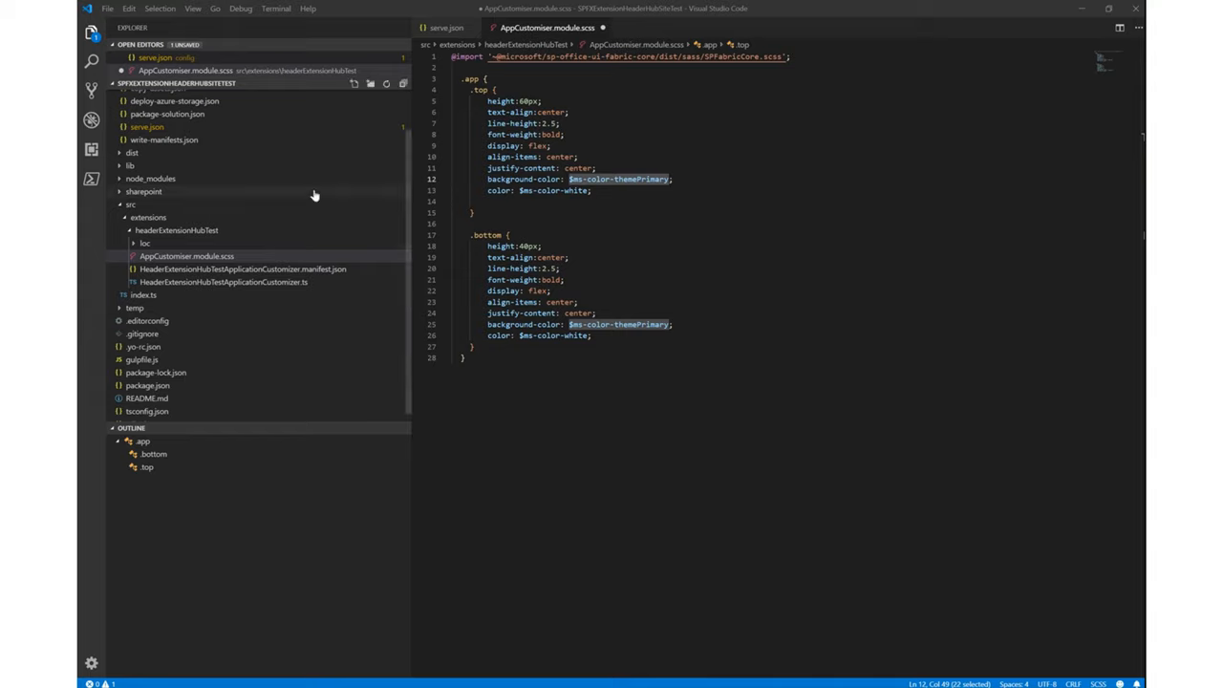
{"action": "left_click", "coordinate": [145, 243]}
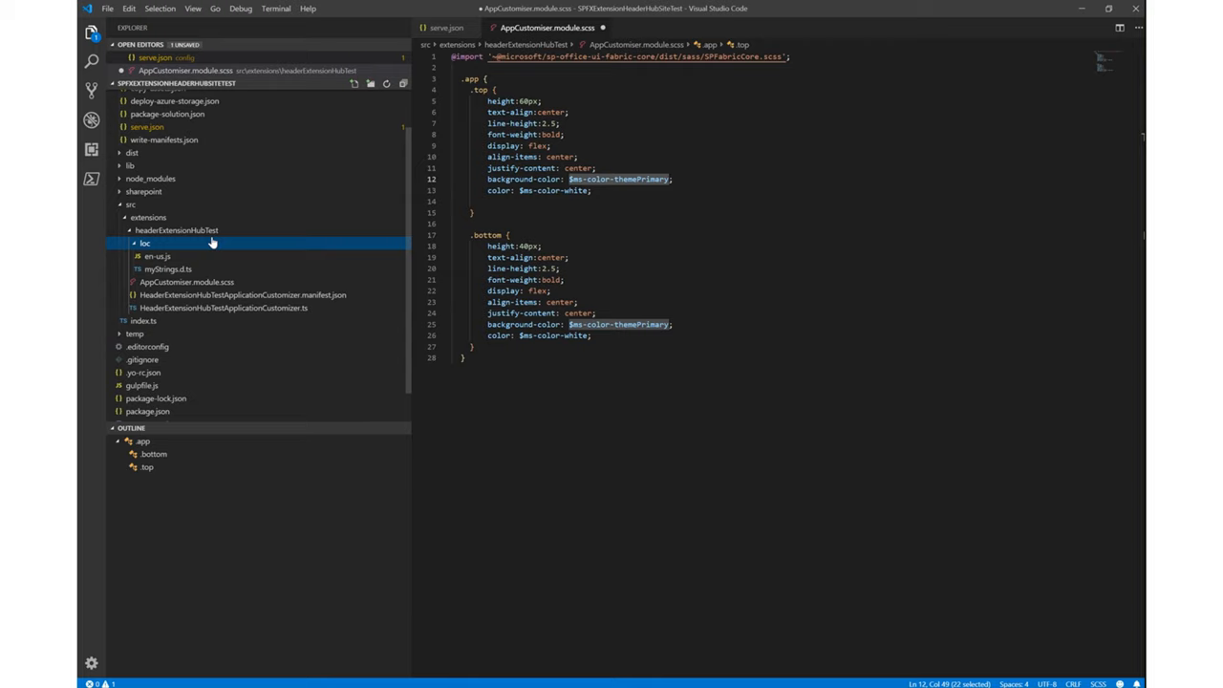
{"action": "mouse_move", "coordinate": [145, 244]}
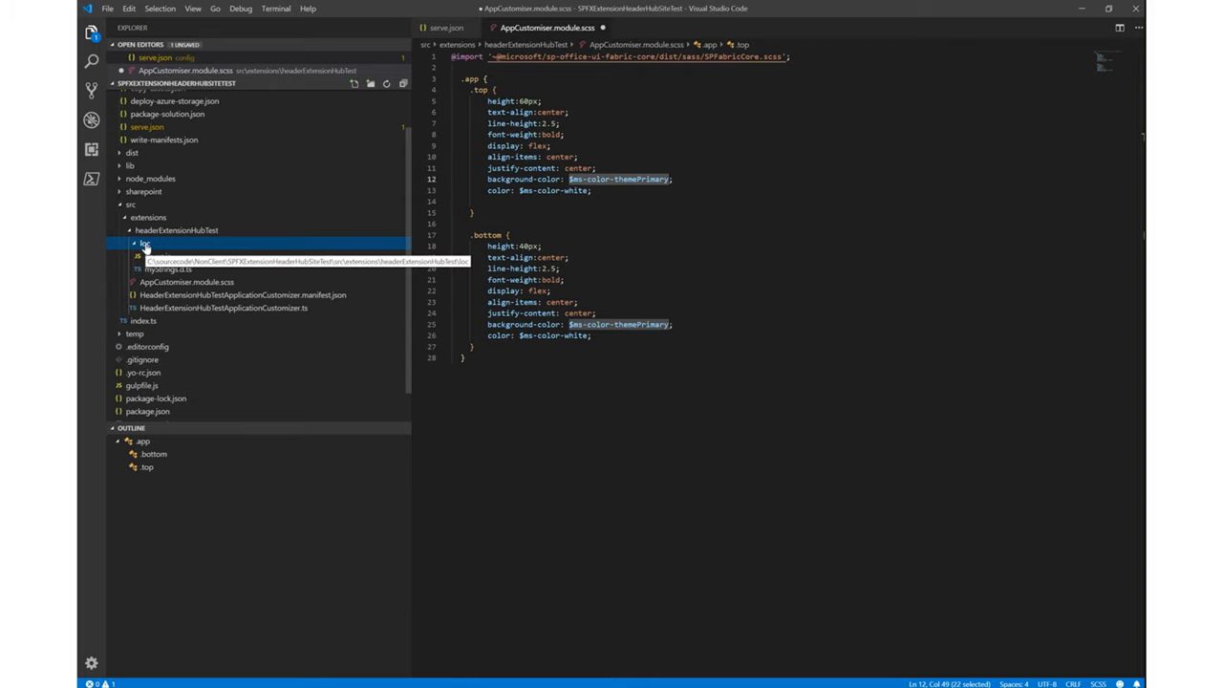
{"action": "left_click", "coordinate": [242, 308]}
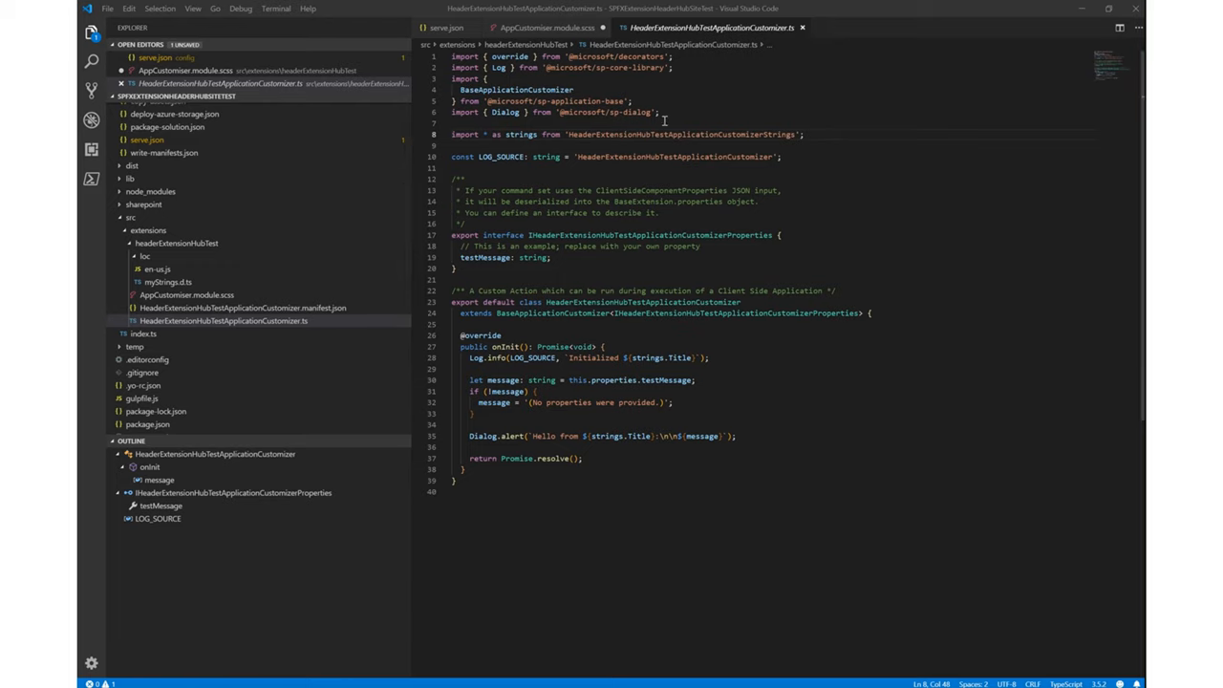
{"action": "left_click", "coordinate": [805, 134]}
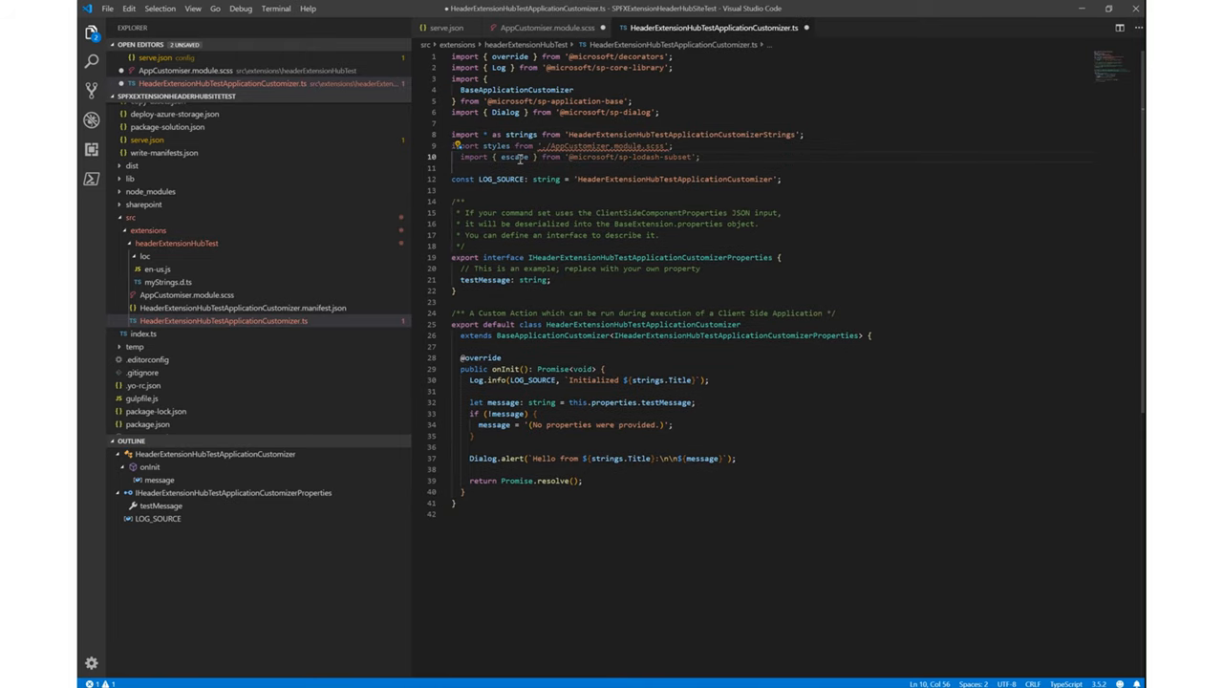
{"action": "mouse_move", "coordinate": [497, 145]}
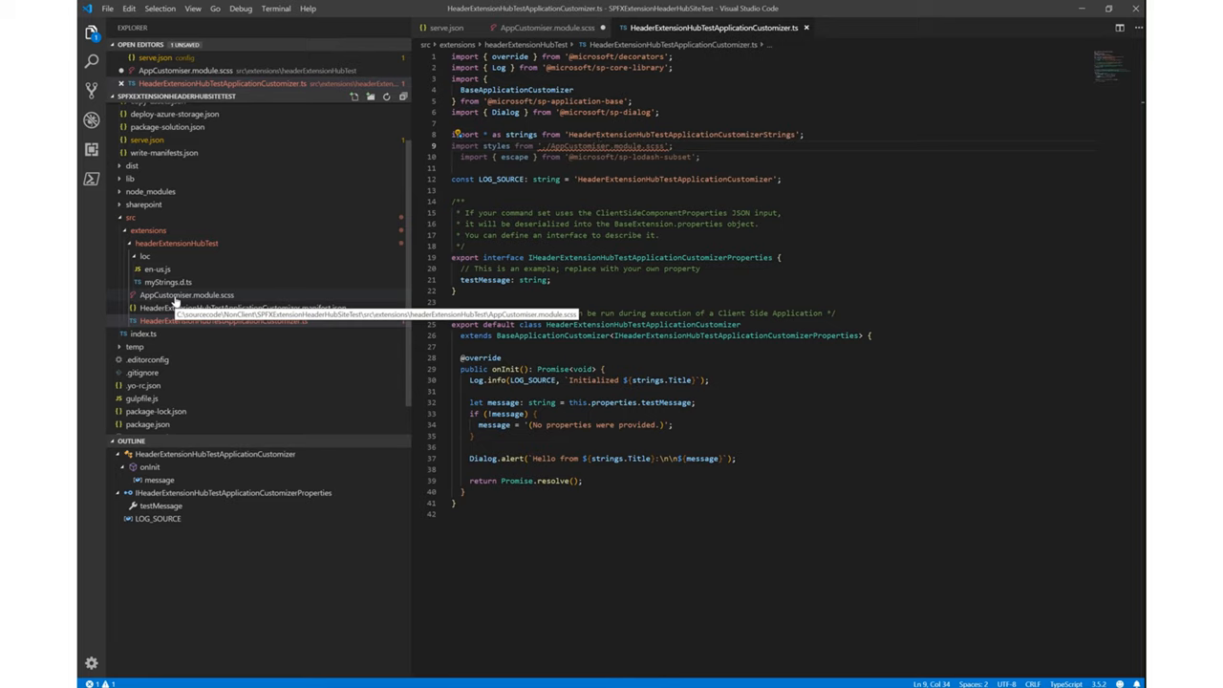
{"action": "mouse_move", "coordinate": [583, 145]}
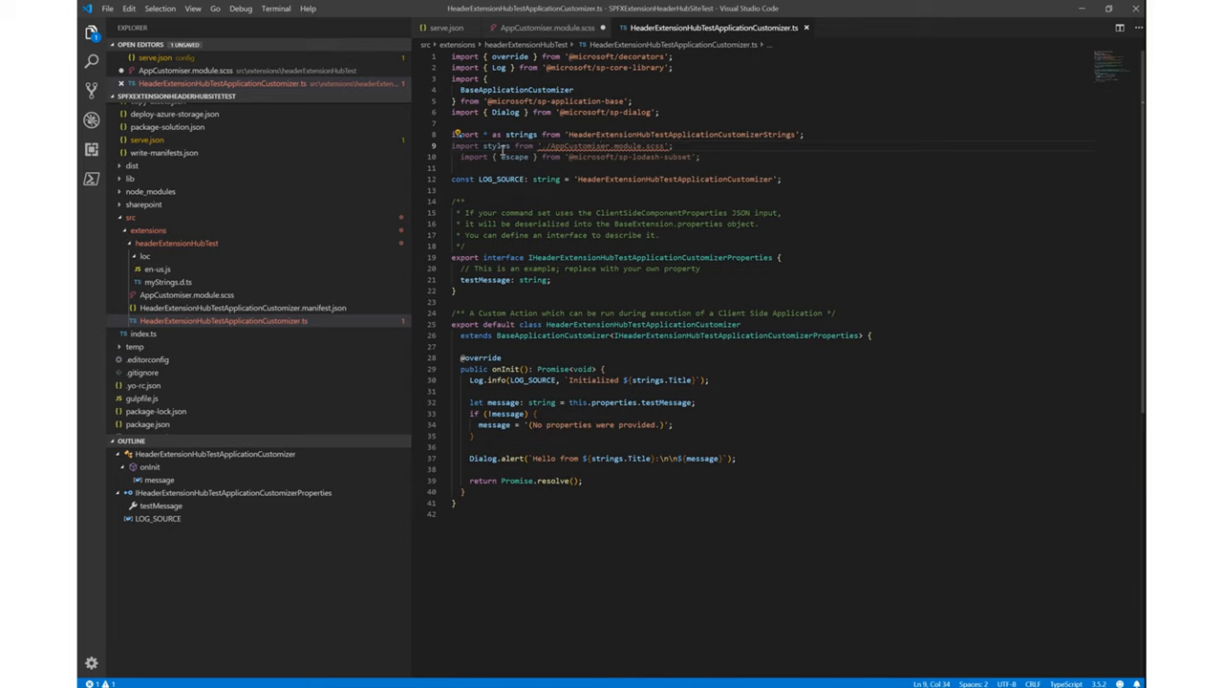
{"action": "mouse_move", "coordinate": [497, 146]}
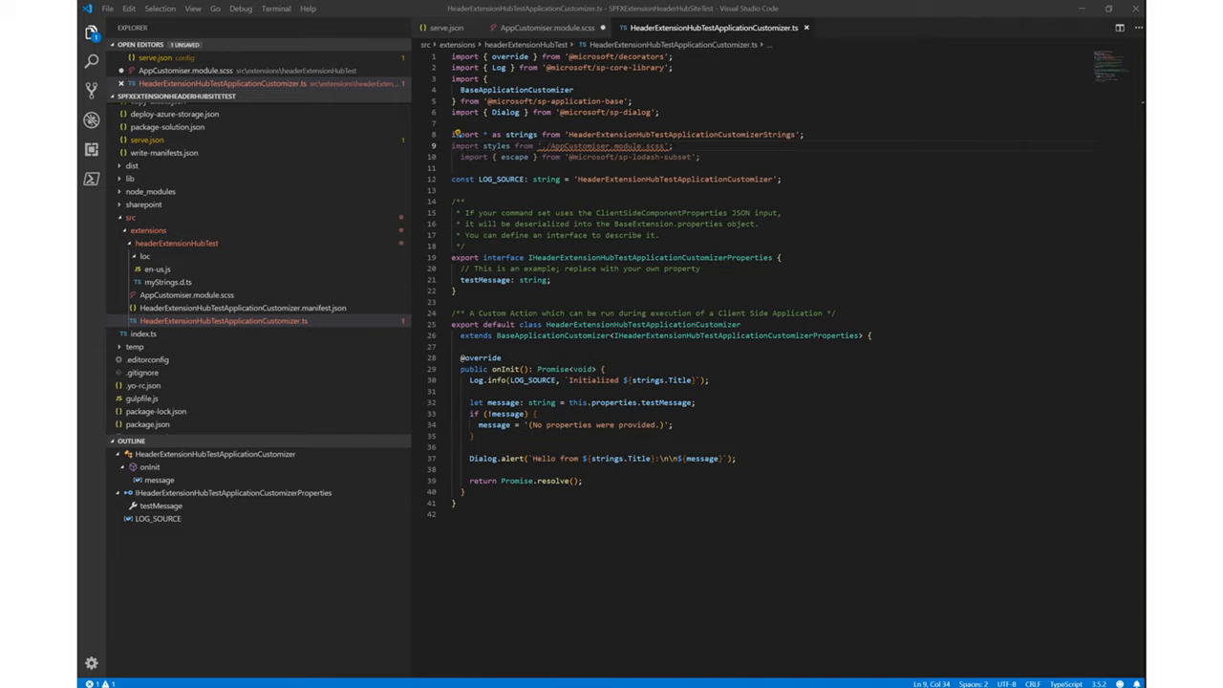
{"action": "mouse_move", "coordinate": [648, 255]}
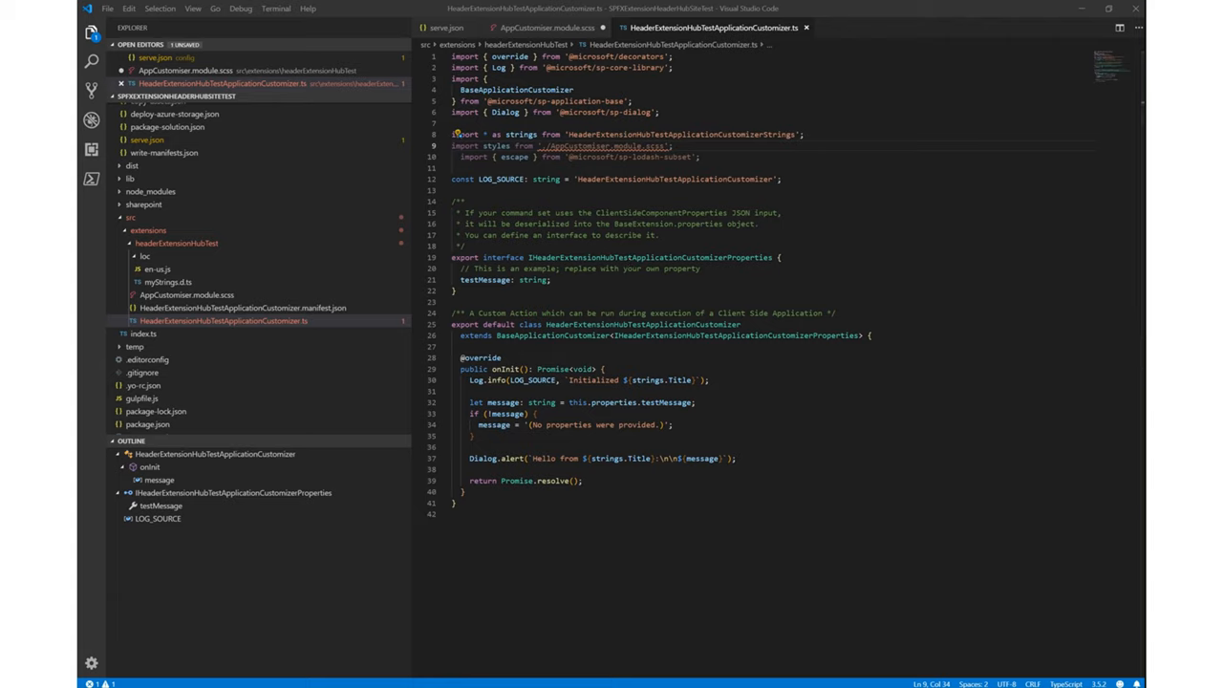
{"action": "mouse_move", "coordinate": [271, 344]}
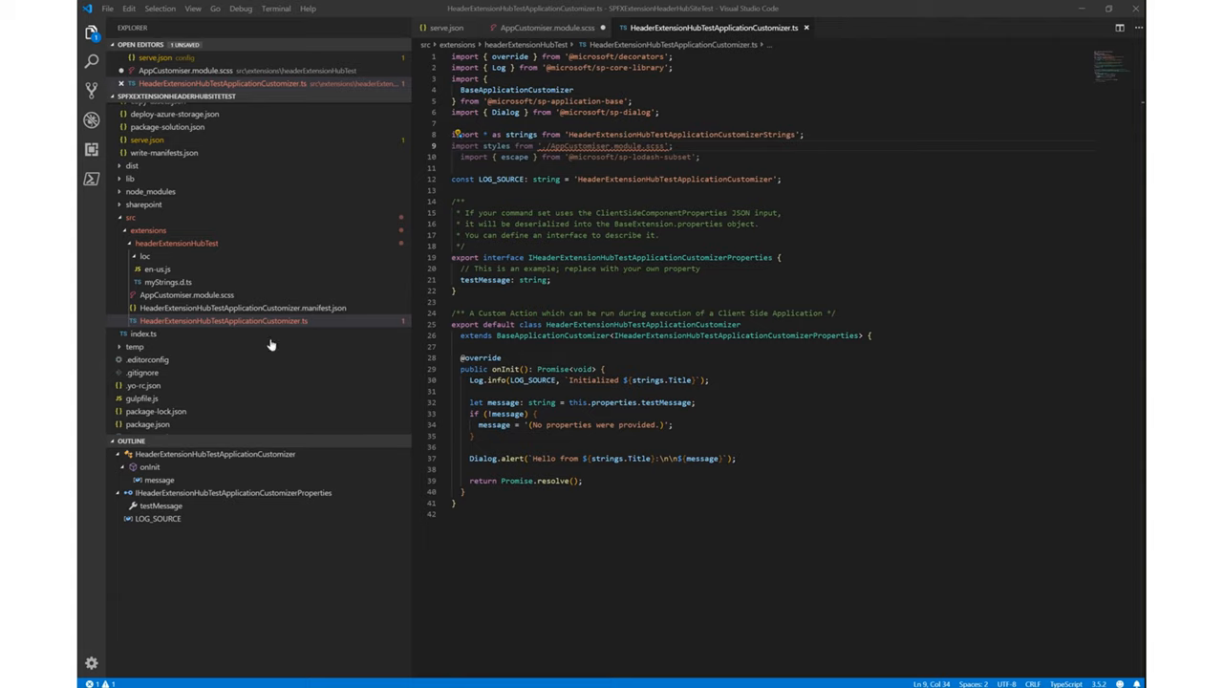
- Replace testMessage with Top and Bottom string properties and add _topPlaceholder and _bottomPlaceholder fields
{"action": "double_click", "coordinate": [485, 280]}
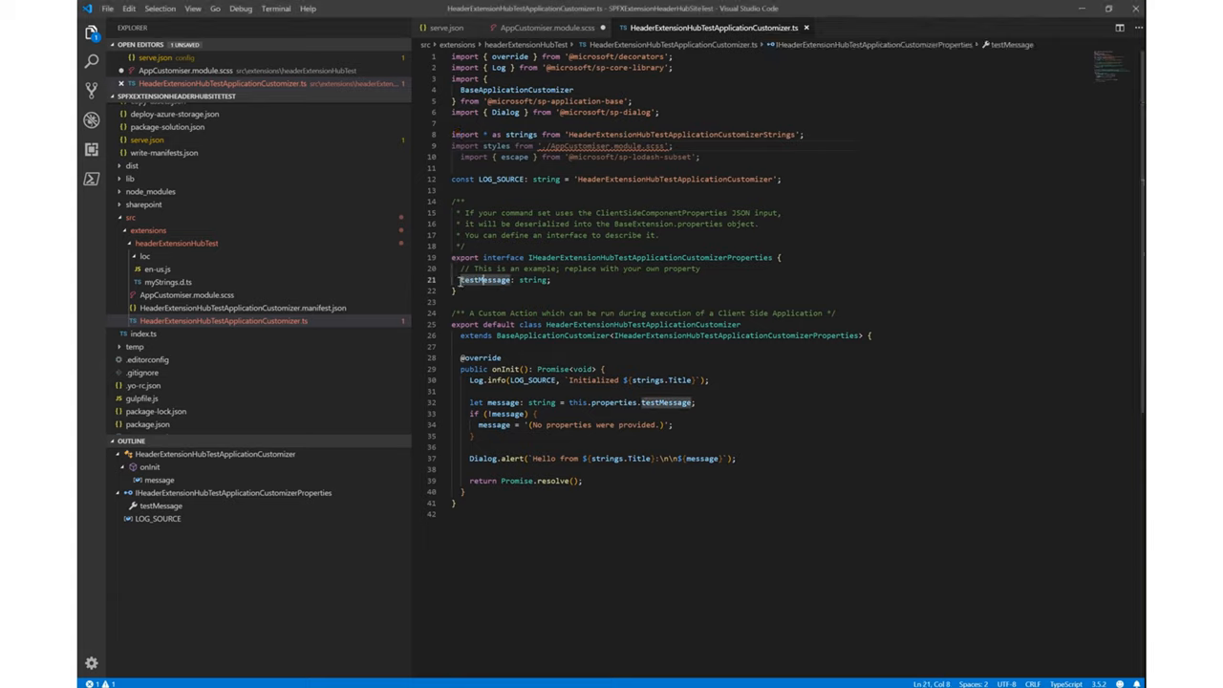
{"action": "left_click_drag", "start_coordinate": [460, 280], "coordinate": [549, 279]}
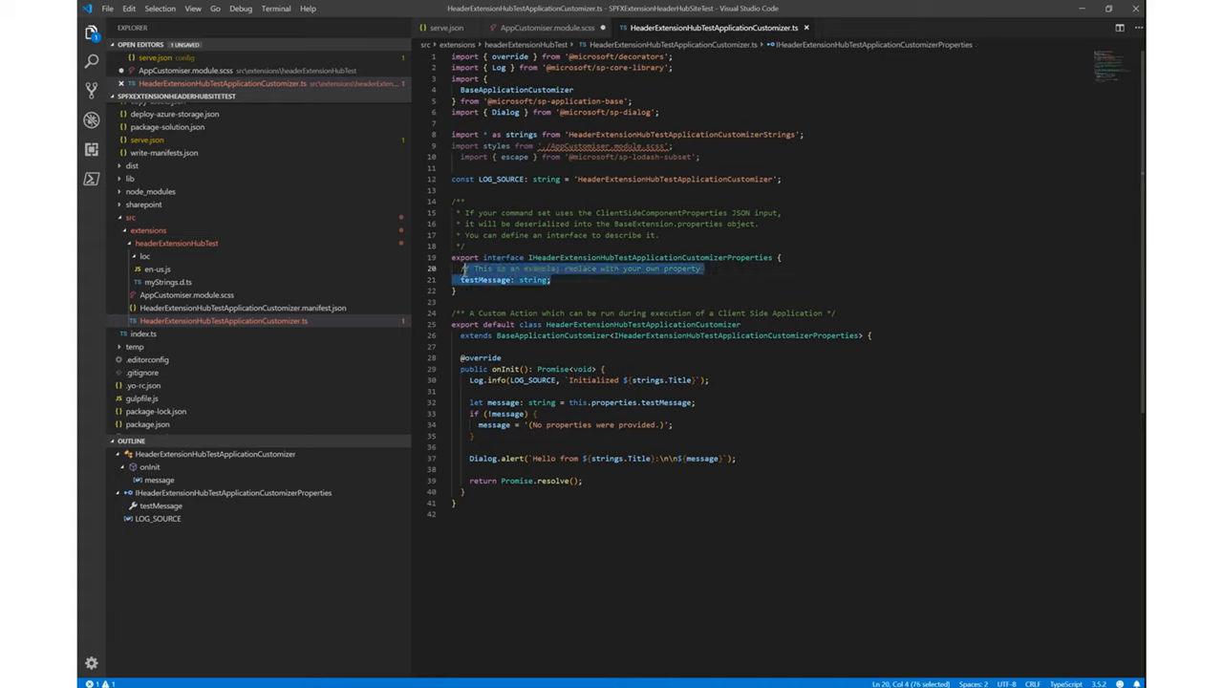
{"action": "type", "text": "Top: string;"}
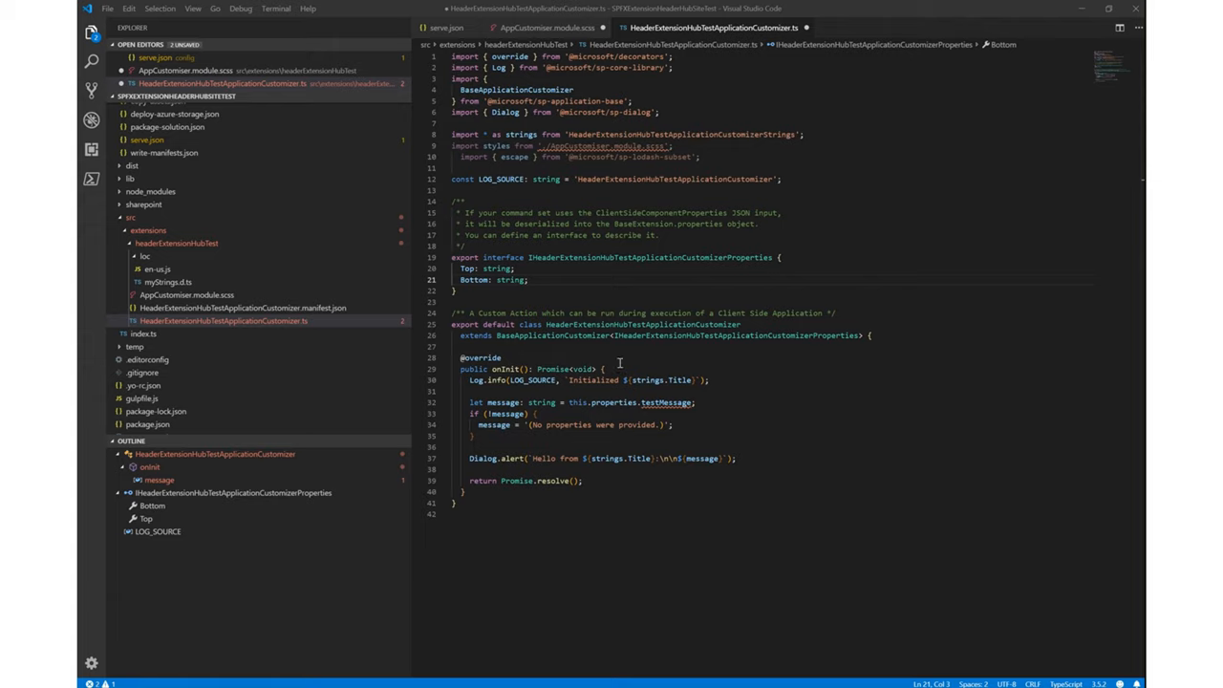
{"action": "left_click", "coordinate": [480, 341]}
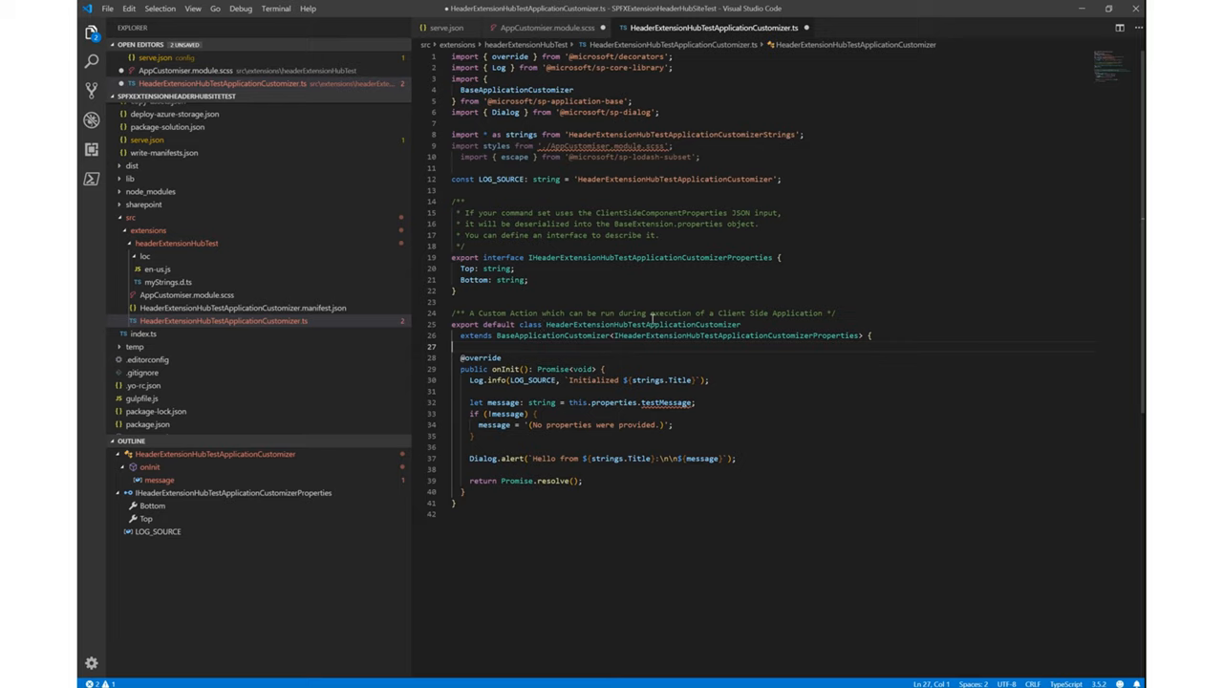
{"action": "mouse_move", "coordinate": [554, 350]}
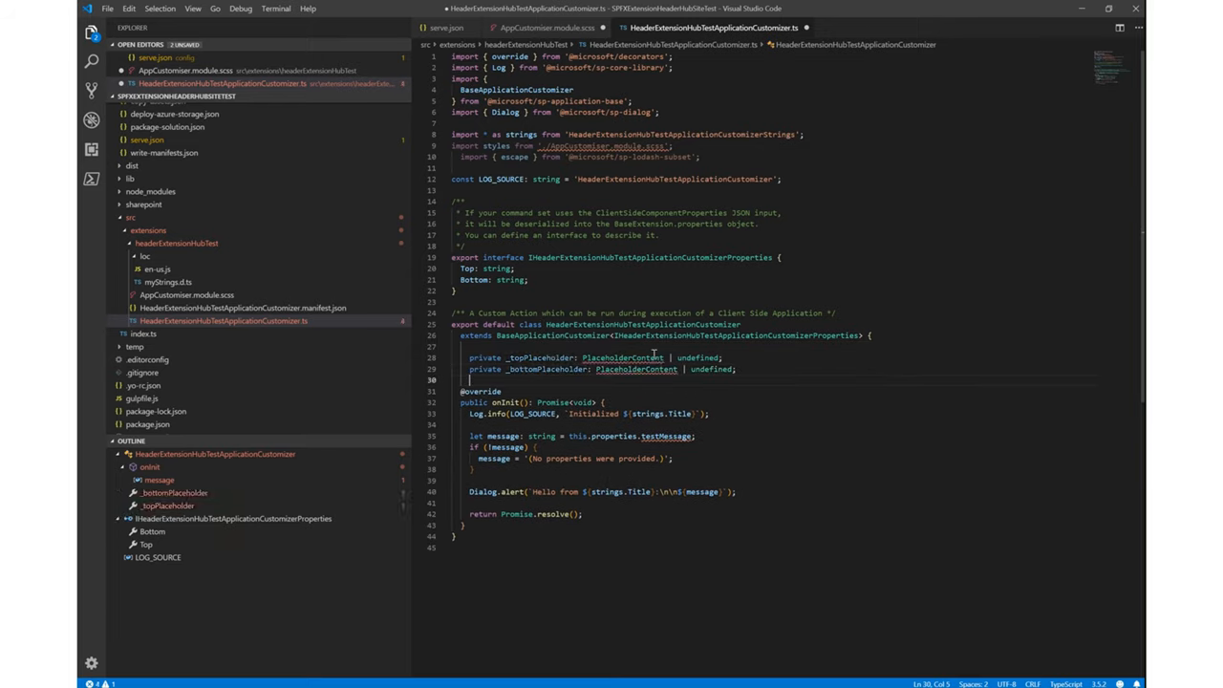
{"action": "mouse_move", "coordinate": [622, 357]}
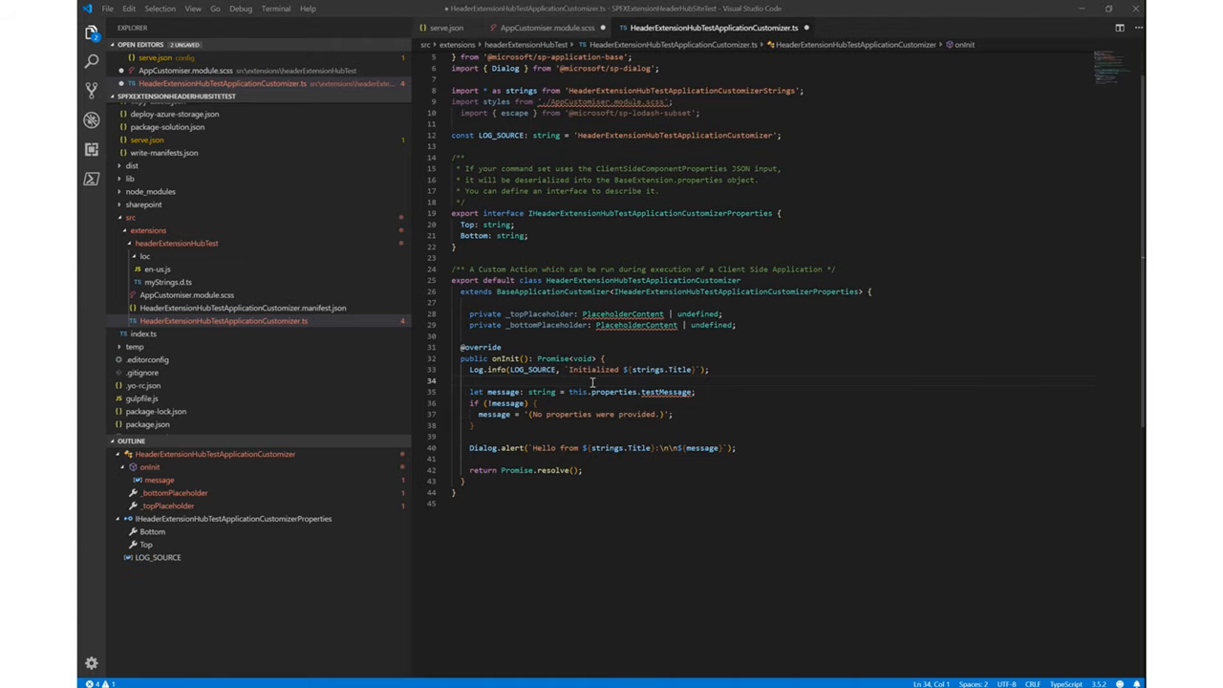
- Replace onInit's Dialog code with a changedEvent handler and add _renderPlaceHolders and _onDispose
{"action": "scroll", "scroll_direction": "down", "scroll_amount": 3}
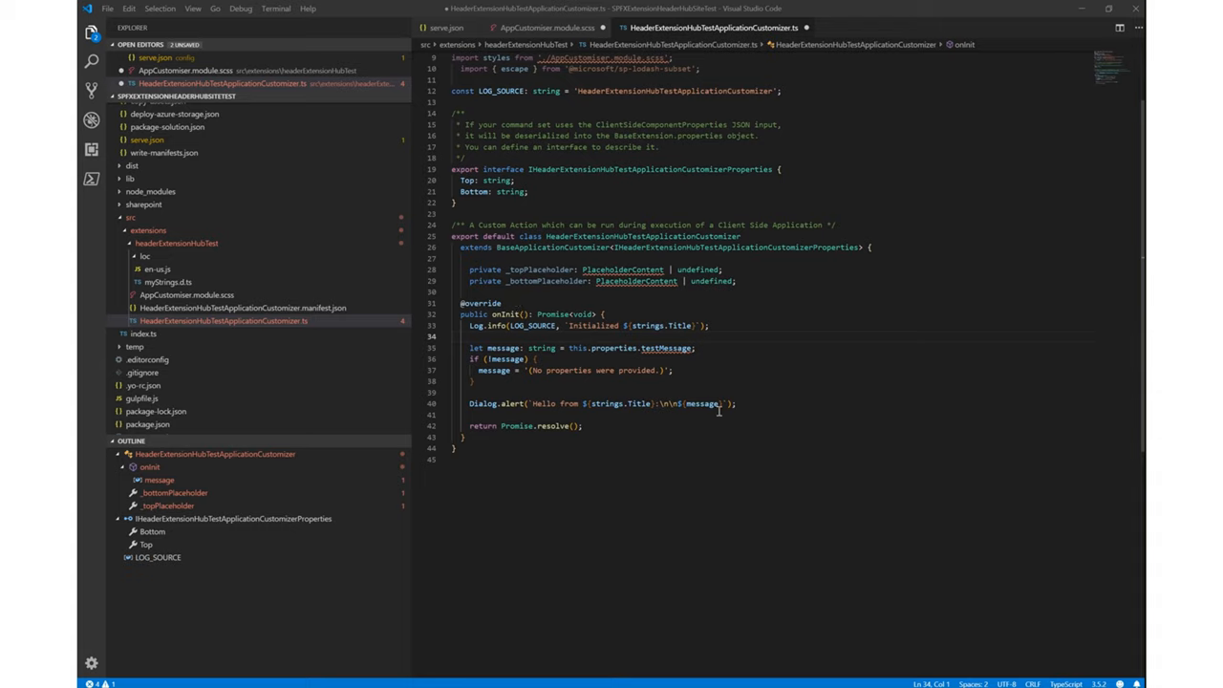
{"action": "left_click_drag", "start_coordinate": [461, 303], "coordinate": [477, 426]}
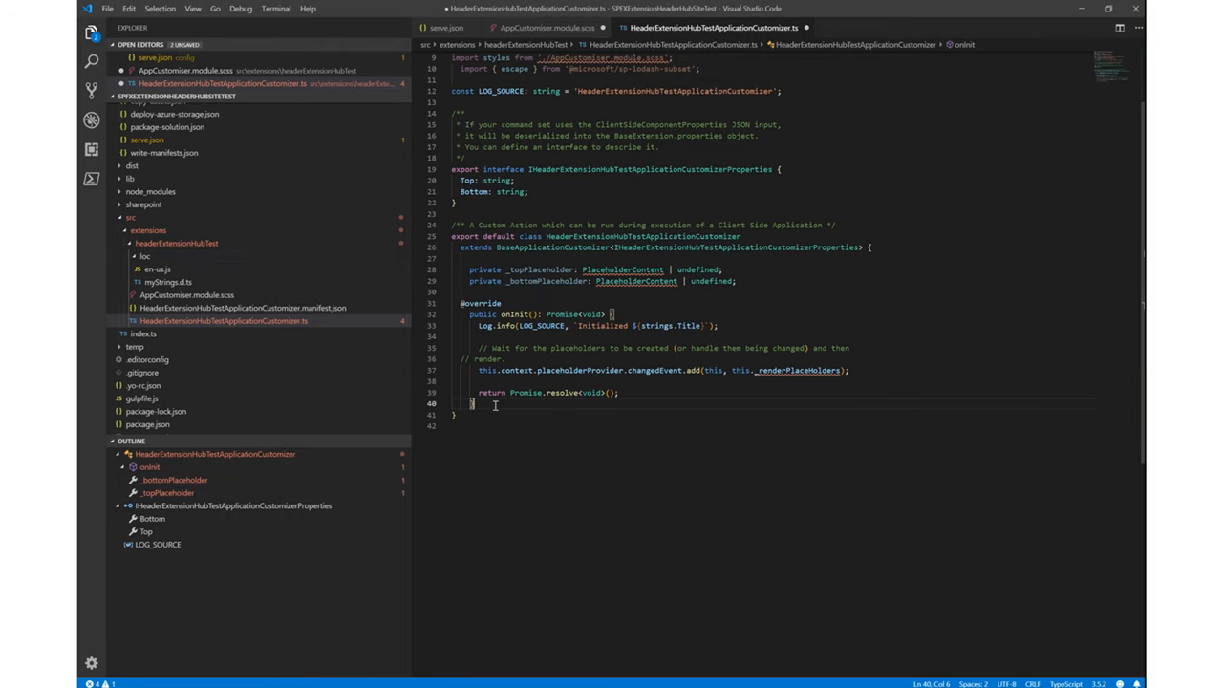
{"action": "scroll", "scroll_direction": "down", "scroll_amount": 3}
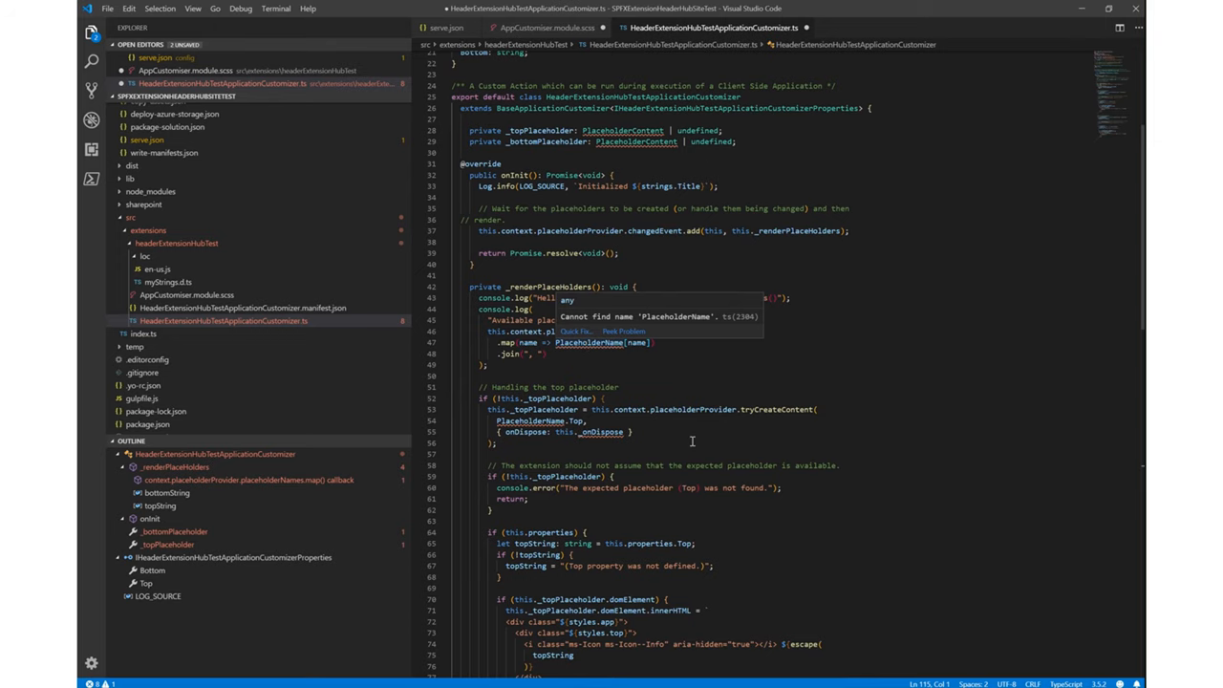
{"action": "scroll", "scroll_direction": "down", "scroll_amount": 3}
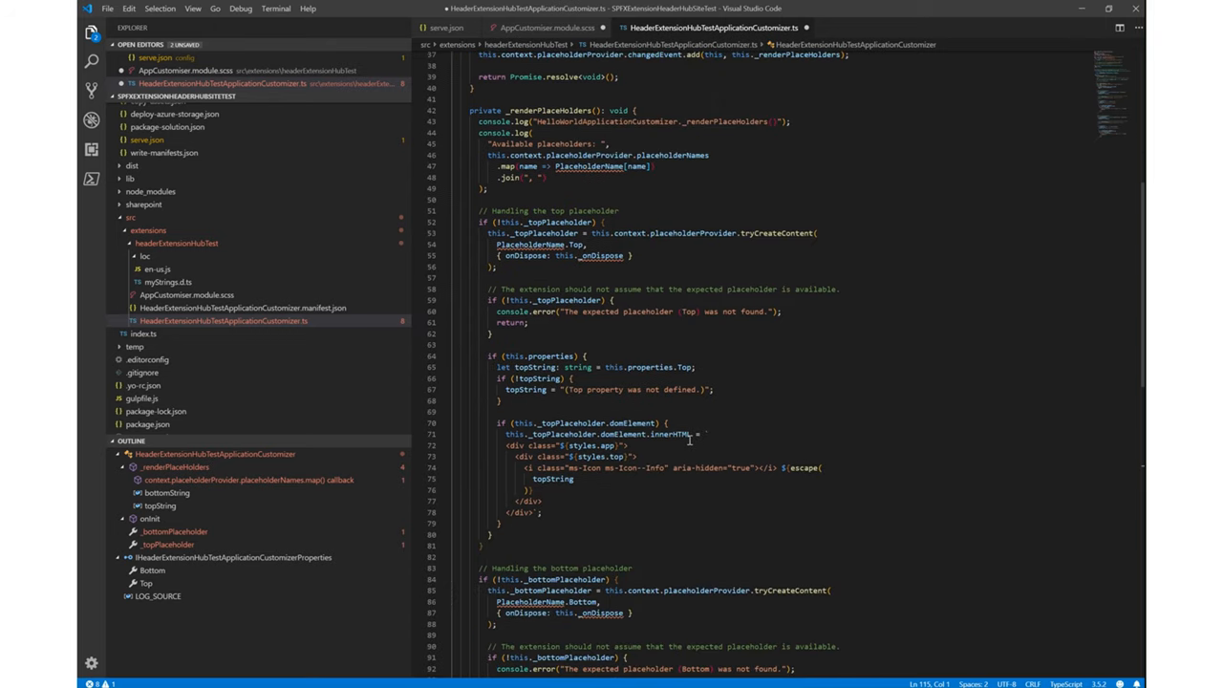
{"action": "scroll", "scroll_direction": "down", "scroll_amount": 3}
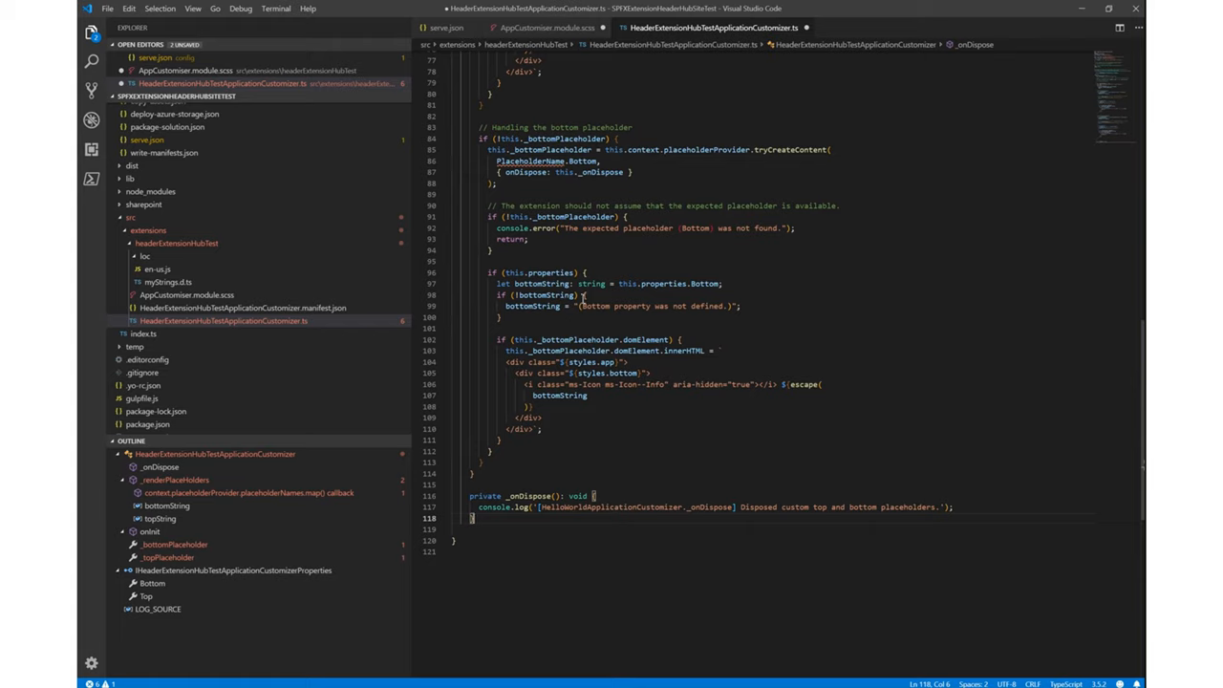
{"action": "mouse_move", "coordinate": [641, 245]}
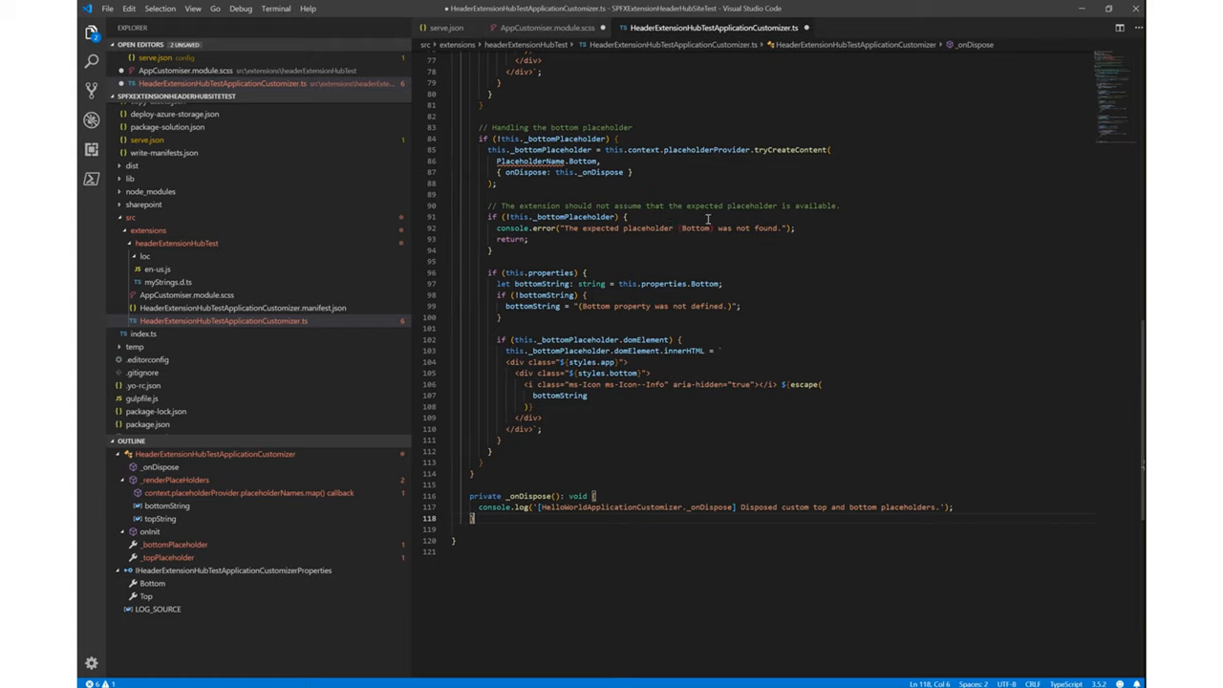
{"action": "mouse_move", "coordinate": [586, 231]}
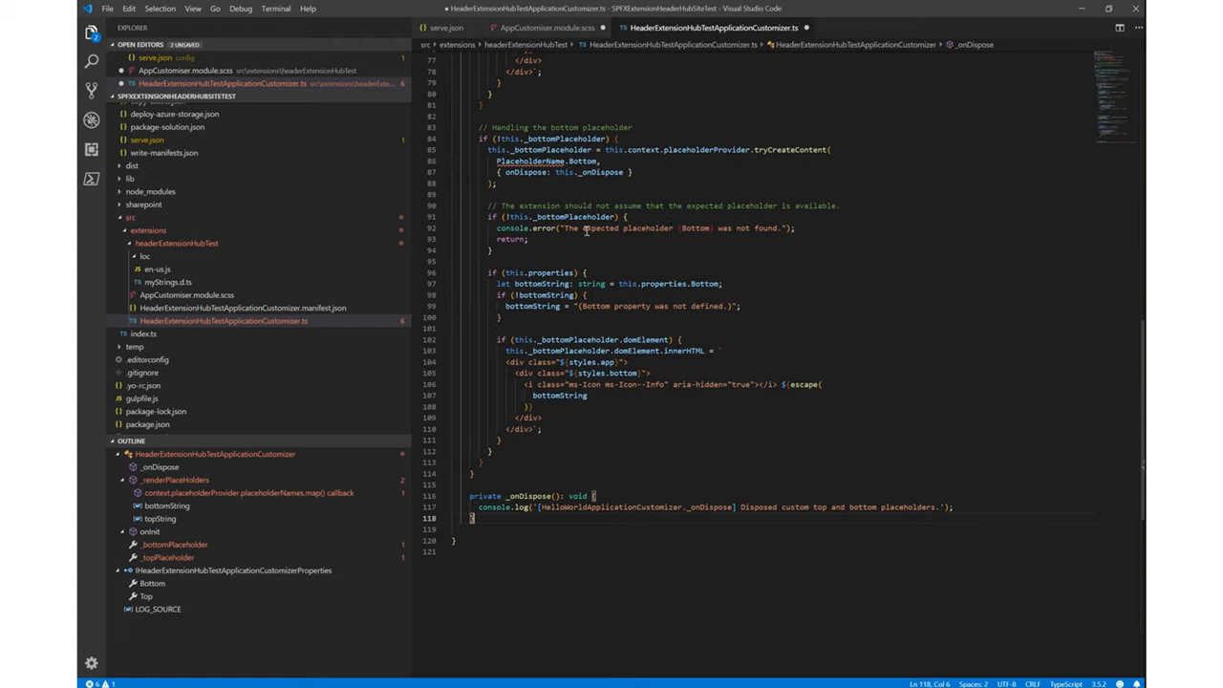
{"action": "mouse_move", "coordinate": [749, 367]}
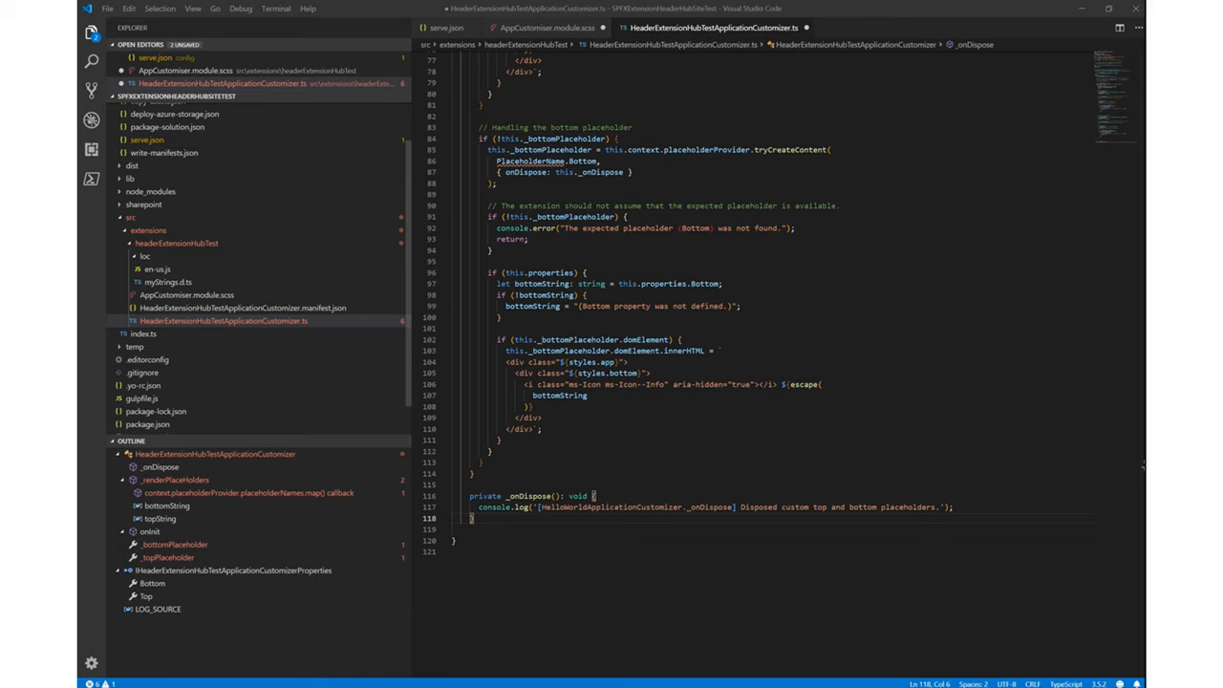
{"action": "mouse_move", "coordinate": [698, 384]}
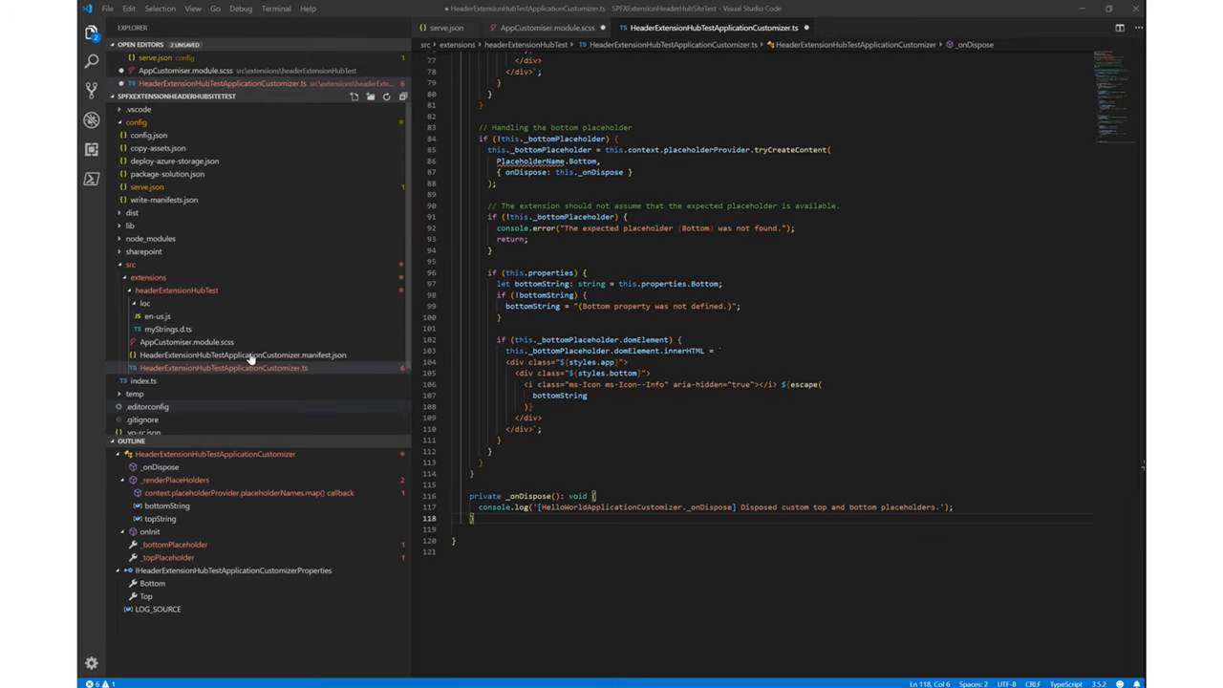
- Rename testMessage to Top, add a Bottom message property, and copy both properties
{"action": "left_click", "coordinate": [147, 186]}
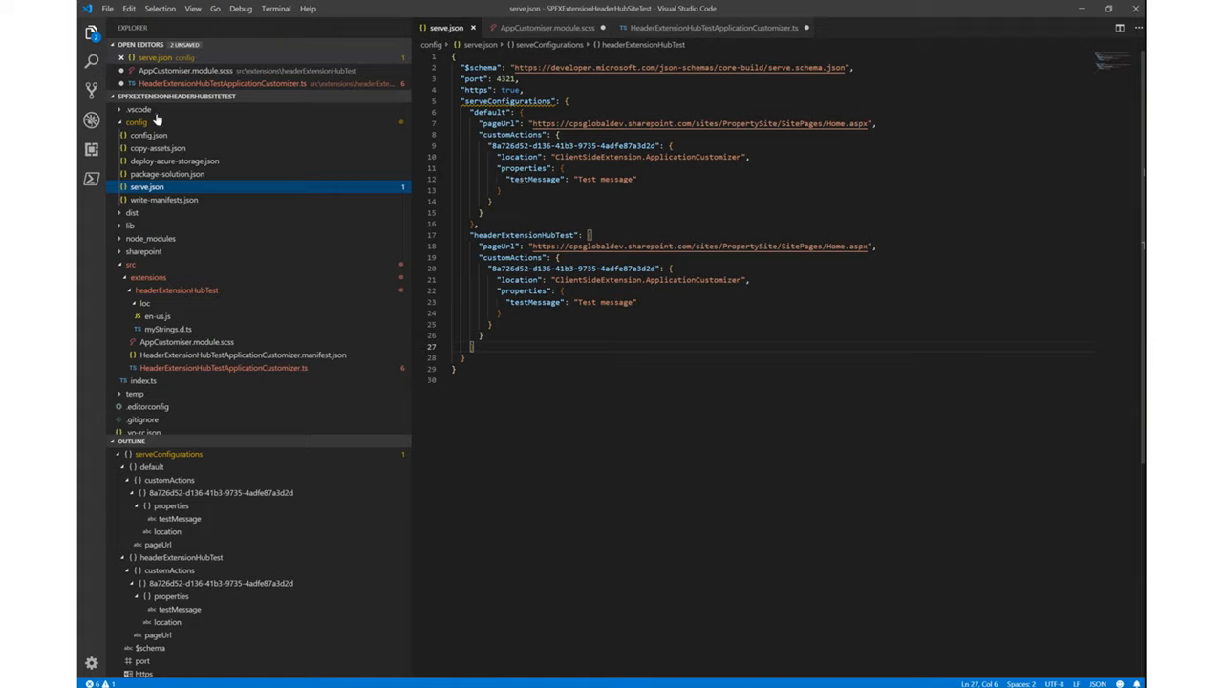
{"action": "mouse_move", "coordinate": [499, 142]}
{"action": "type", "text": "Top"}
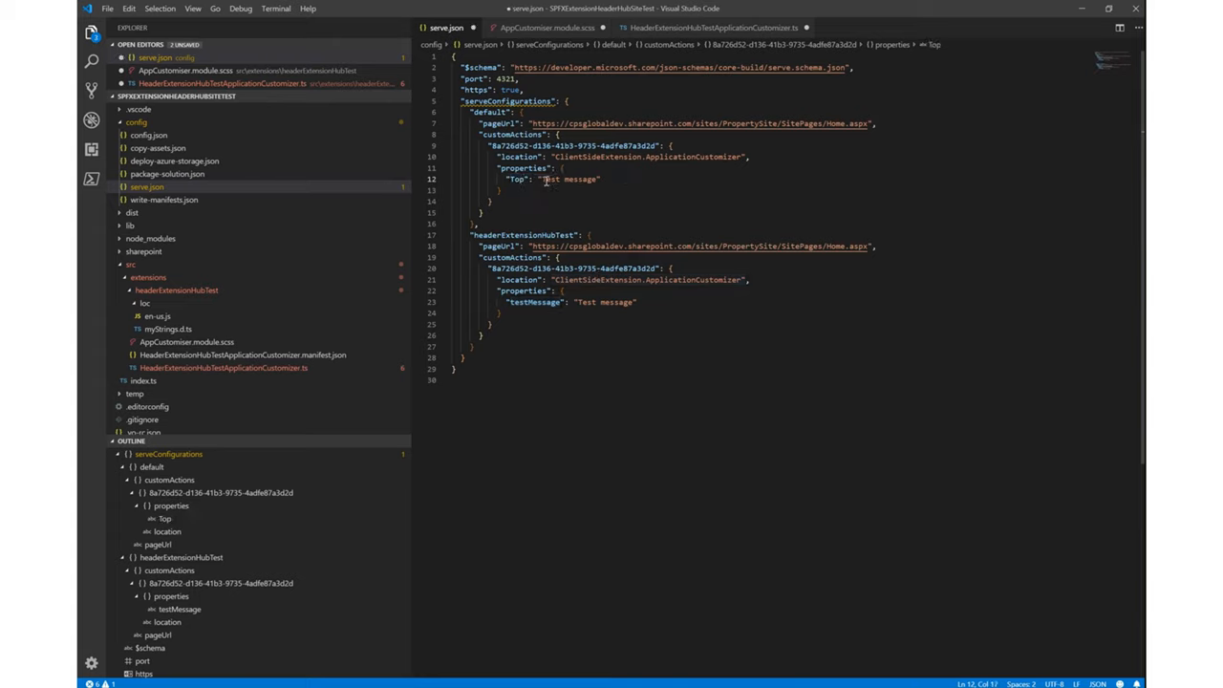
{"action": "double_click", "coordinate": [569, 180]}
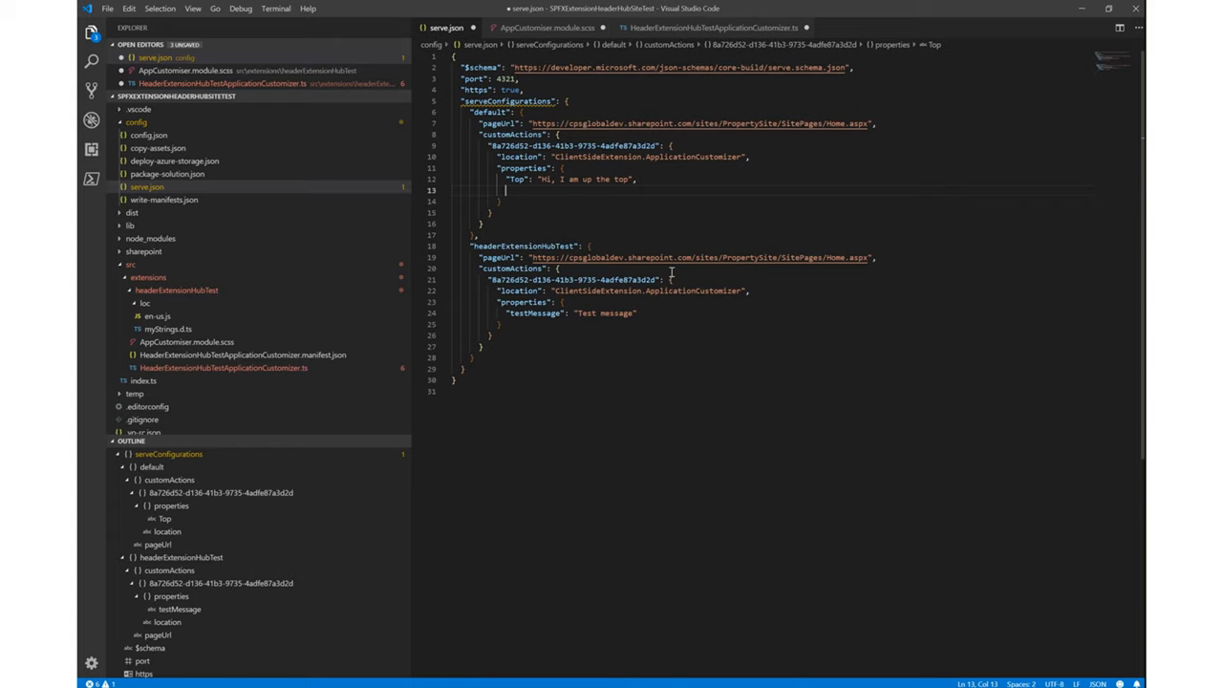
{"action": "type", "text": "\"Bottom\": \"I am sadly stuck at"}
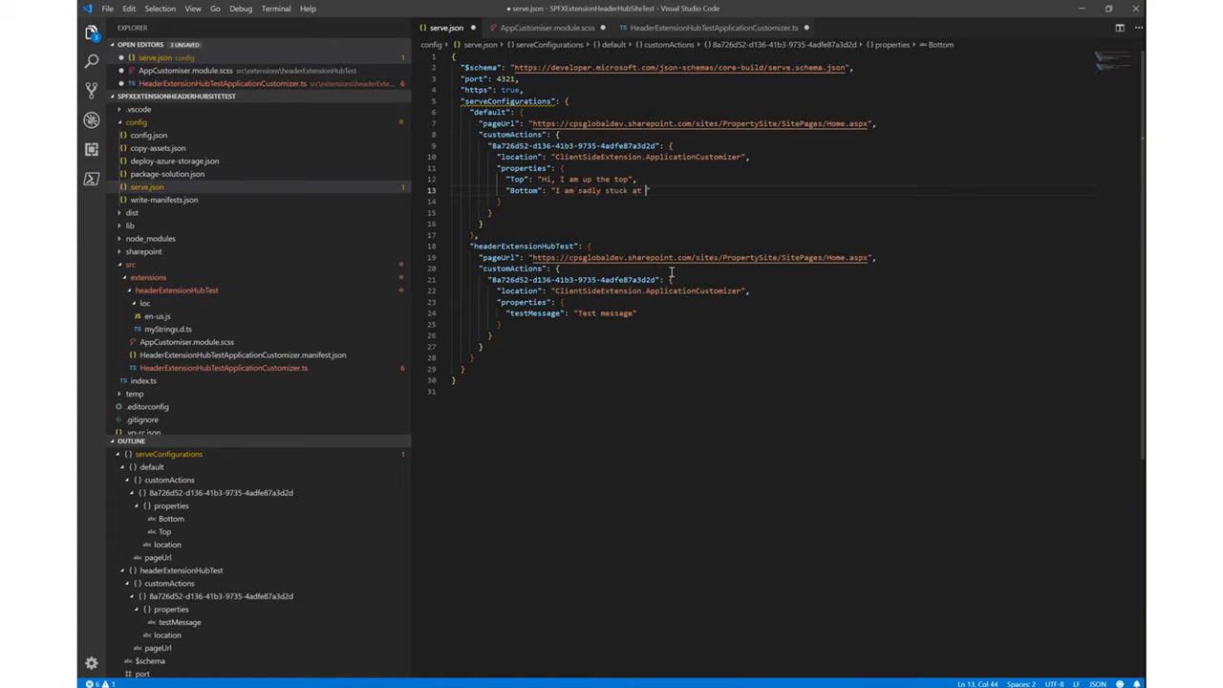
{"action": "type", "text": "the bottom where no-one"}
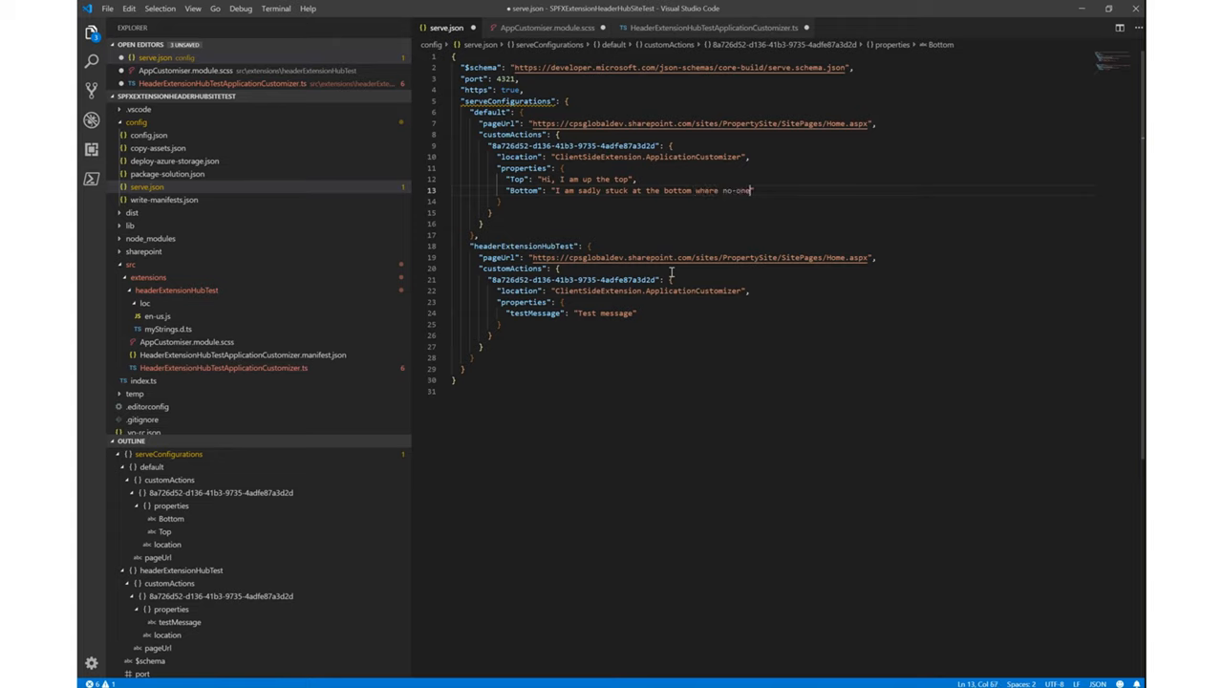
{"action": "type", "text": "reads me"}
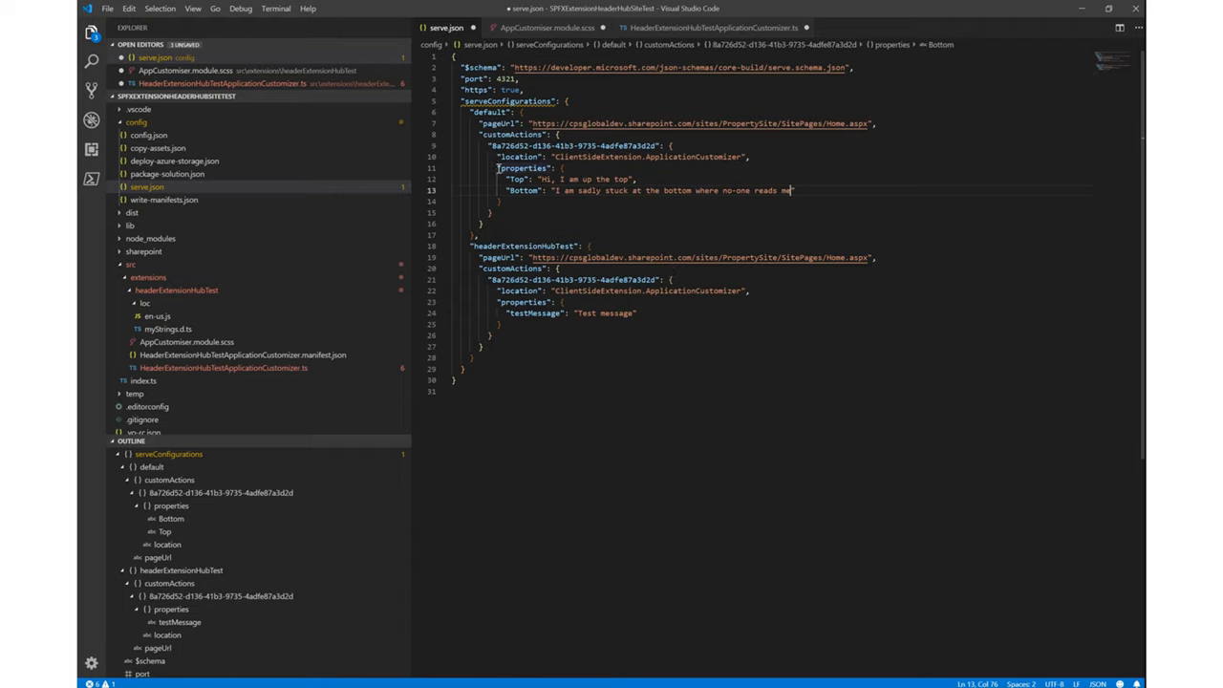
{"action": "left_click_drag", "start_coordinate": [506, 179], "coordinate": [793, 190]}
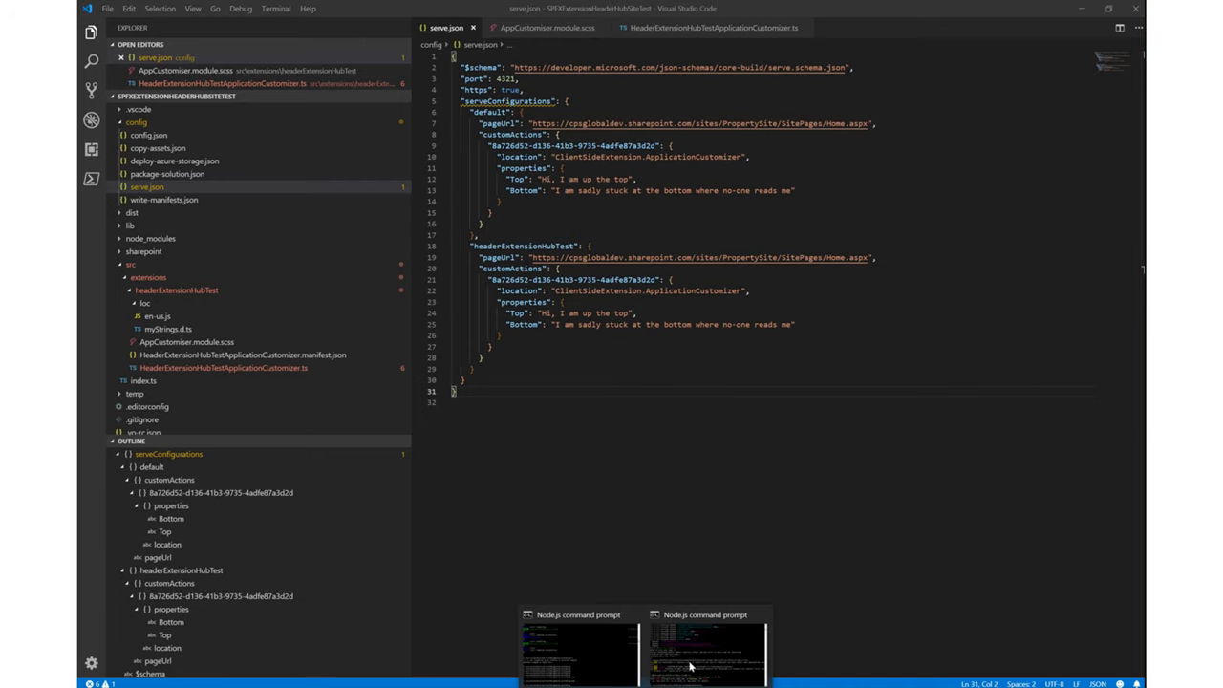
- Bring the Node.js command prompt to the front to run gulp serve
{"action": "left_click", "coordinate": [705, 650]}
{"action": "type", "text": "gulp serve"}
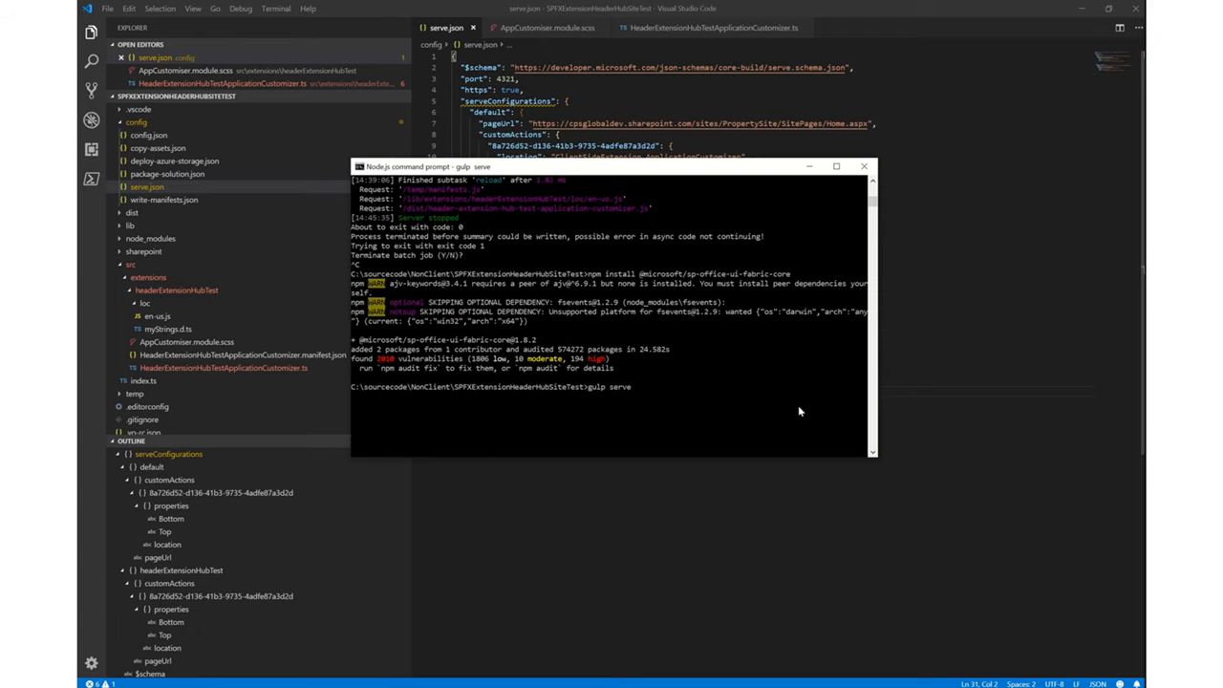
{"action": "mouse_move", "coordinate": [276, 186]}
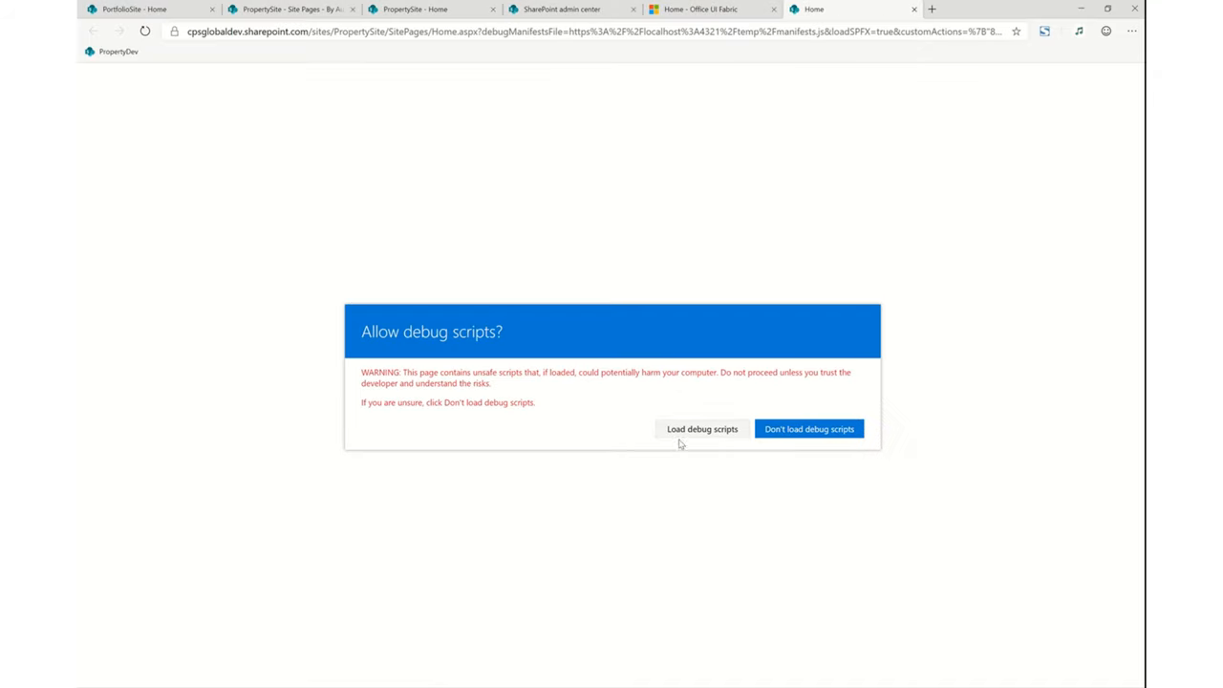
- Load debug scripts on PropertySite Home and dismiss the customizer's alert
{"action": "left_click", "coordinate": [808, 428]}
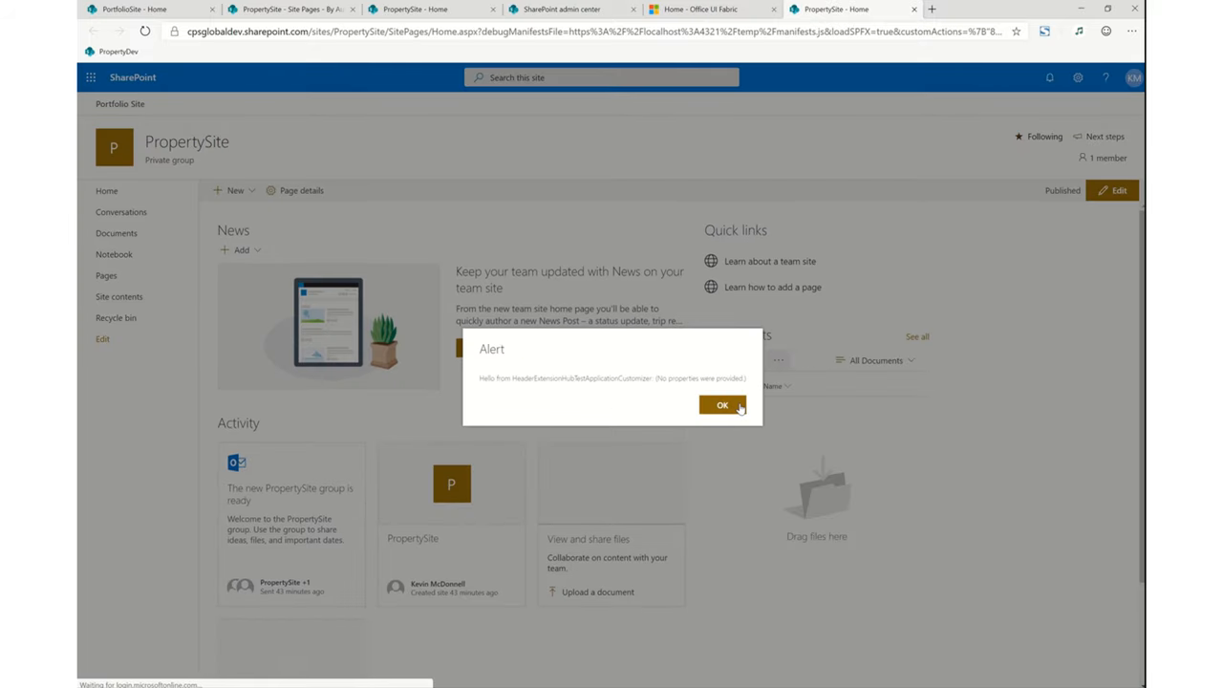
{"action": "left_click", "coordinate": [722, 404]}
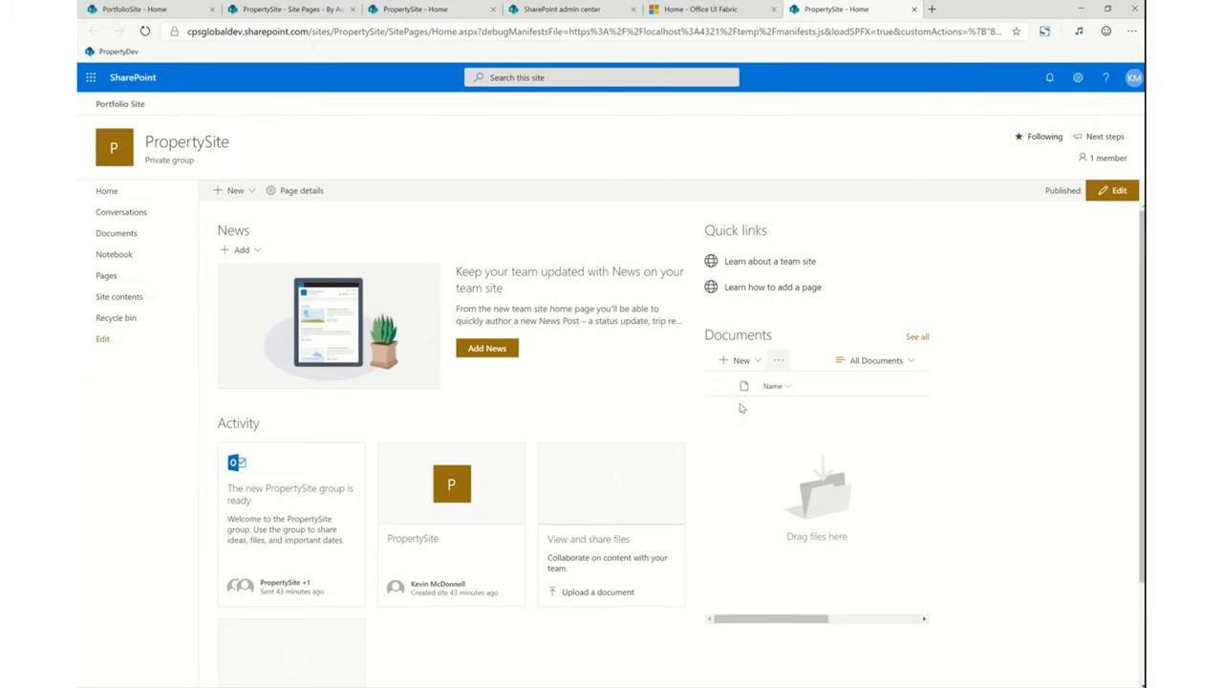
{"action": "scroll", "scroll_direction": "down", "scroll_amount": 3}
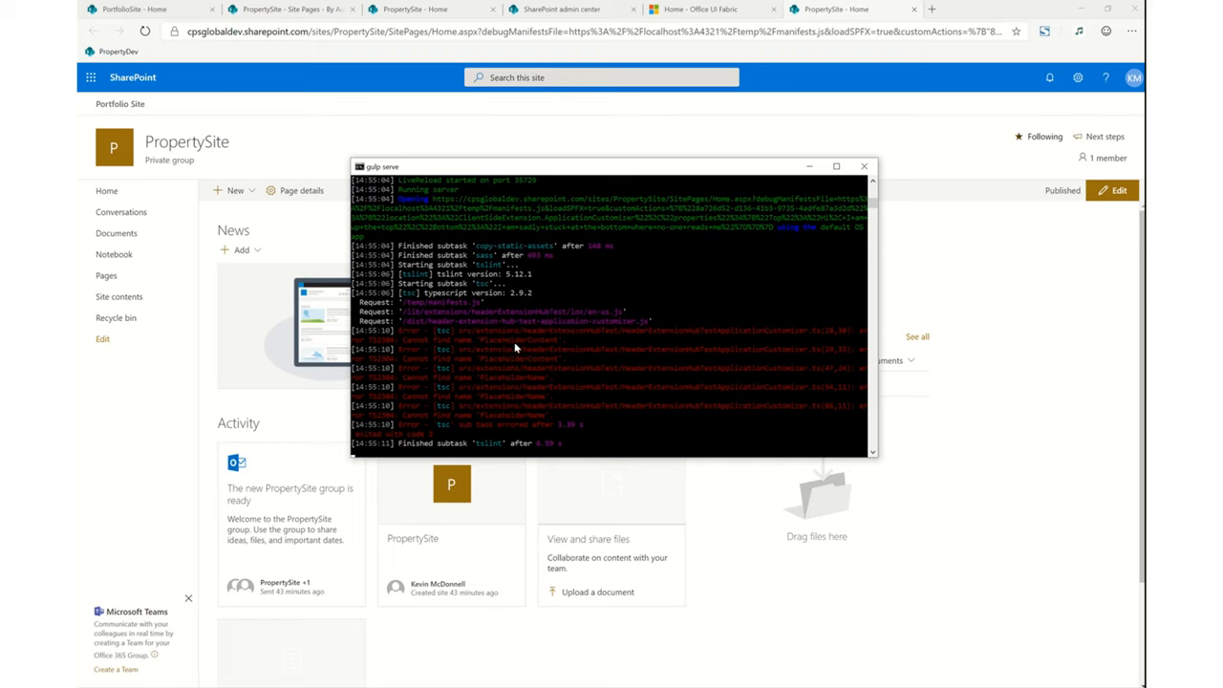
{"action": "mouse_move", "coordinate": [538, 346]}
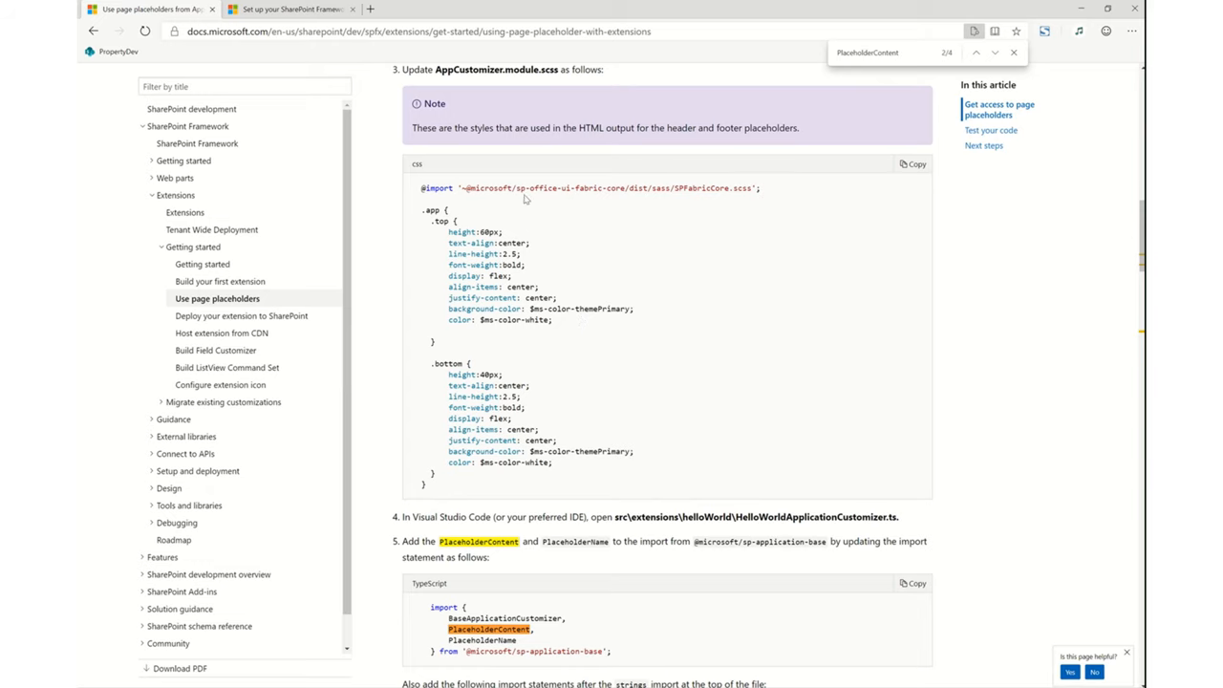
- Scroll the page placeholders article to the PlaceholderContent and PlaceholderName import snippet
{"action": "scroll", "scroll_direction": "down", "scroll_amount": 3}
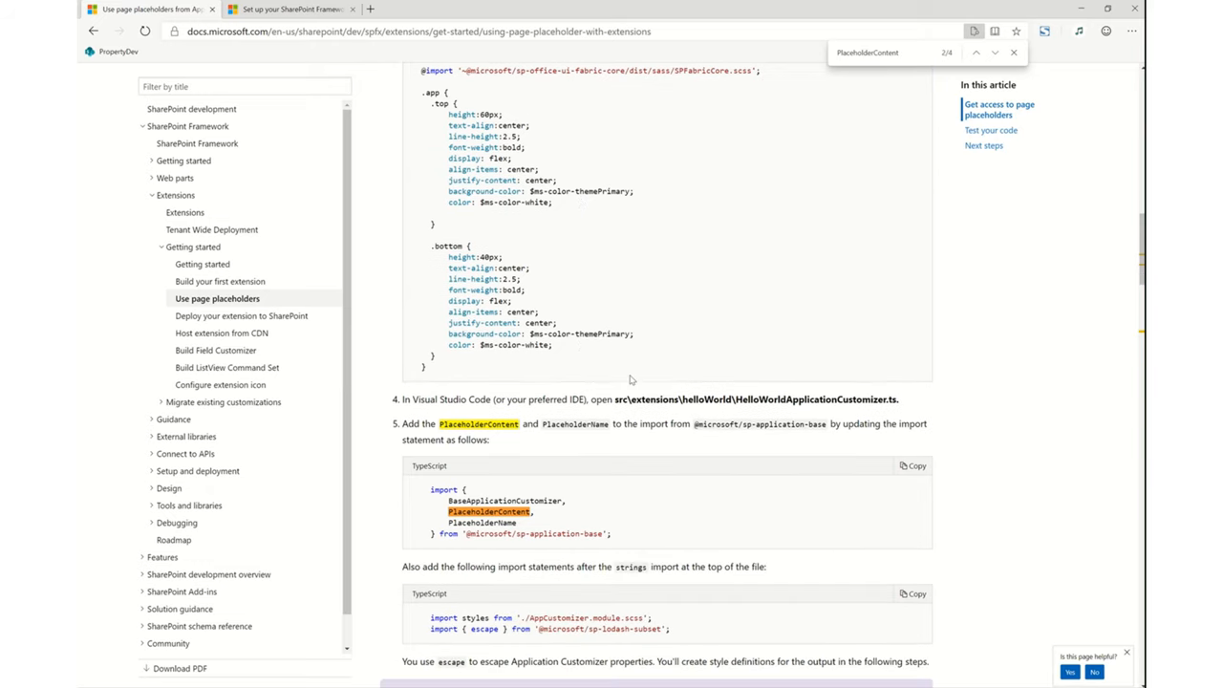
{"action": "scroll", "scroll_direction": "down", "scroll_amount": 3}
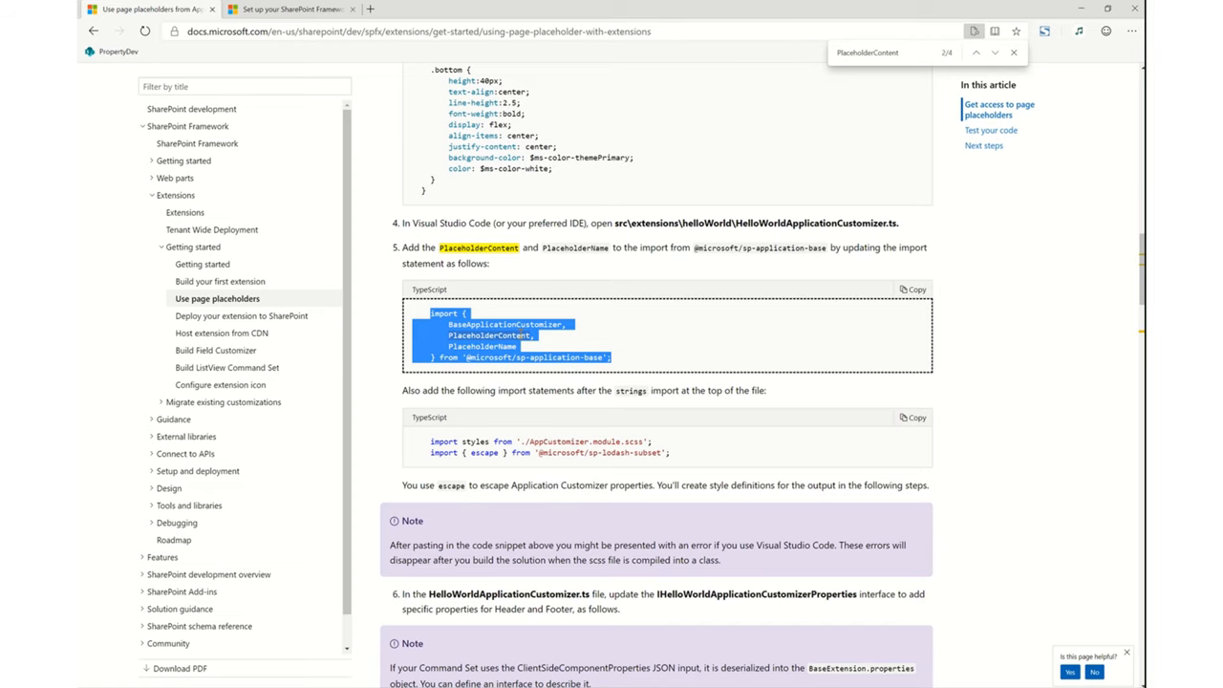
{"action": "mouse_move", "coordinate": [1078, 17]}
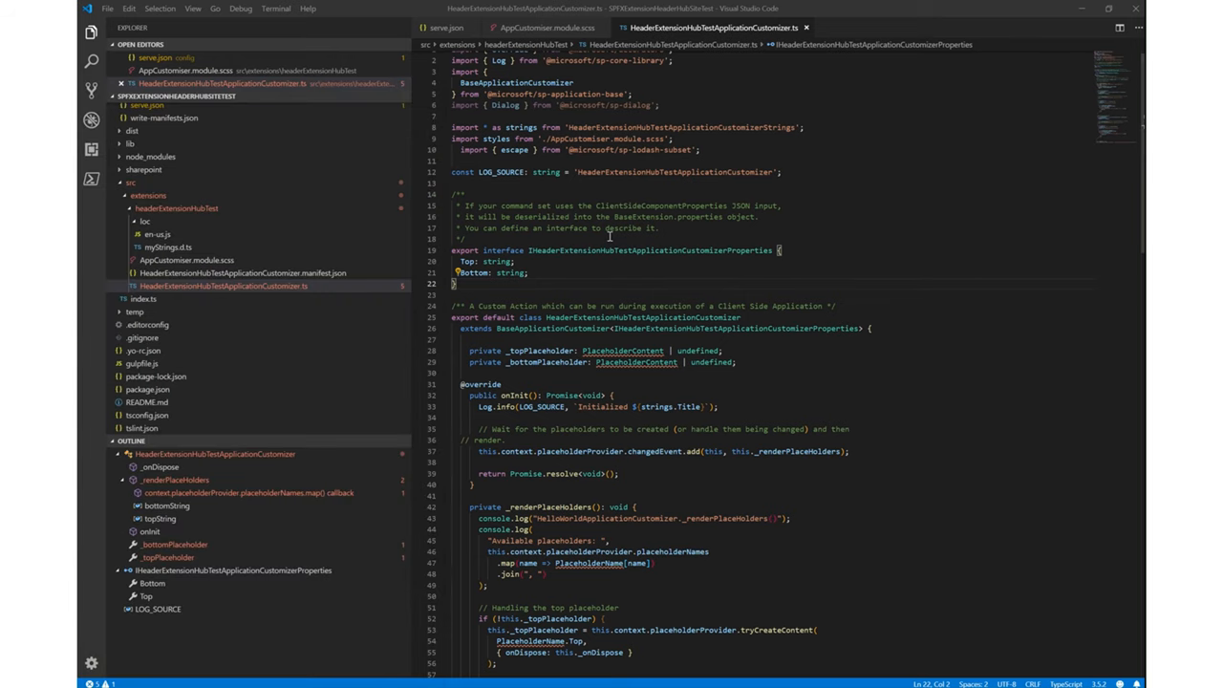
- Paste the new sp-application-base import into the customizer and remove the old one
{"action": "left_click", "coordinate": [700, 150]}
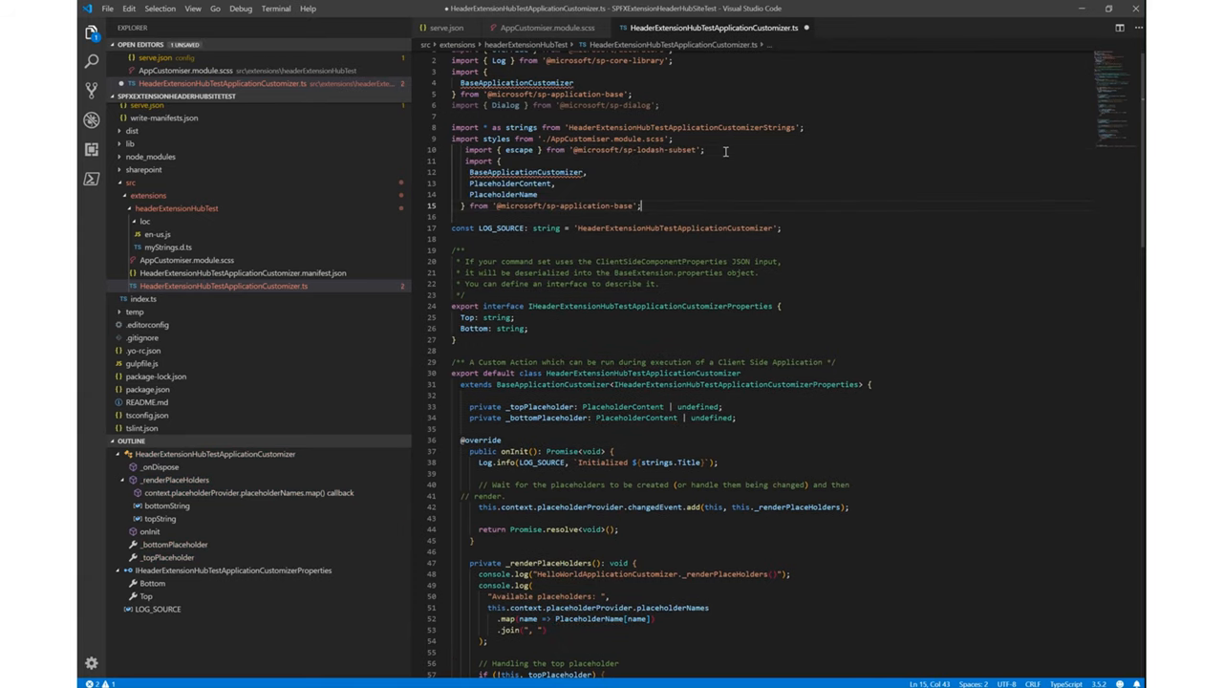
{"action": "left_click_drag", "start_coordinate": [501, 161], "coordinate": [642, 205]}
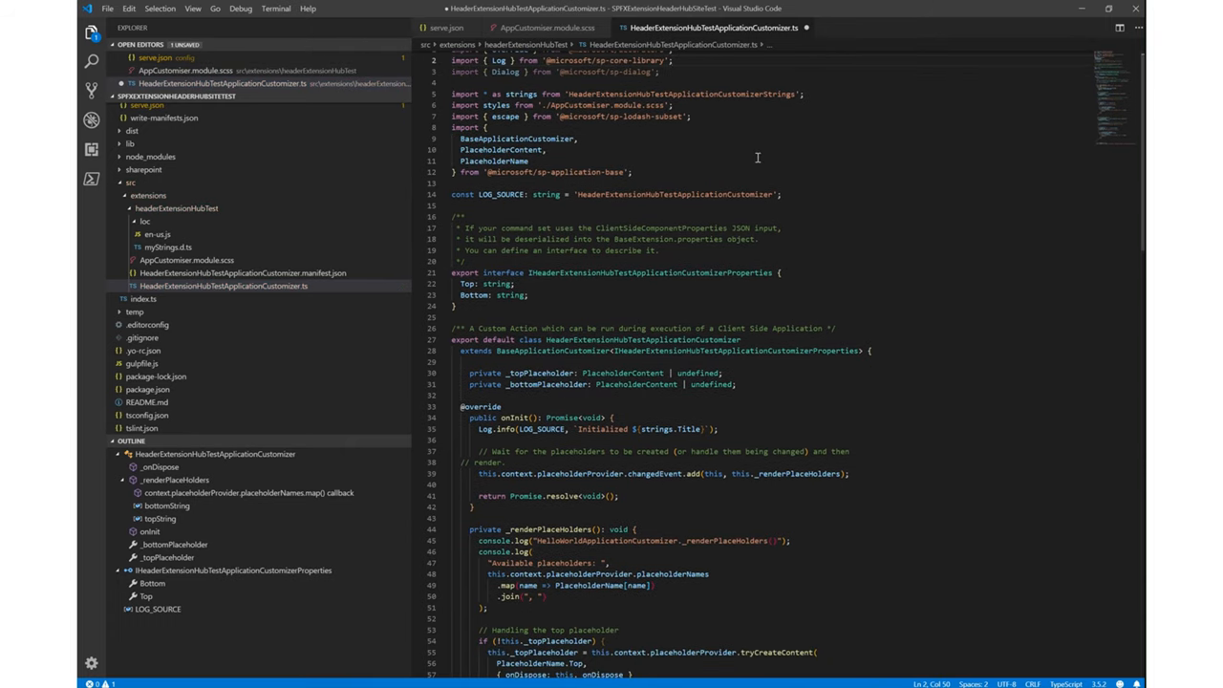
{"action": "scroll", "scroll_direction": "down", "scroll_amount": 3}
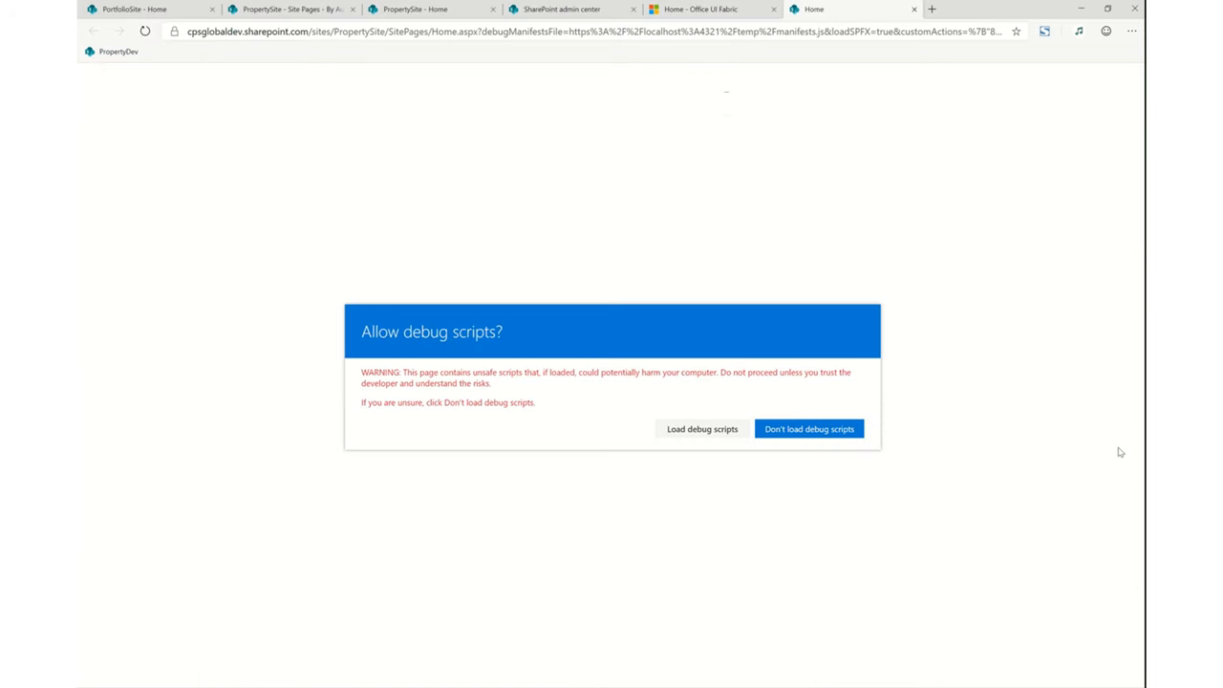
- Load debug scripts again to display the brown top and bottom banners
{"action": "left_click", "coordinate": [808, 428]}
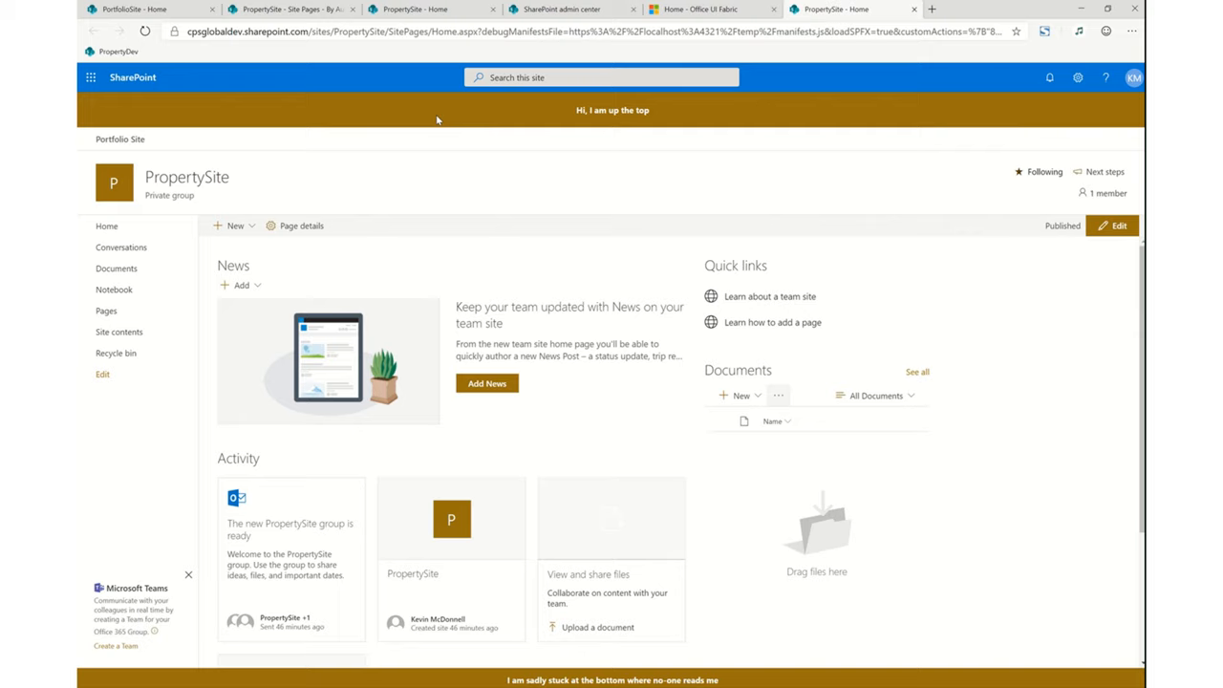
{"action": "mouse_move", "coordinate": [95, 127]}
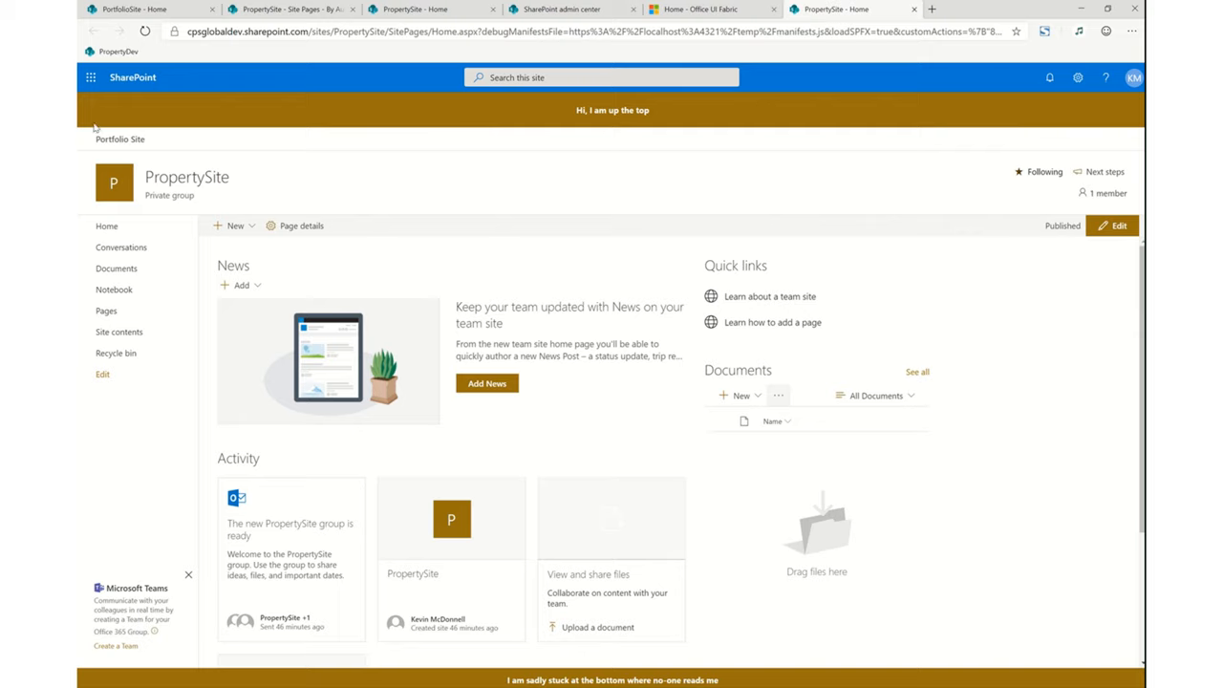
{"action": "mouse_move", "coordinate": [120, 139]}
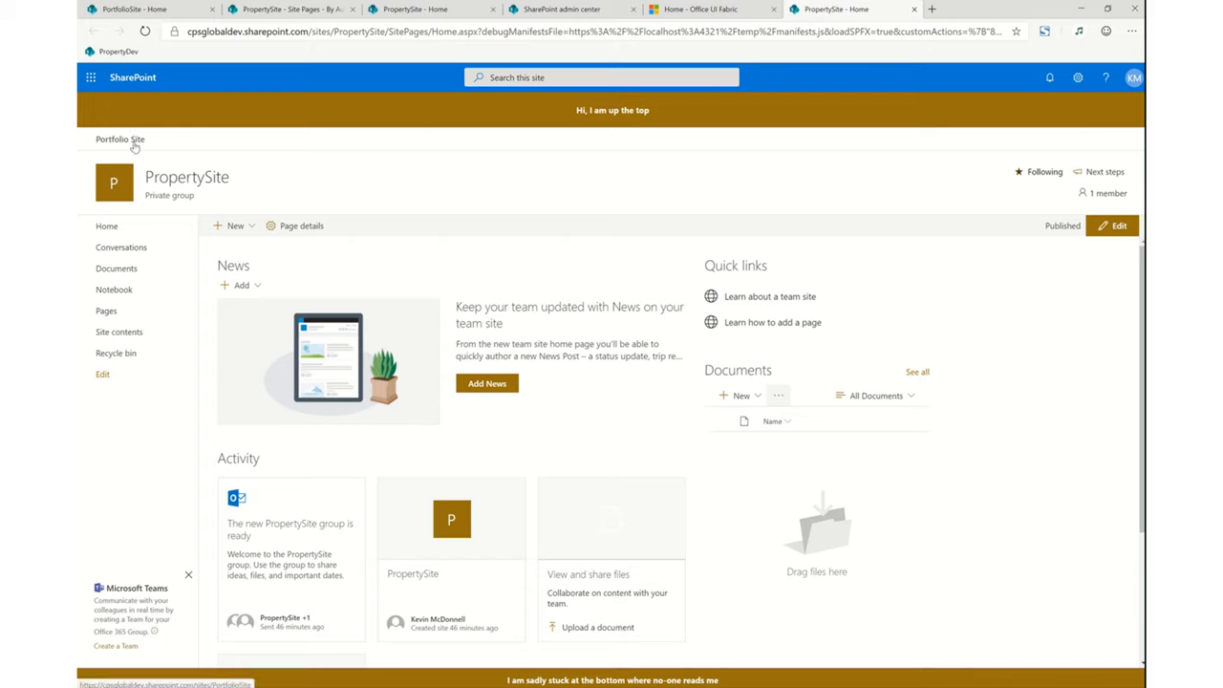
{"action": "mouse_move", "coordinate": [269, 92]}
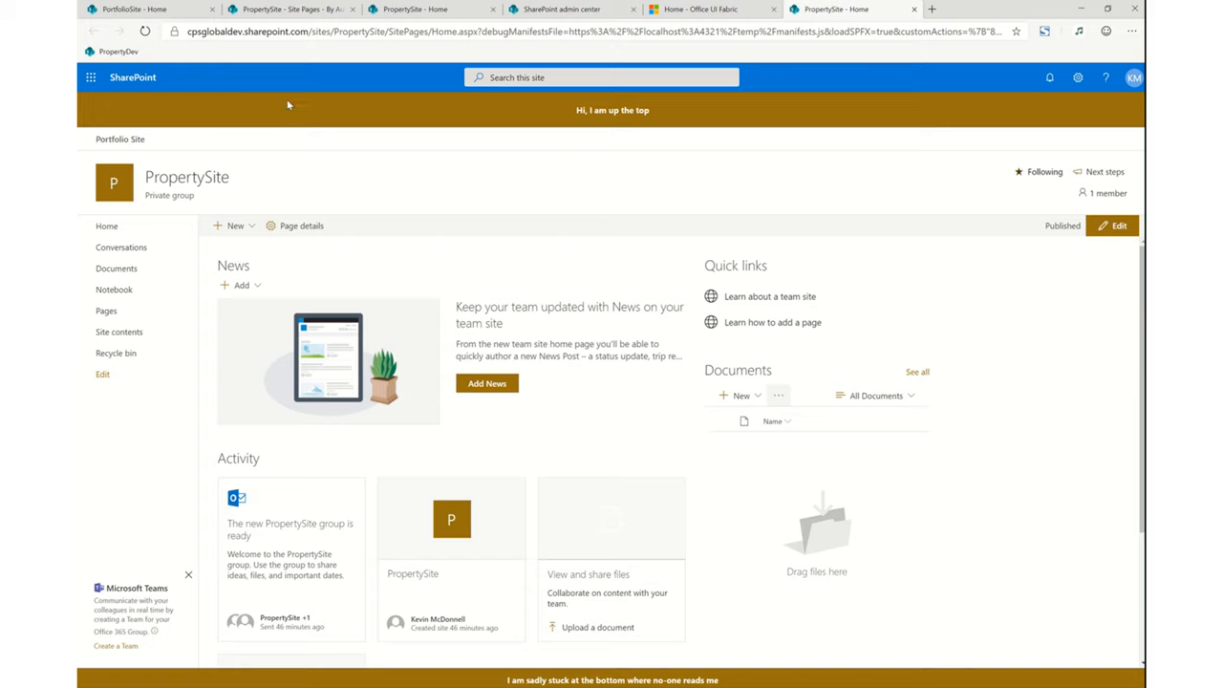
{"action": "mouse_move", "coordinate": [411, 116]}
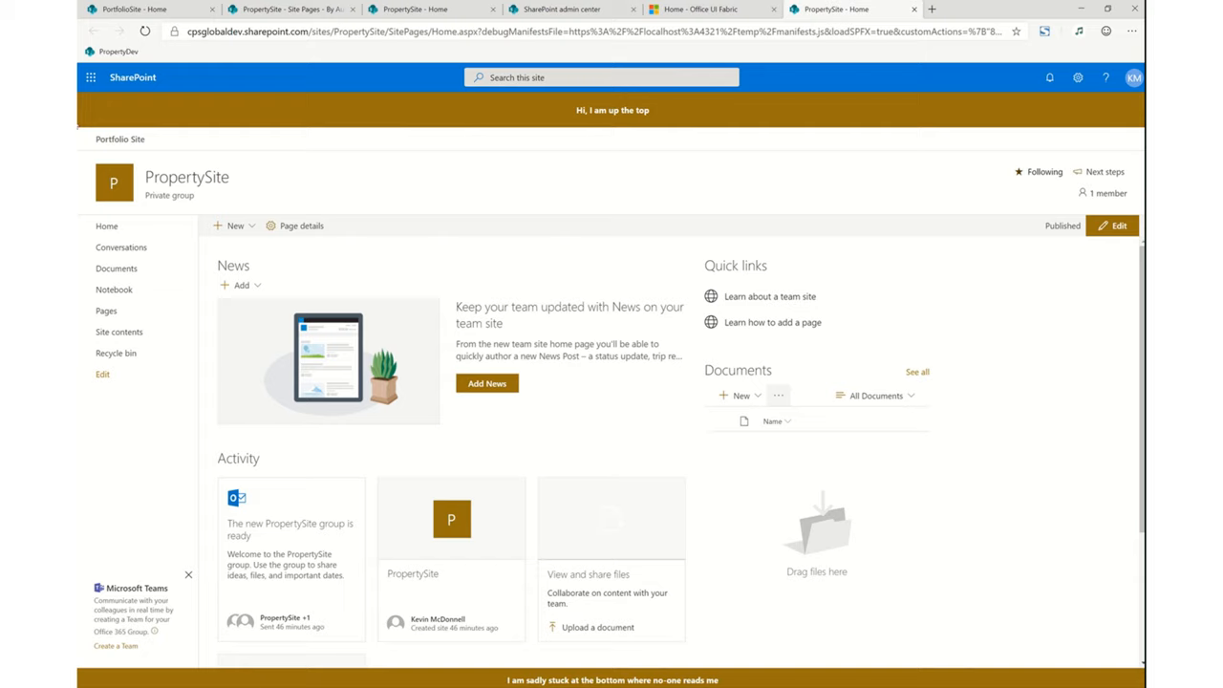
{"action": "mouse_move", "coordinate": [428, 222]}
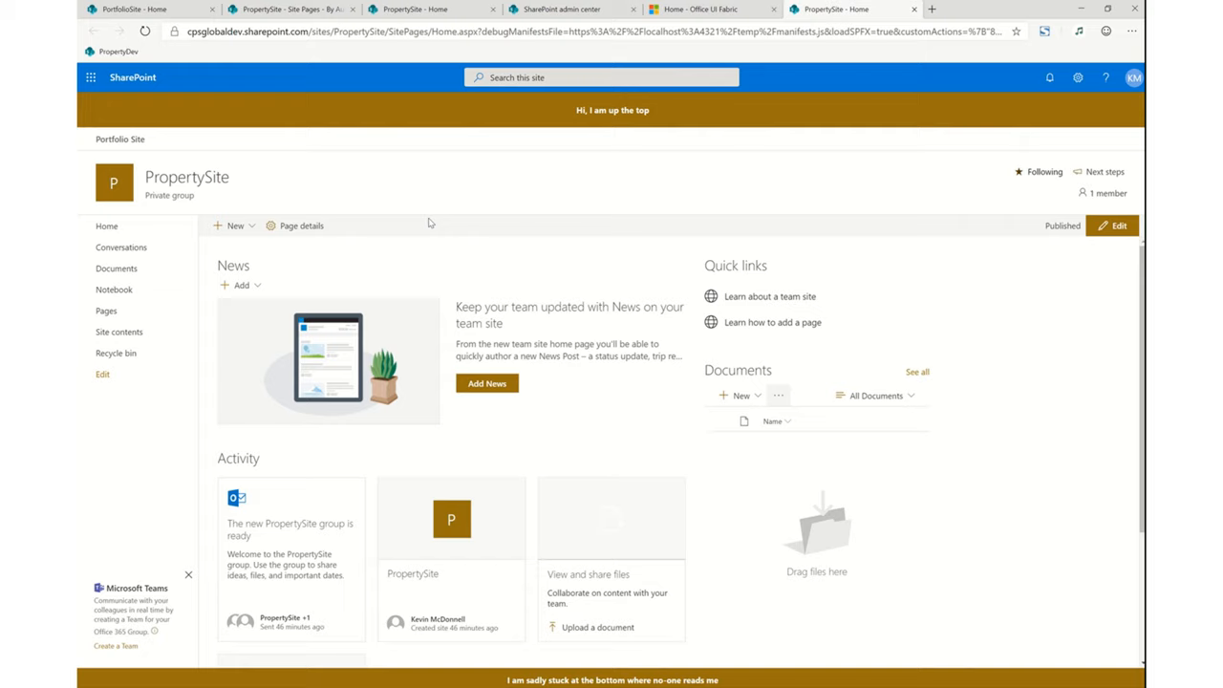
{"action": "mouse_move", "coordinate": [419, 112]}
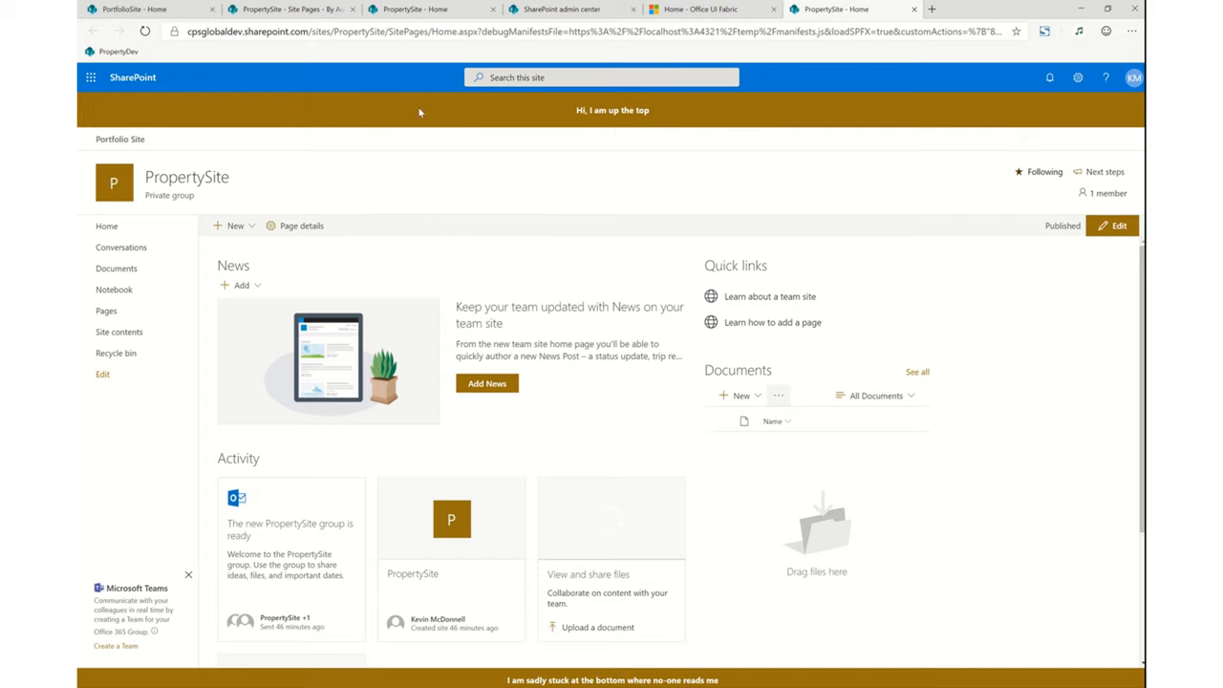
{"action": "mouse_move", "coordinate": [561, 303]}
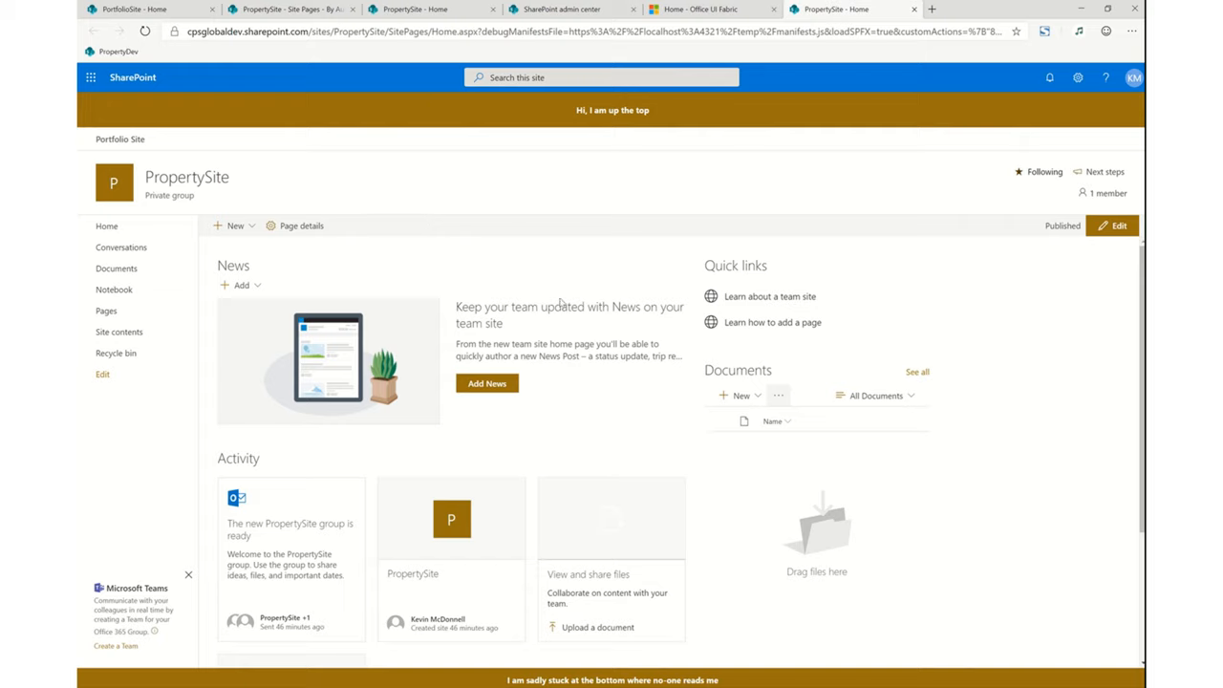